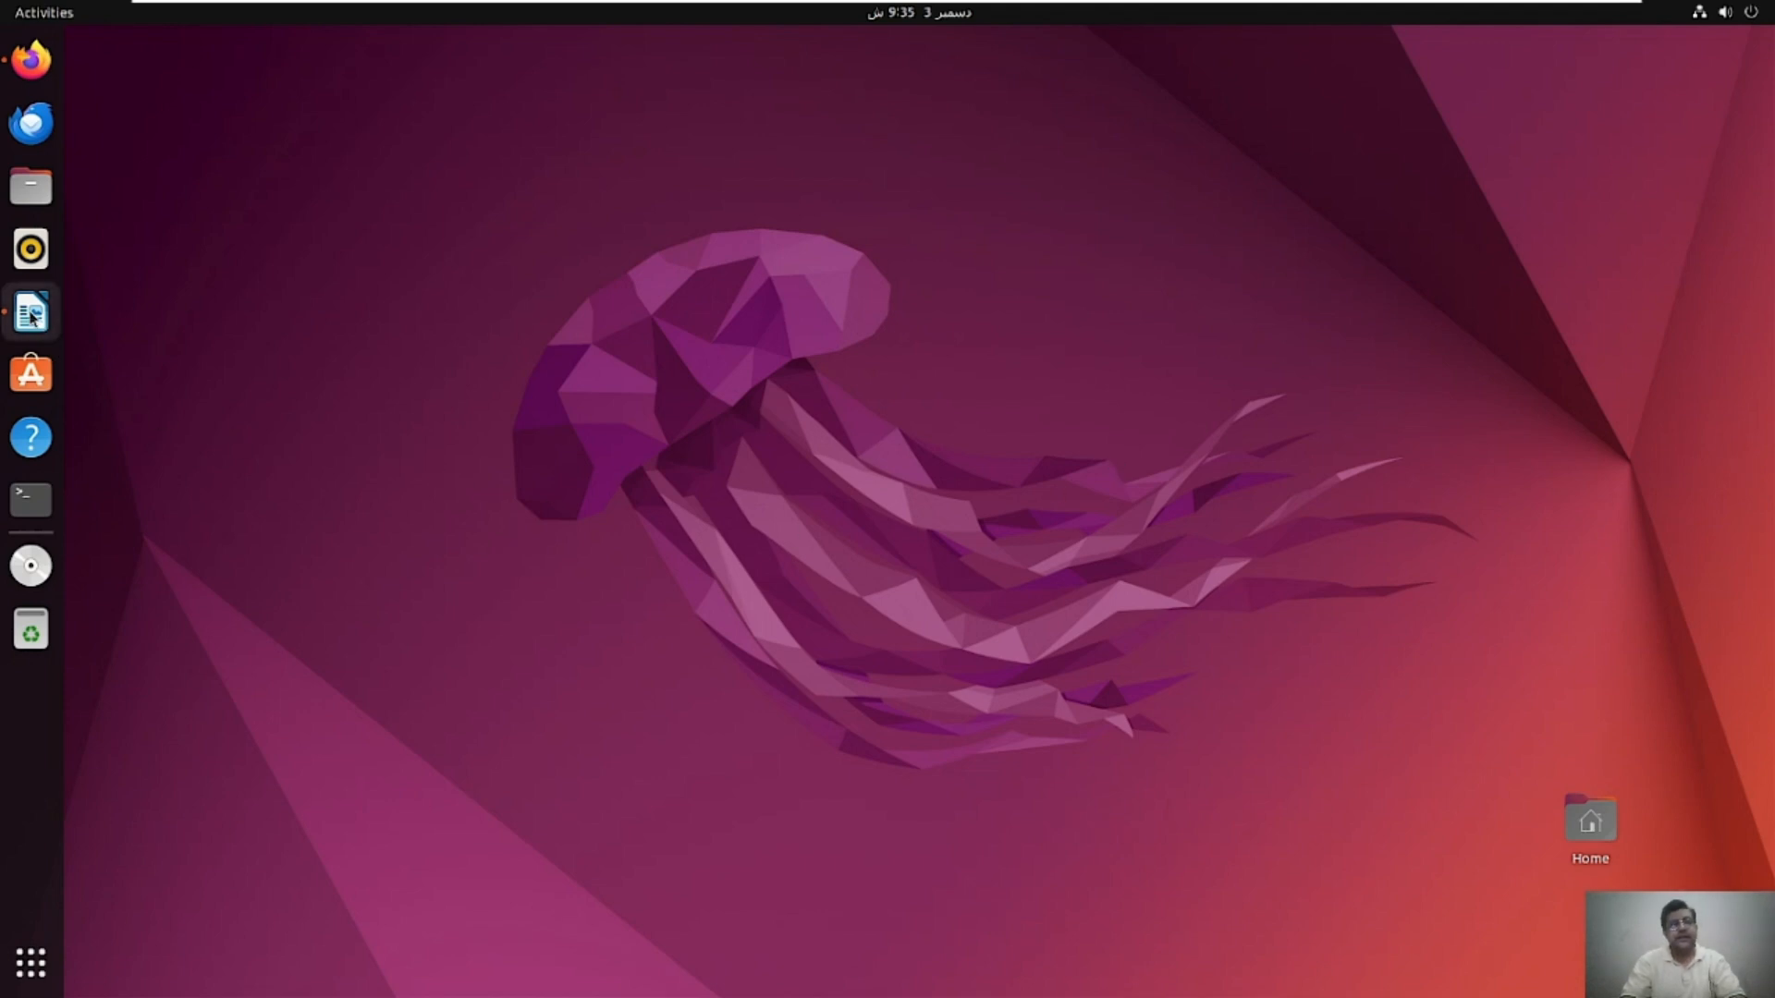
Bring up the Koha SSL.odt guide in LibreOffice Writer and place the cursor in its text.
{"action": "left_click", "coordinate": [31, 311]}
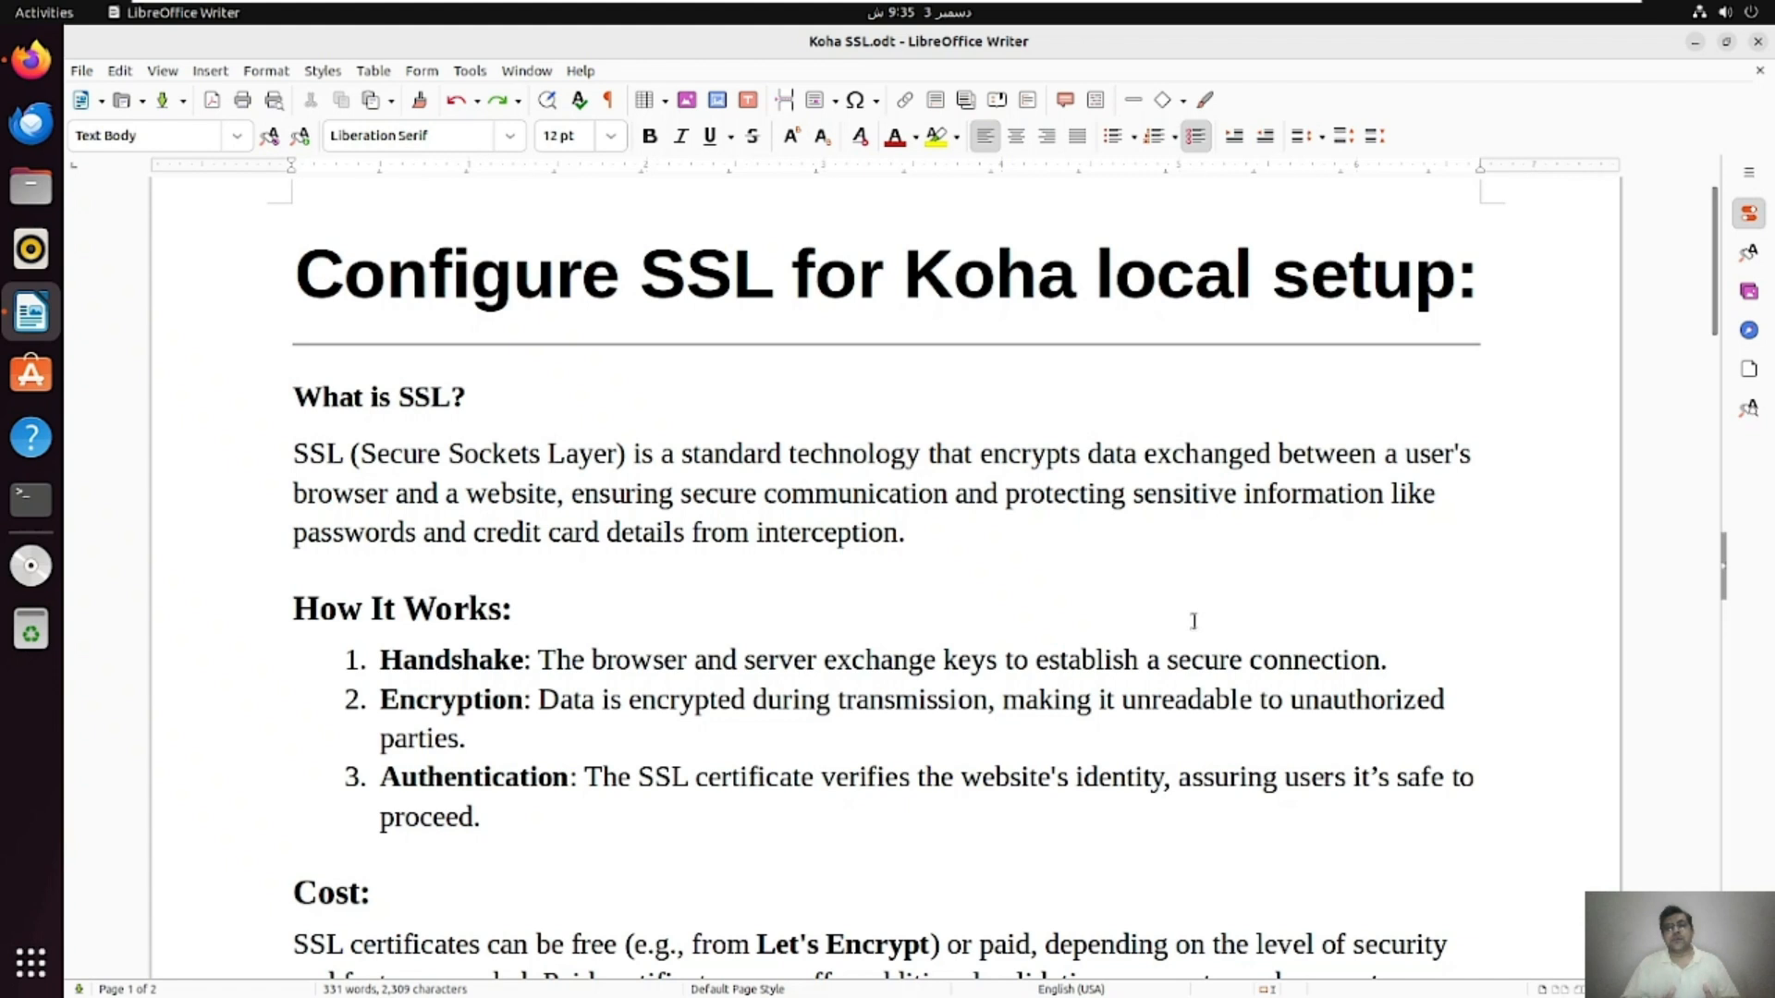
{"action": "left_click", "coordinate": [867, 494]}
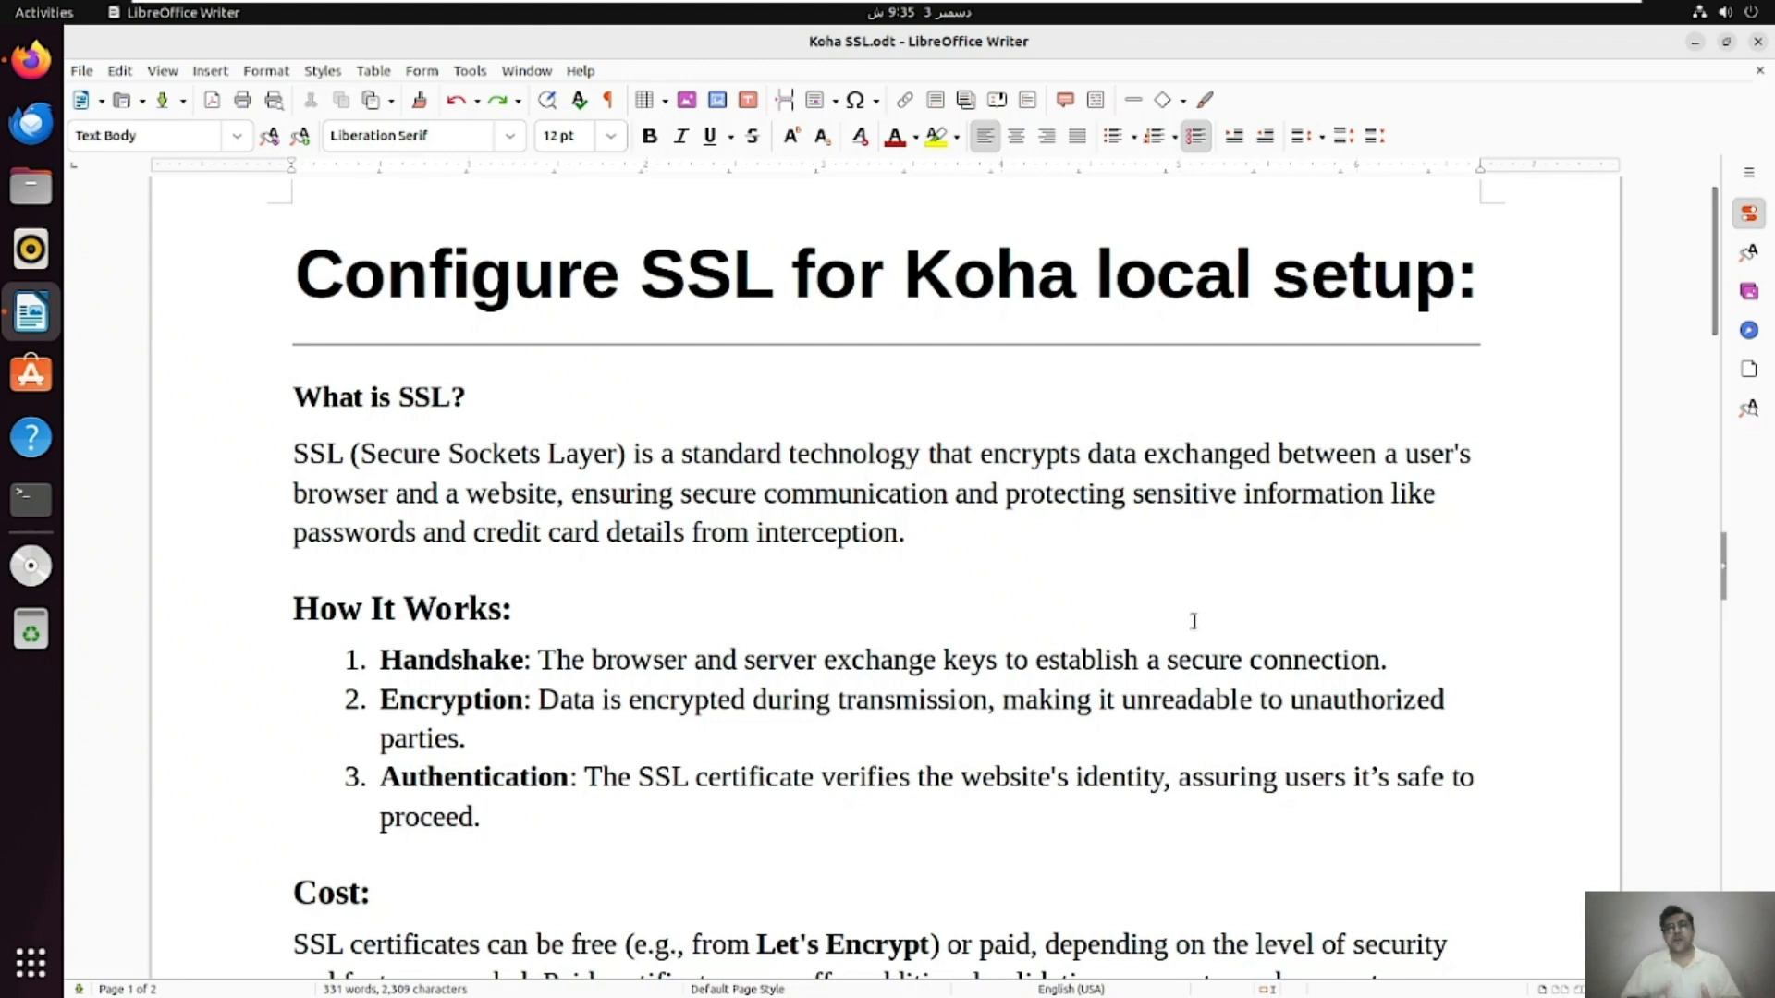
{"action": "left_click", "coordinate": [867, 491]}
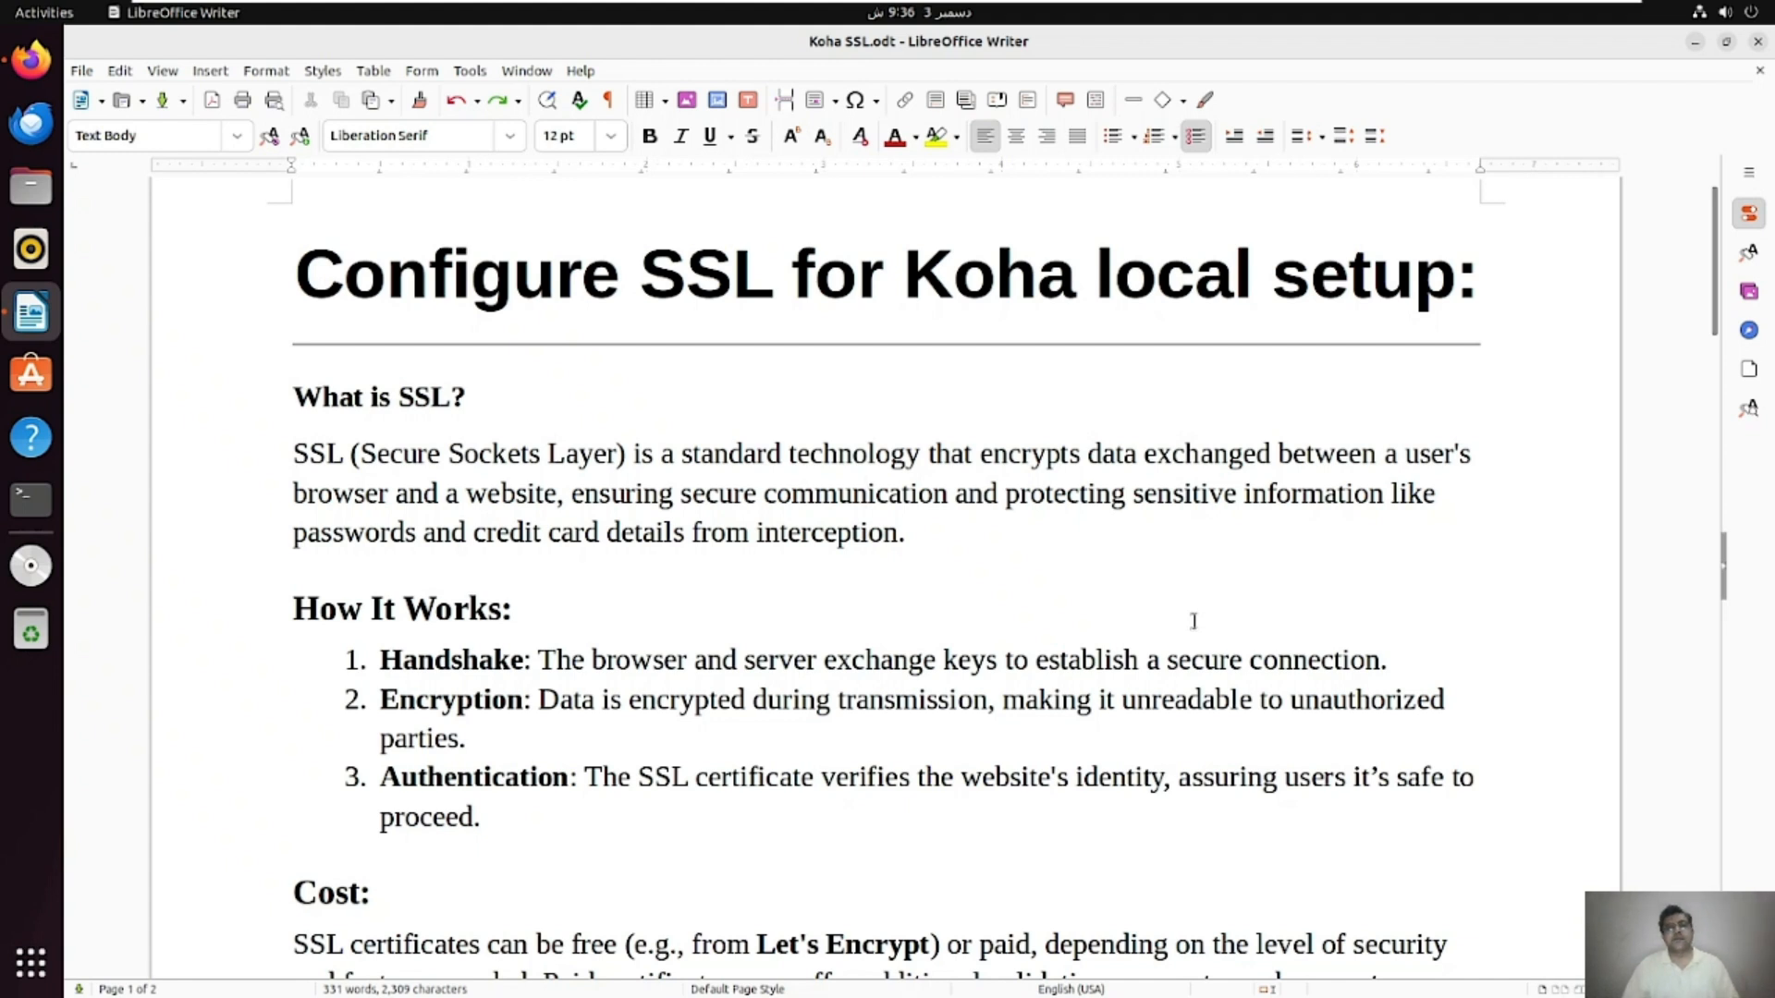
{"action": "left_click", "coordinate": [869, 494]}
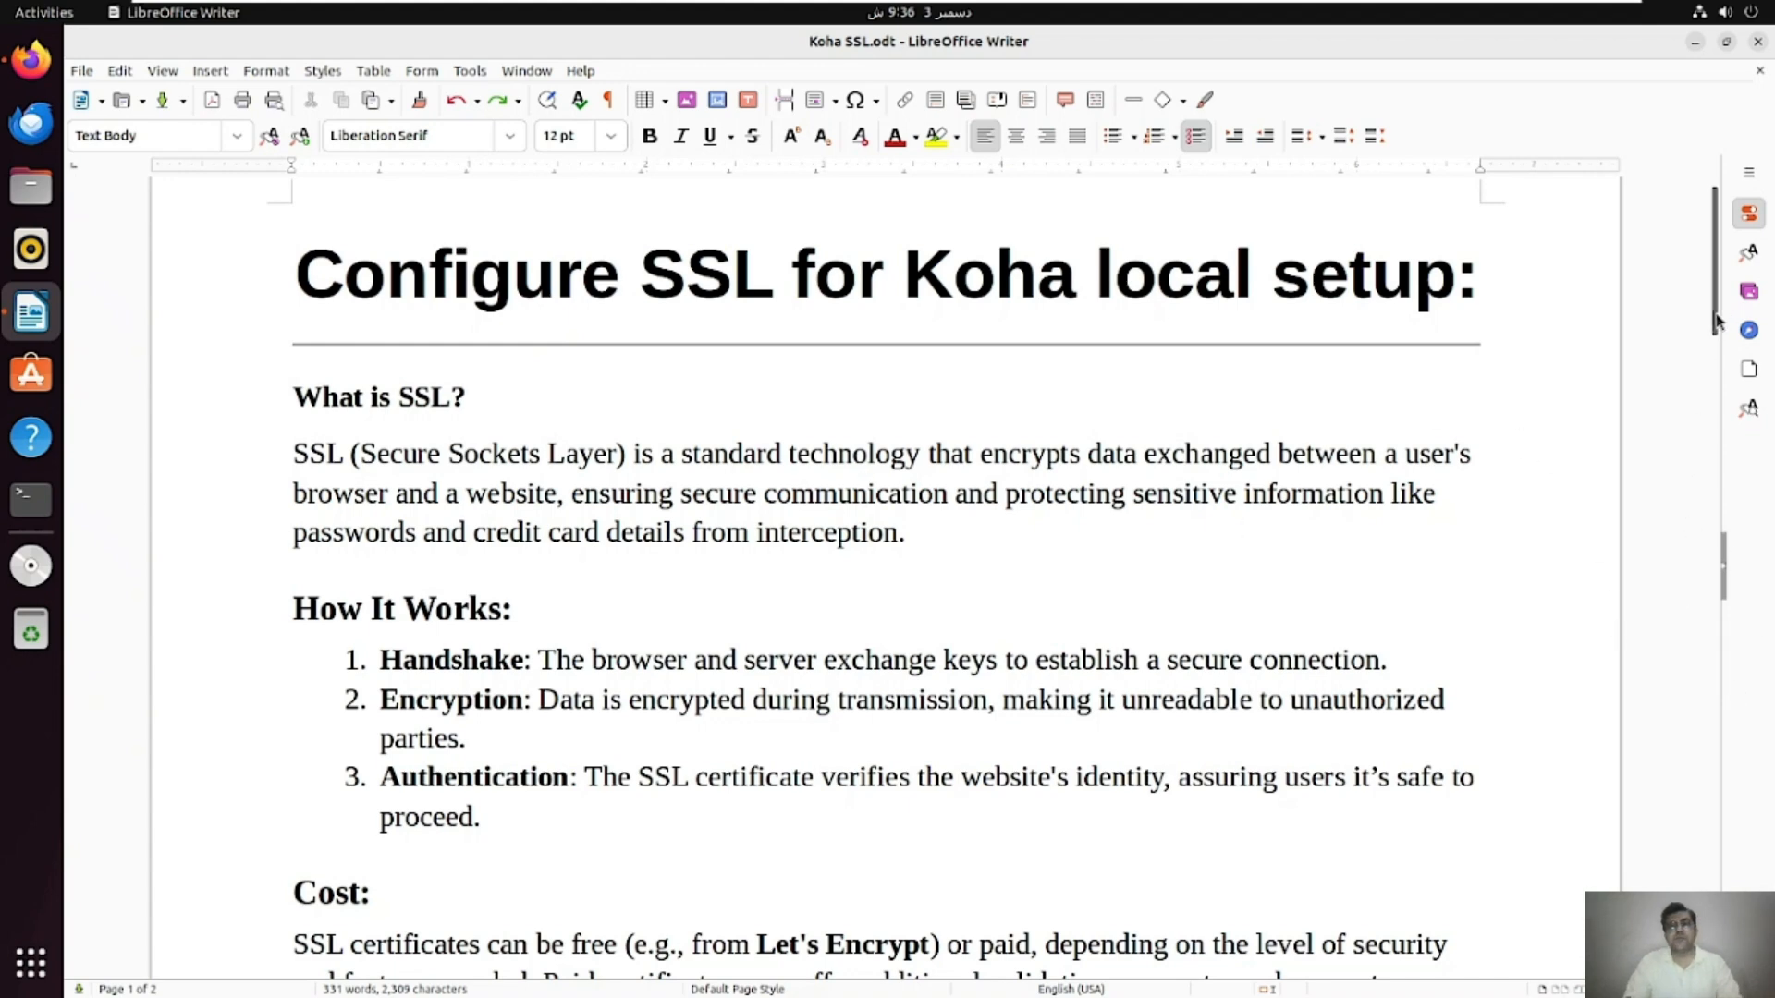
Scroll the guide down to section 1, Create a Self-Signed SSL Certificate.
{"action": "scroll", "scroll_direction": "down", "scroll_amount": 3}
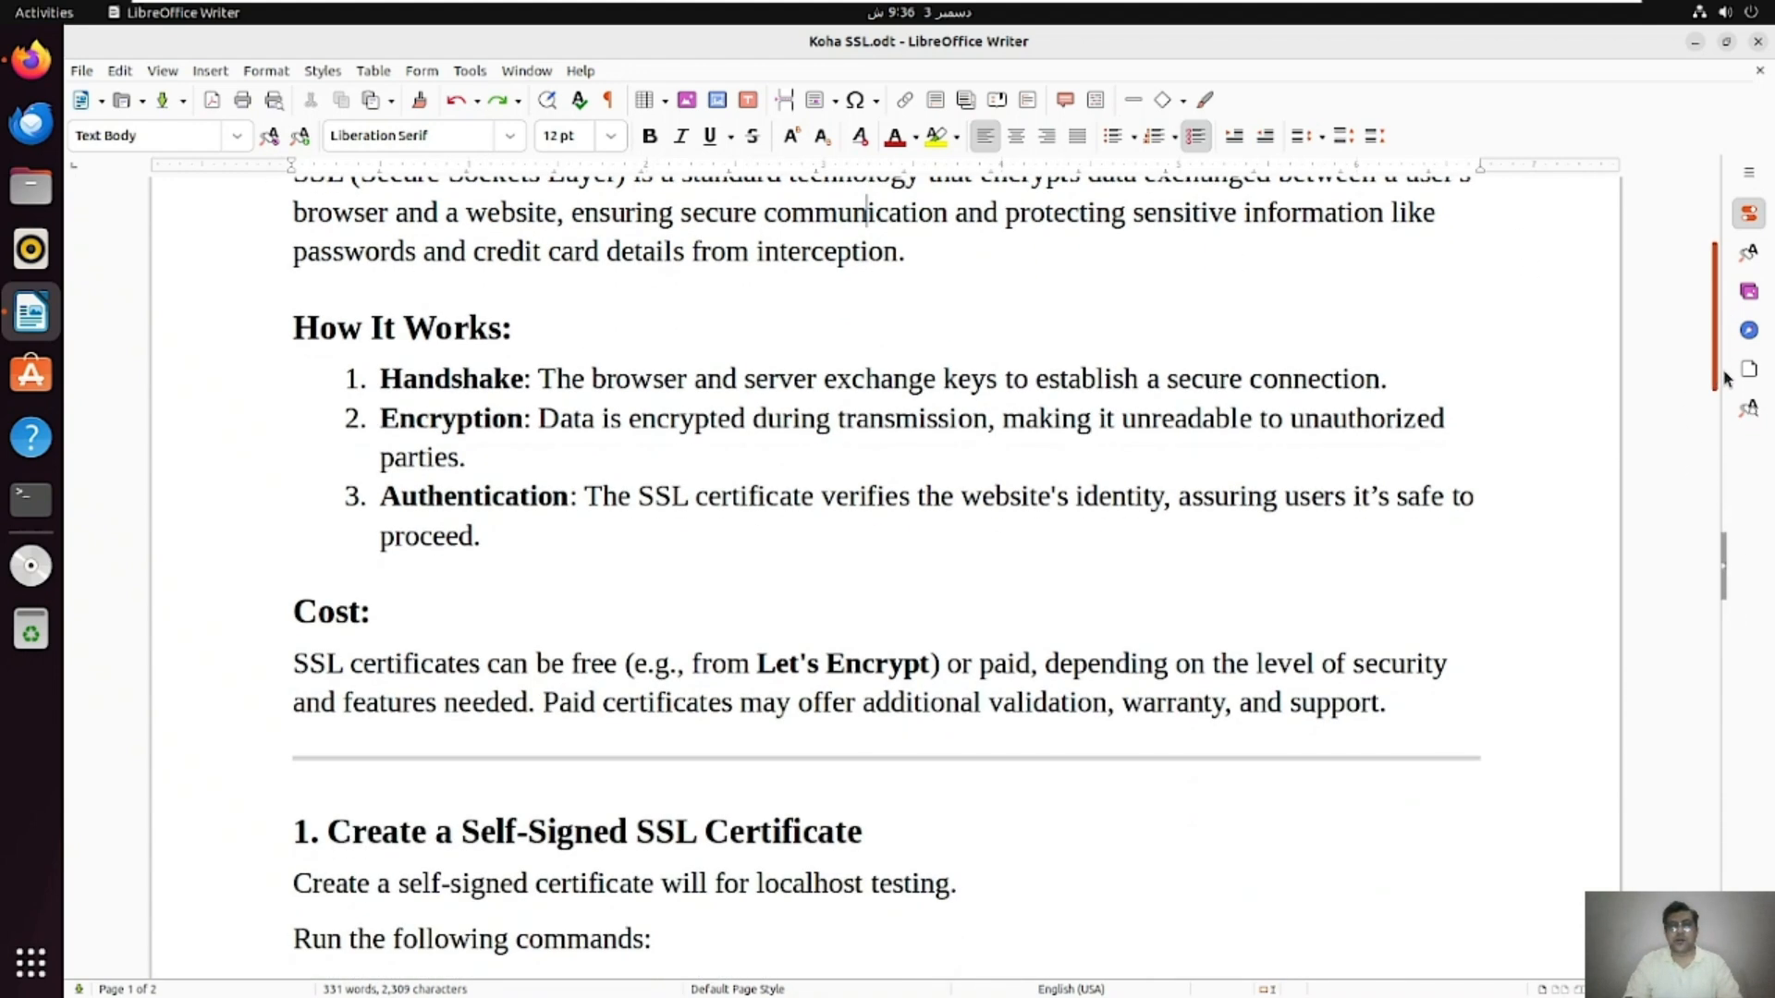
{"action": "scroll", "scroll_direction": "down", "scroll_amount": 3}
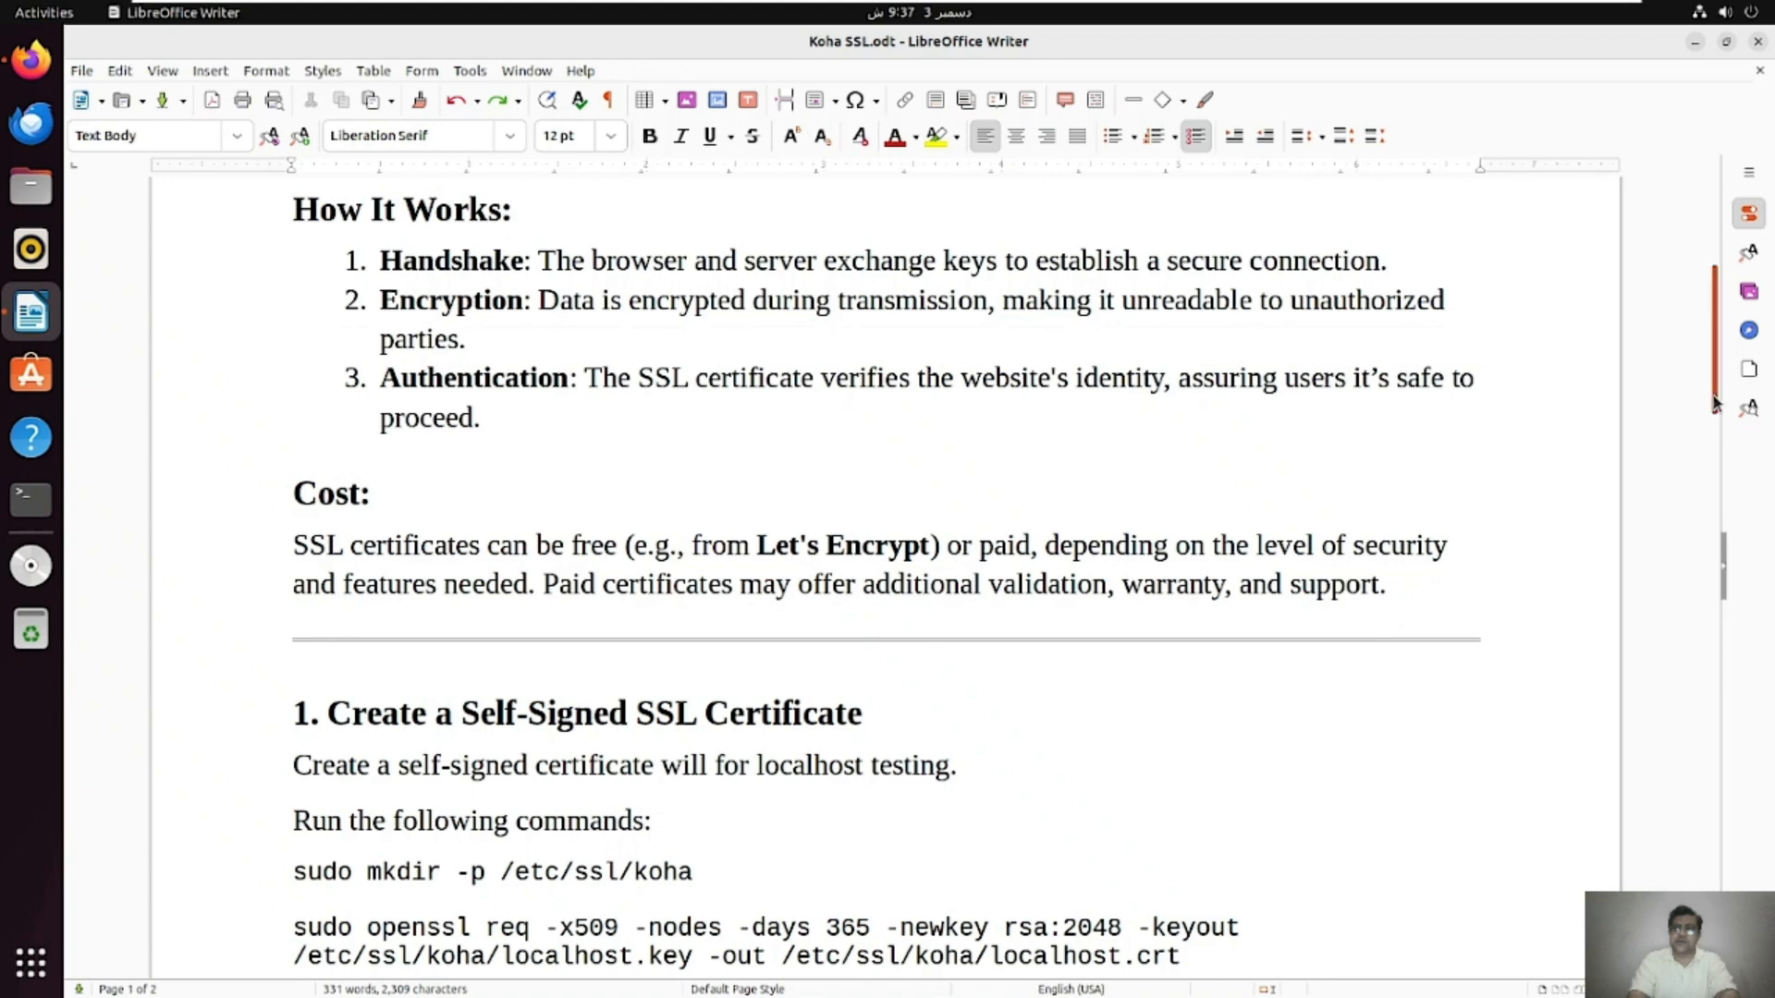
{"action": "scroll", "scroll_direction": "down", "scroll_amount": 3}
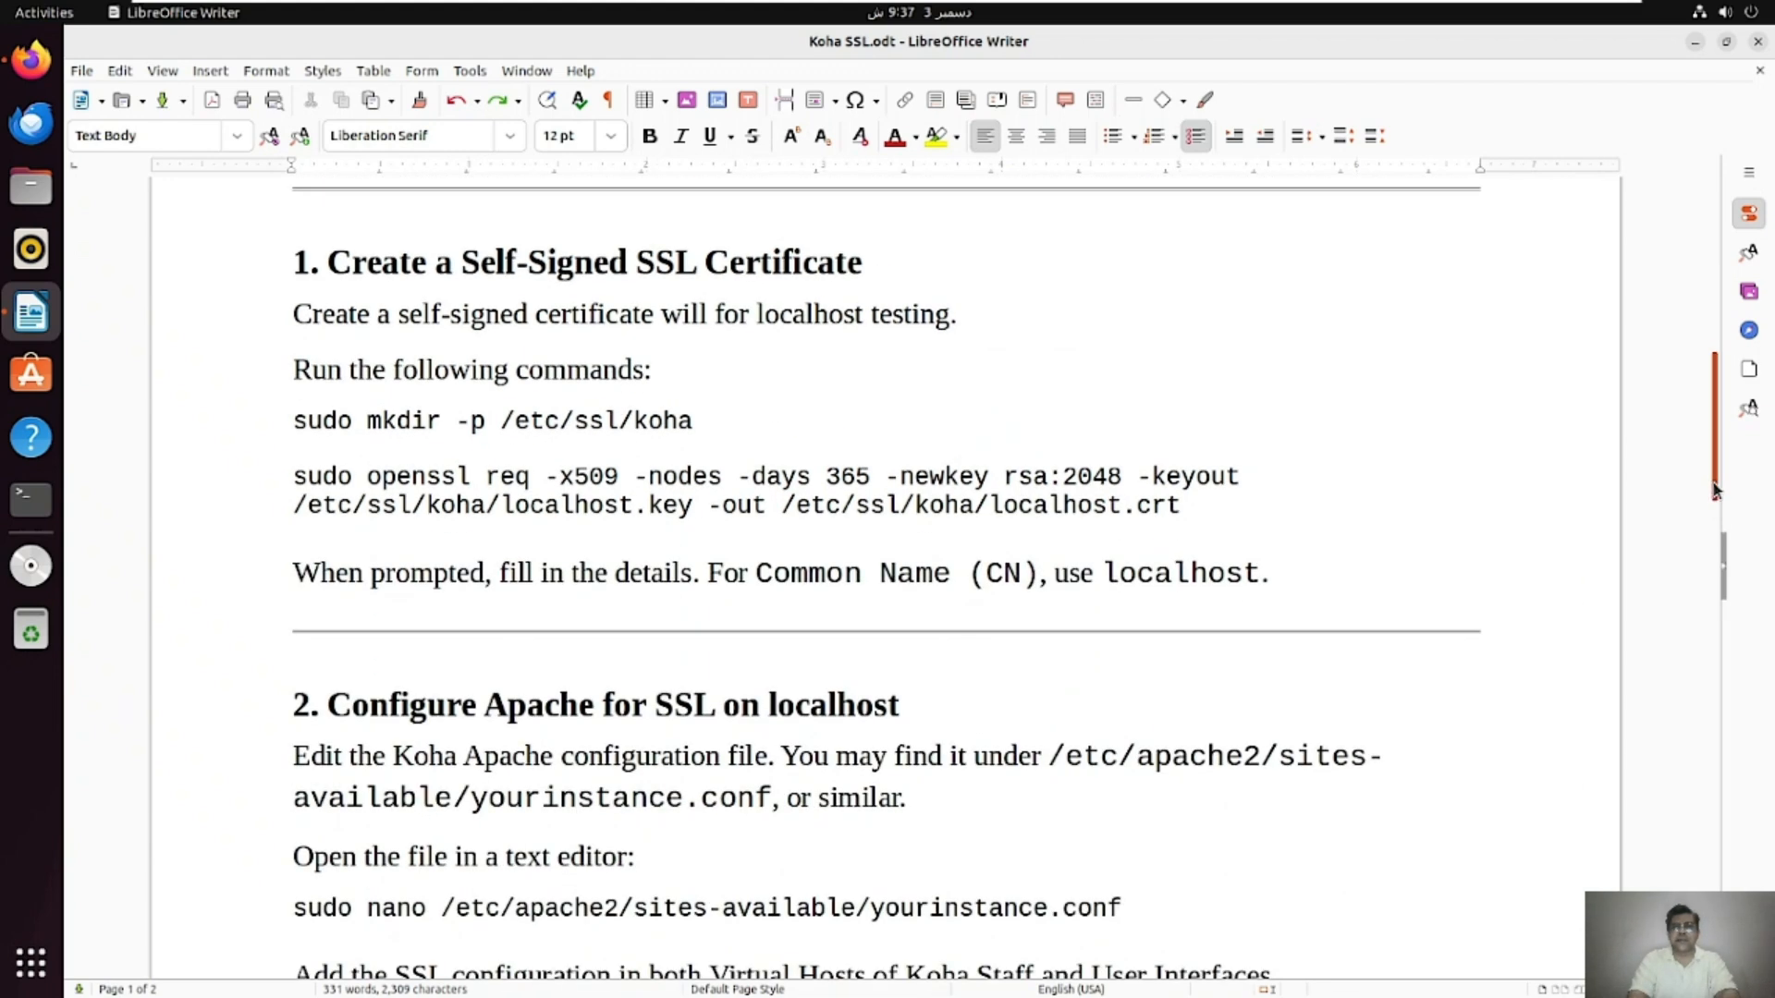
{"action": "mouse_move", "coordinate": [32, 57]}
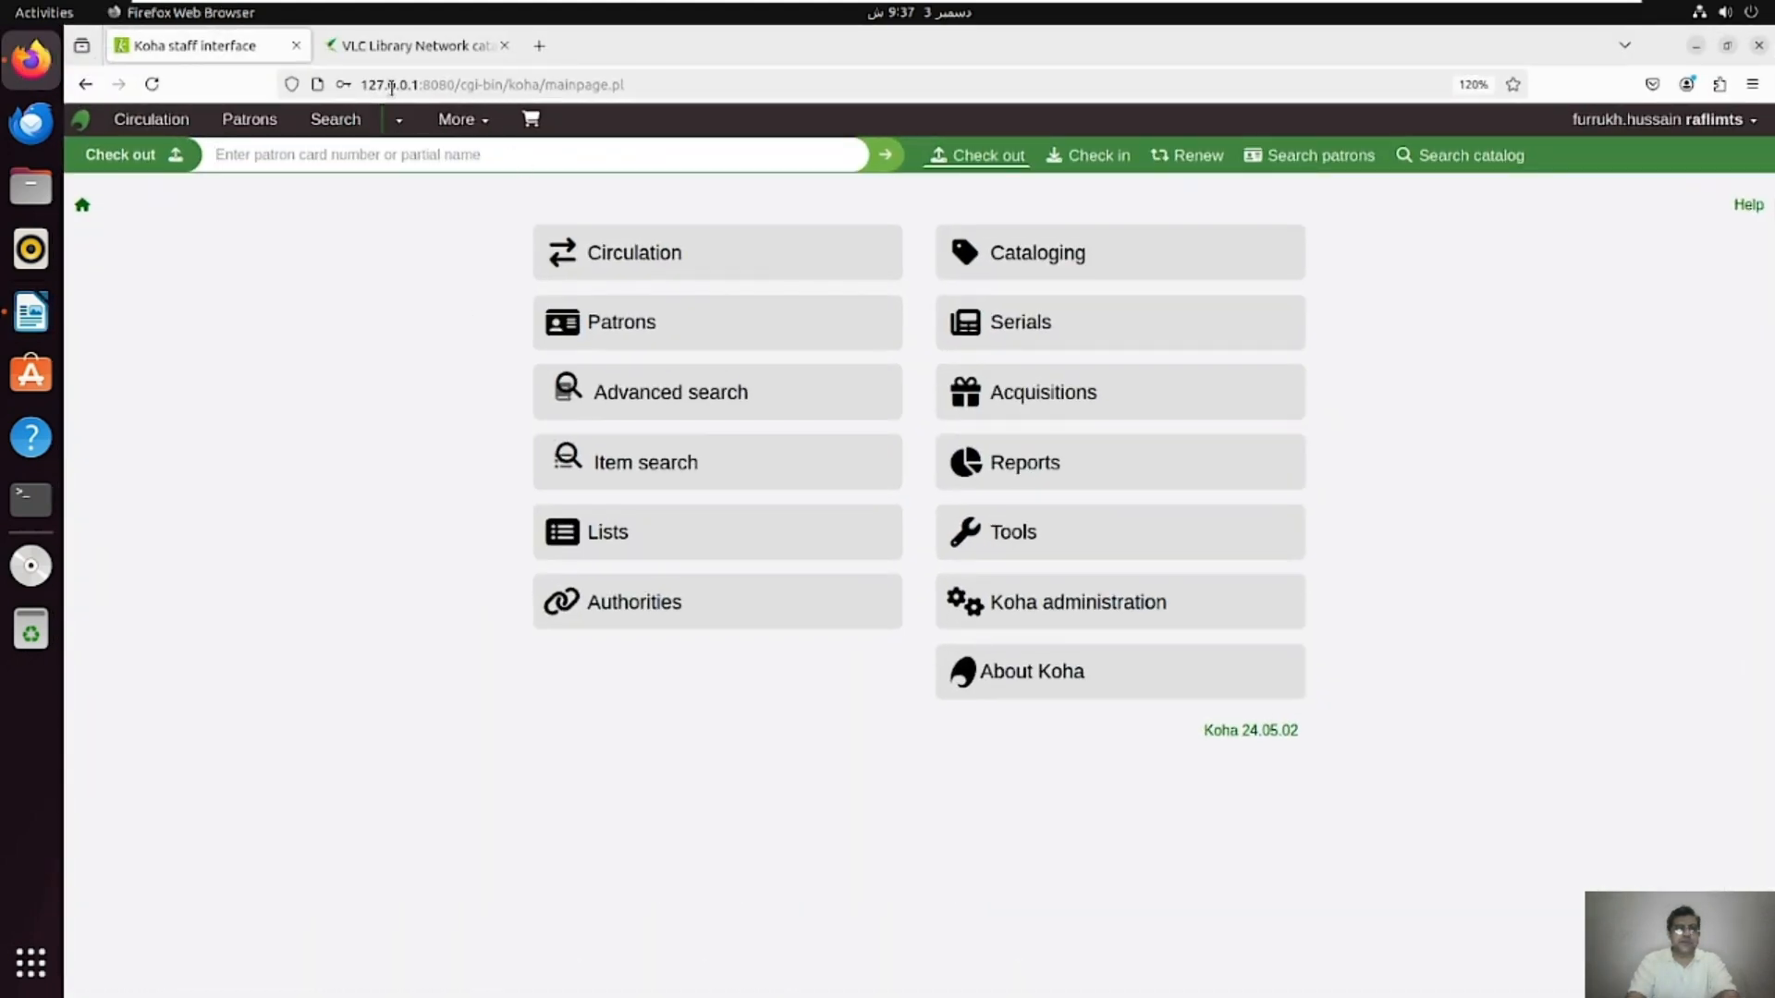
Enlarge the page zoom, reload the staff interface at 127.0.0.1:8080, and switch to the catalogue tab.
{"action": "left_click", "coordinate": [486, 83]}
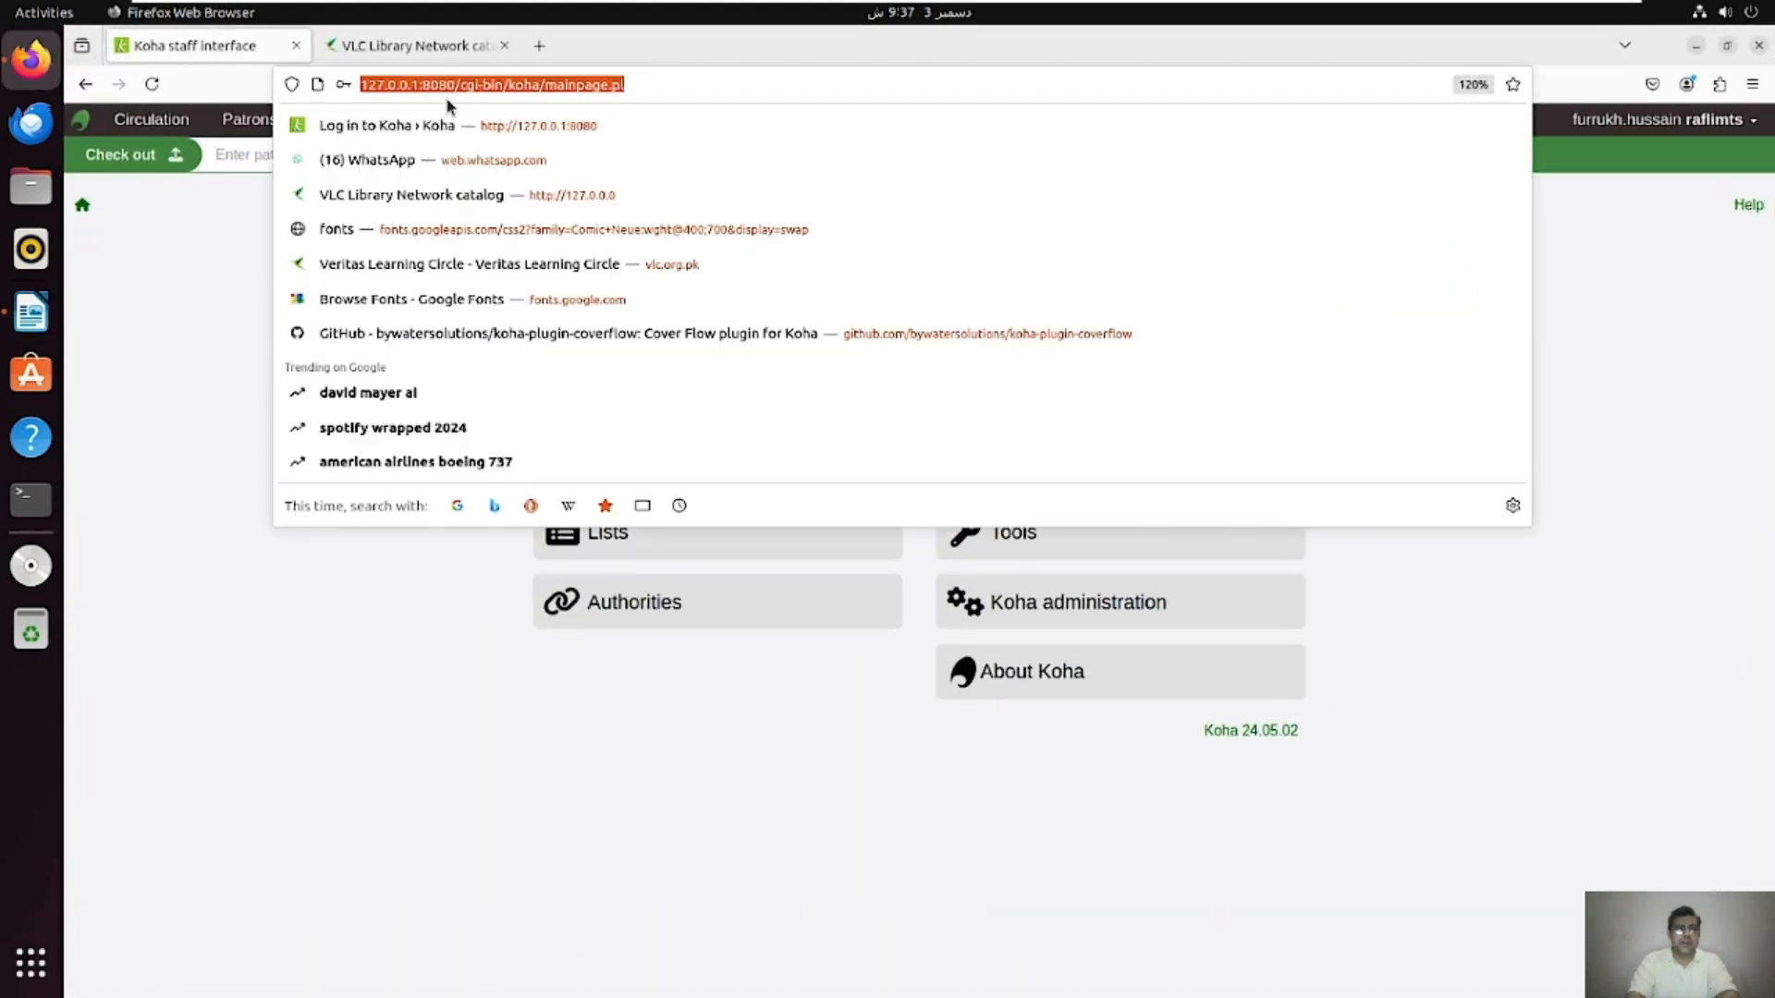
{"action": "left_click", "coordinate": [427, 83]}
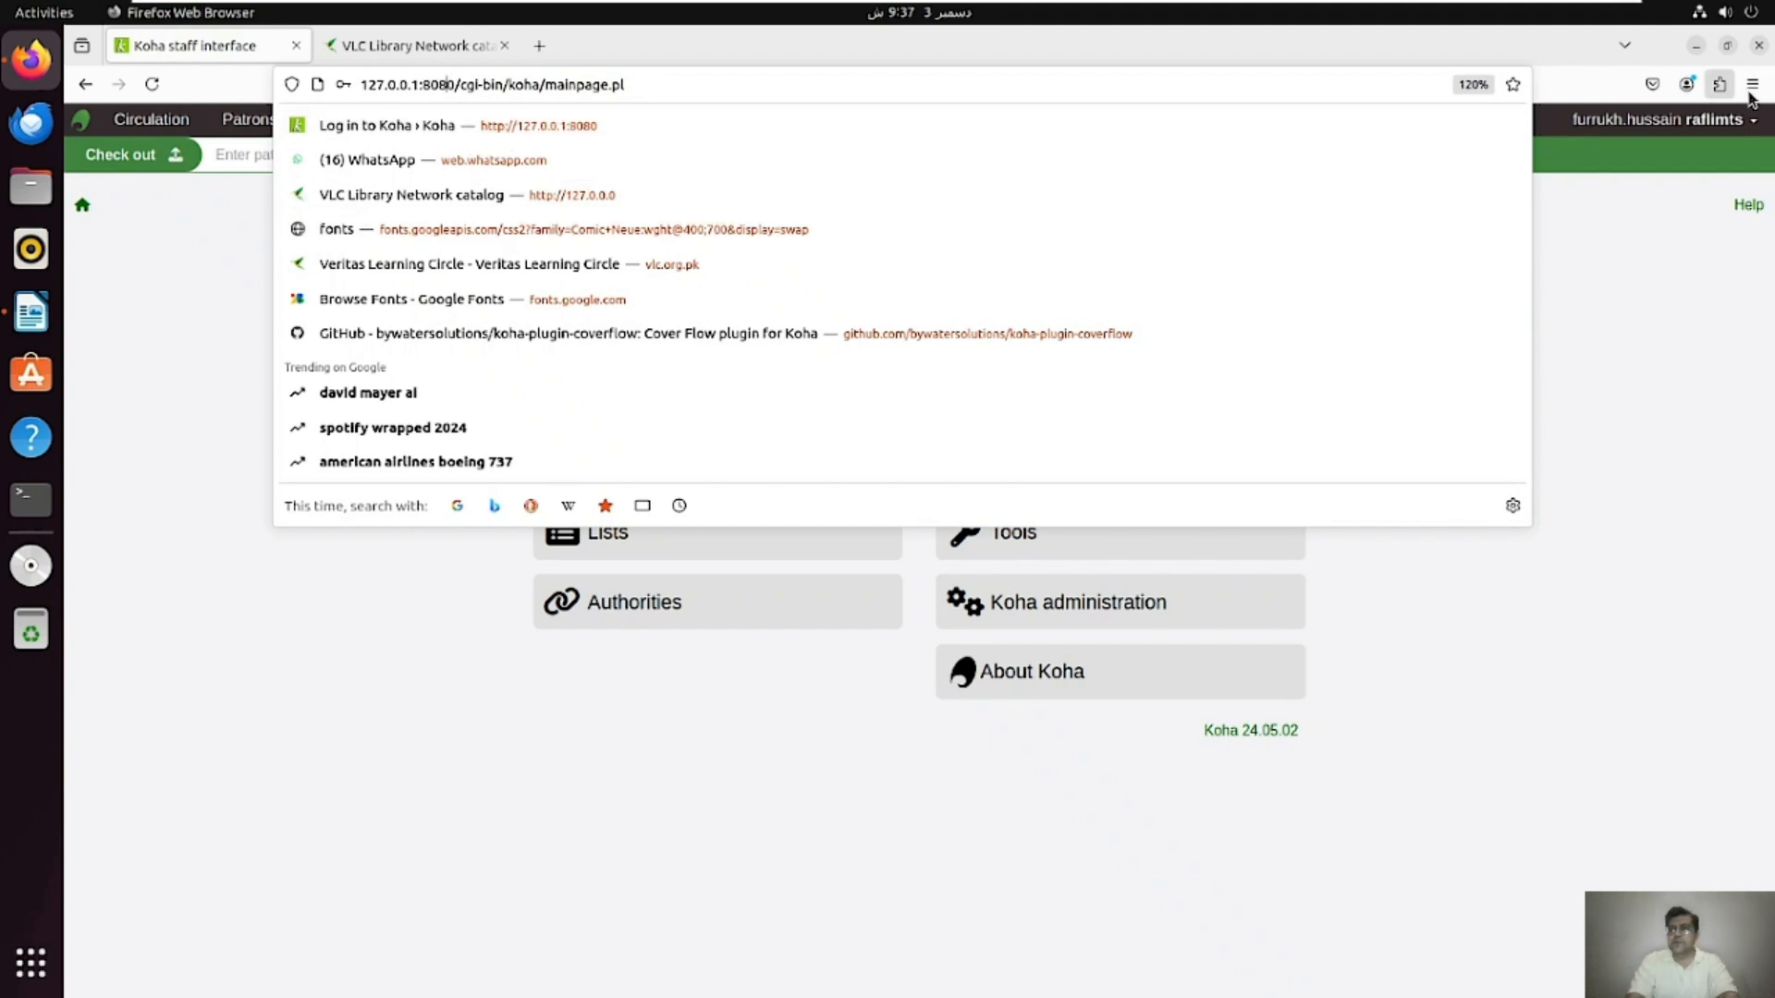
{"action": "left_click", "coordinate": [1745, 83]}
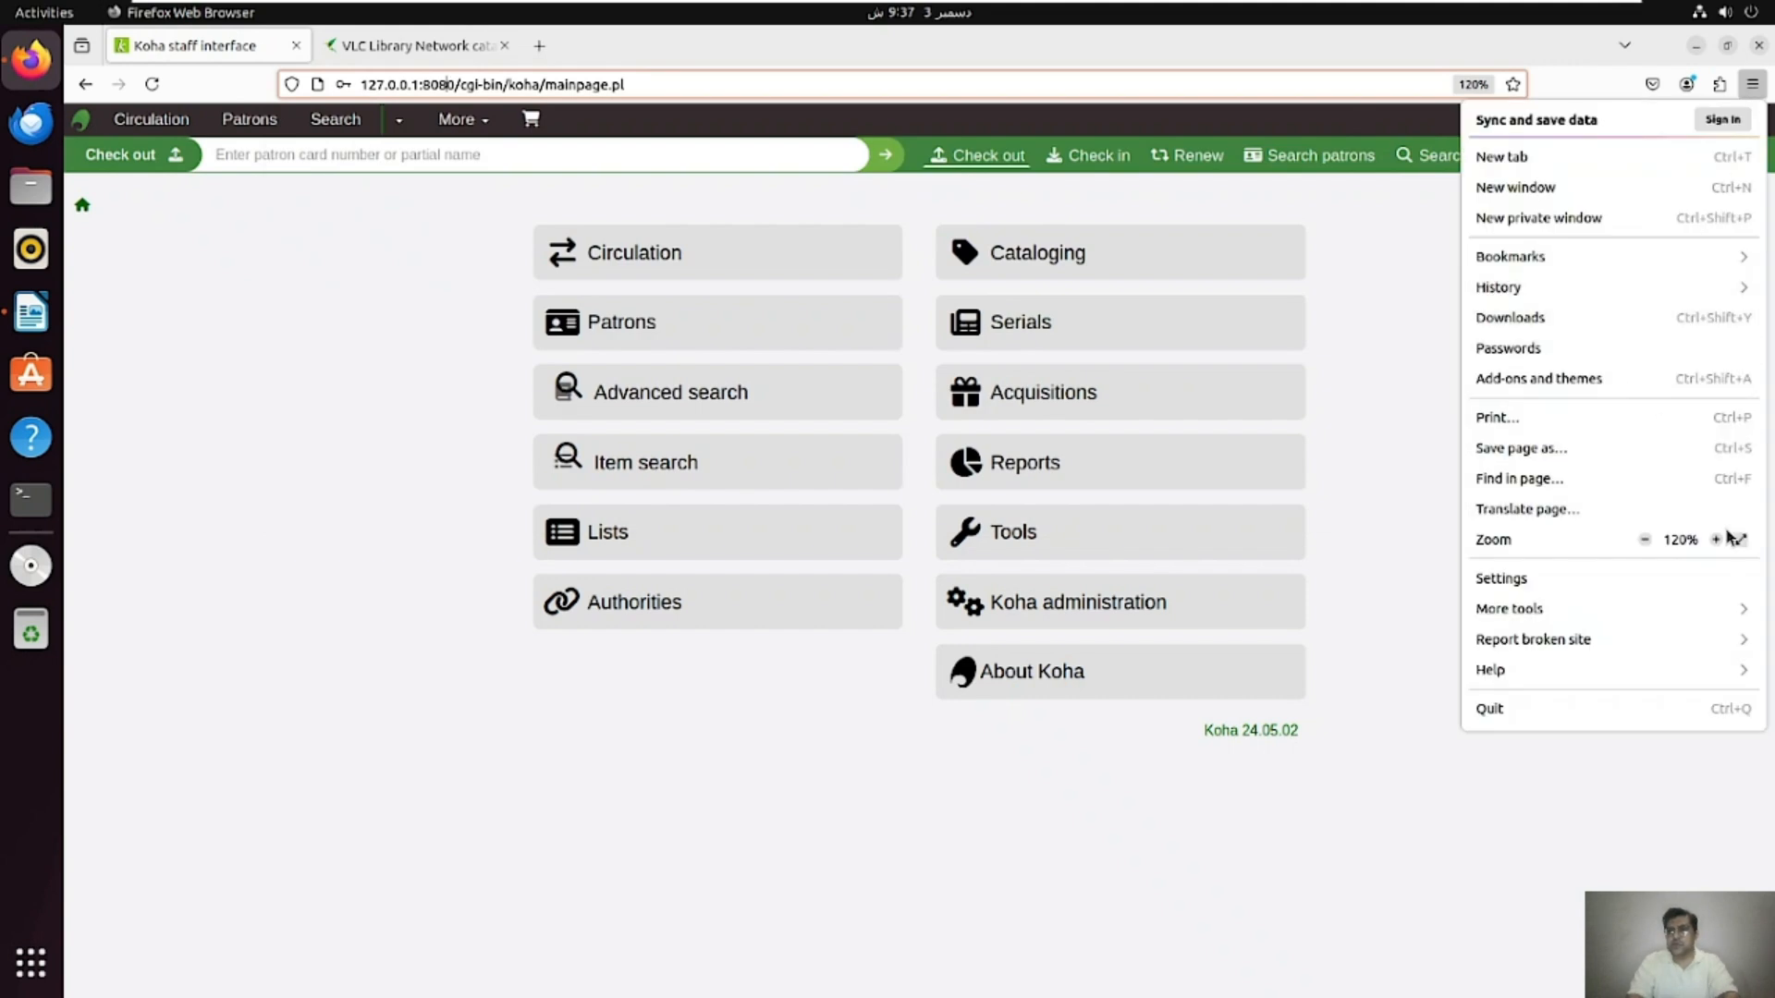
{"action": "left_click", "coordinate": [1715, 540]}
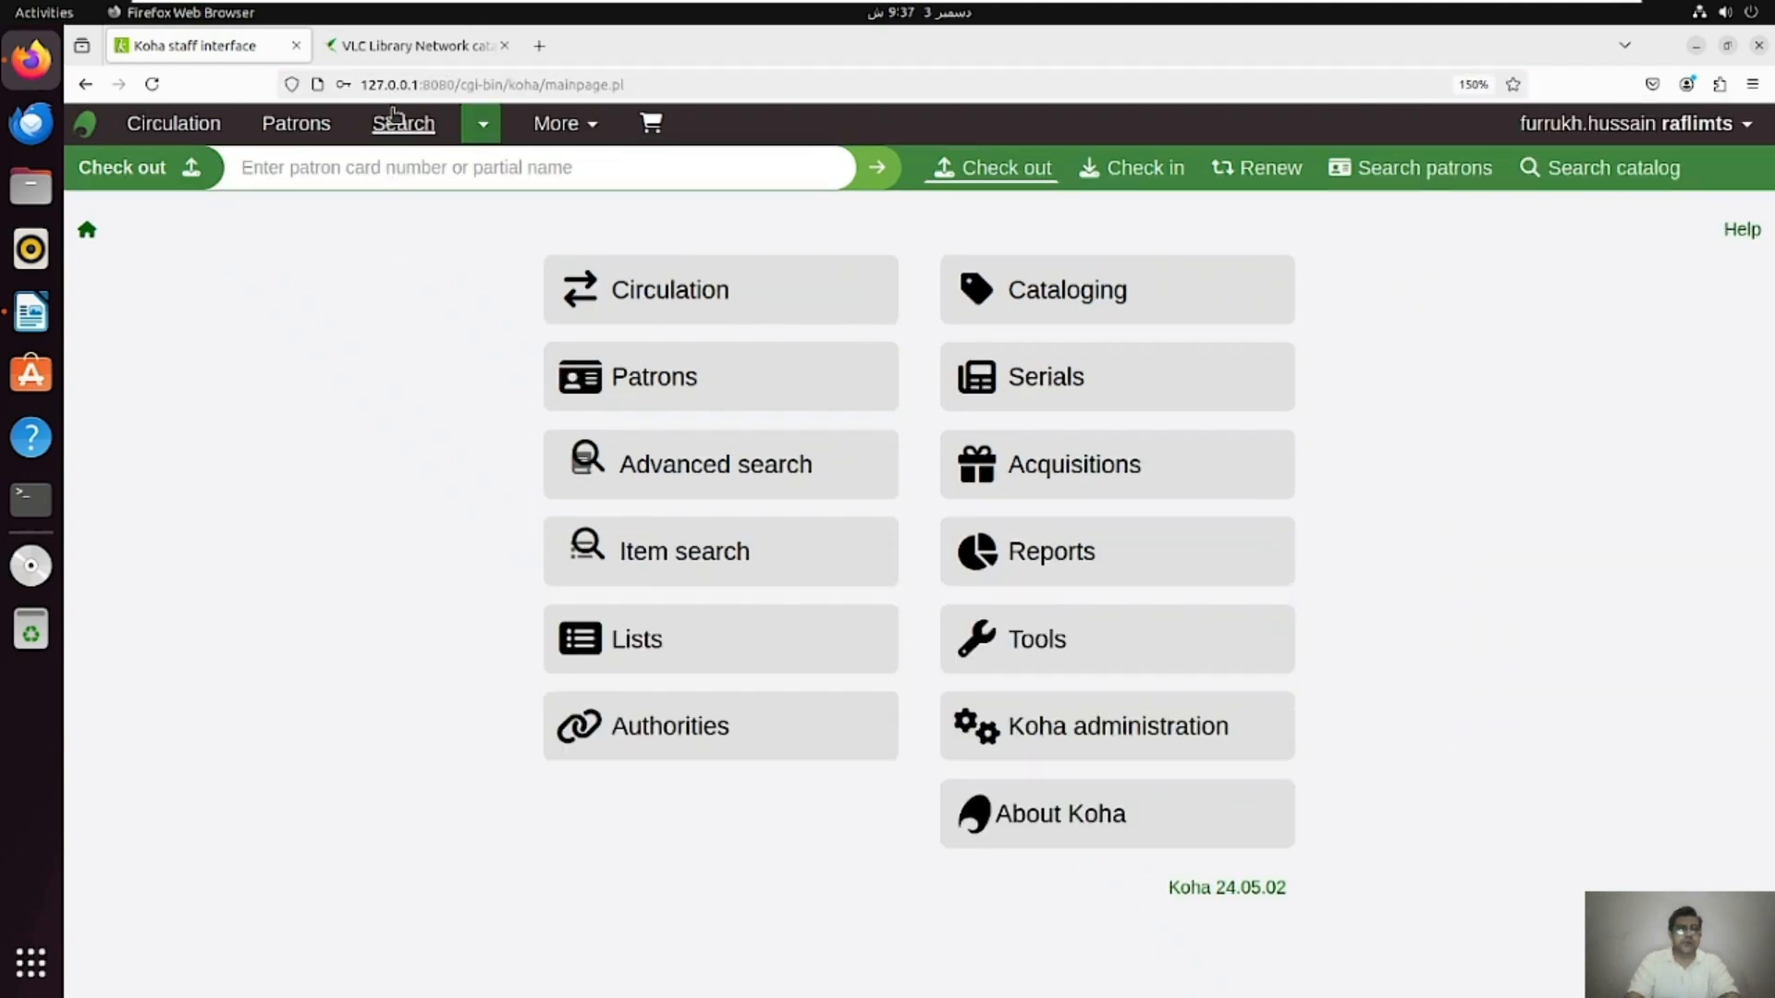
{"action": "left_click", "coordinate": [511, 83]}
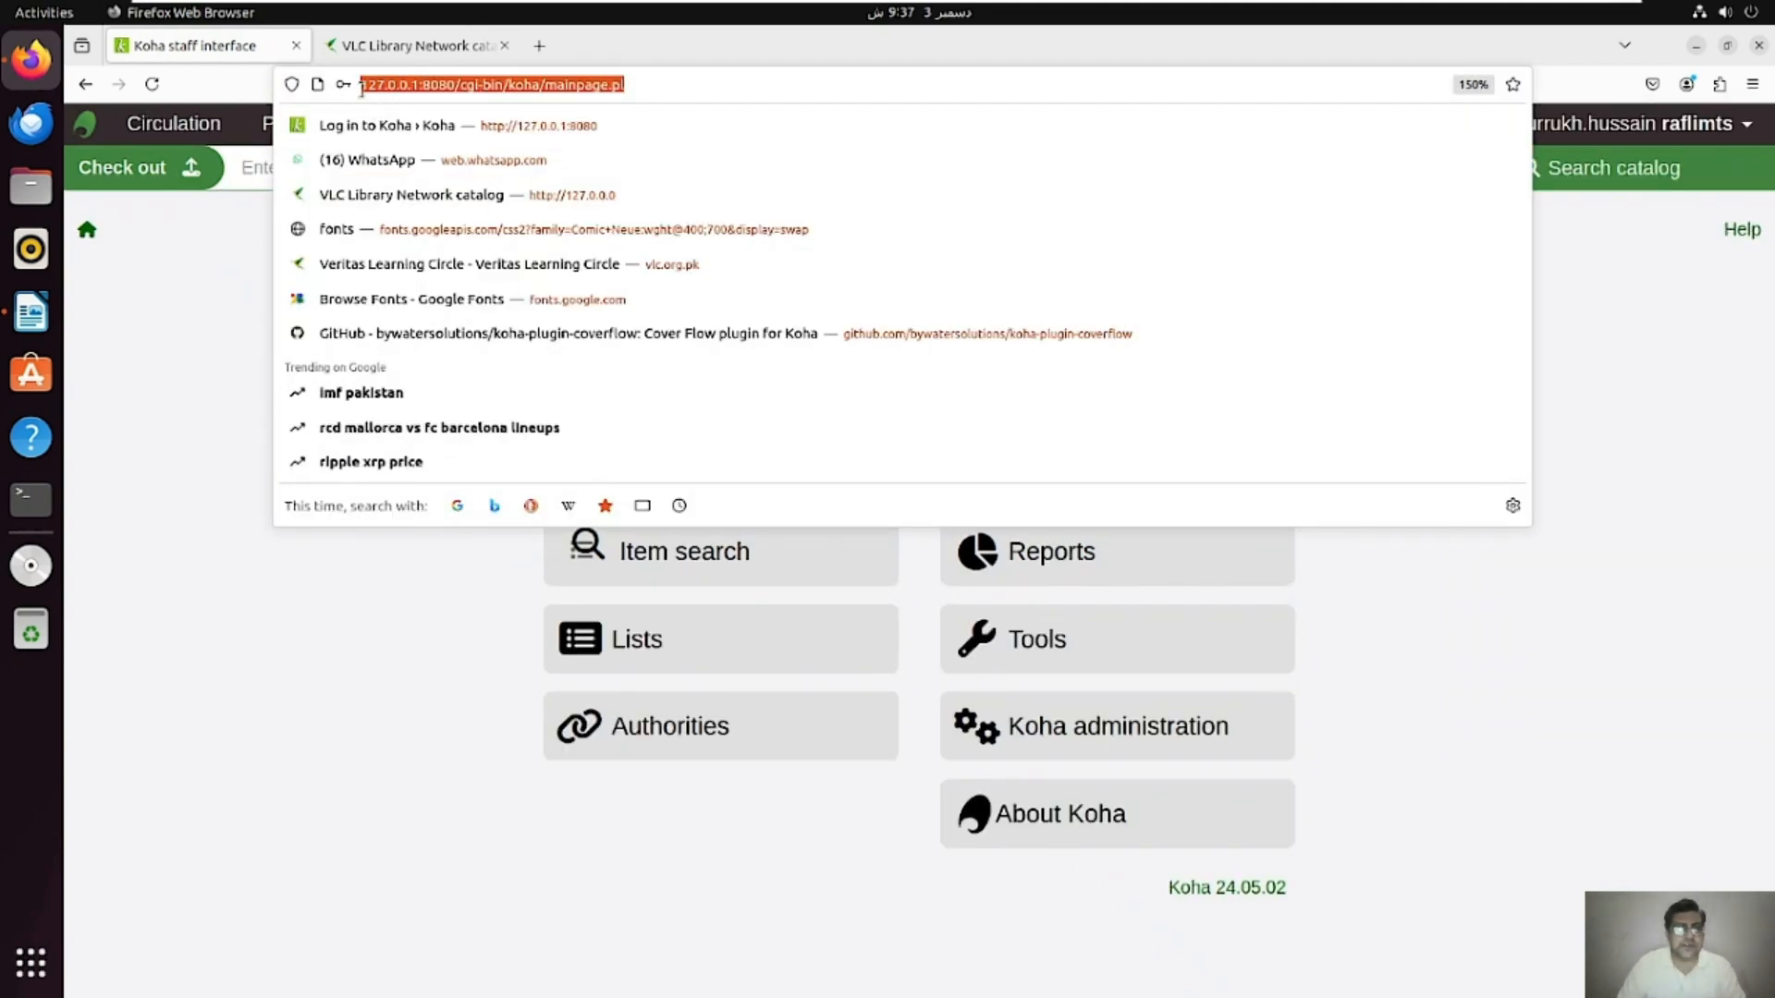
{"action": "mouse_move", "coordinate": [715, 229]}
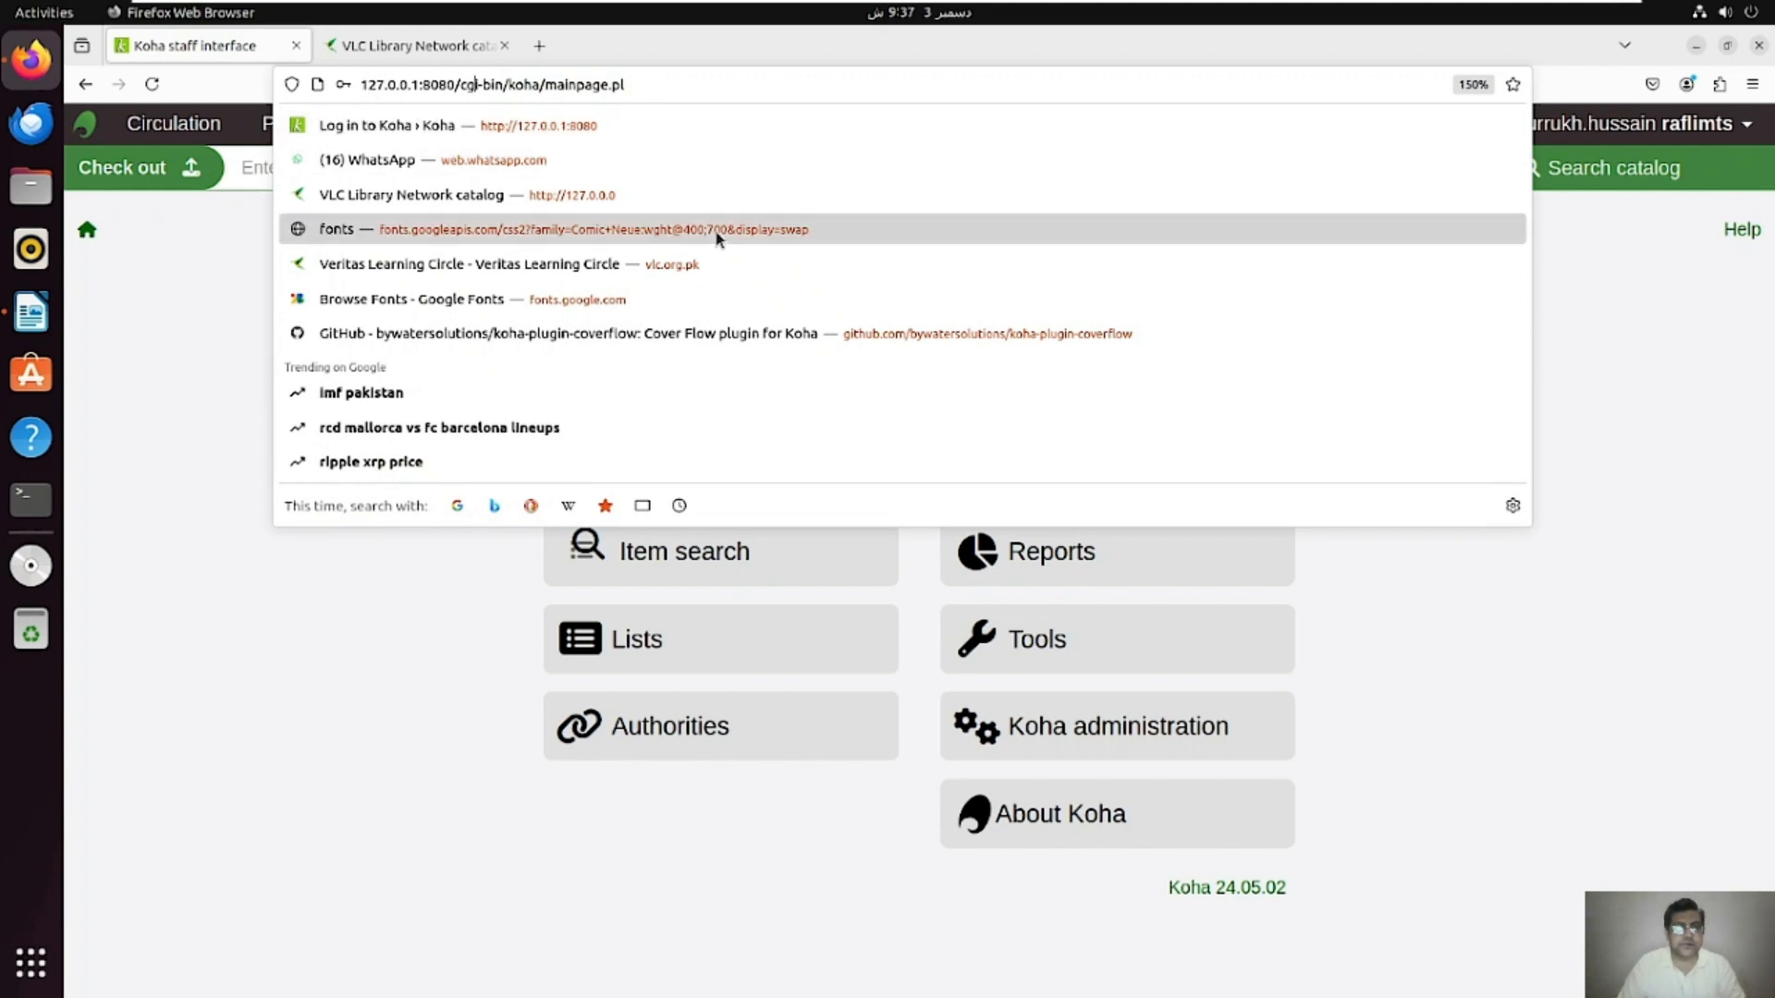
{"action": "double_click", "coordinate": [541, 83]}
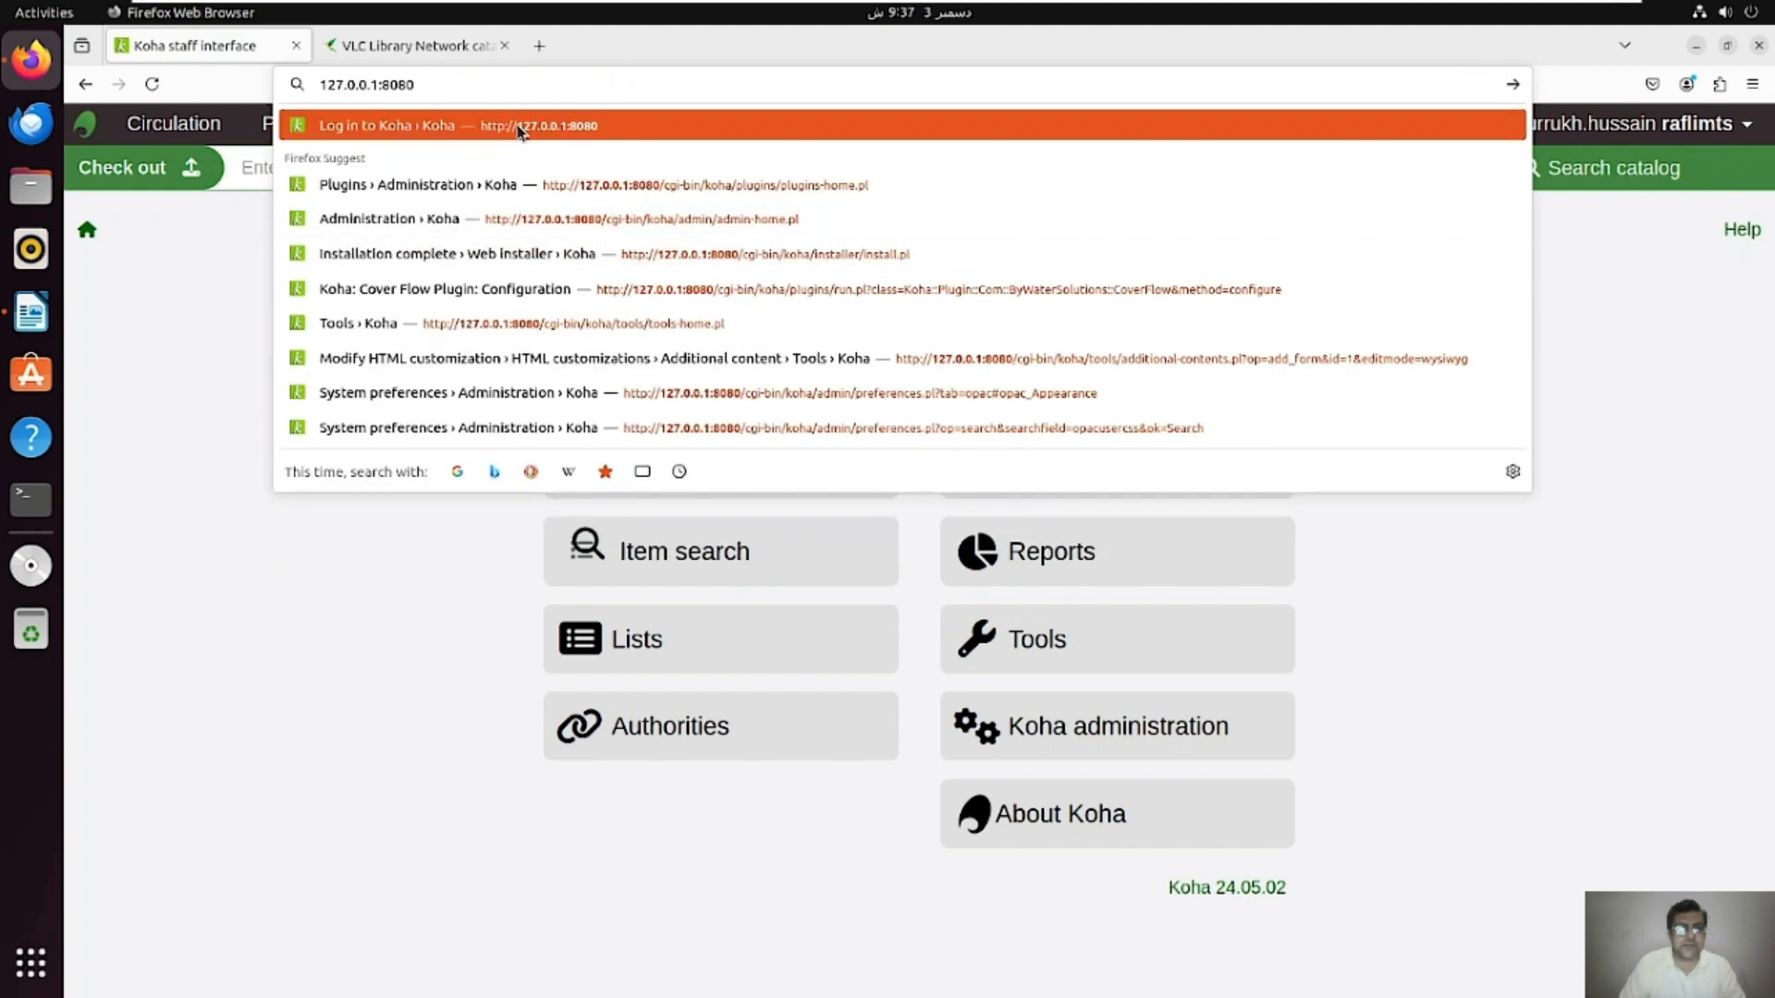
{"action": "mouse_move", "coordinate": [503, 144]}
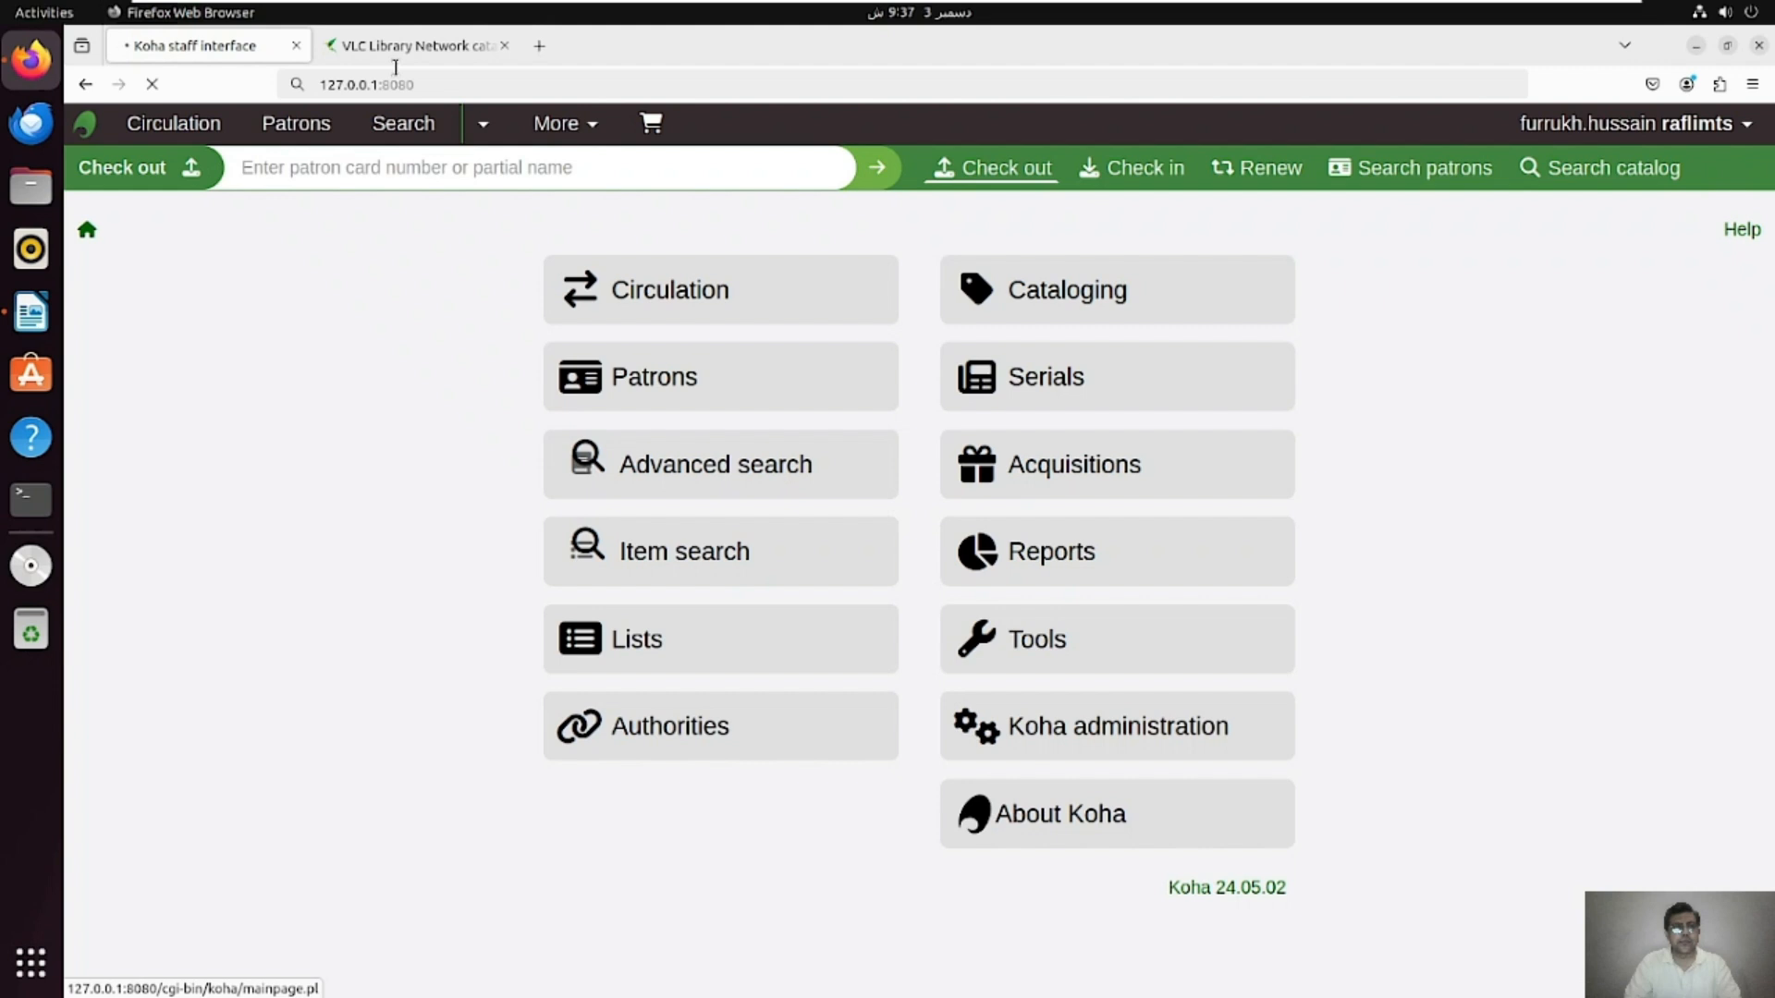
{"action": "left_click", "coordinate": [414, 44]}
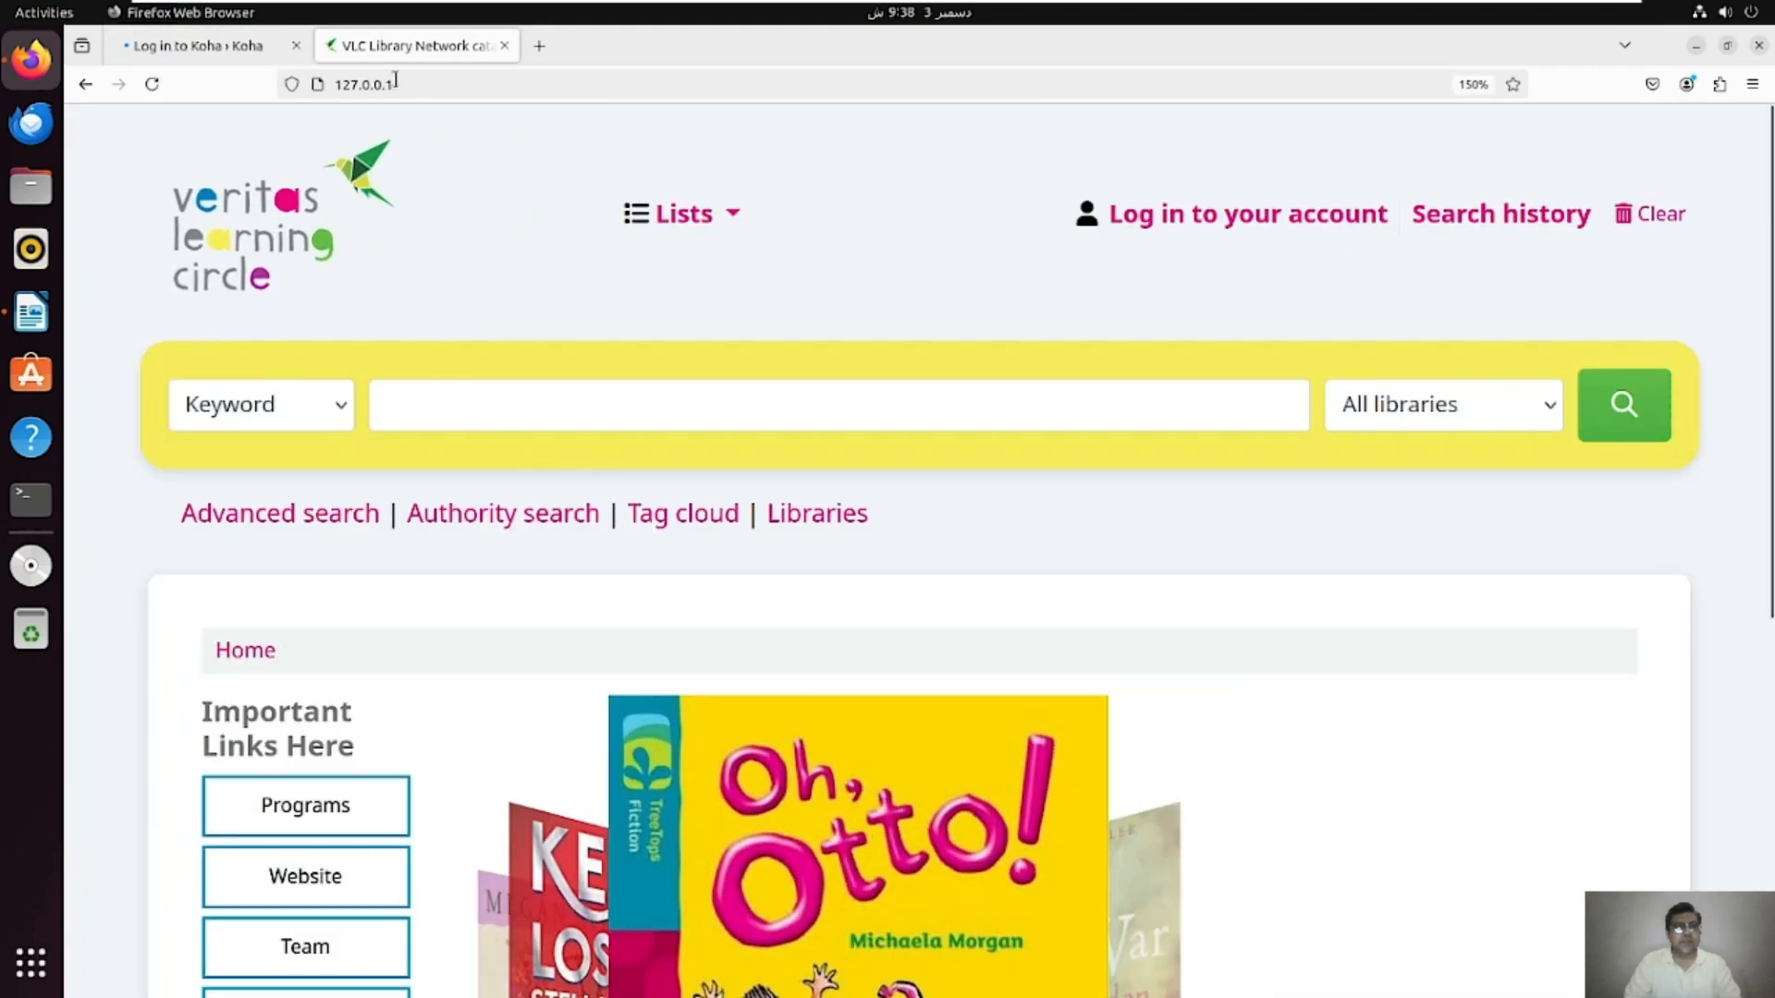
Log in to the Koha staff interface as furrukh.hussain, then start a terminal window.
{"action": "left_click", "coordinate": [363, 83]}
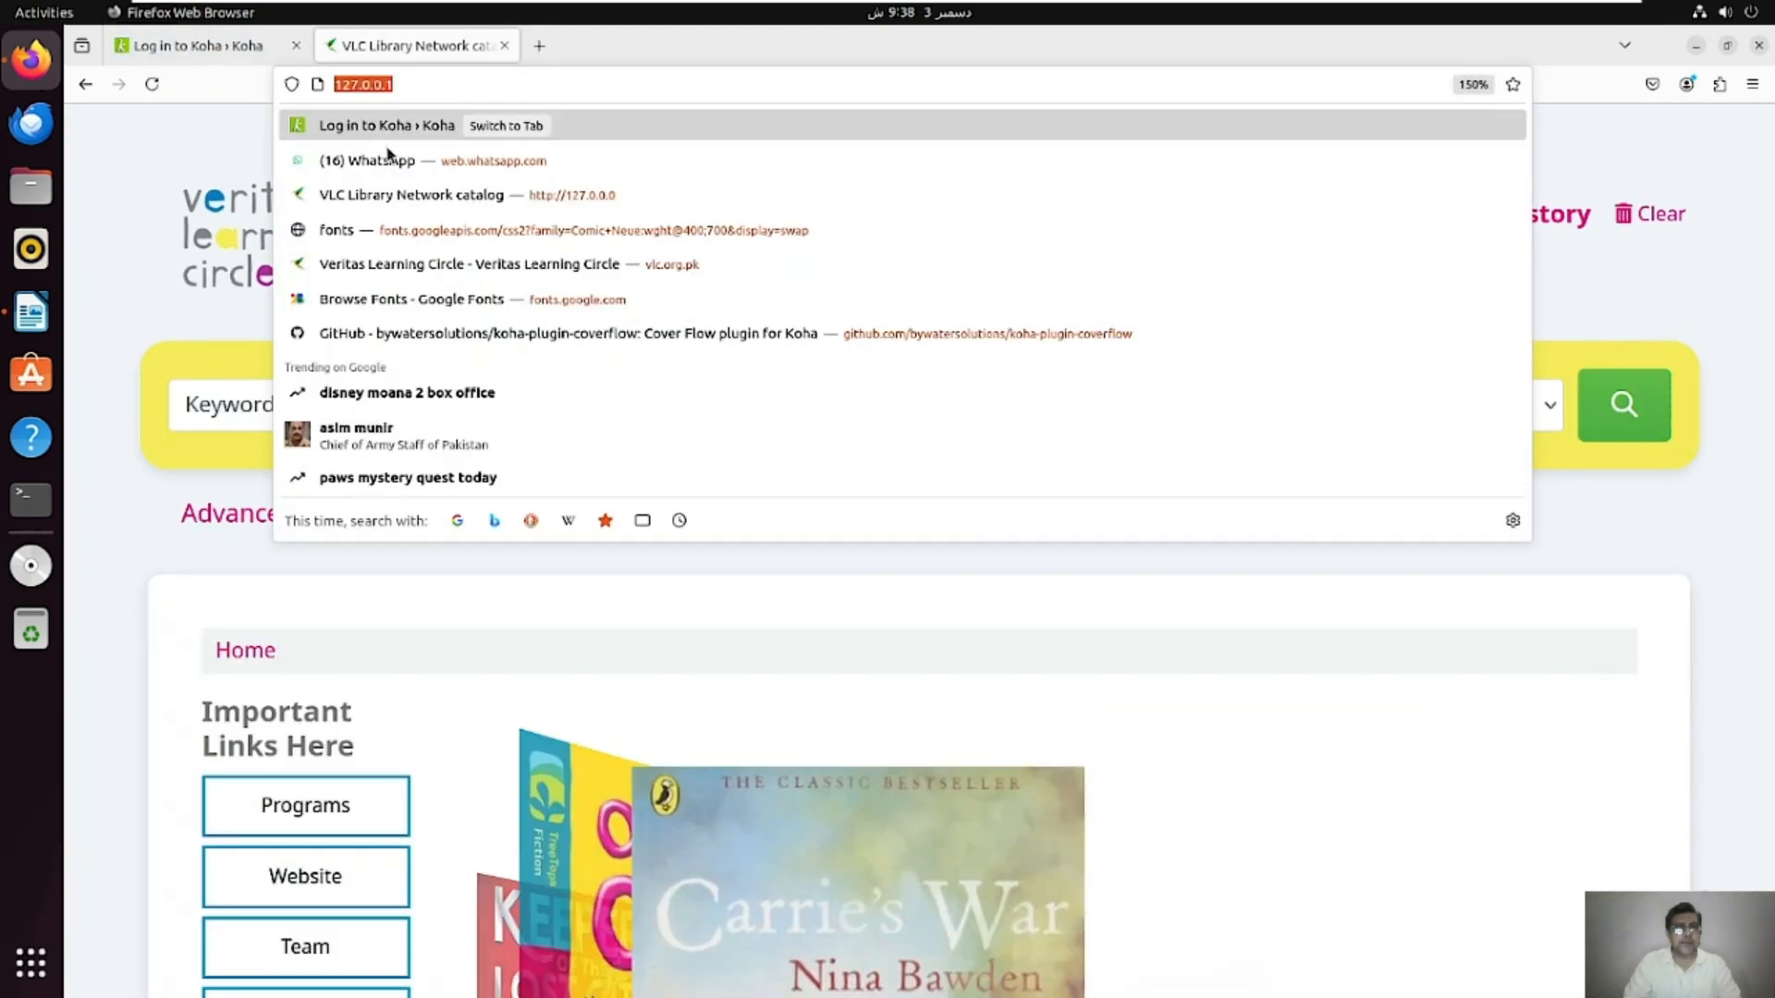
{"action": "mouse_move", "coordinate": [549, 229]}
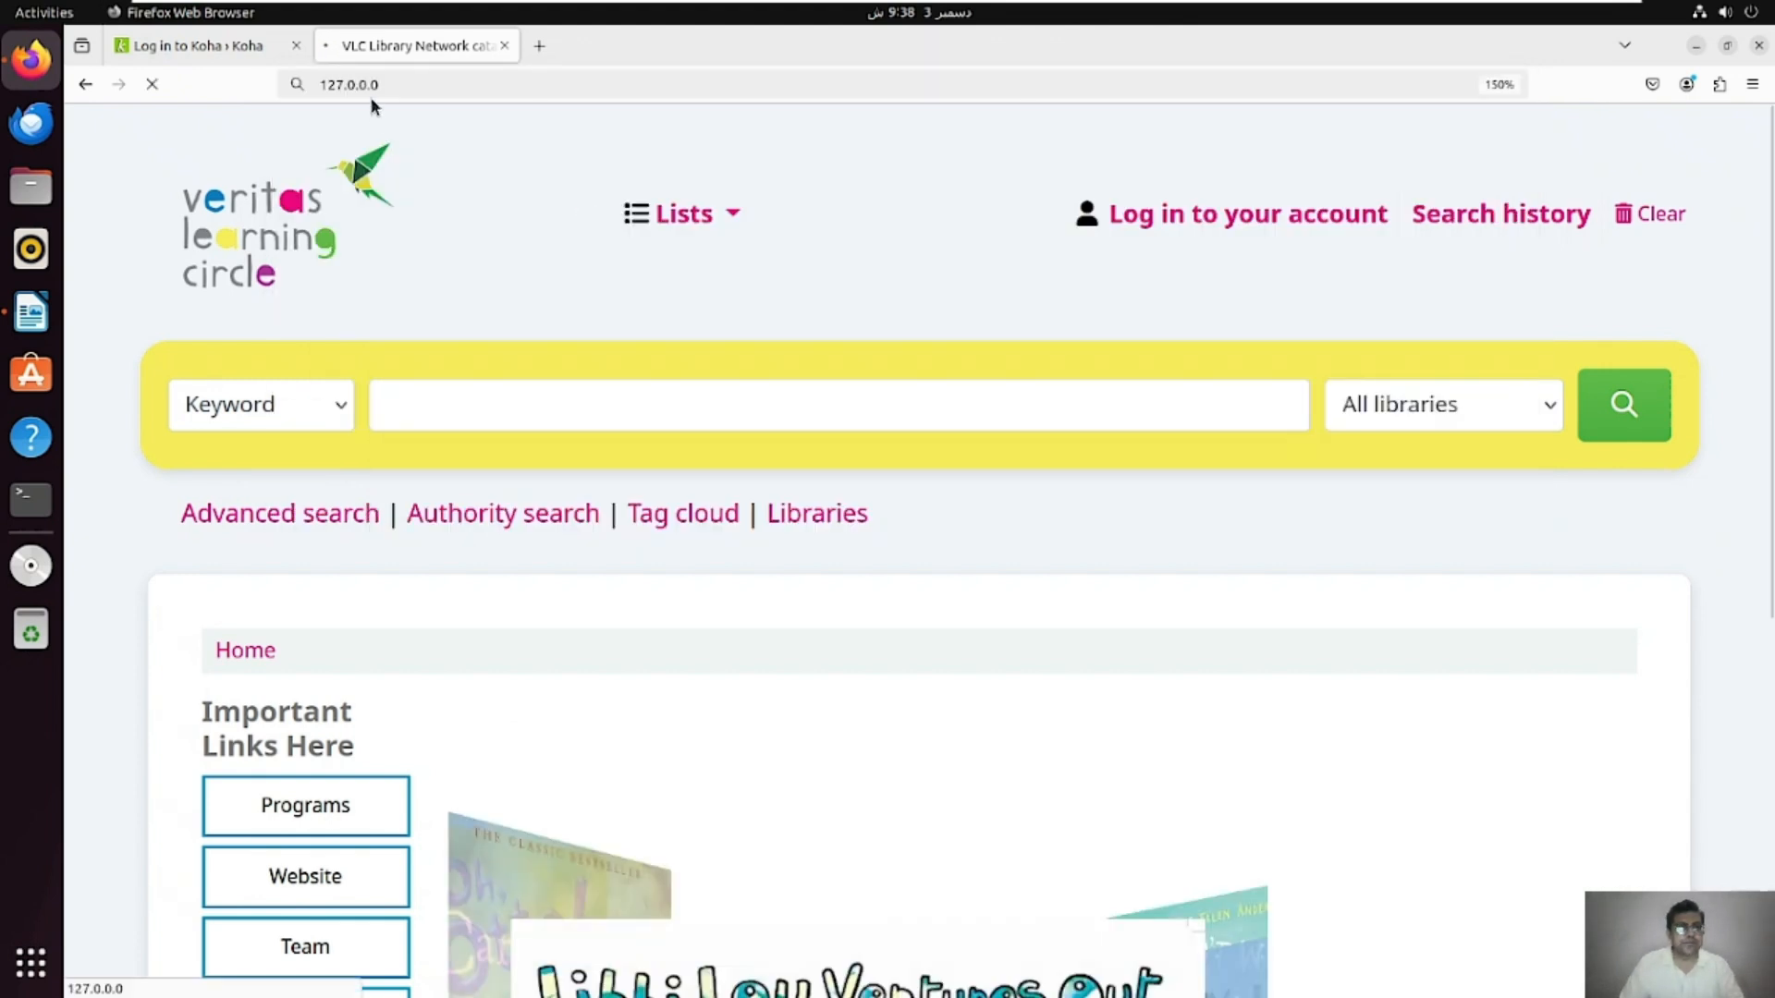
{"action": "left_click", "coordinate": [198, 44]}
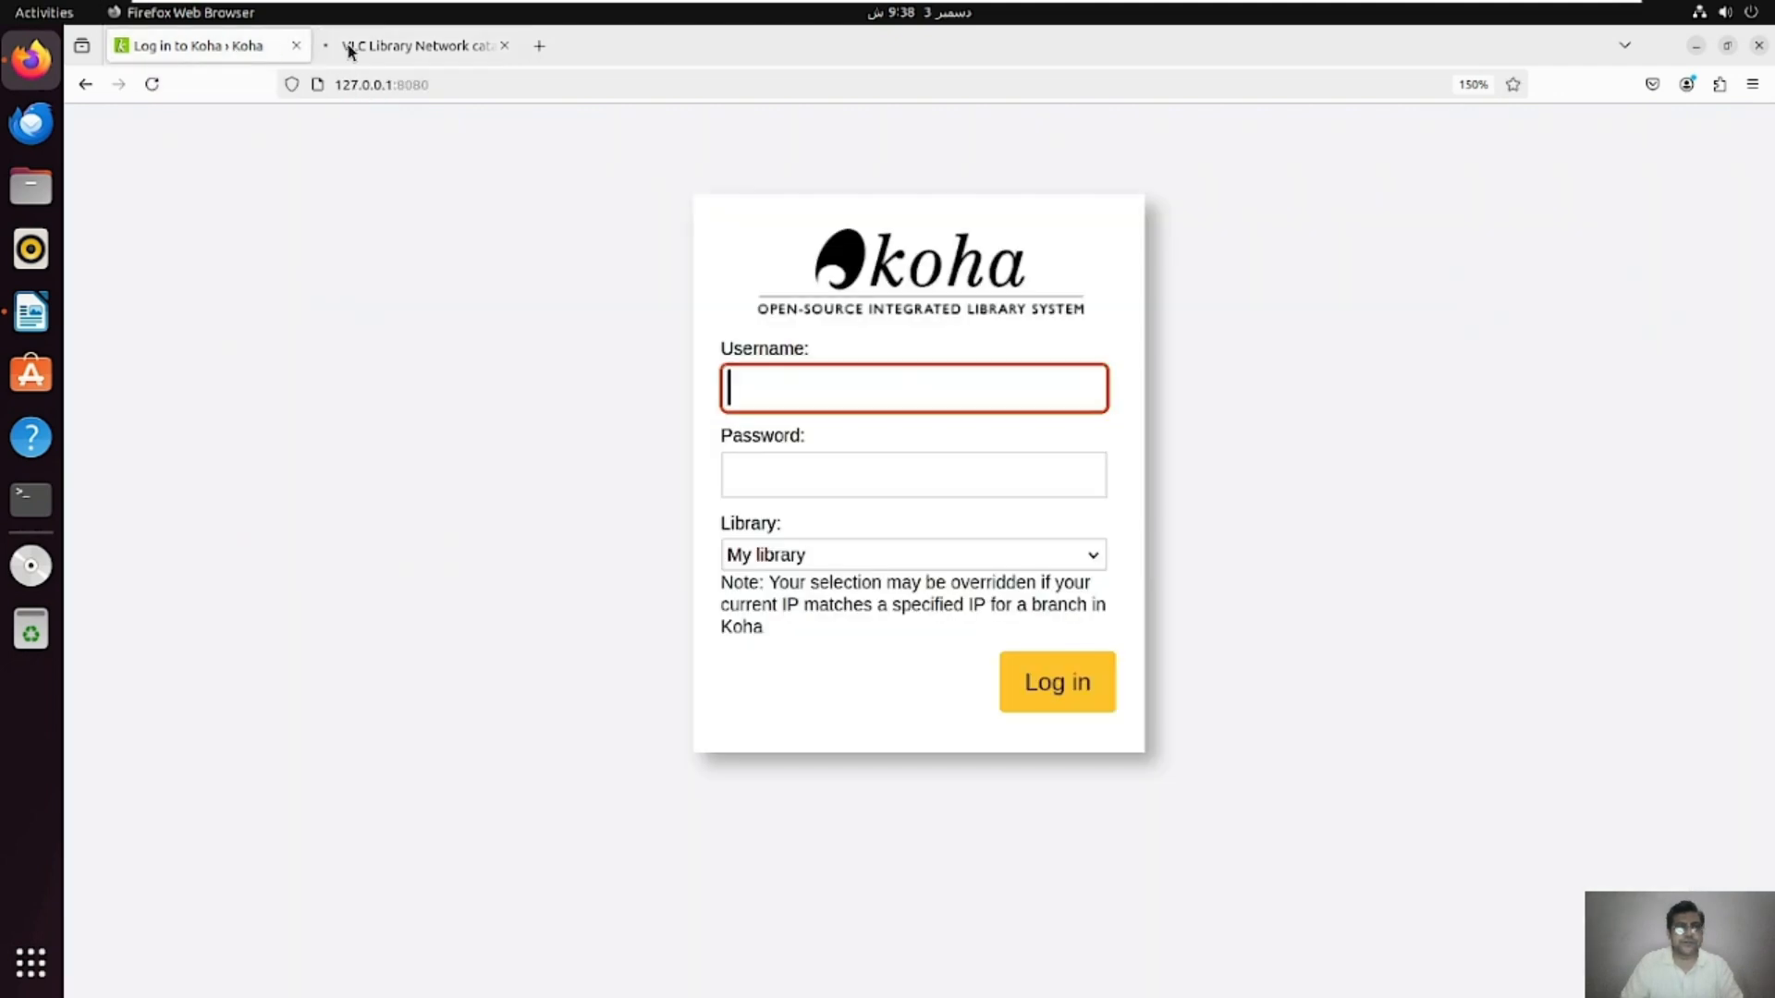
{"action": "type", "text": "furrukh.hussain"}
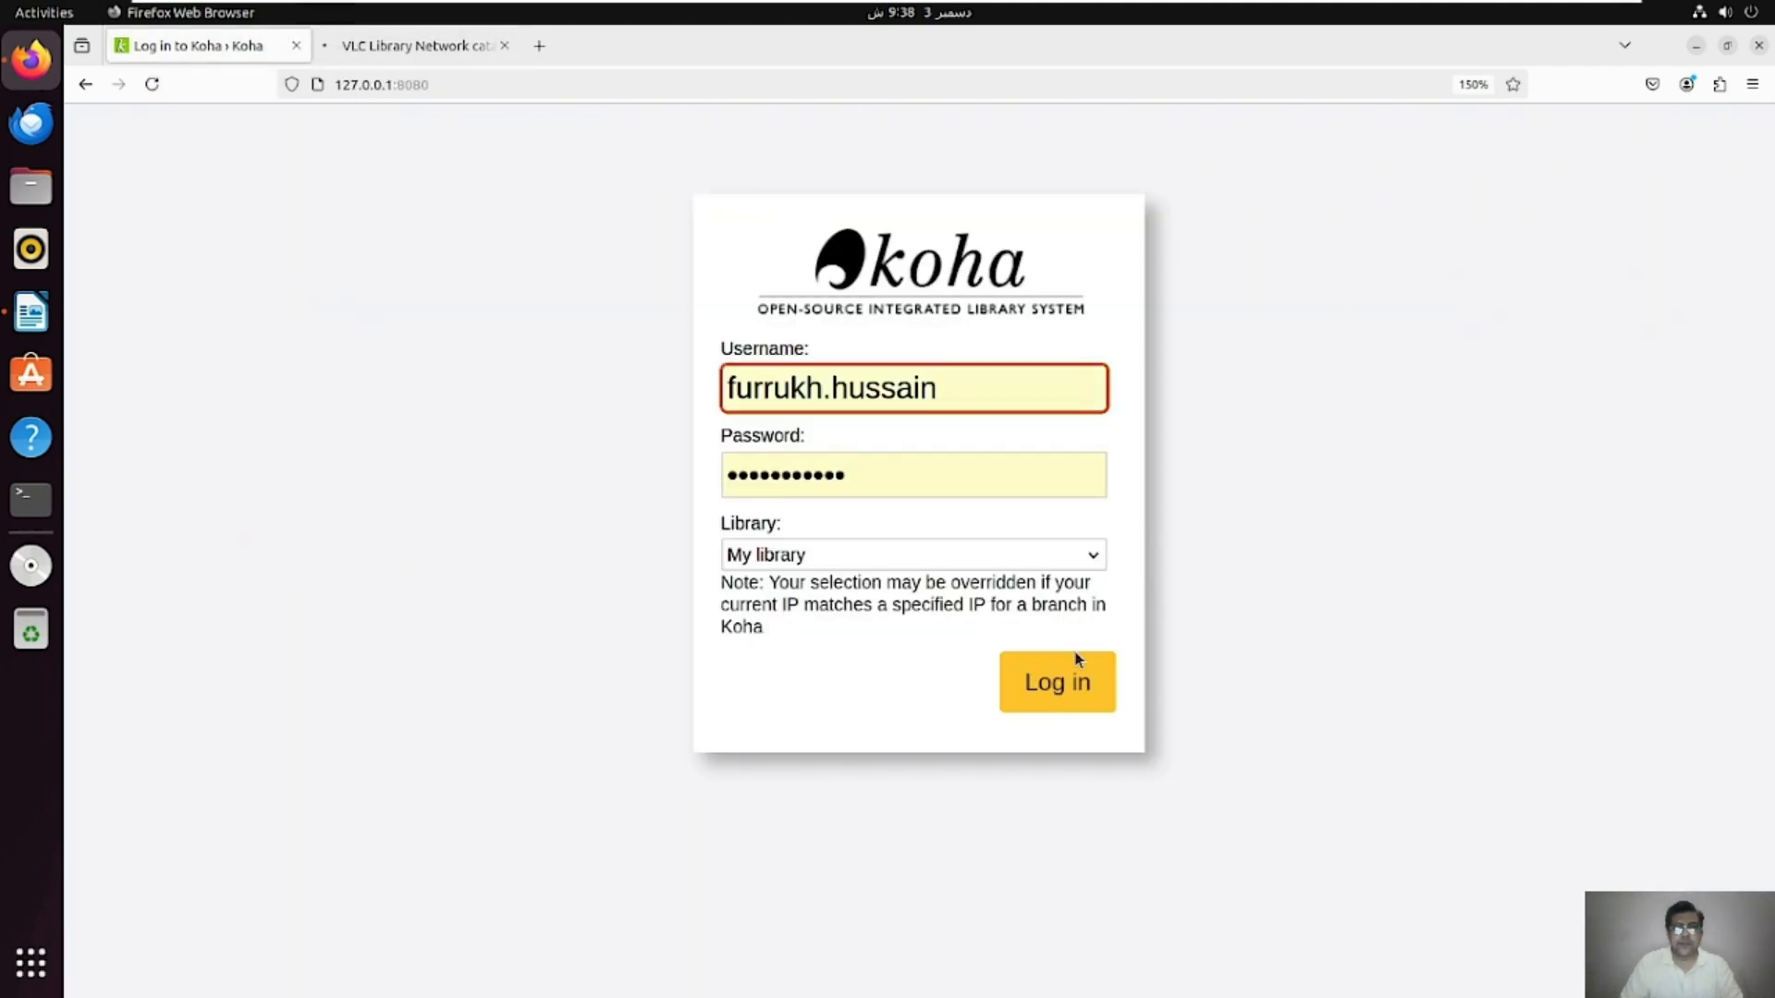
{"action": "left_click", "coordinate": [1056, 682]}
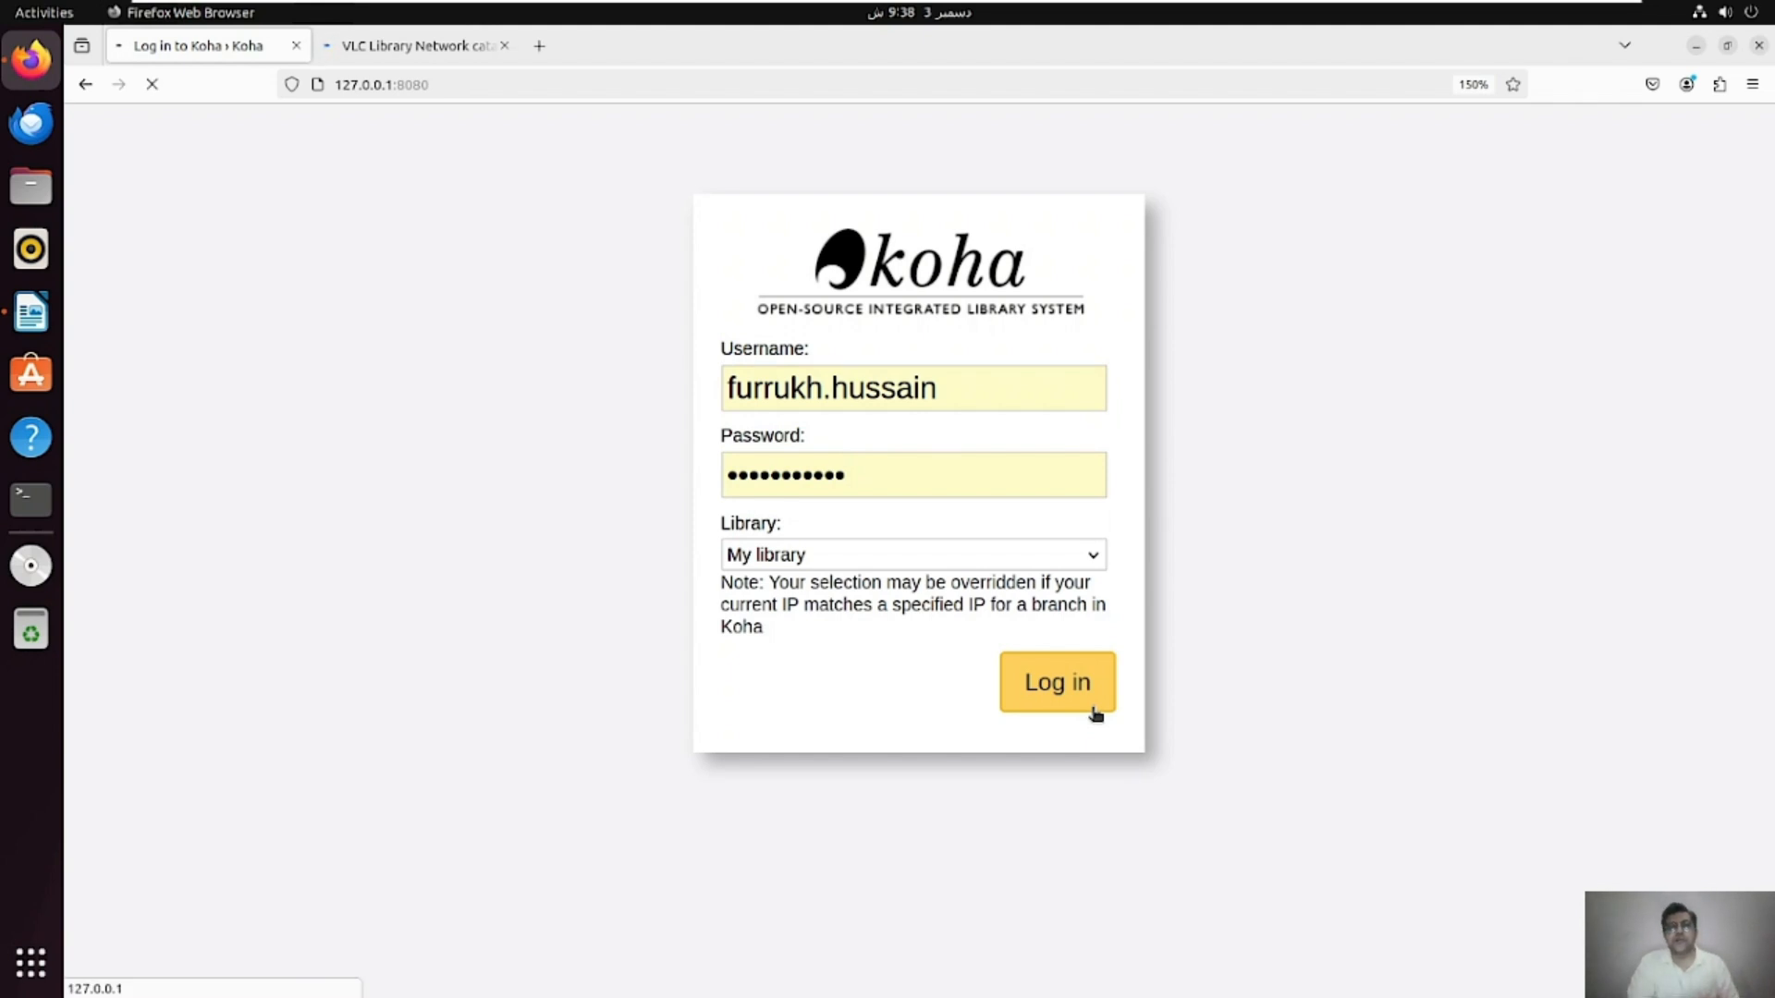
{"action": "left_click", "coordinate": [1055, 682]}
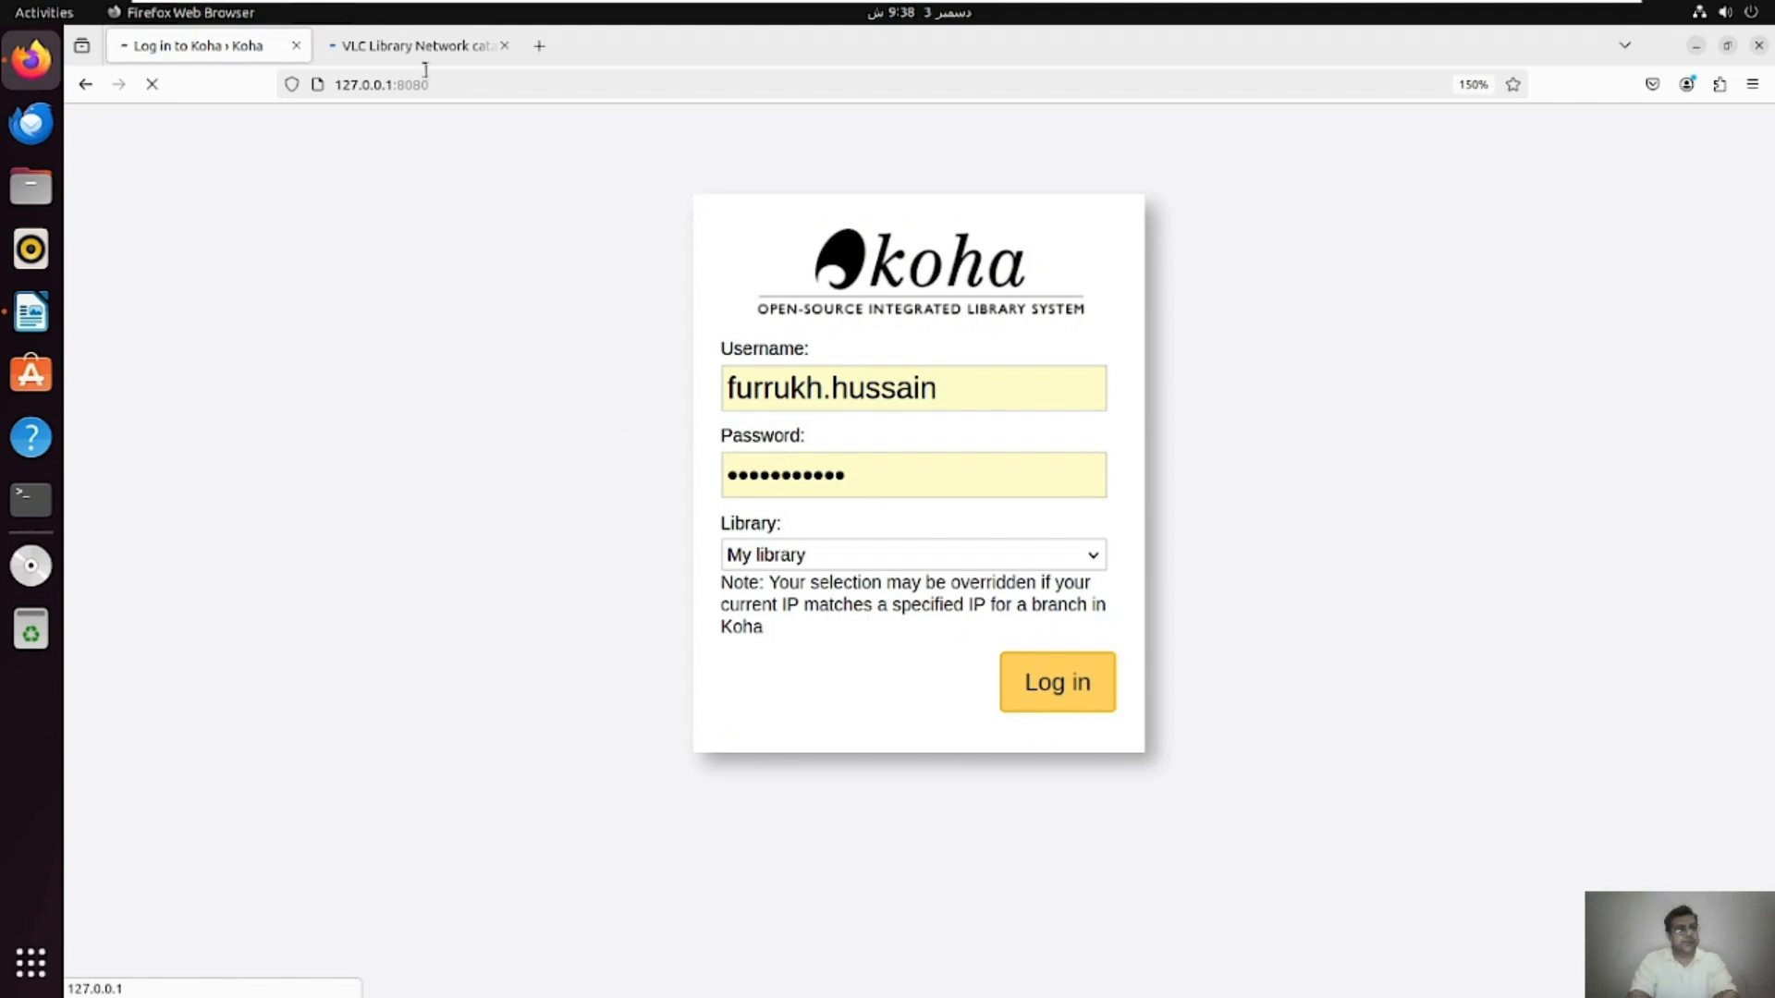
{"action": "left_click", "coordinate": [416, 45]}
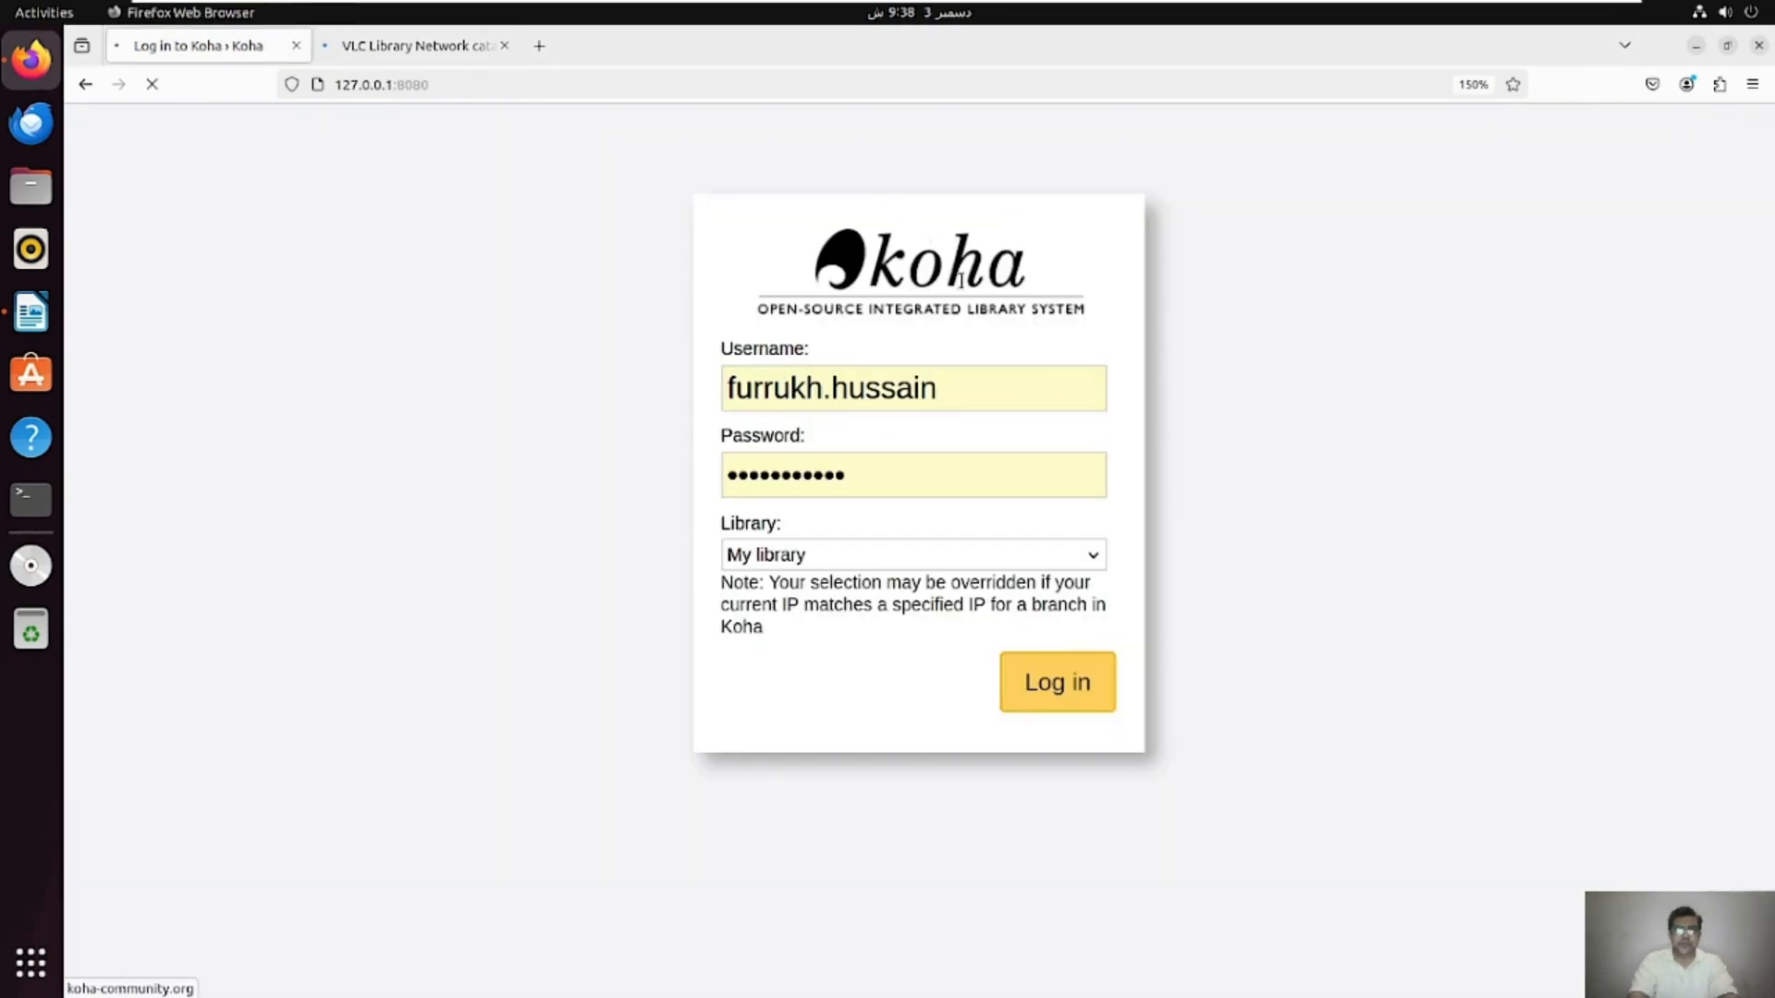
{"action": "left_click", "coordinate": [1056, 682]}
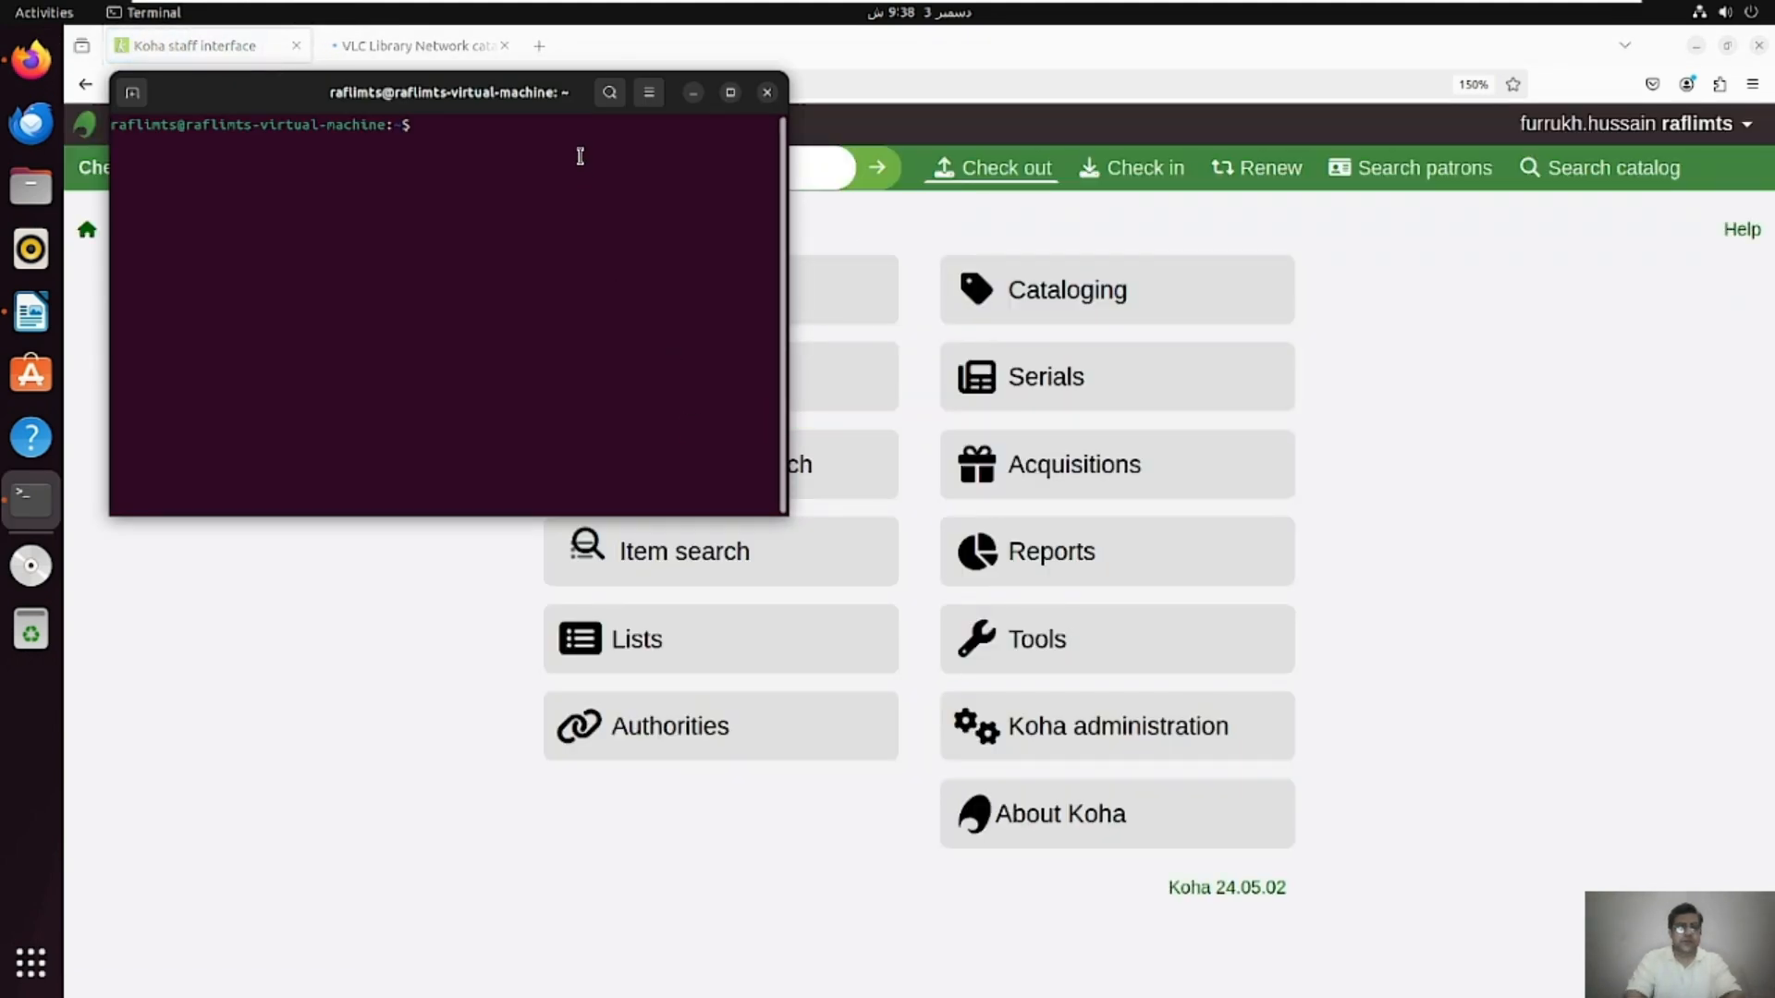
Request a root shell in the terminal with sudo su.
{"action": "type", "text": "sudo su"}
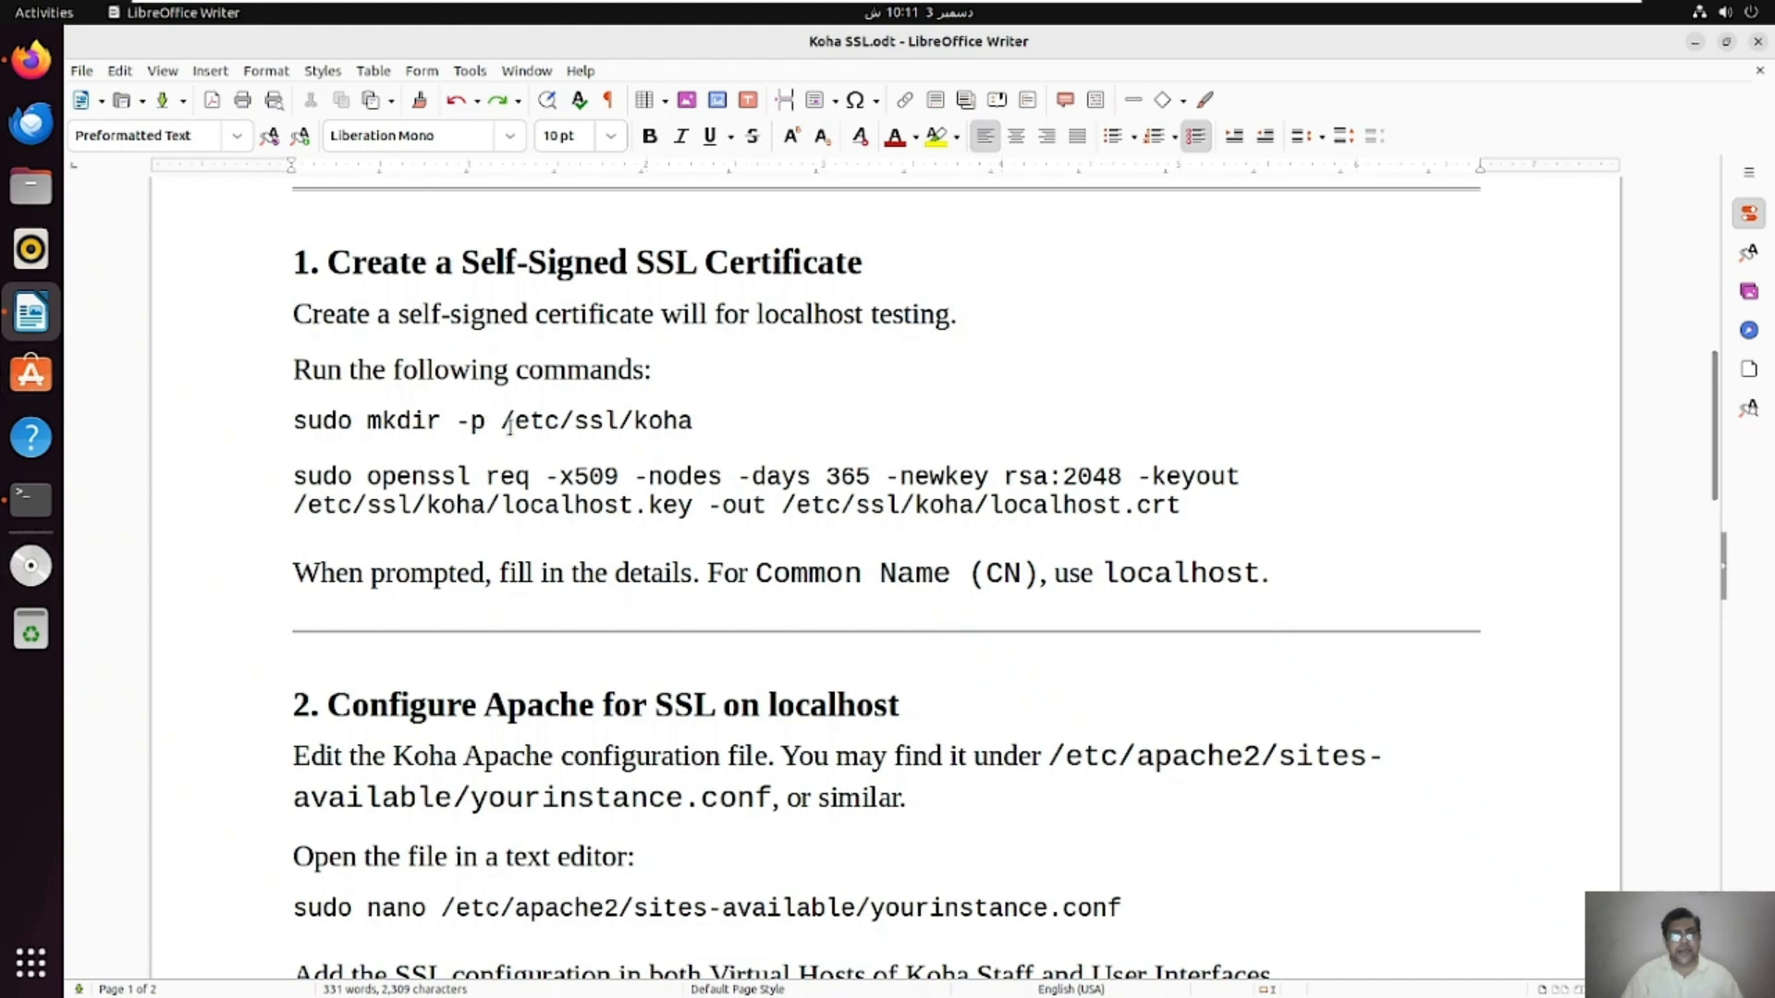
Copy the sudo mkdir -p /etc/ssl/koha command from the guide for the terminal.
{"action": "left_click", "coordinate": [693, 421]}
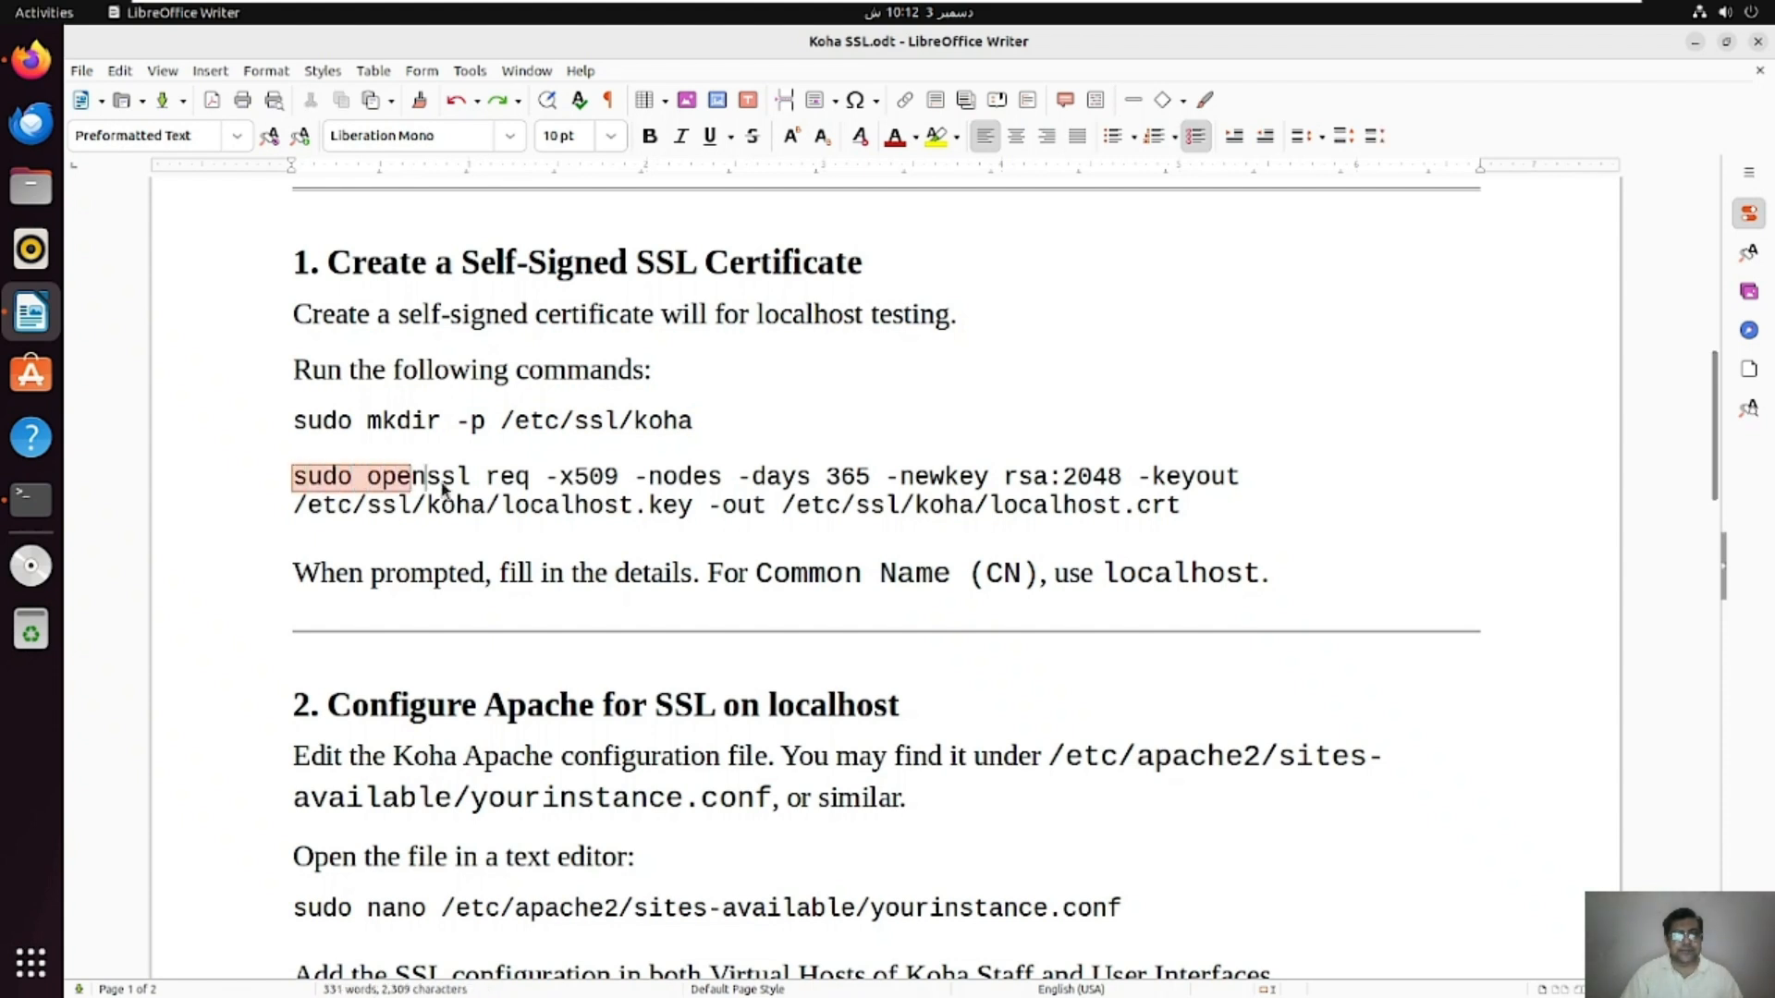
{"action": "left_click_drag", "start_coordinate": [419, 475], "coordinate": [810, 476]}
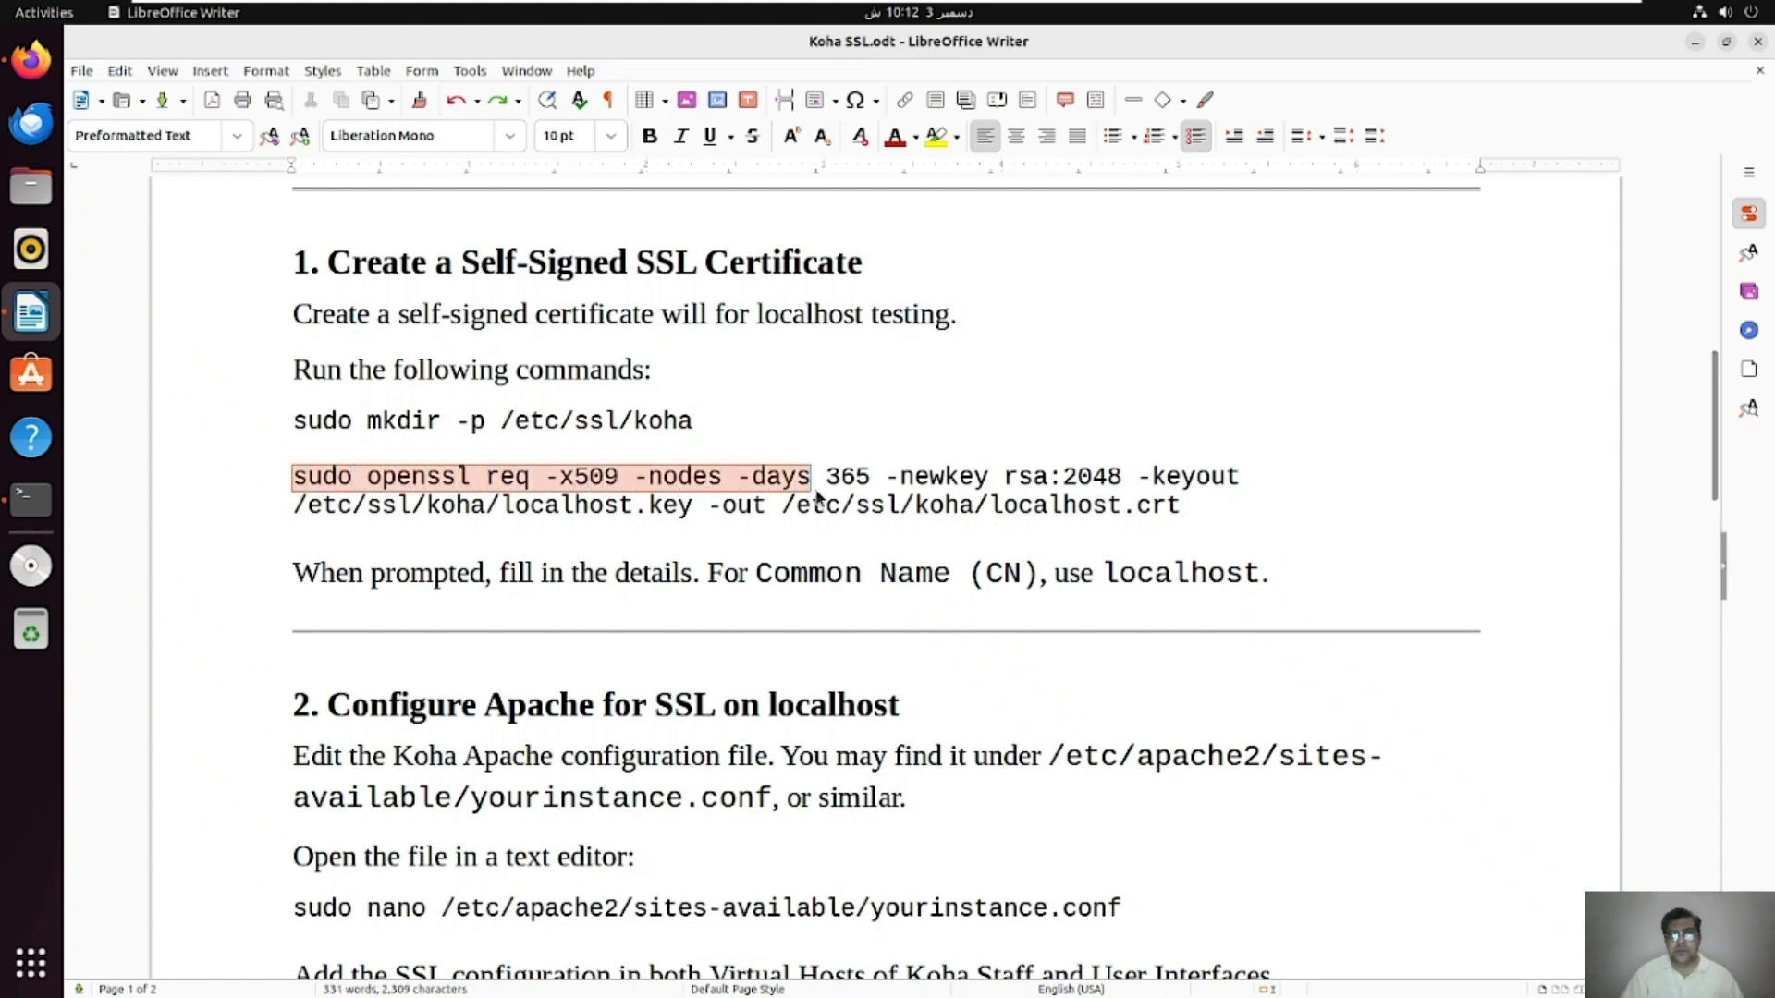
{"action": "left_click_drag", "start_coordinate": [810, 475], "coordinate": [1183, 505]}
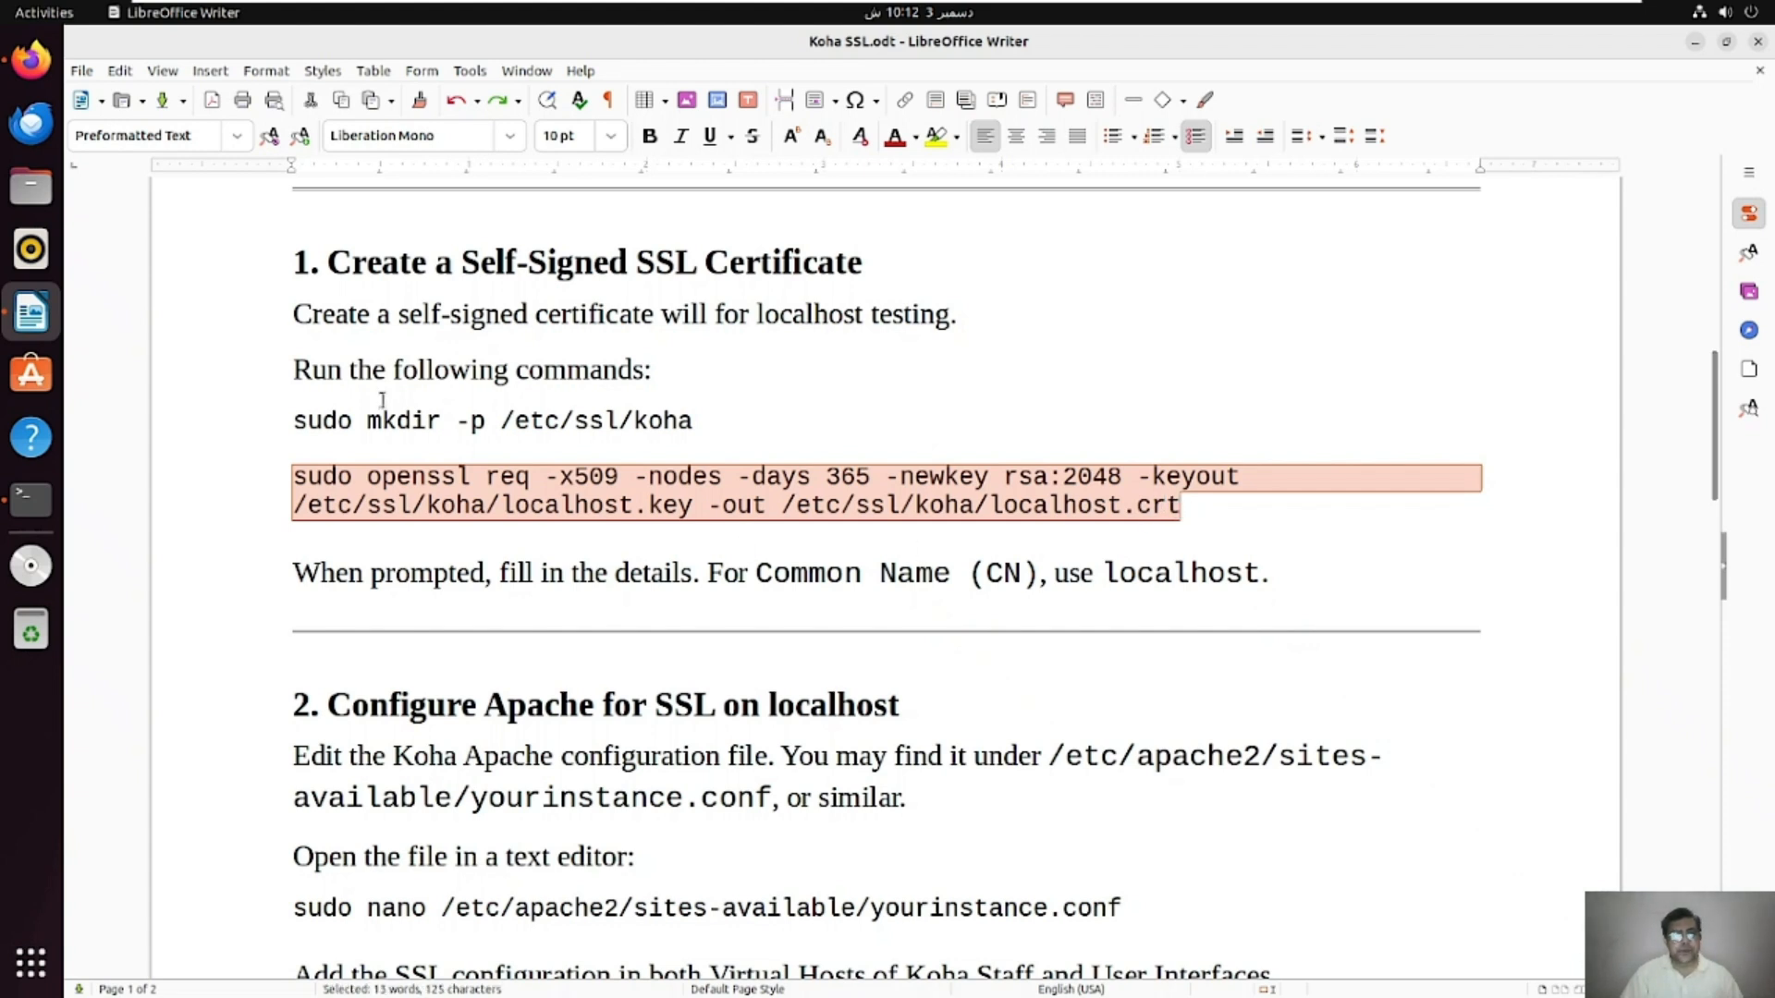
{"action": "left_click", "coordinate": [32, 497]}
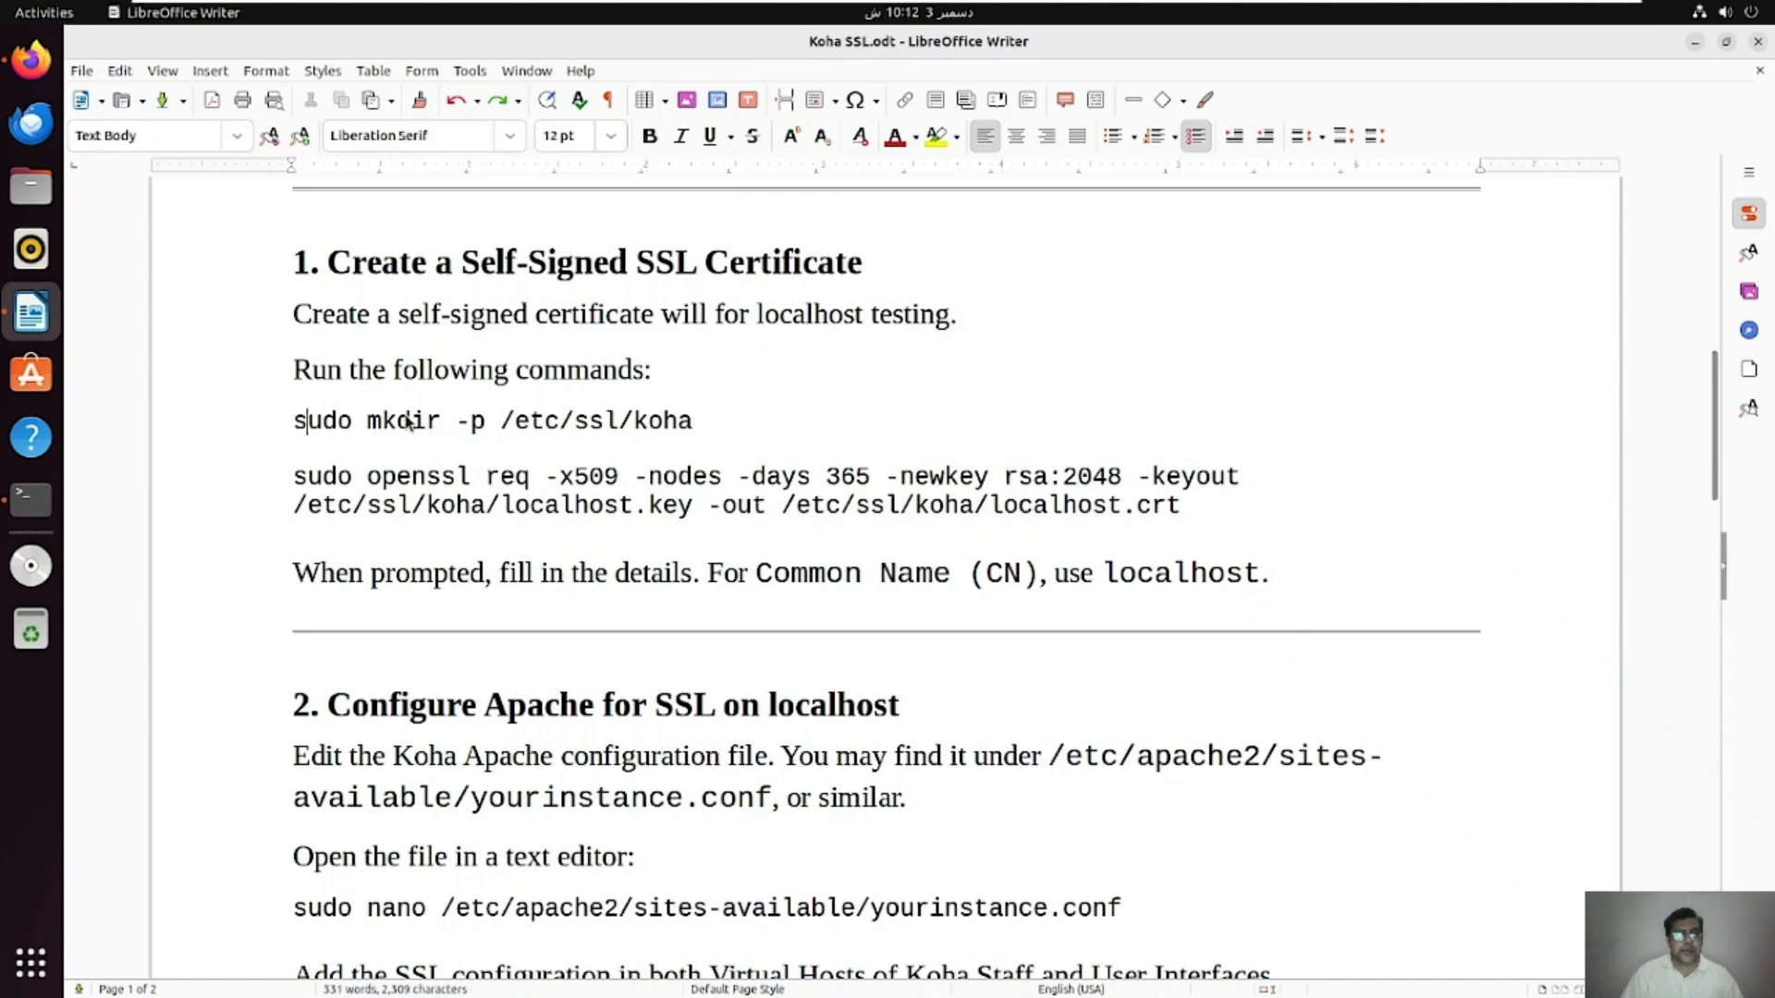
{"action": "left_click_drag", "start_coordinate": [296, 420], "coordinate": [693, 420]}
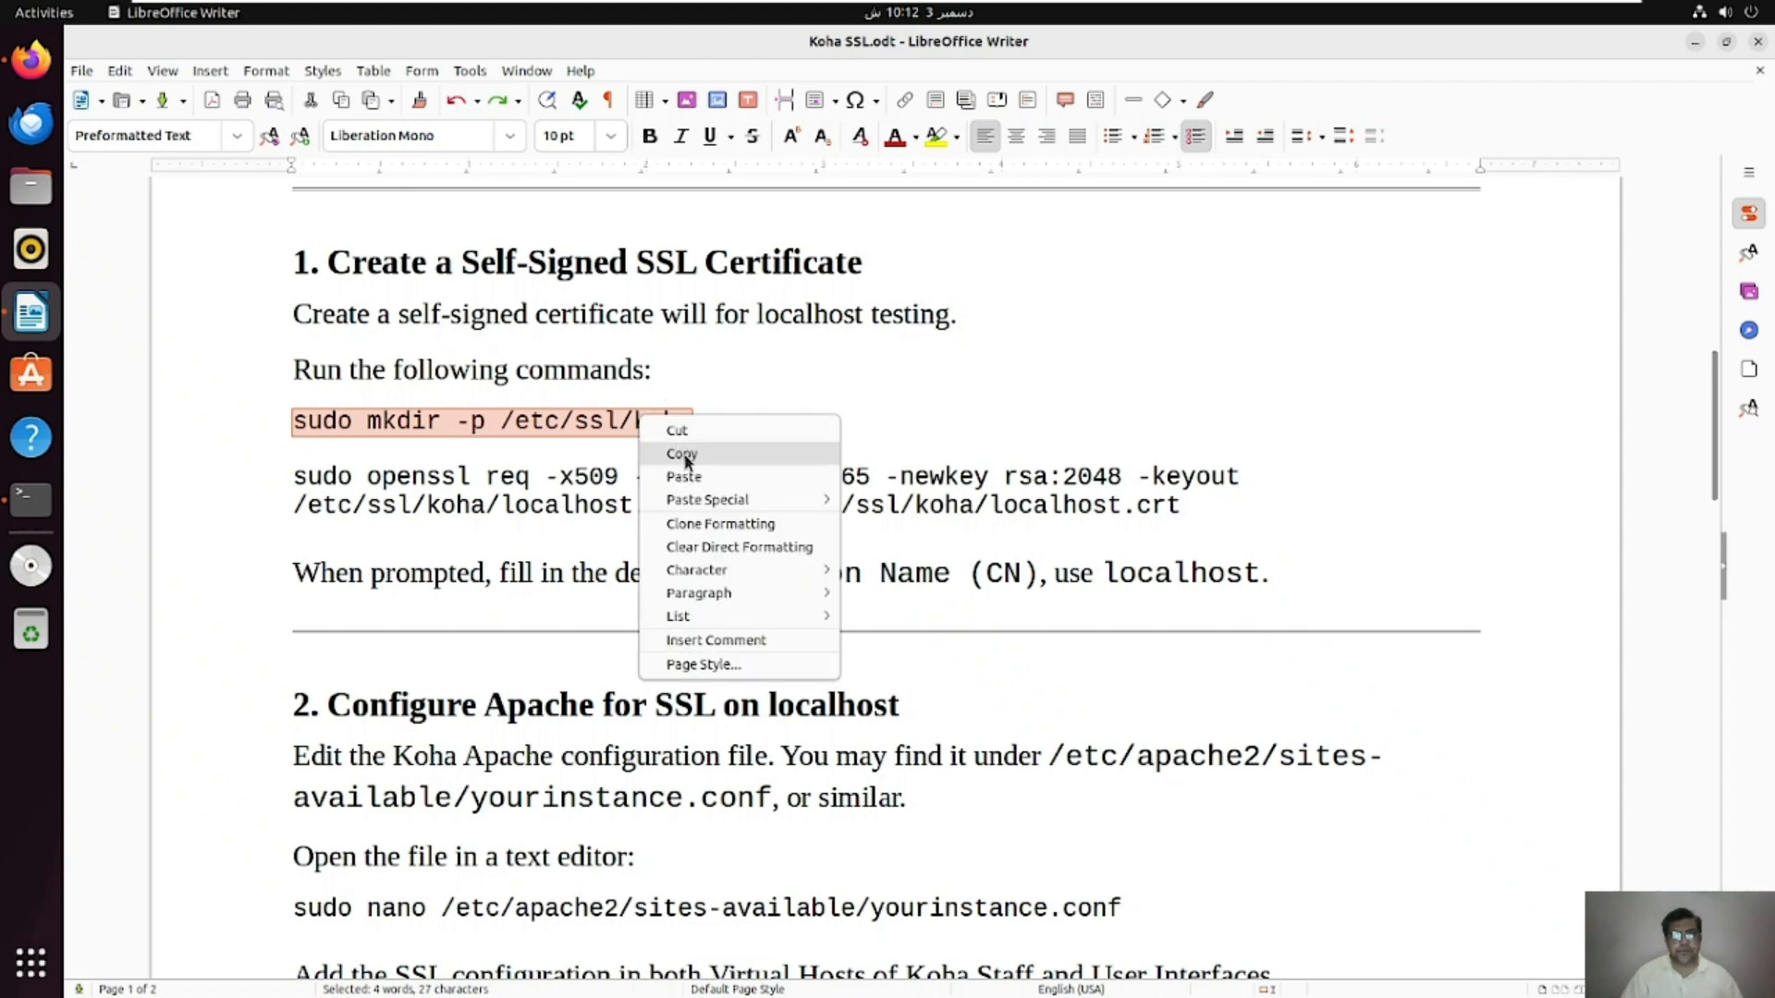
{"action": "left_click", "coordinate": [31, 500]}
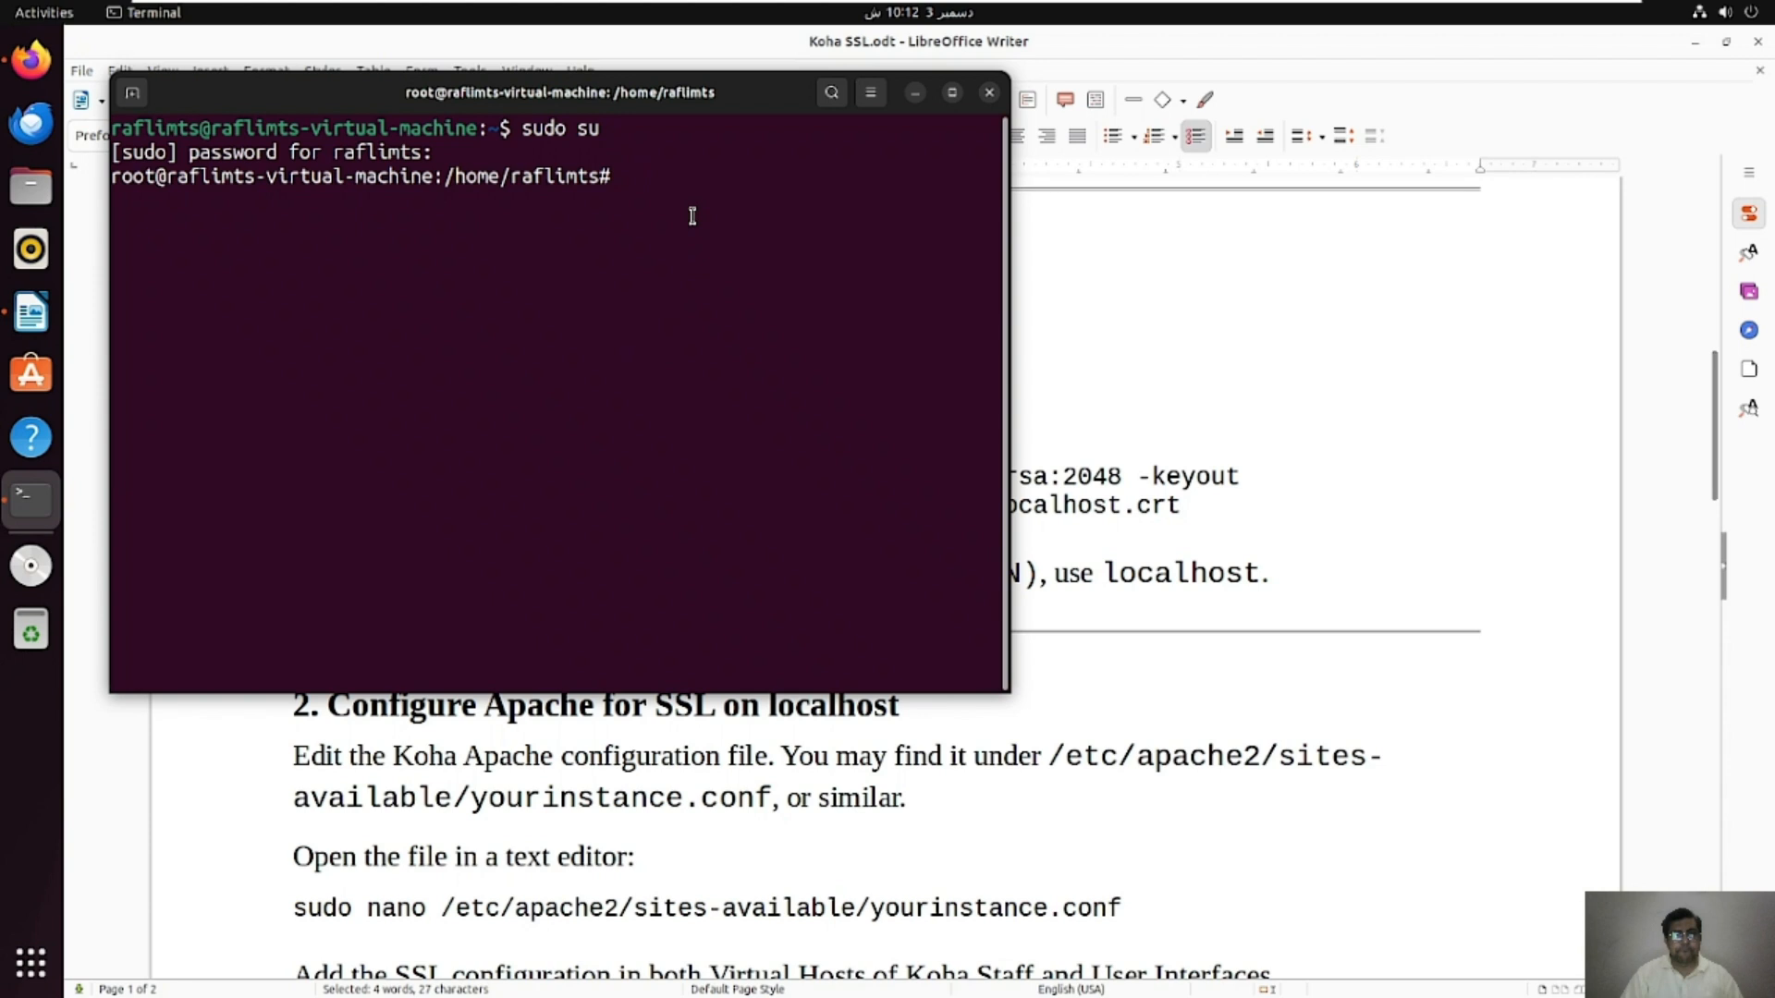
Run the mkdir command, then paste the two-line openssl self-signed certificate command into the terminal.
{"action": "right_click", "coordinate": [691, 216]}
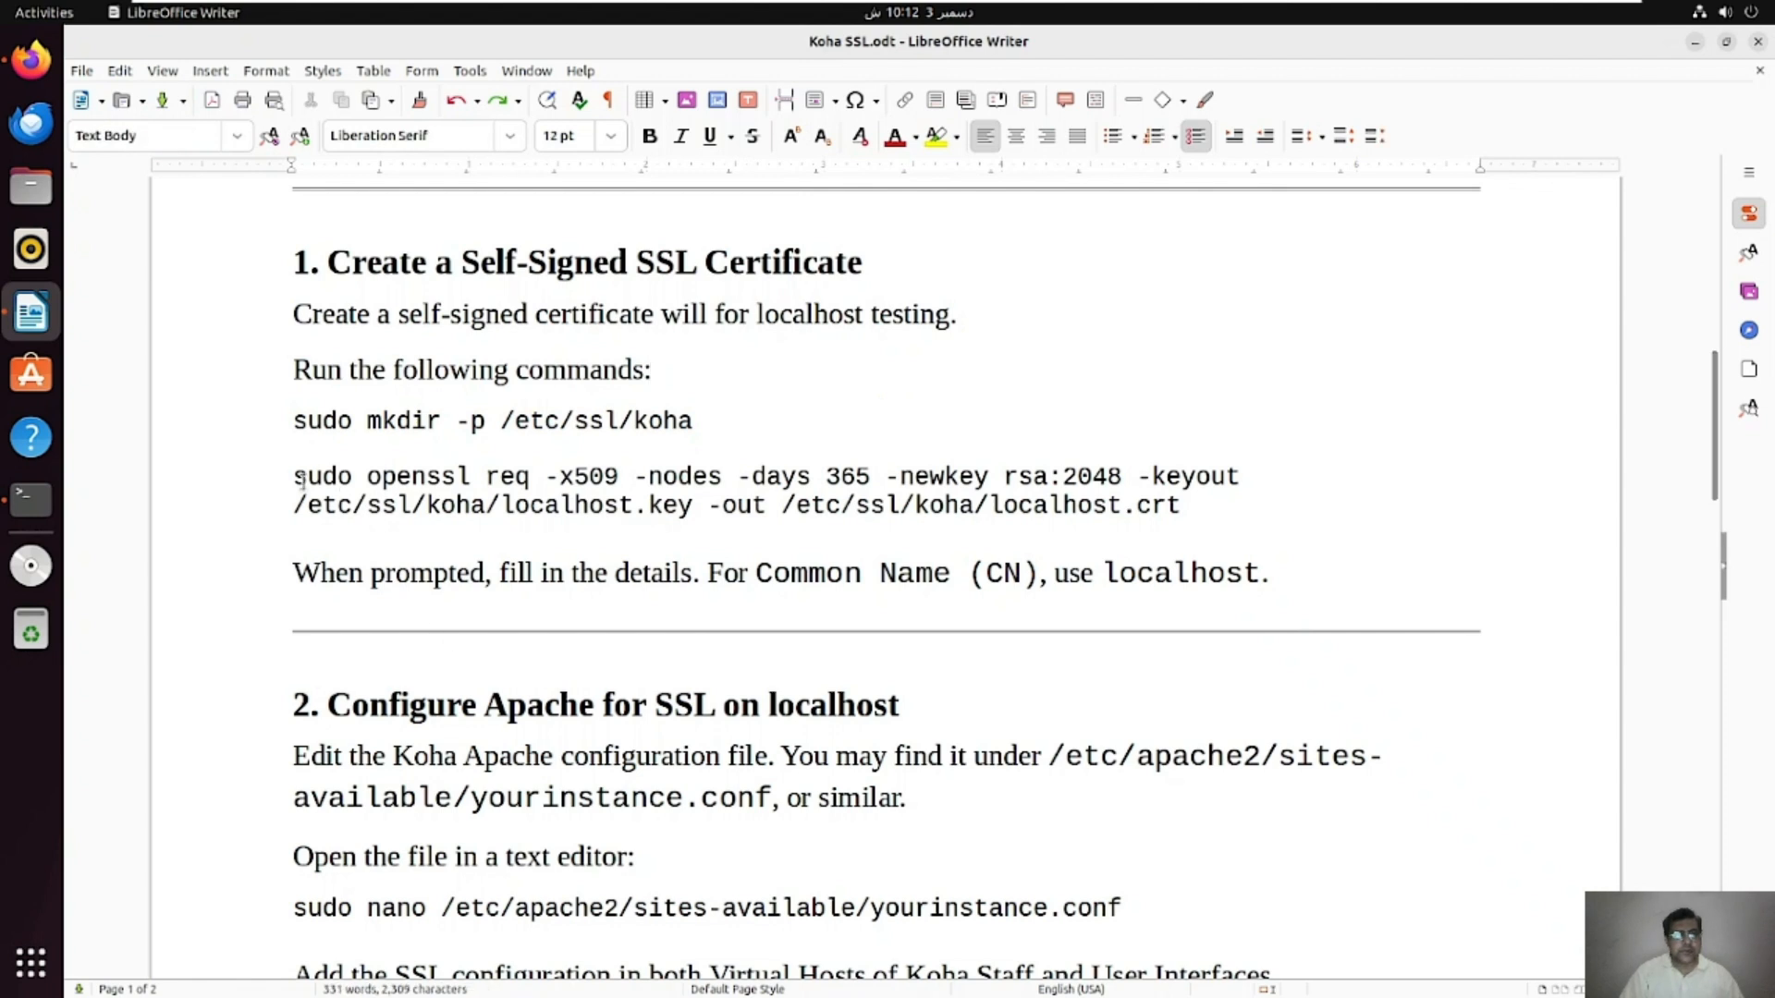
{"action": "left_click_drag", "start_coordinate": [294, 477], "coordinate": [799, 505]}
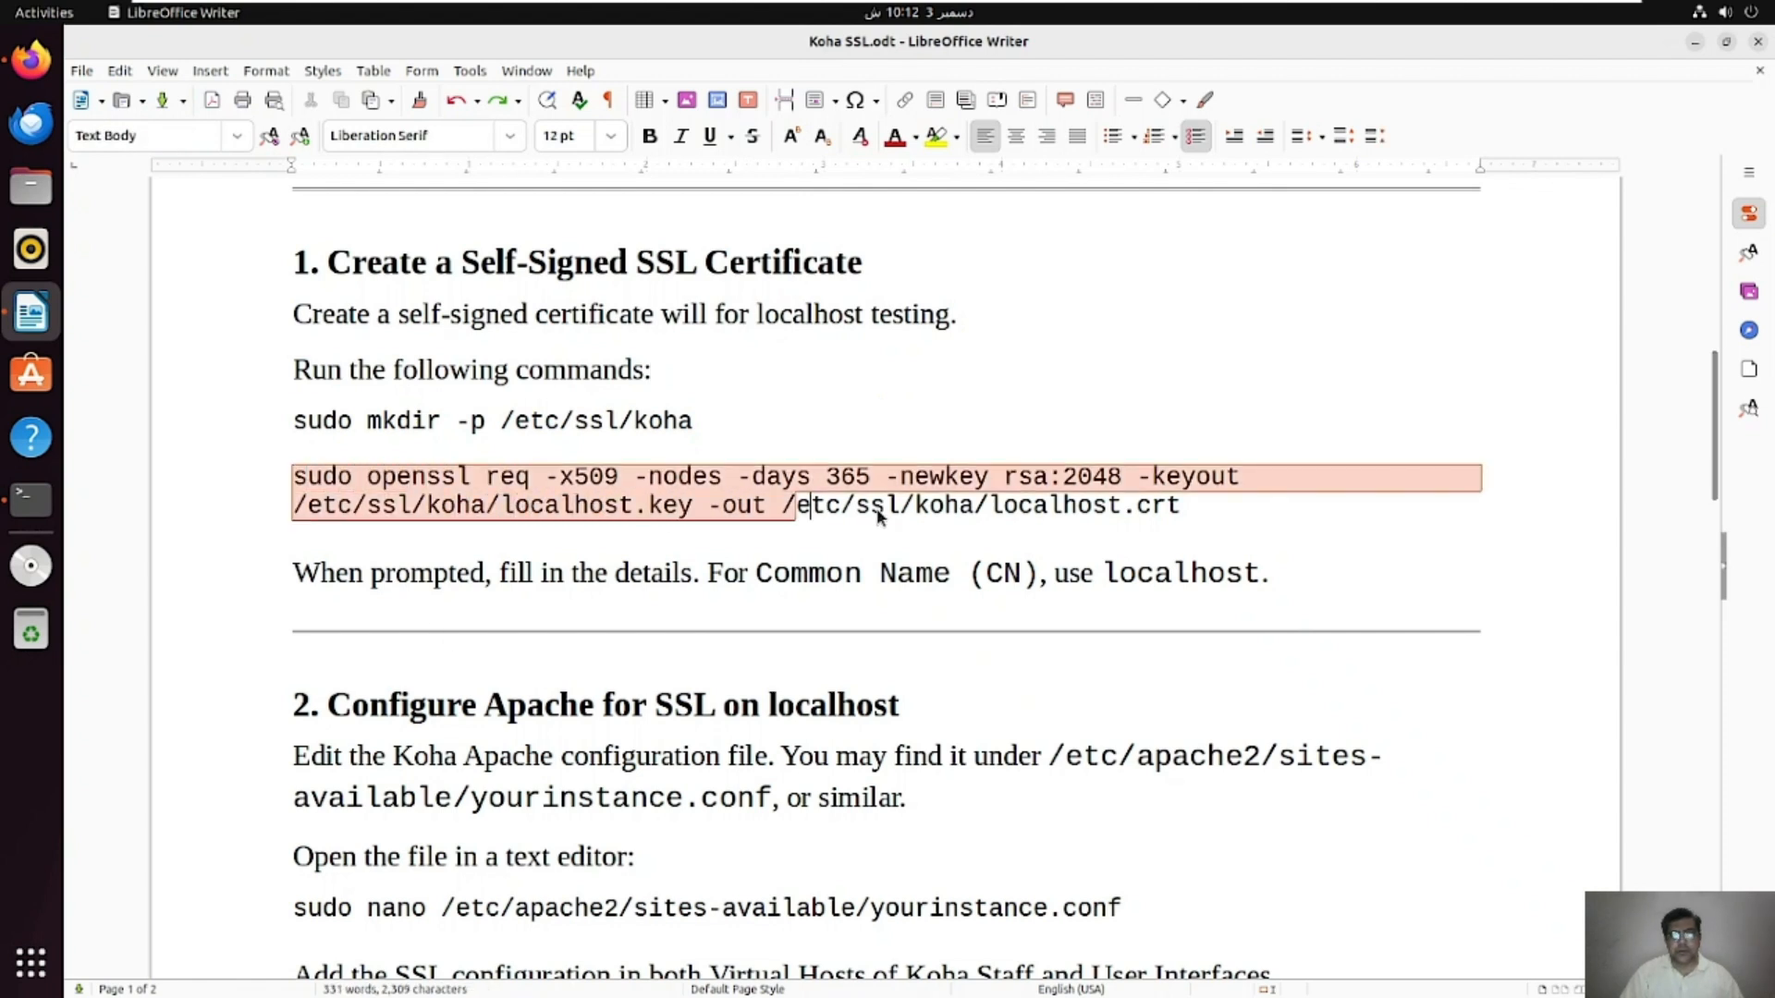
{"action": "left_click_drag", "start_coordinate": [795, 505], "coordinate": [1184, 505]}
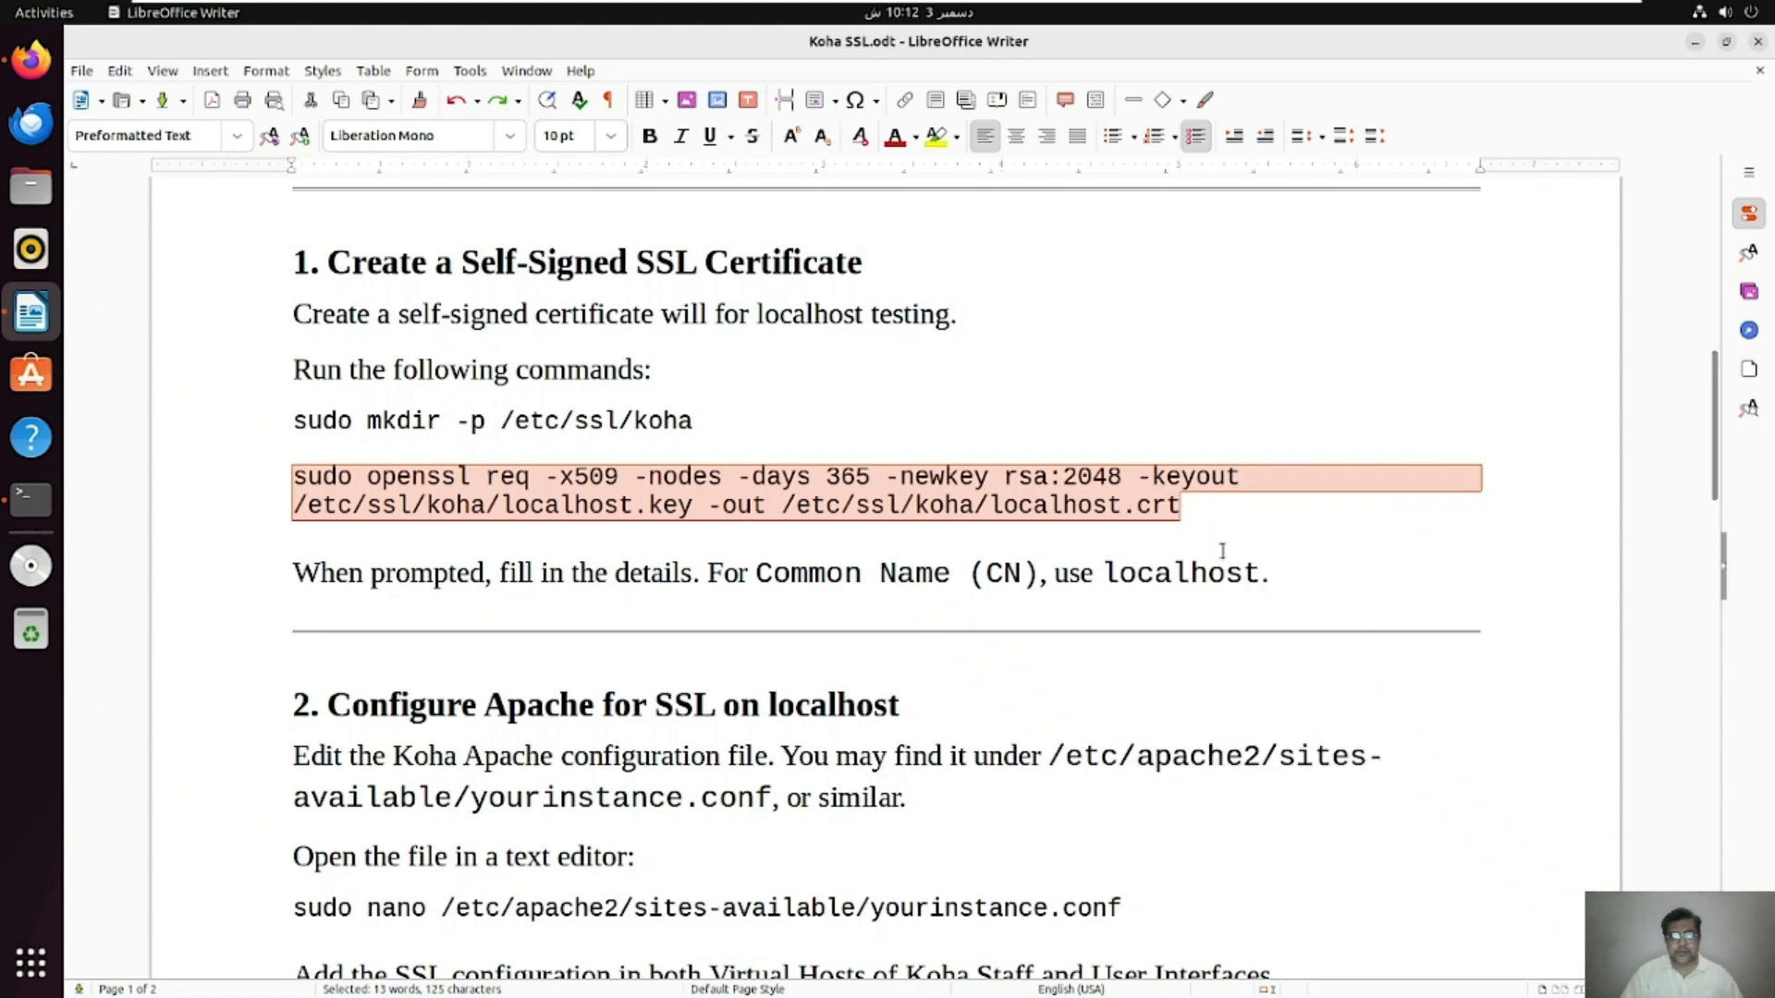
{"action": "left_click", "coordinate": [32, 501]}
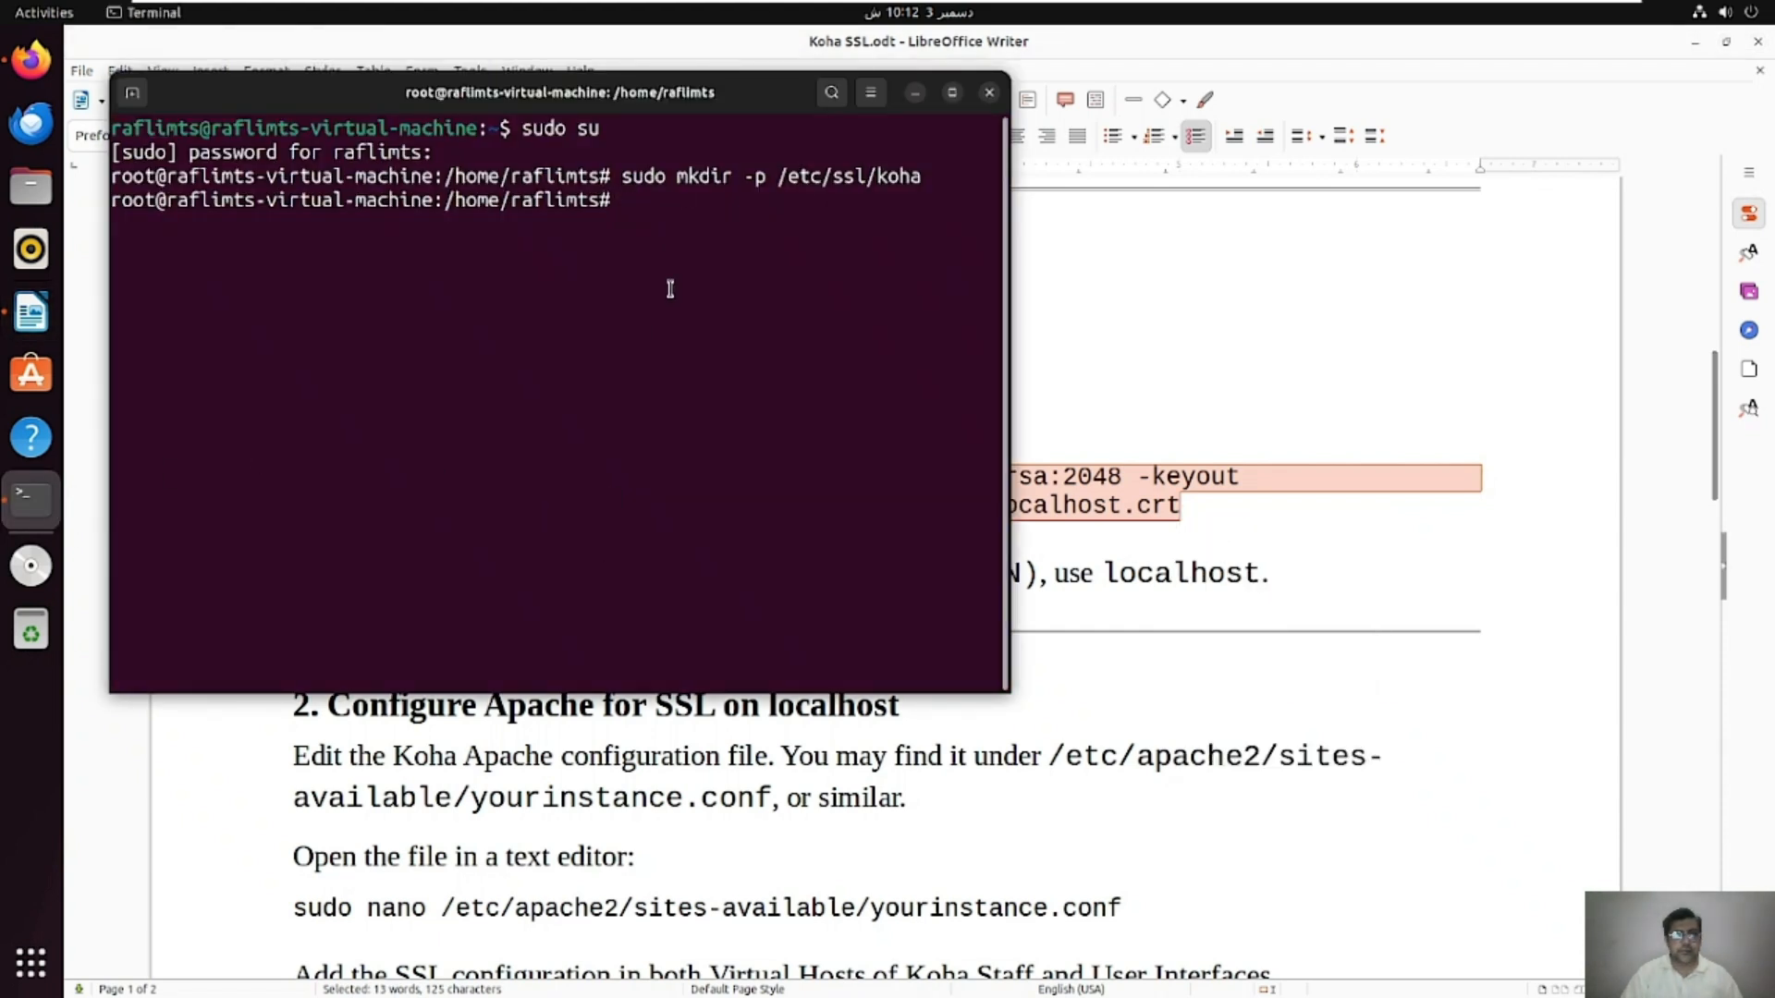
{"action": "right_click", "coordinate": [629, 203]}
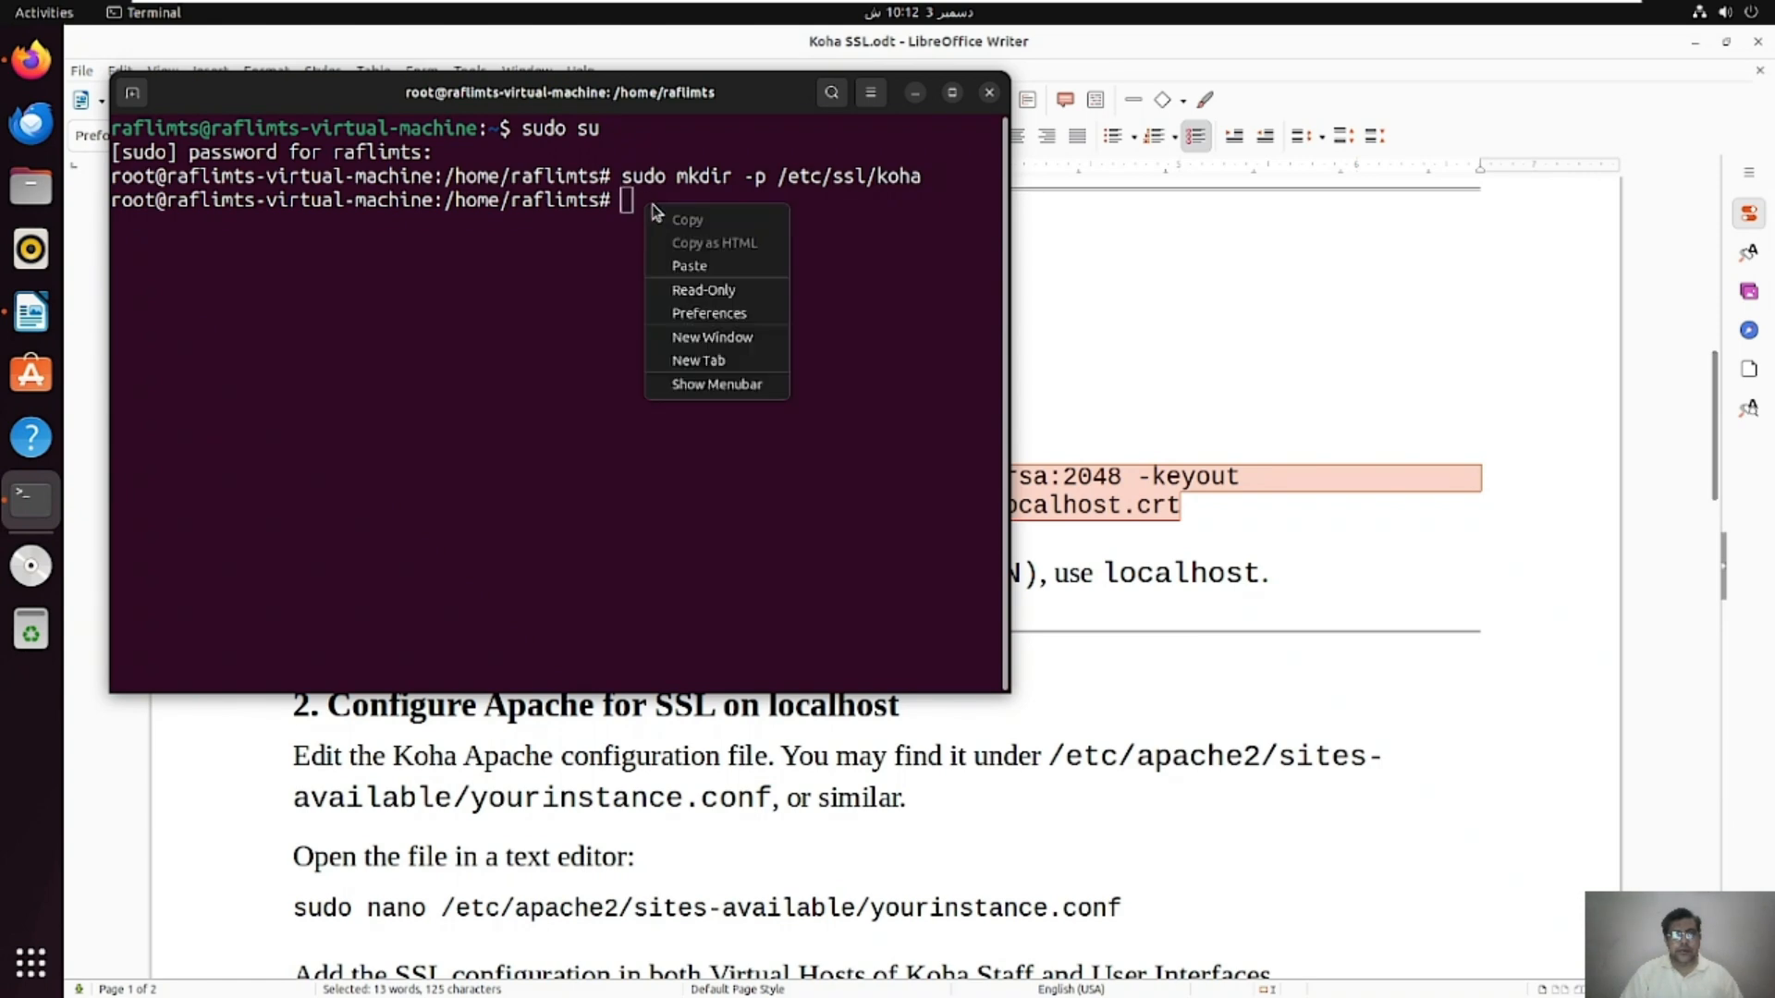
{"action": "left_click", "coordinate": [689, 265]}
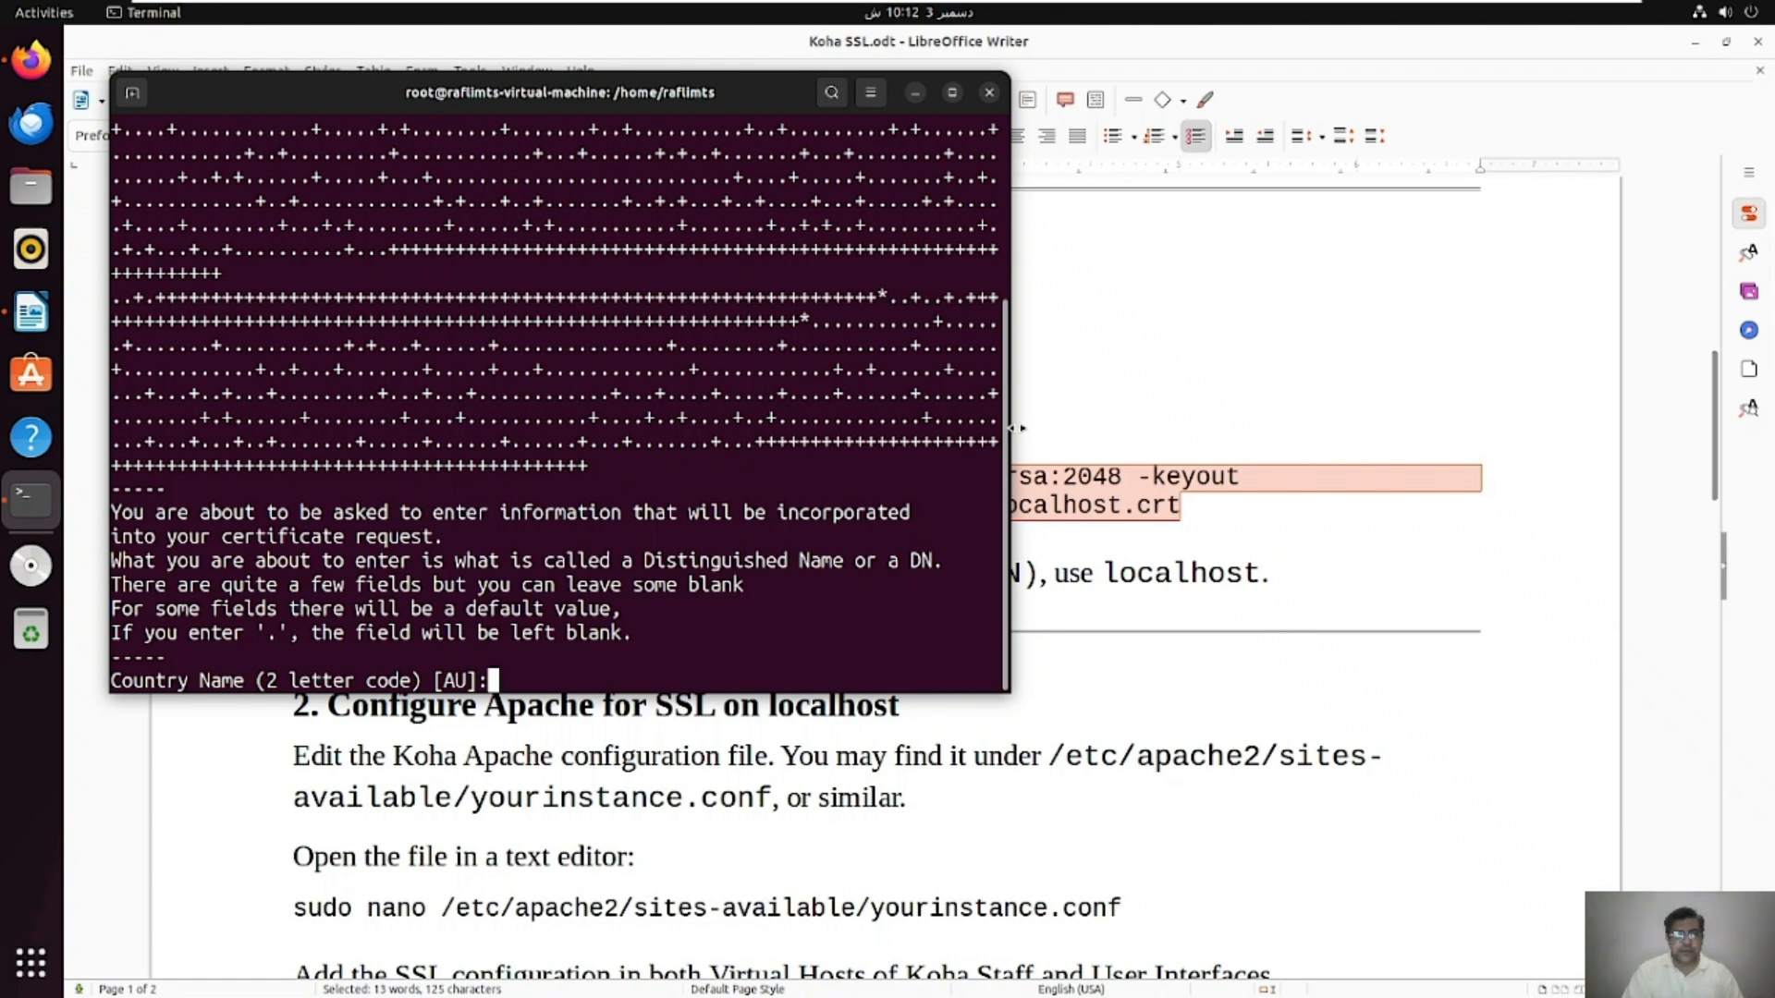
Answer the certificate prompts with PK, Sindh, Raflim, Library and localhost, then clear the screen.
{"action": "type", "text": "Pk"}
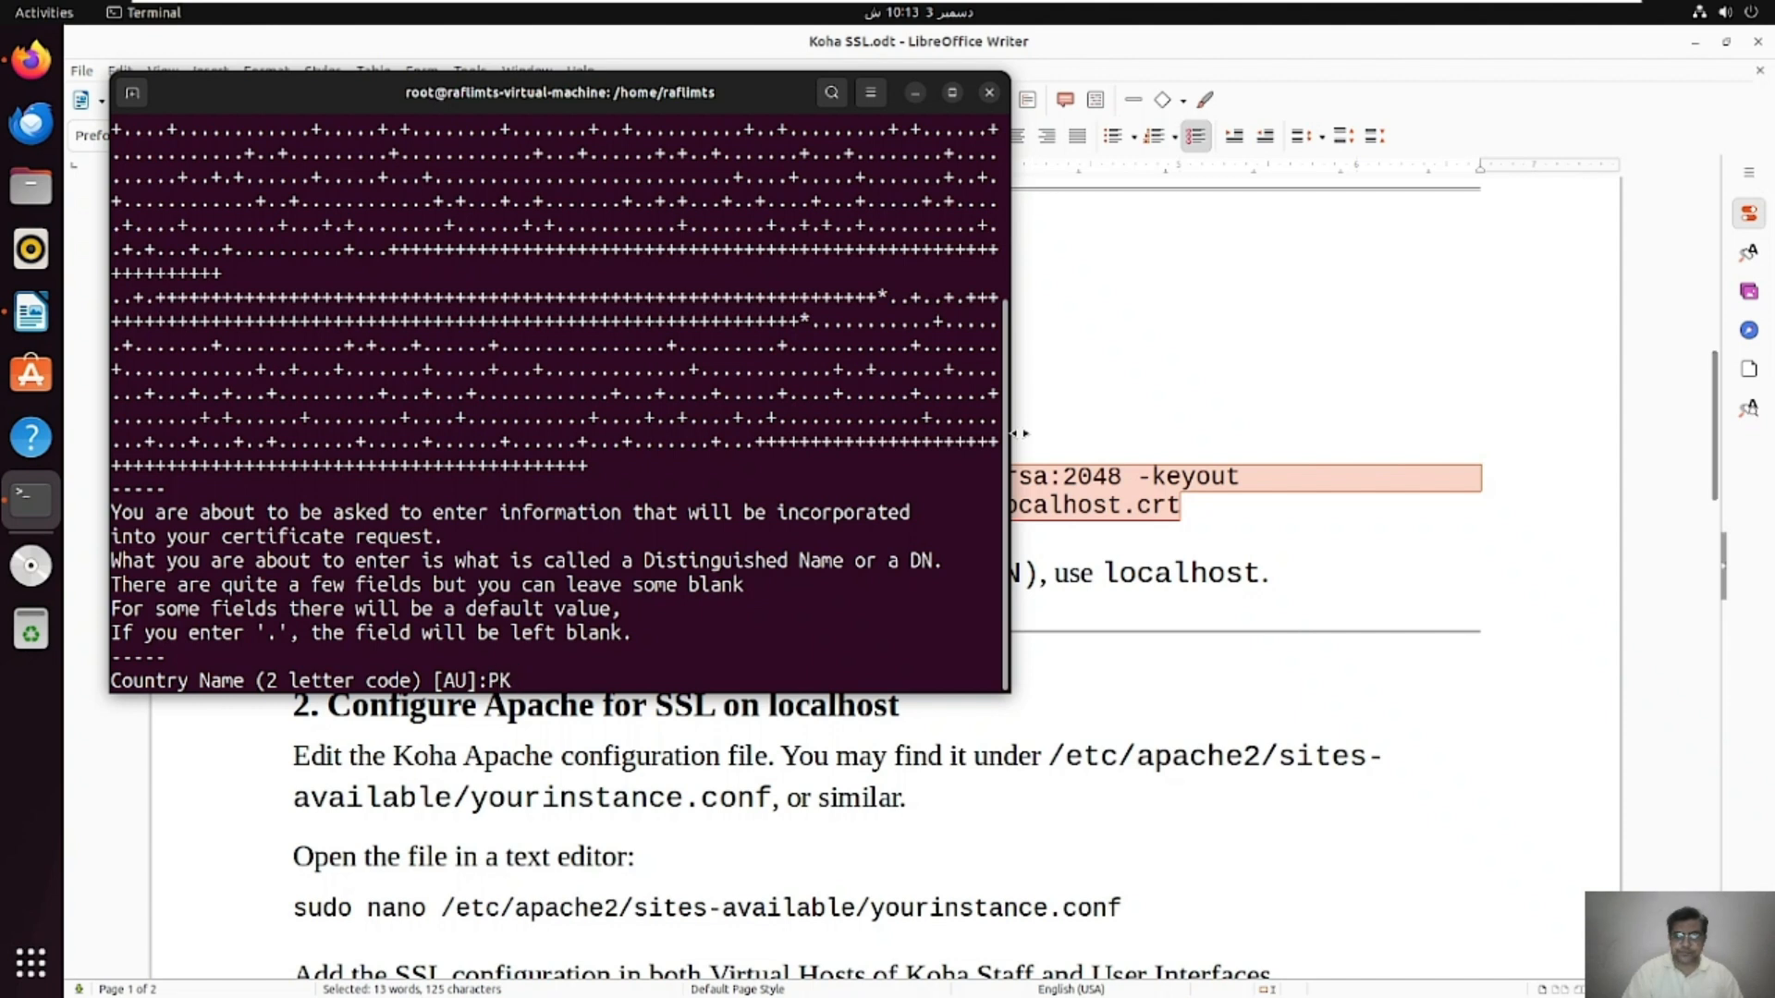
{"action": "key", "text": "enter"}
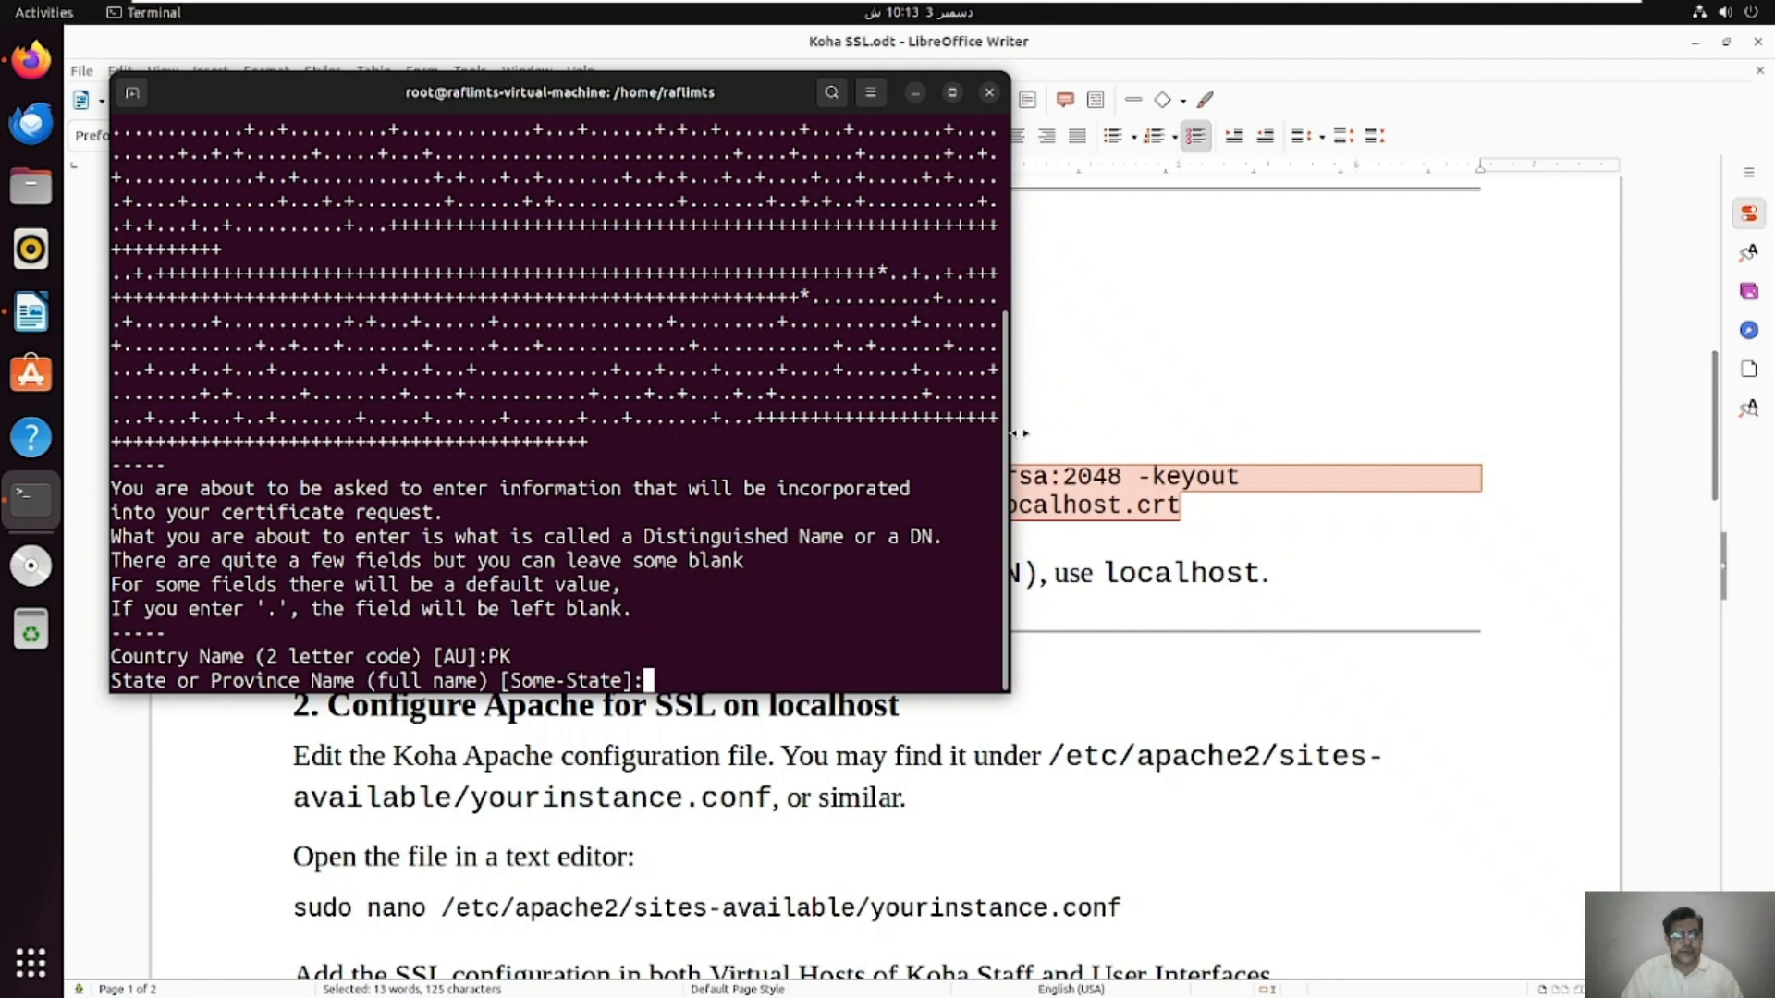
{"action": "type", "text": "Sindh"}
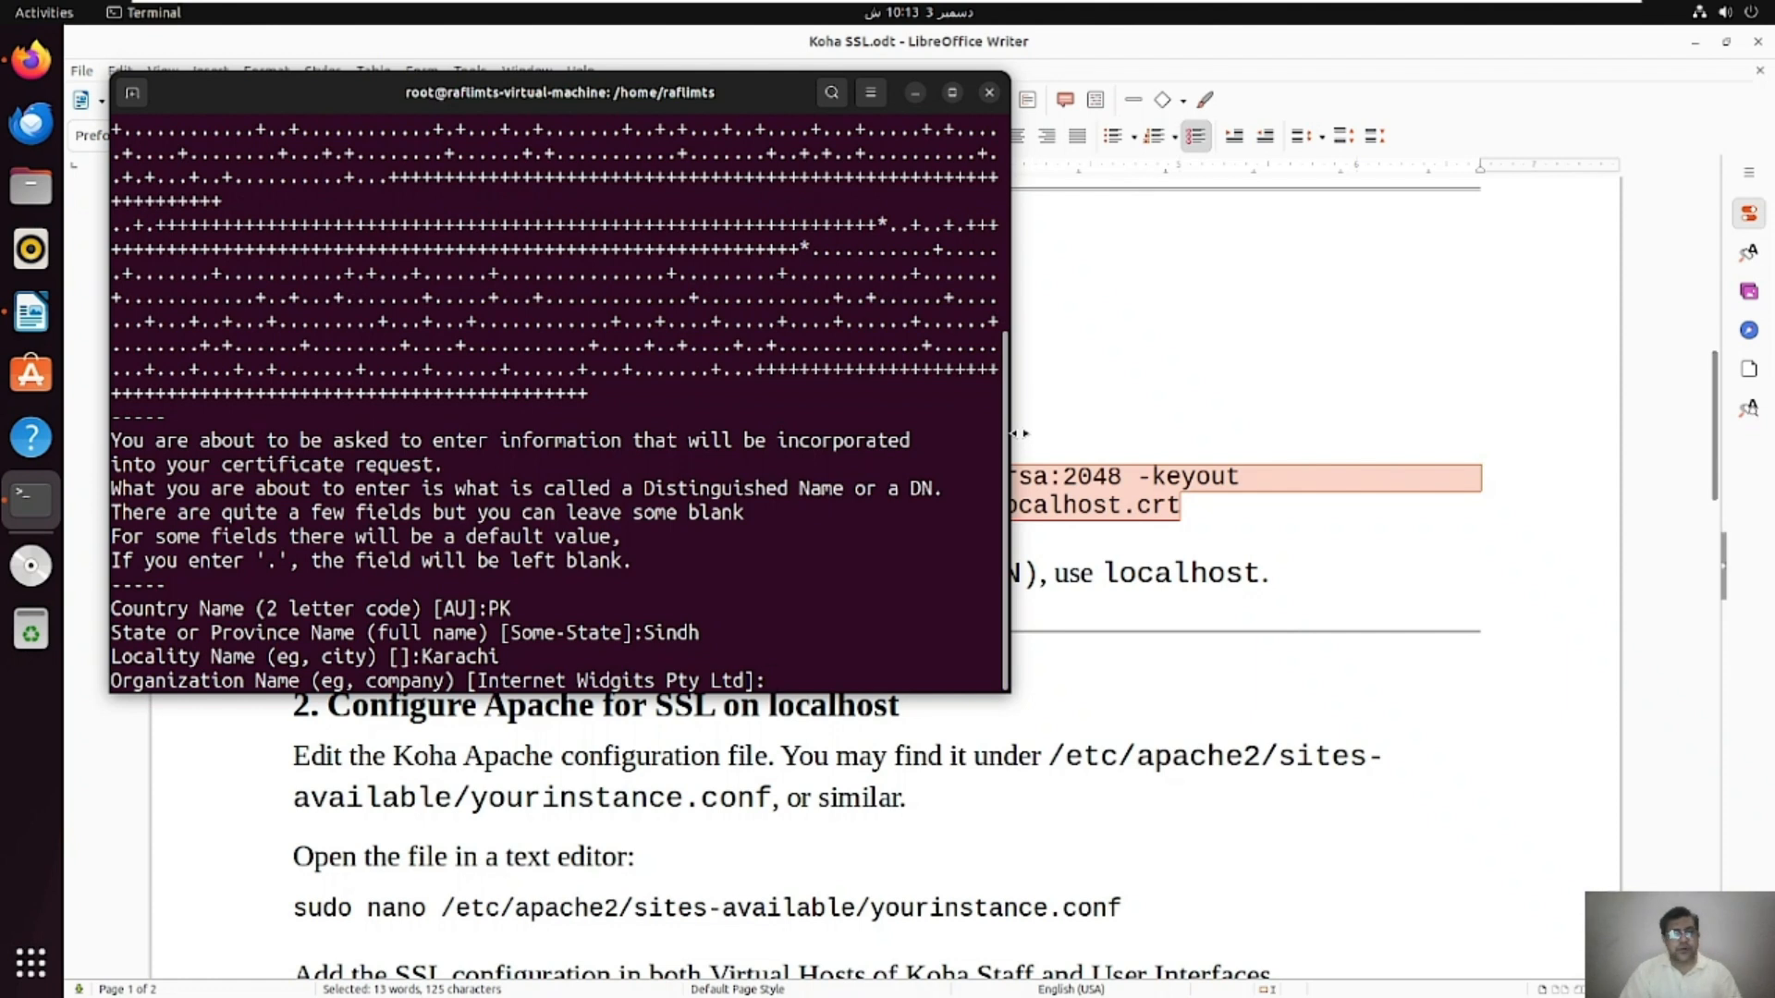
{"action": "type", "text": "Ra"}
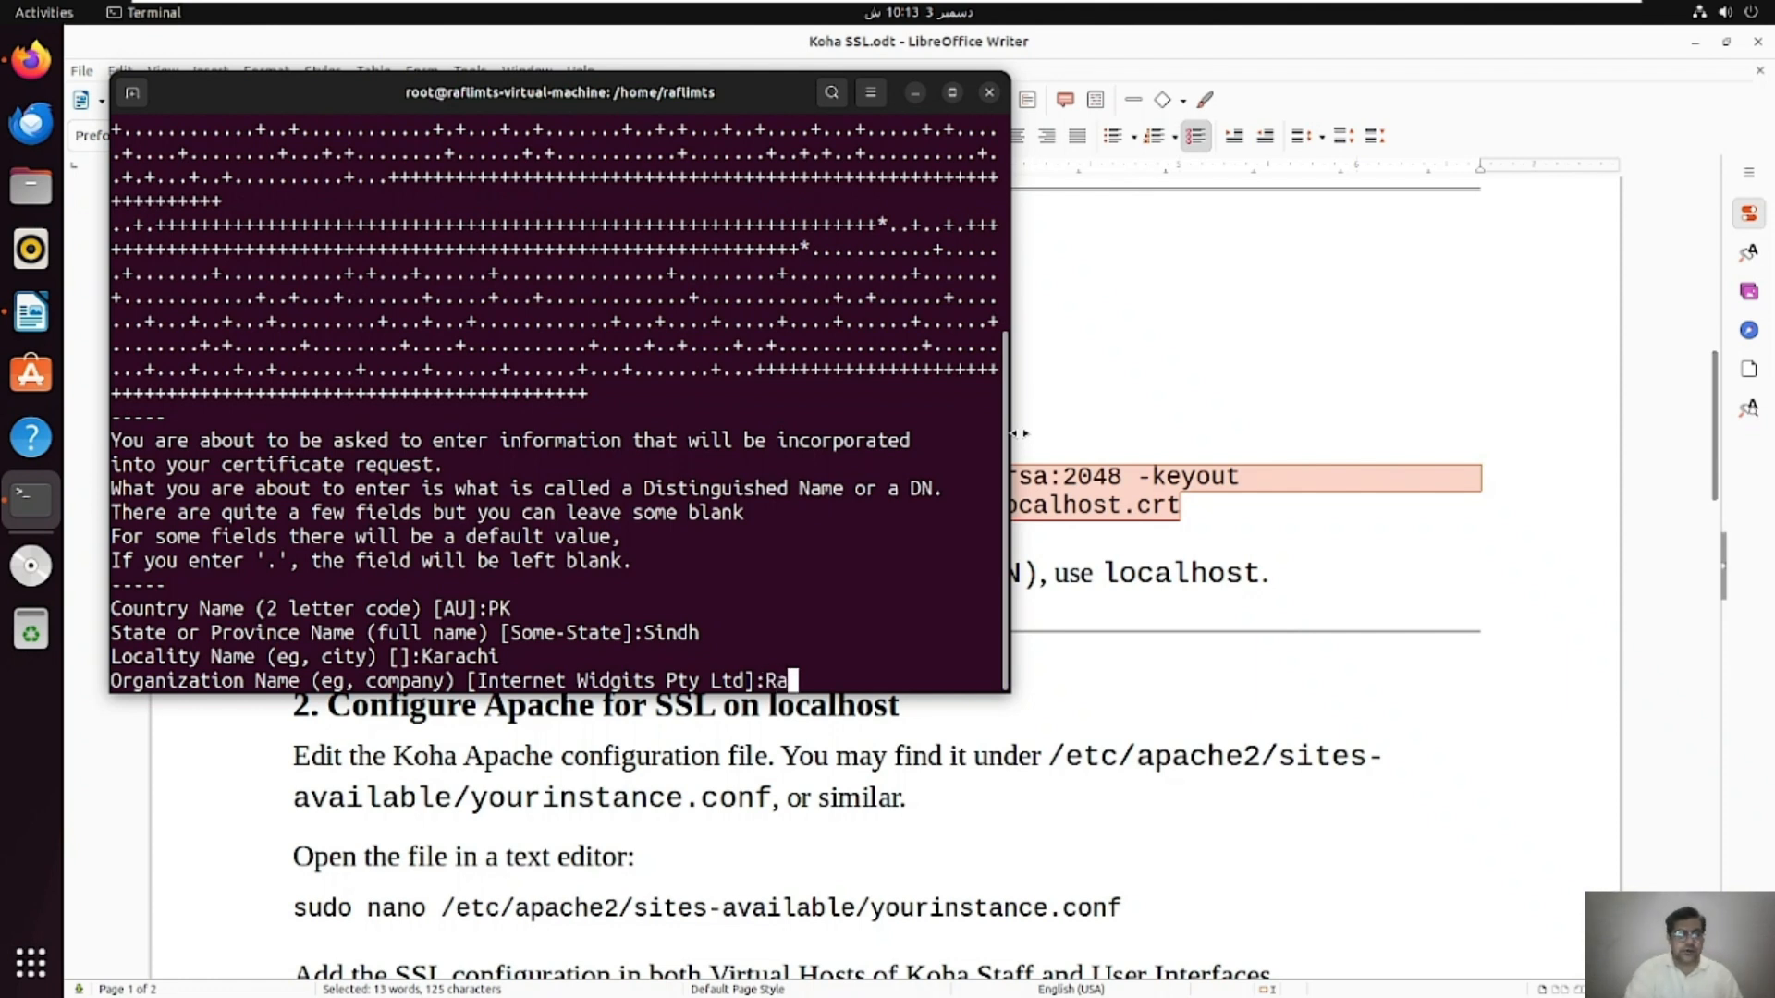
{"action": "type", "text": "flimts"}
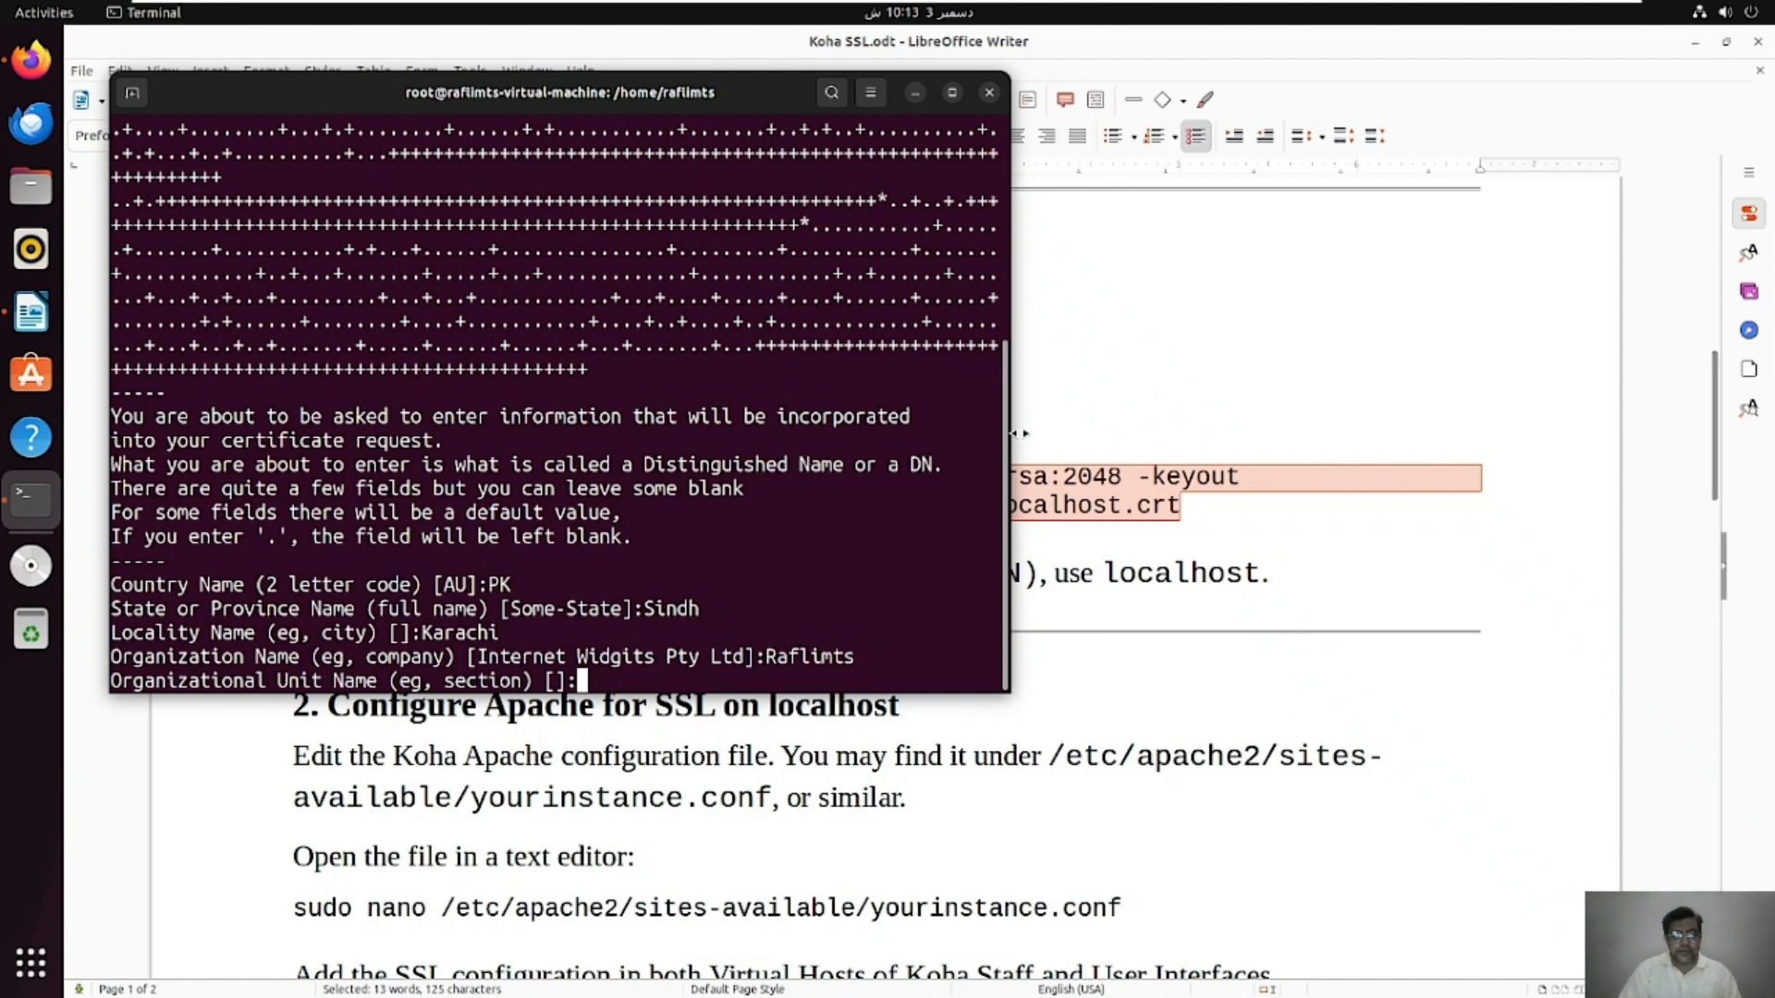
{"action": "type", "text": "Library"}
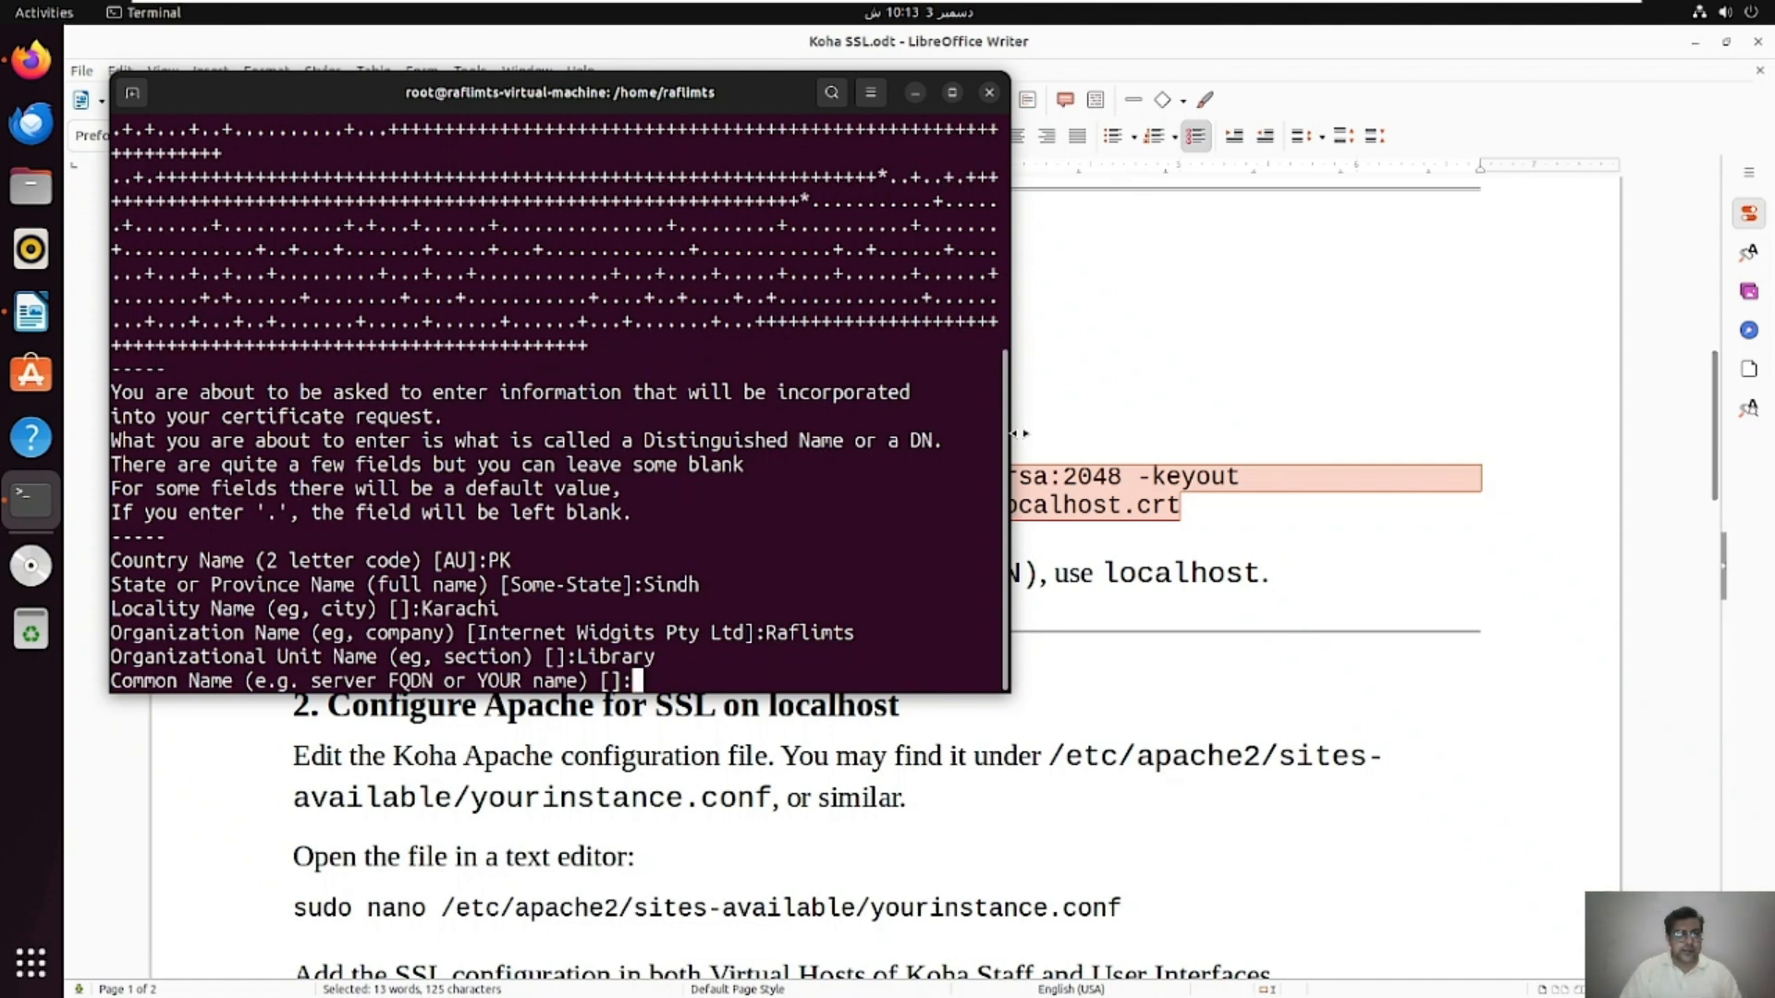
{"action": "type", "text": "l"}
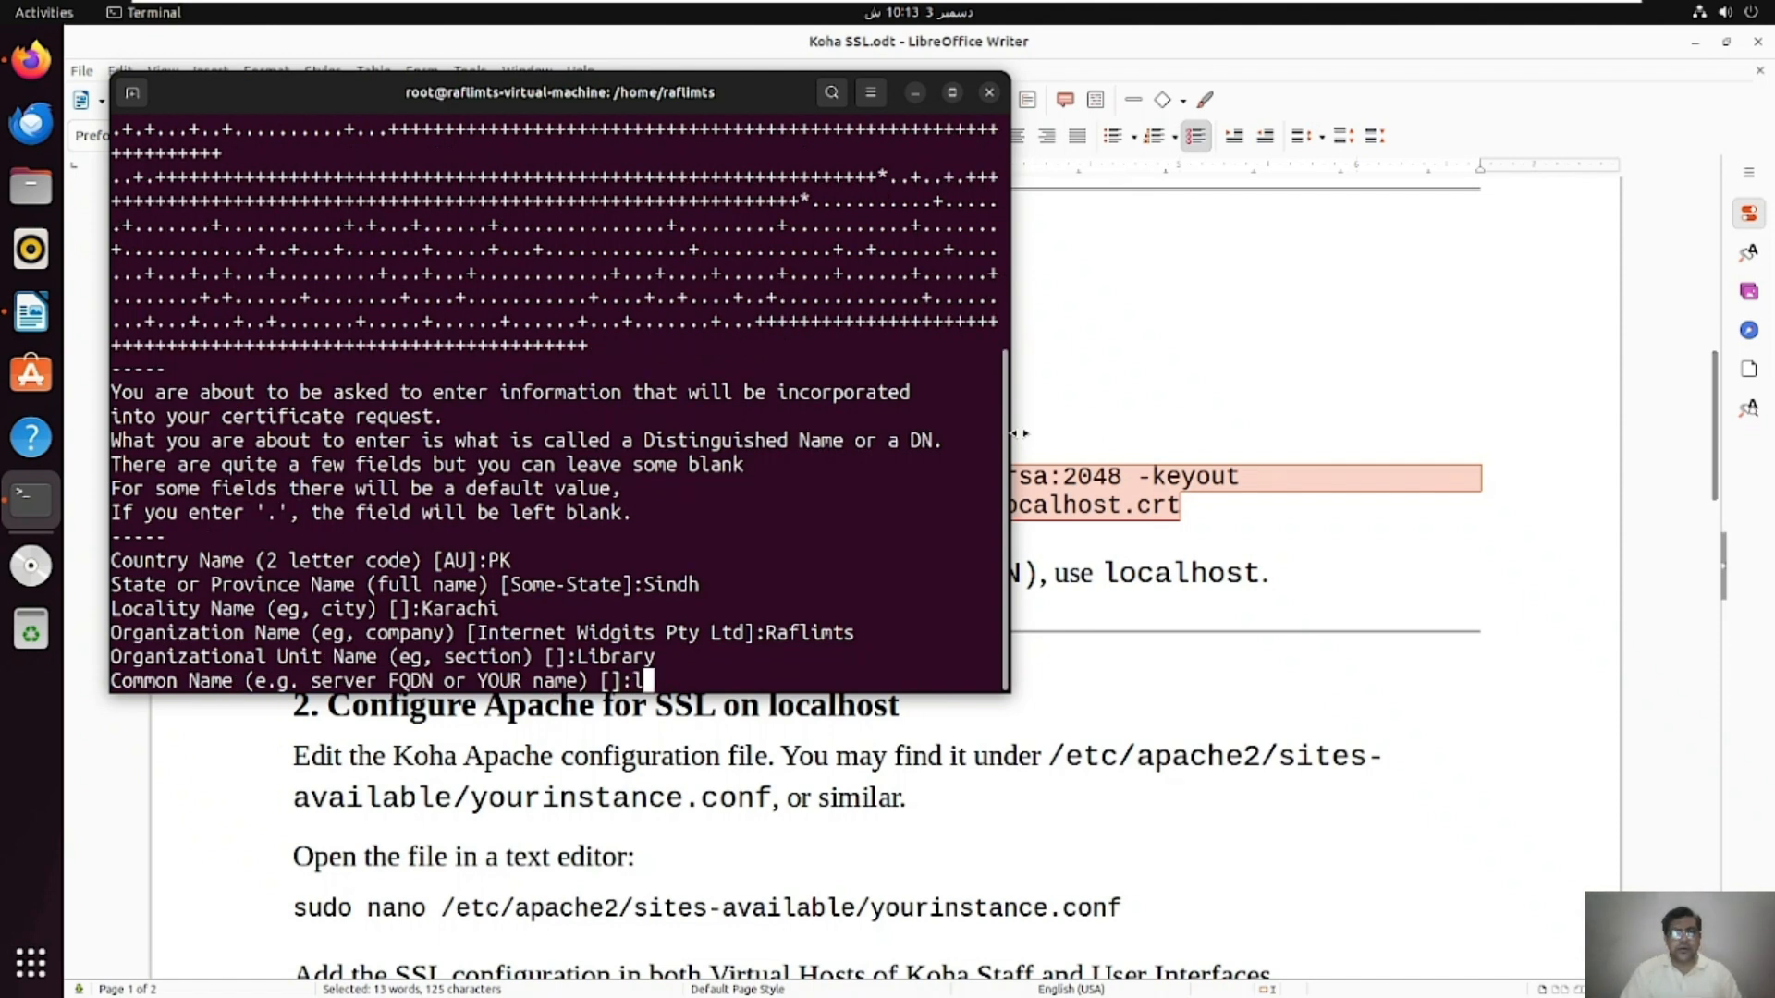
{"action": "type", "text": "ocalhost"}
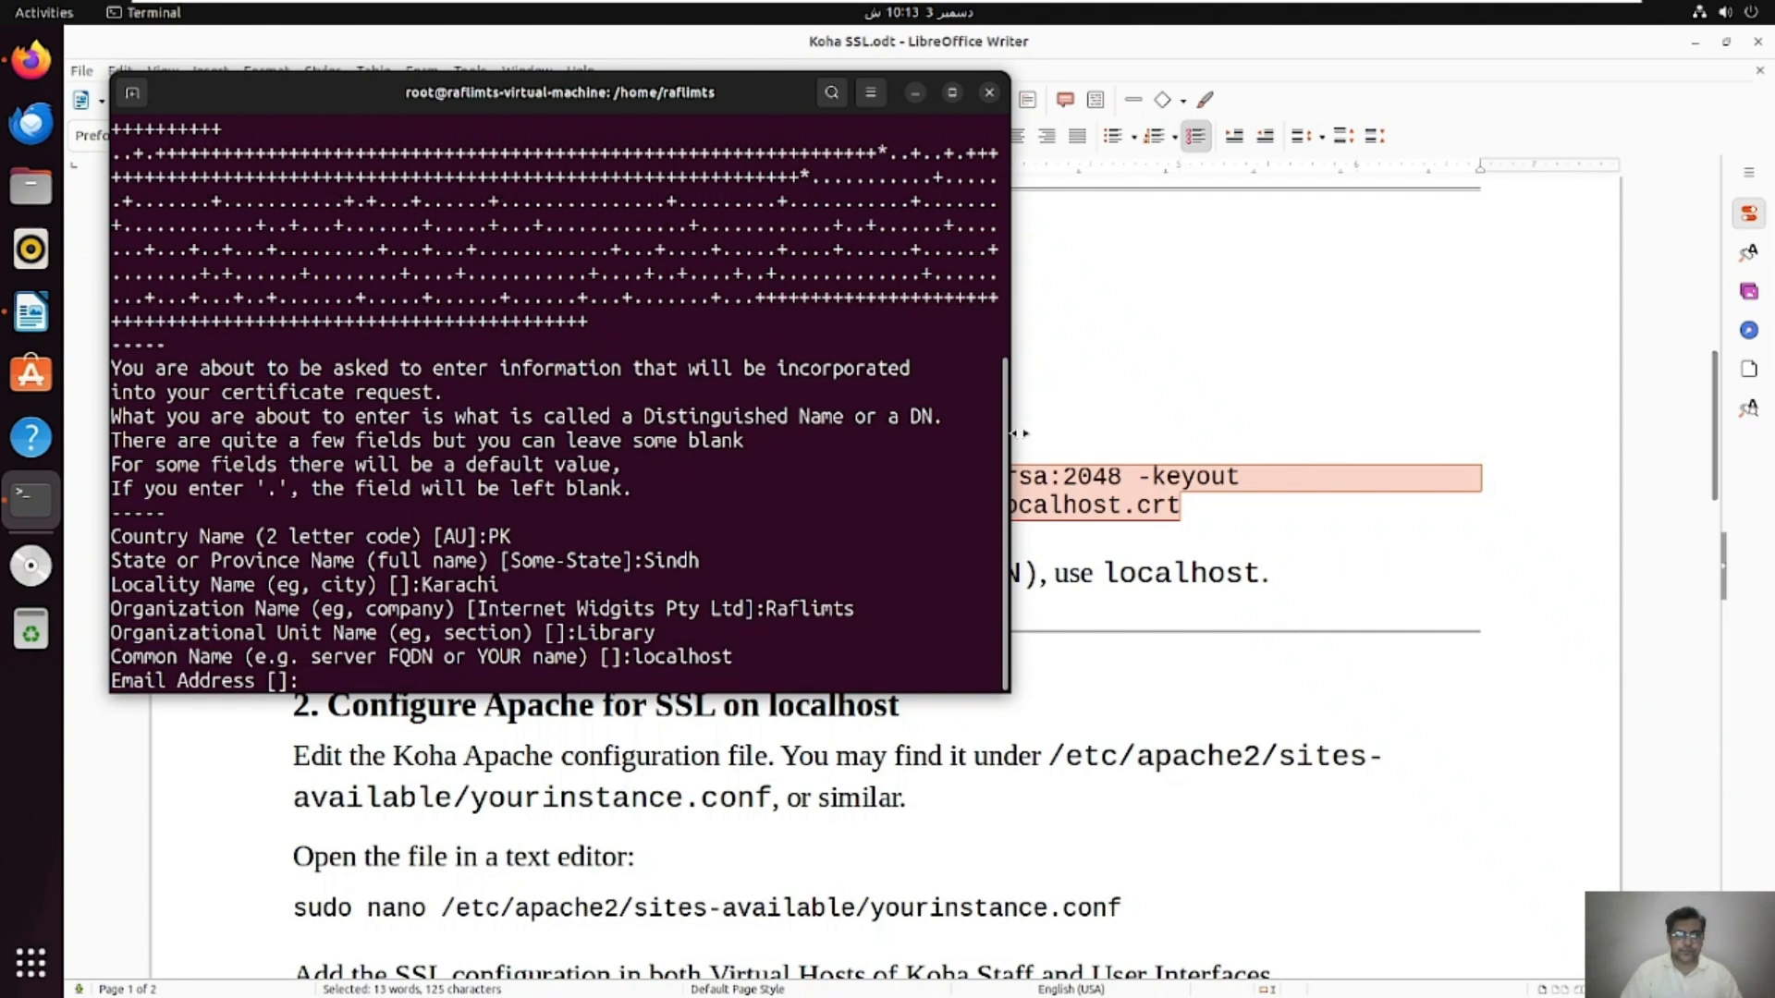
{"action": "type", "text": "loca"}
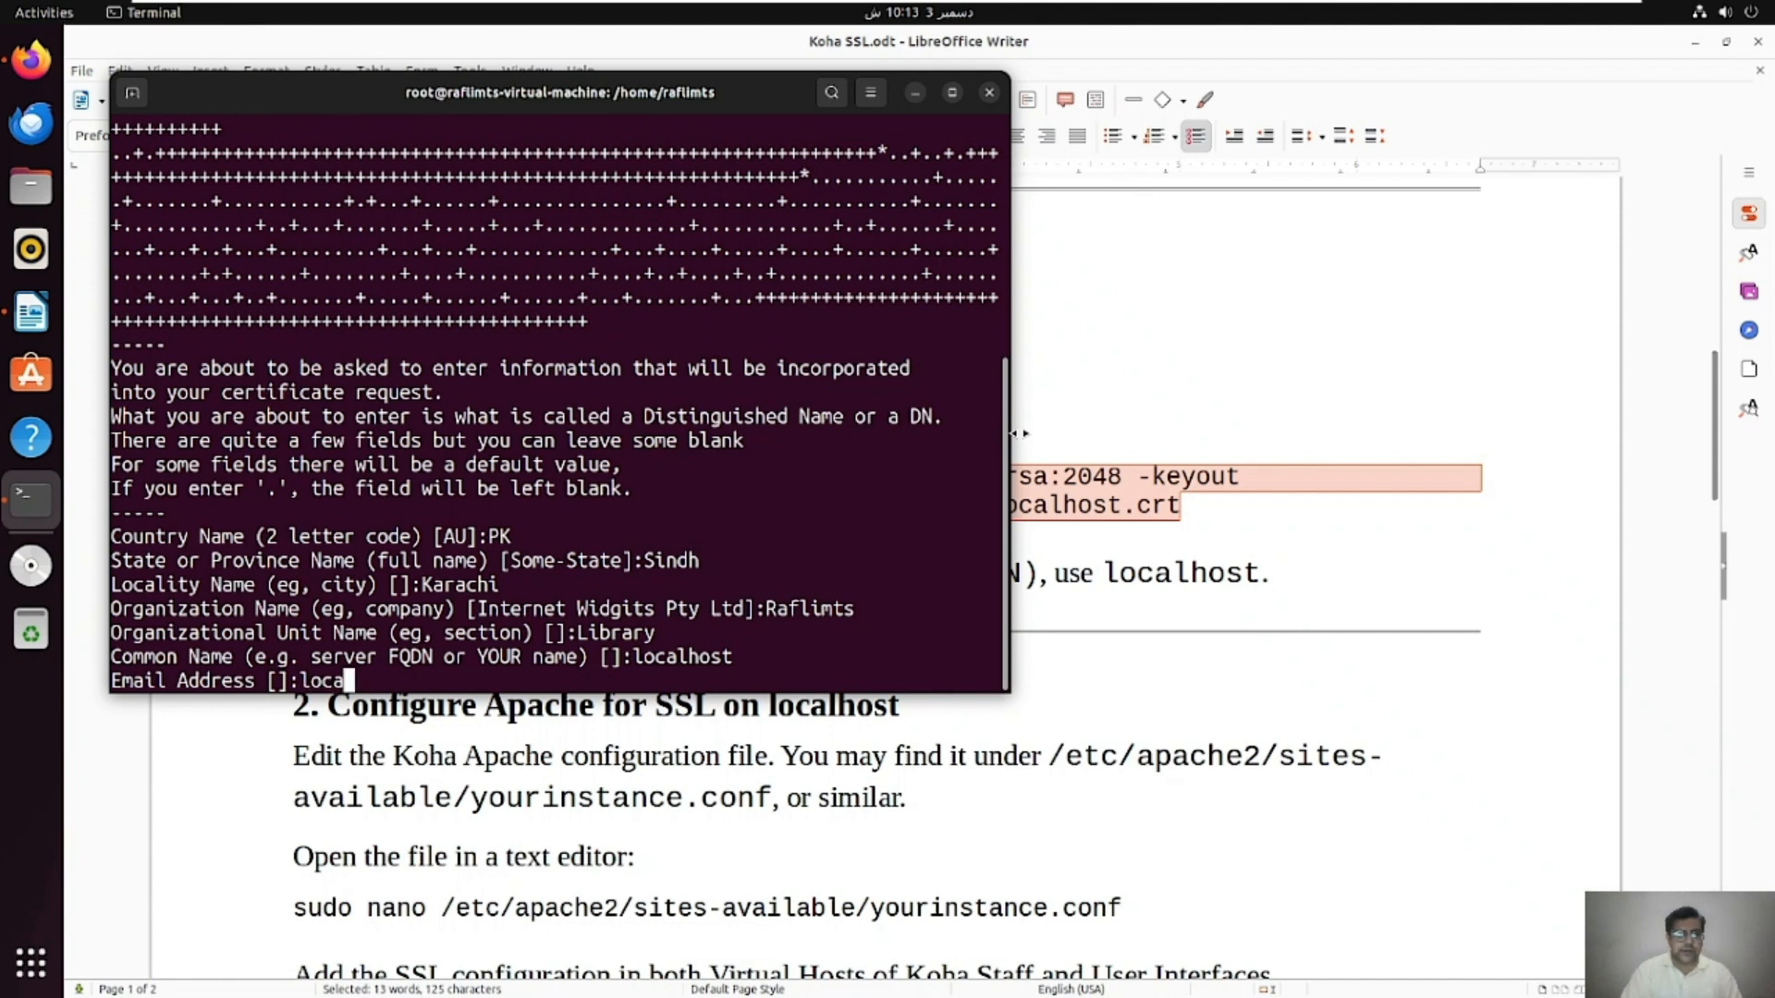
{"action": "type", "text": "l@"}
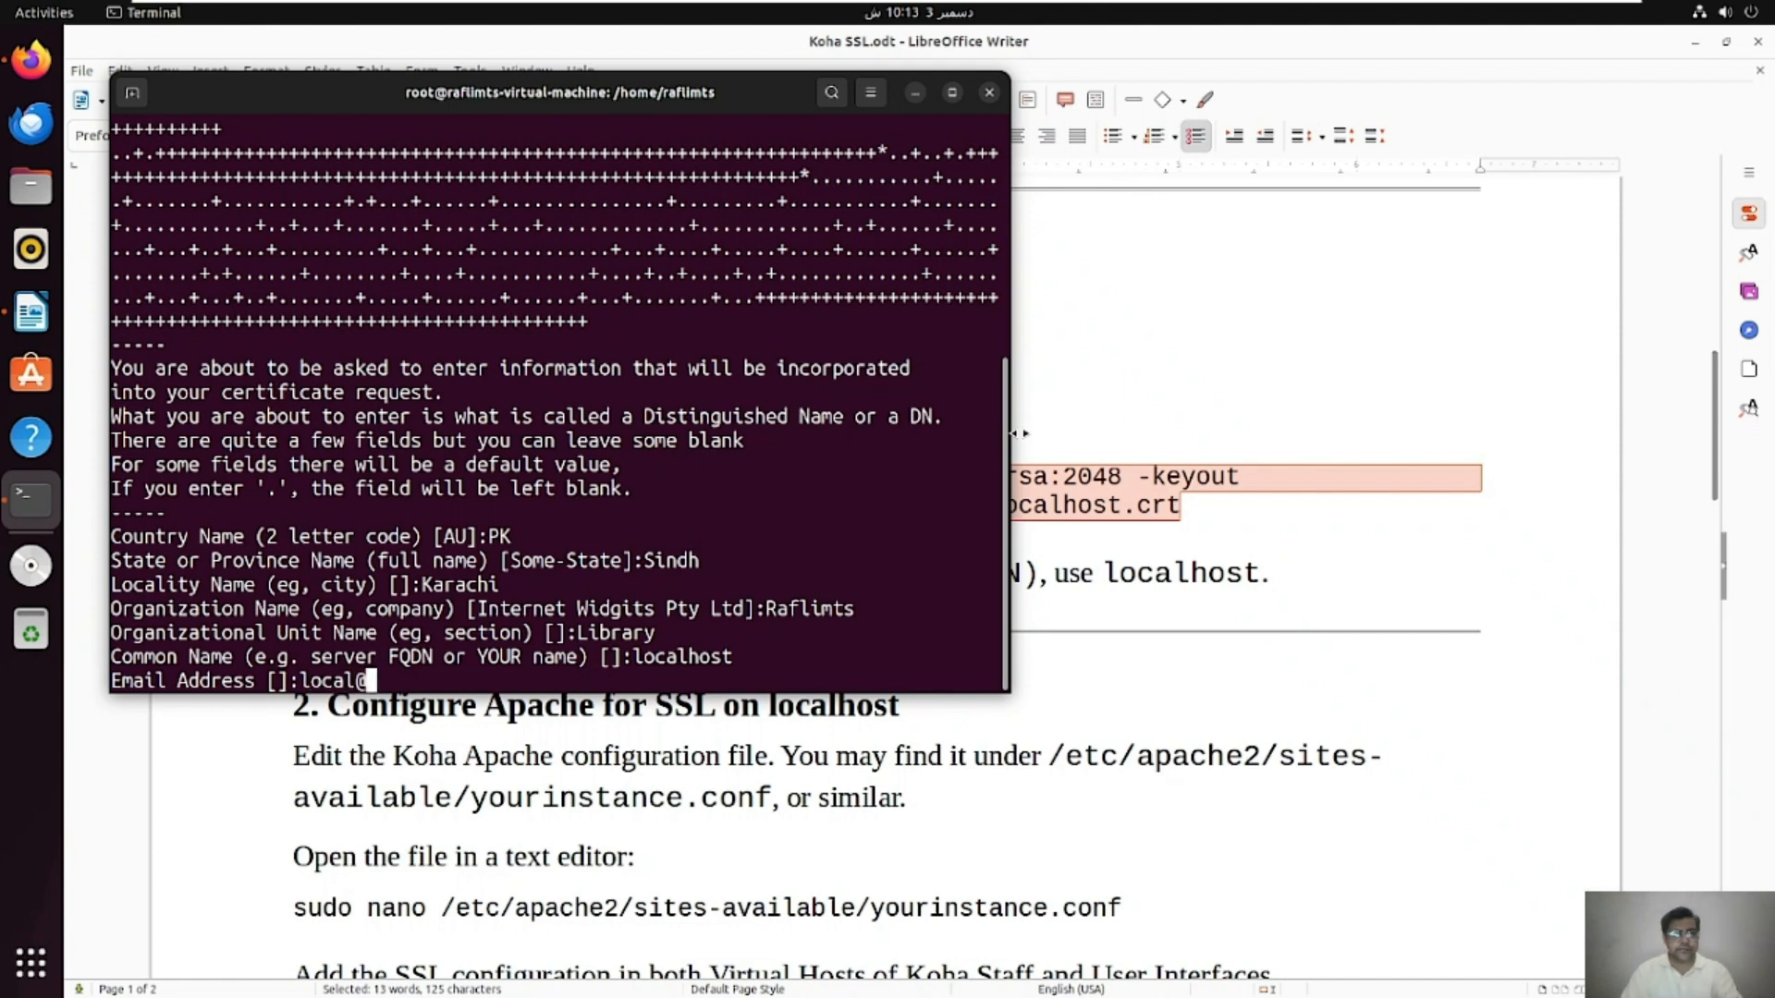
{"action": "type", "text": "localhost"}
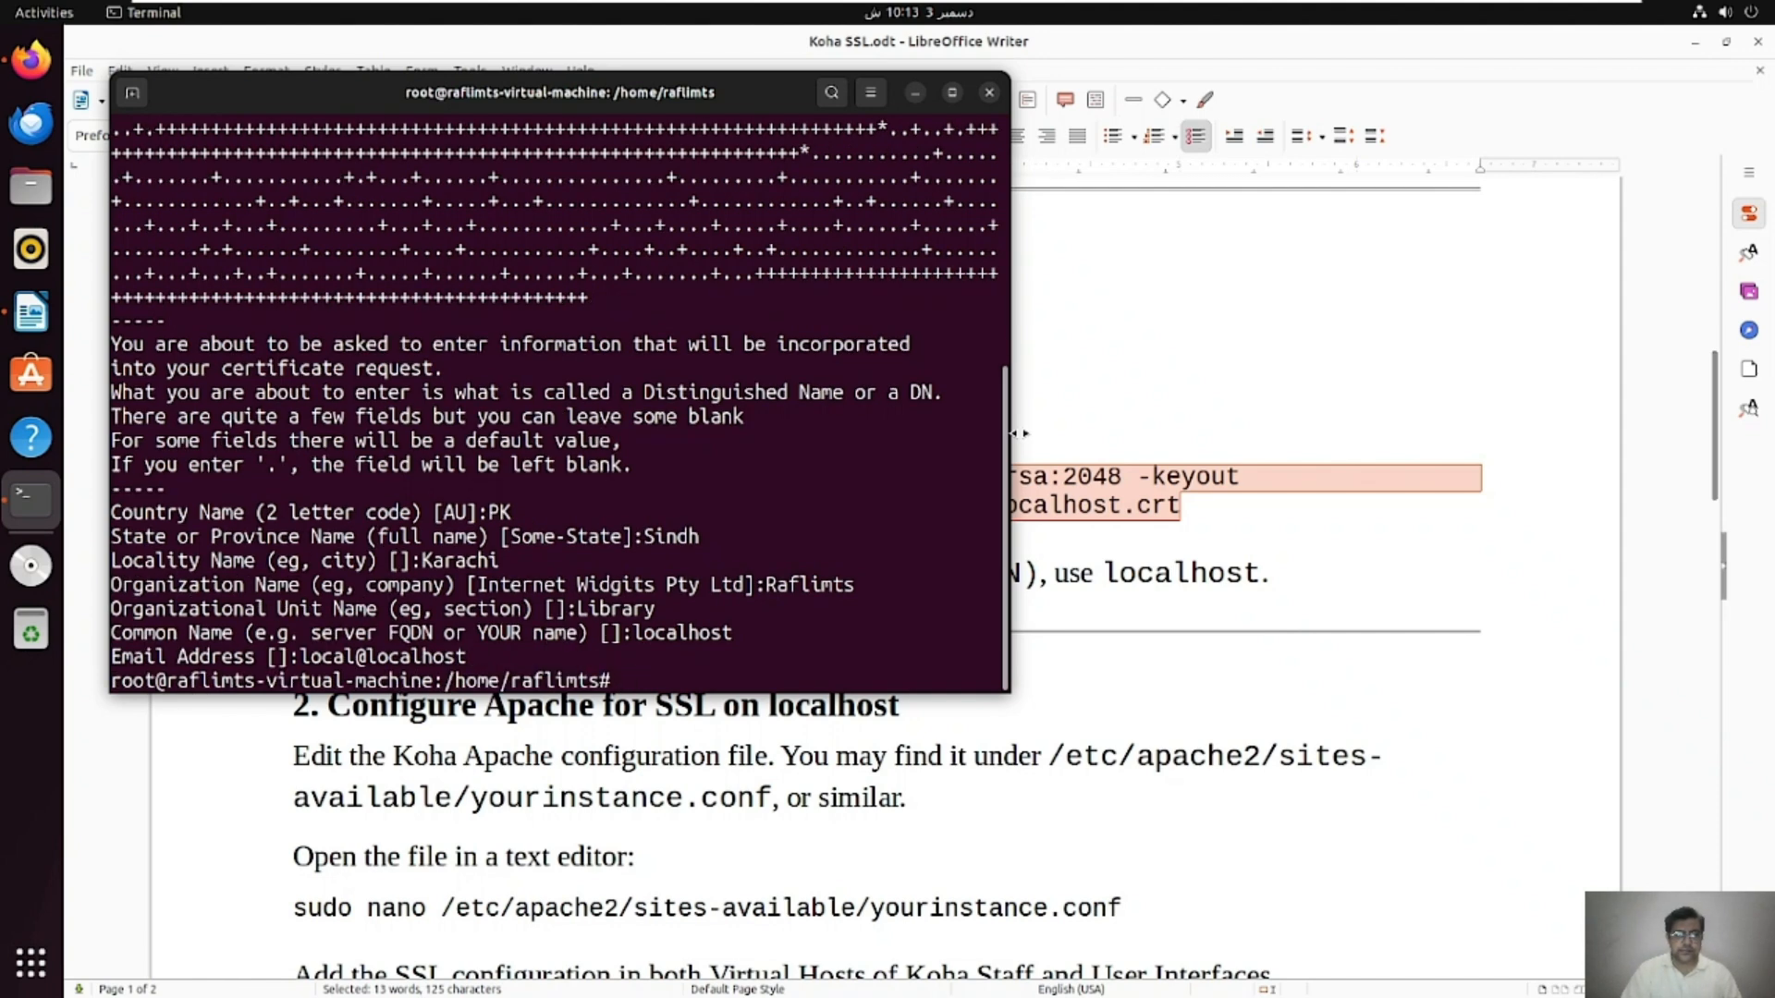
{"action": "type", "text": "clear"}
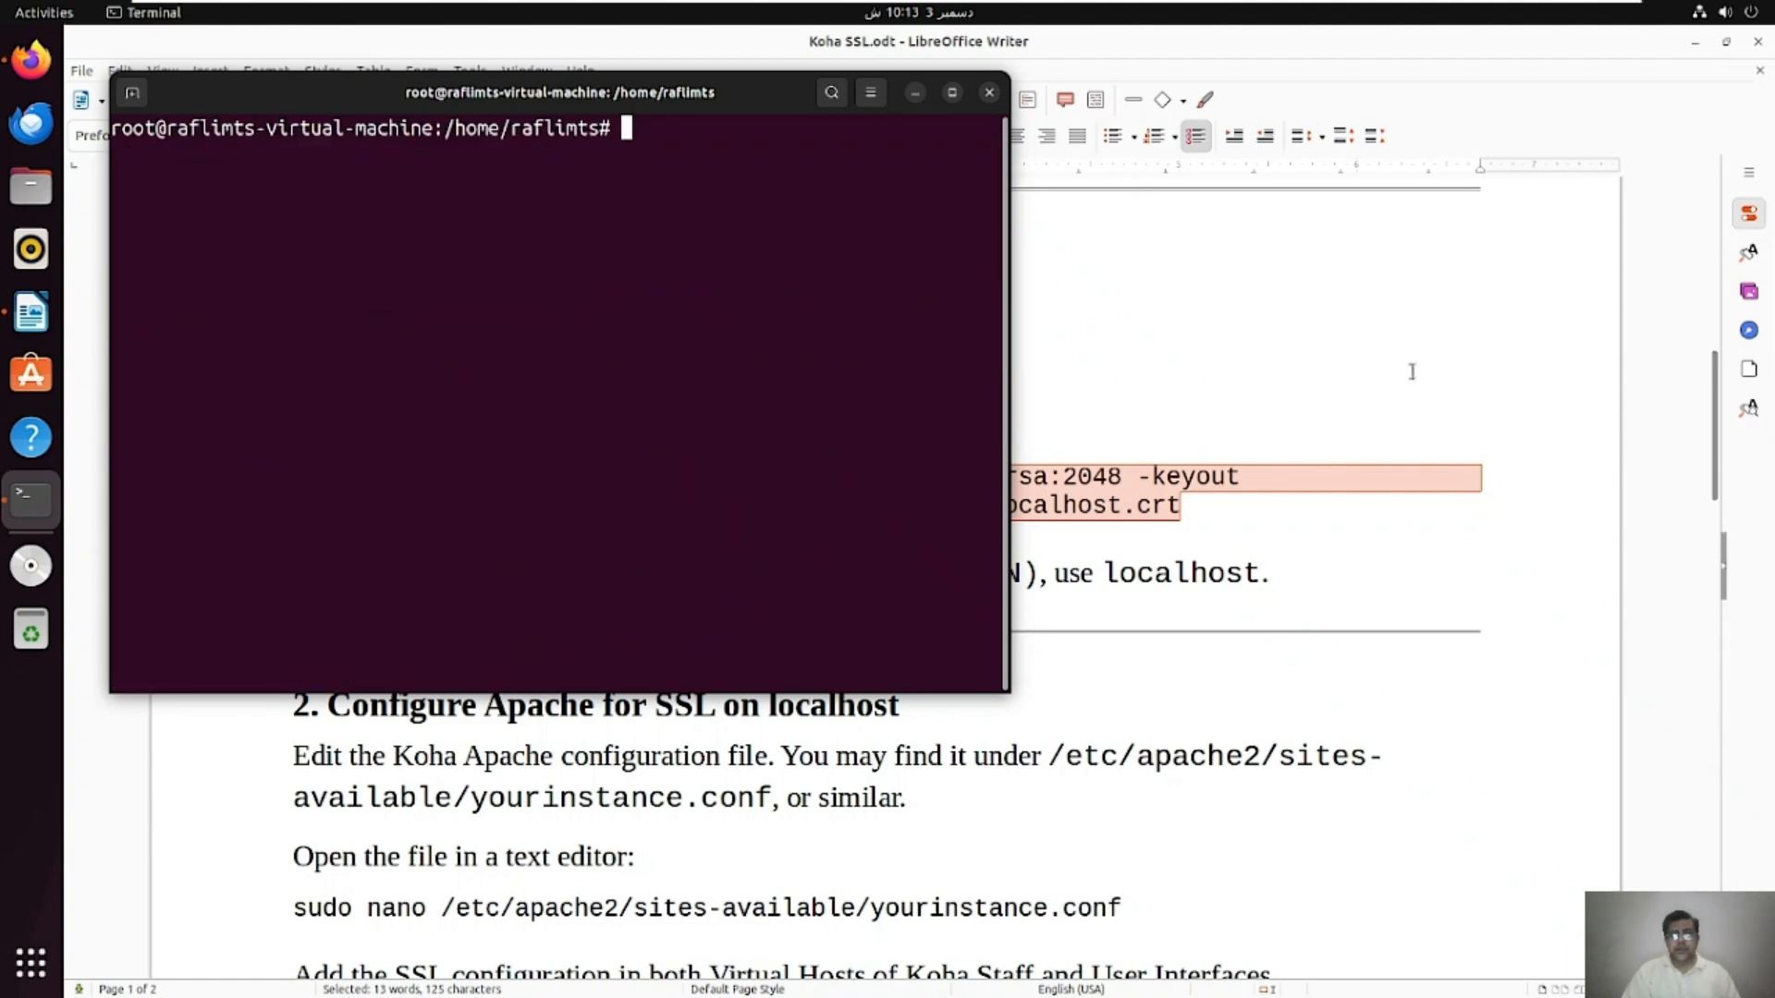
Edit the guide's open-file command to sudo gedit with library.conf as the file name.
{"action": "left_click", "coordinate": [987, 92]}
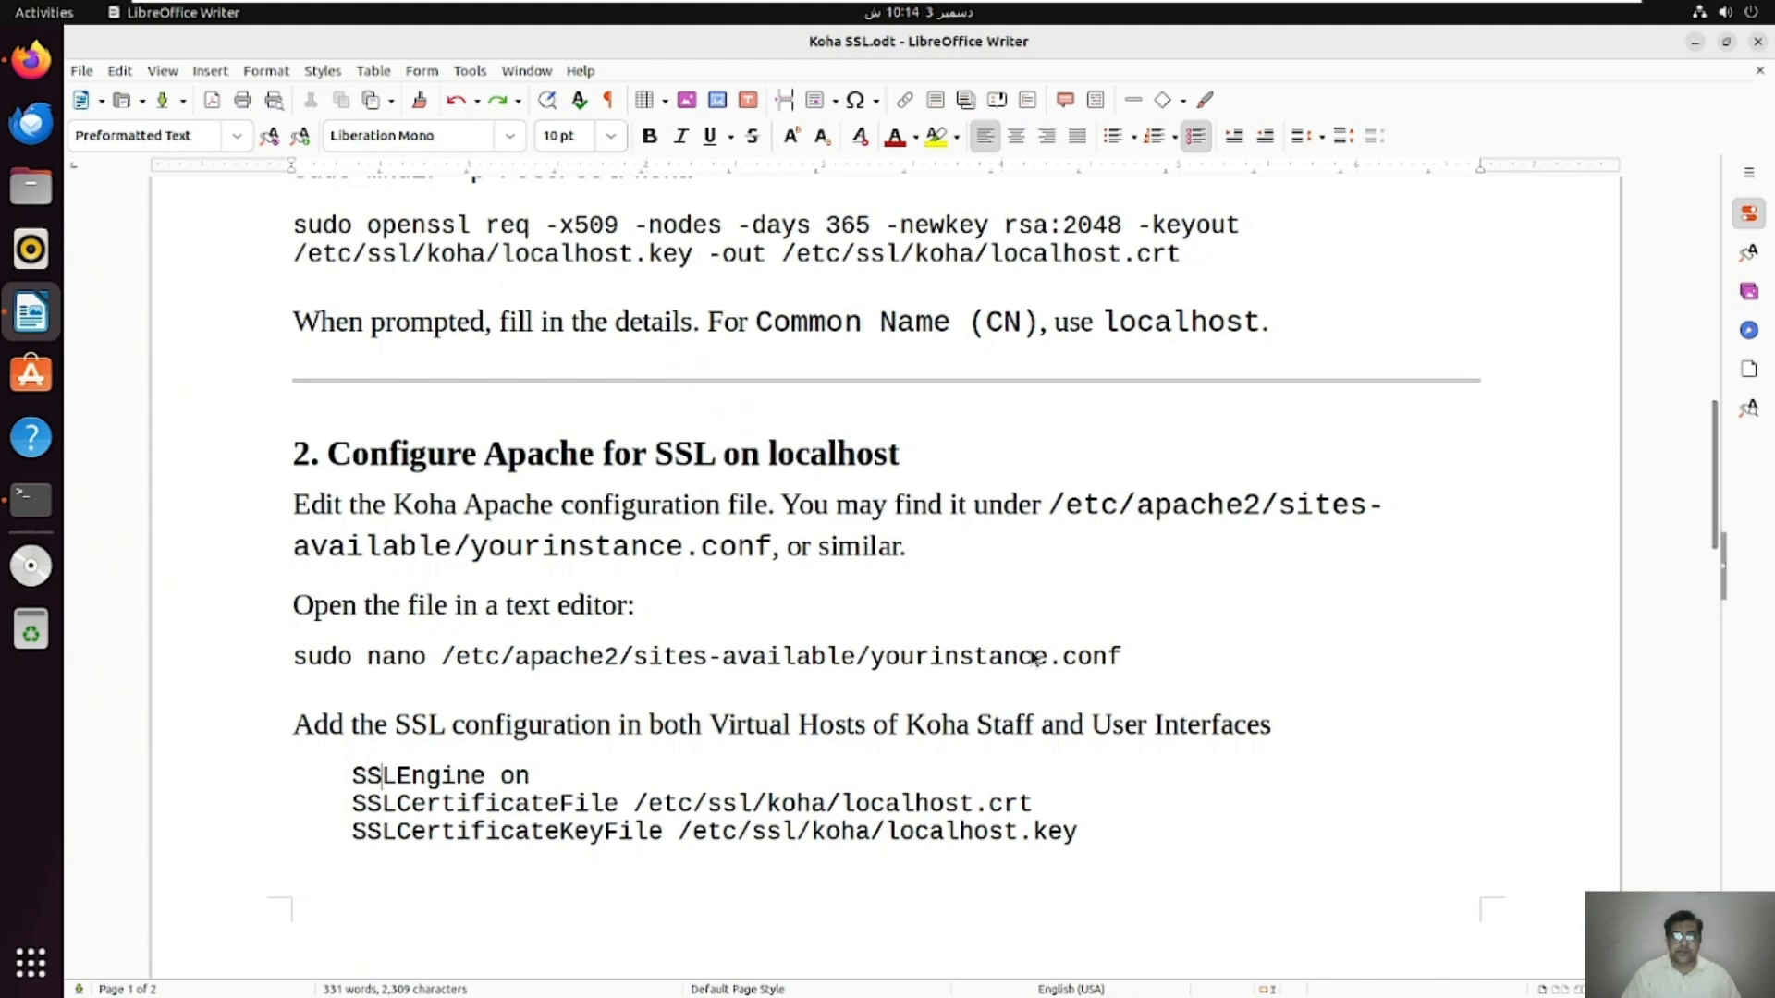
{"action": "double_click", "coordinate": [1025, 657]}
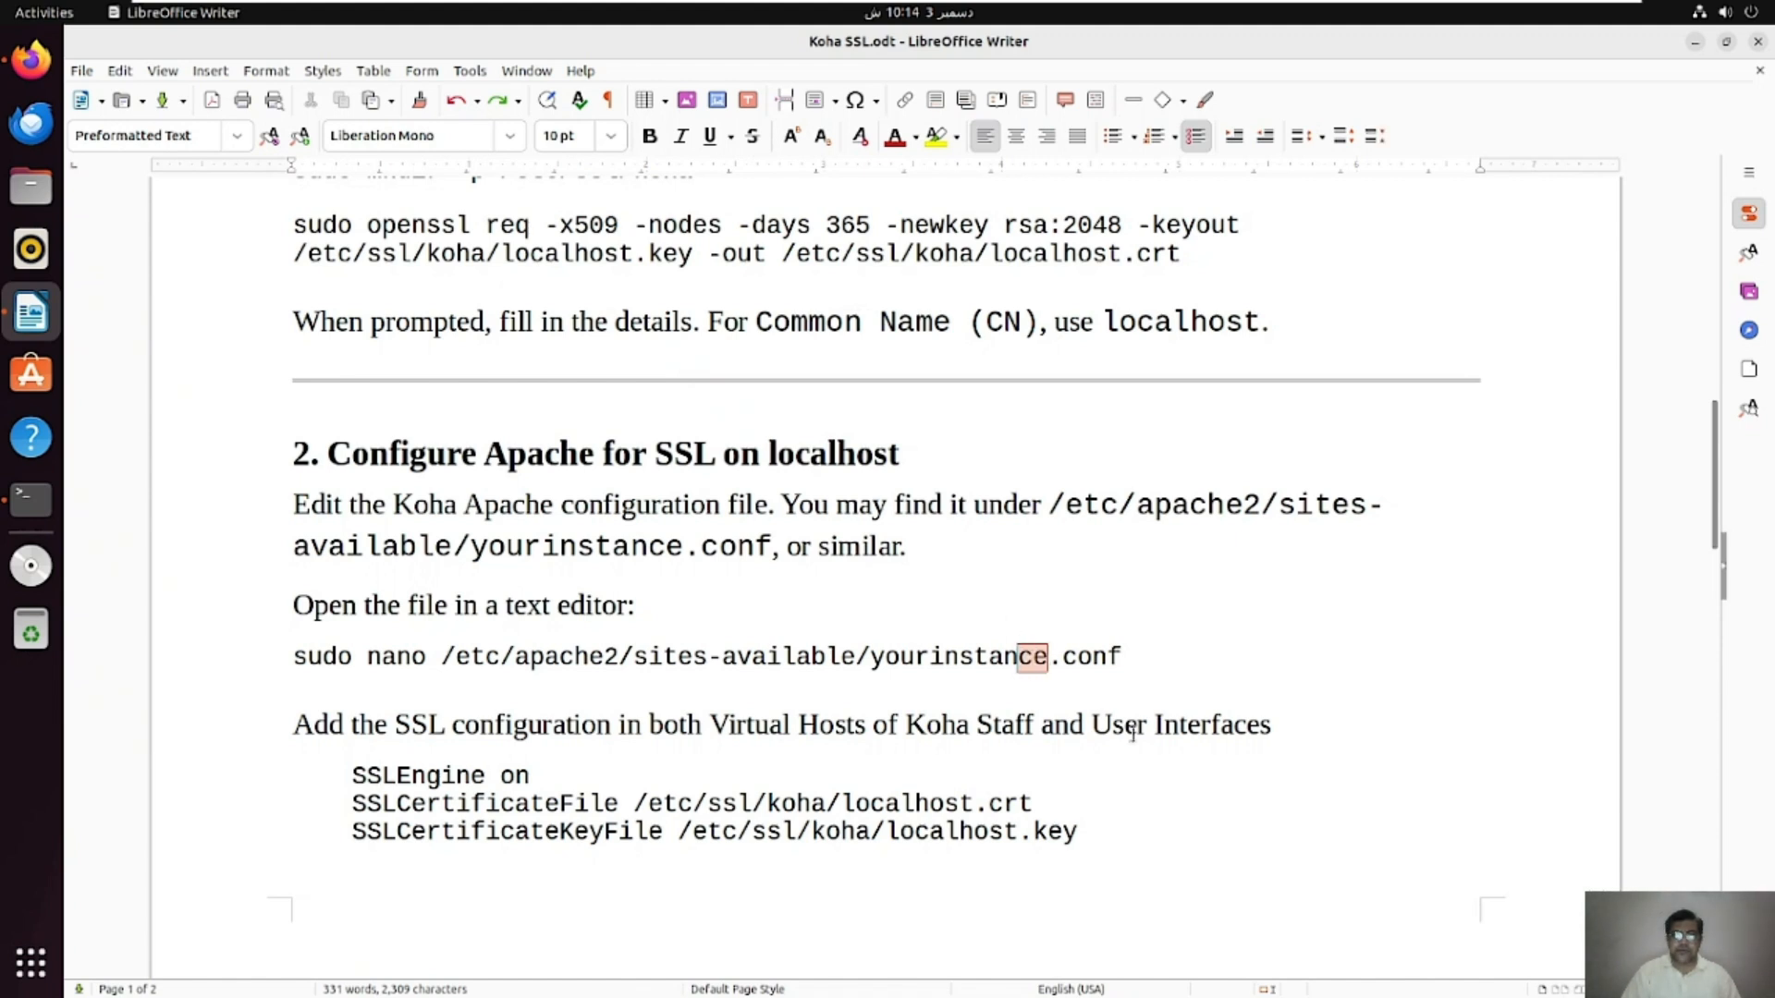
{"action": "double_click", "coordinate": [965, 657]}
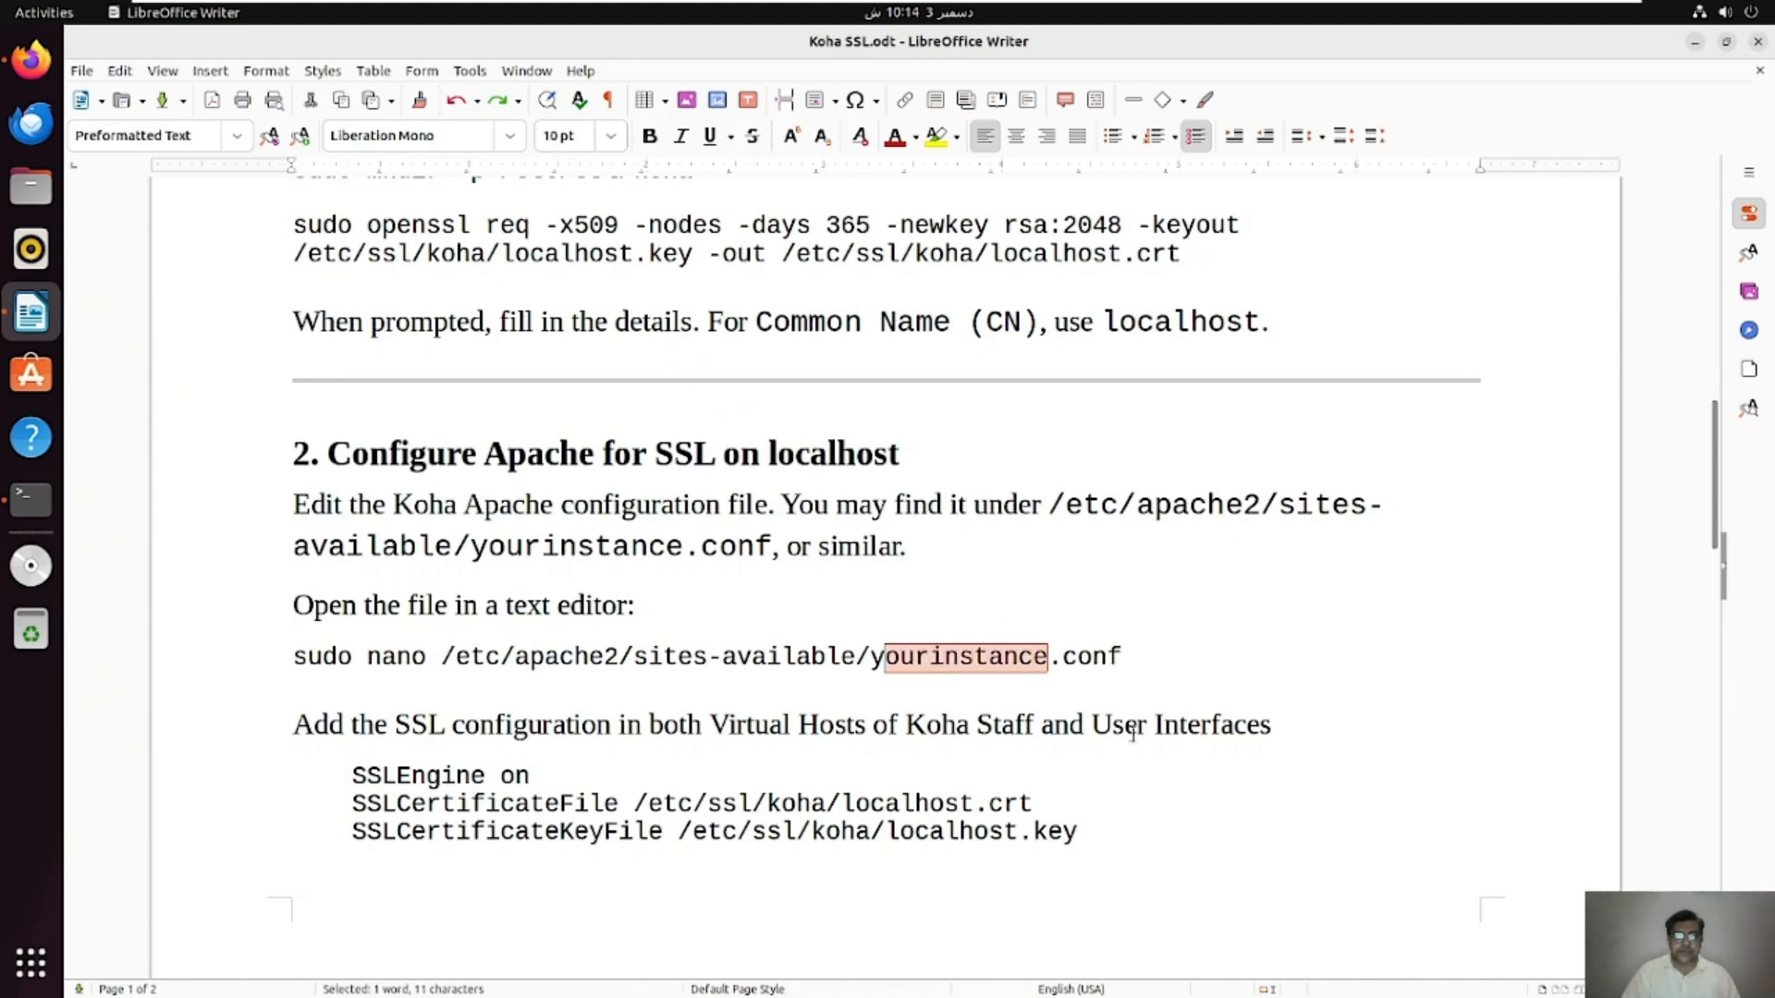
{"action": "type", "text": "librar"}
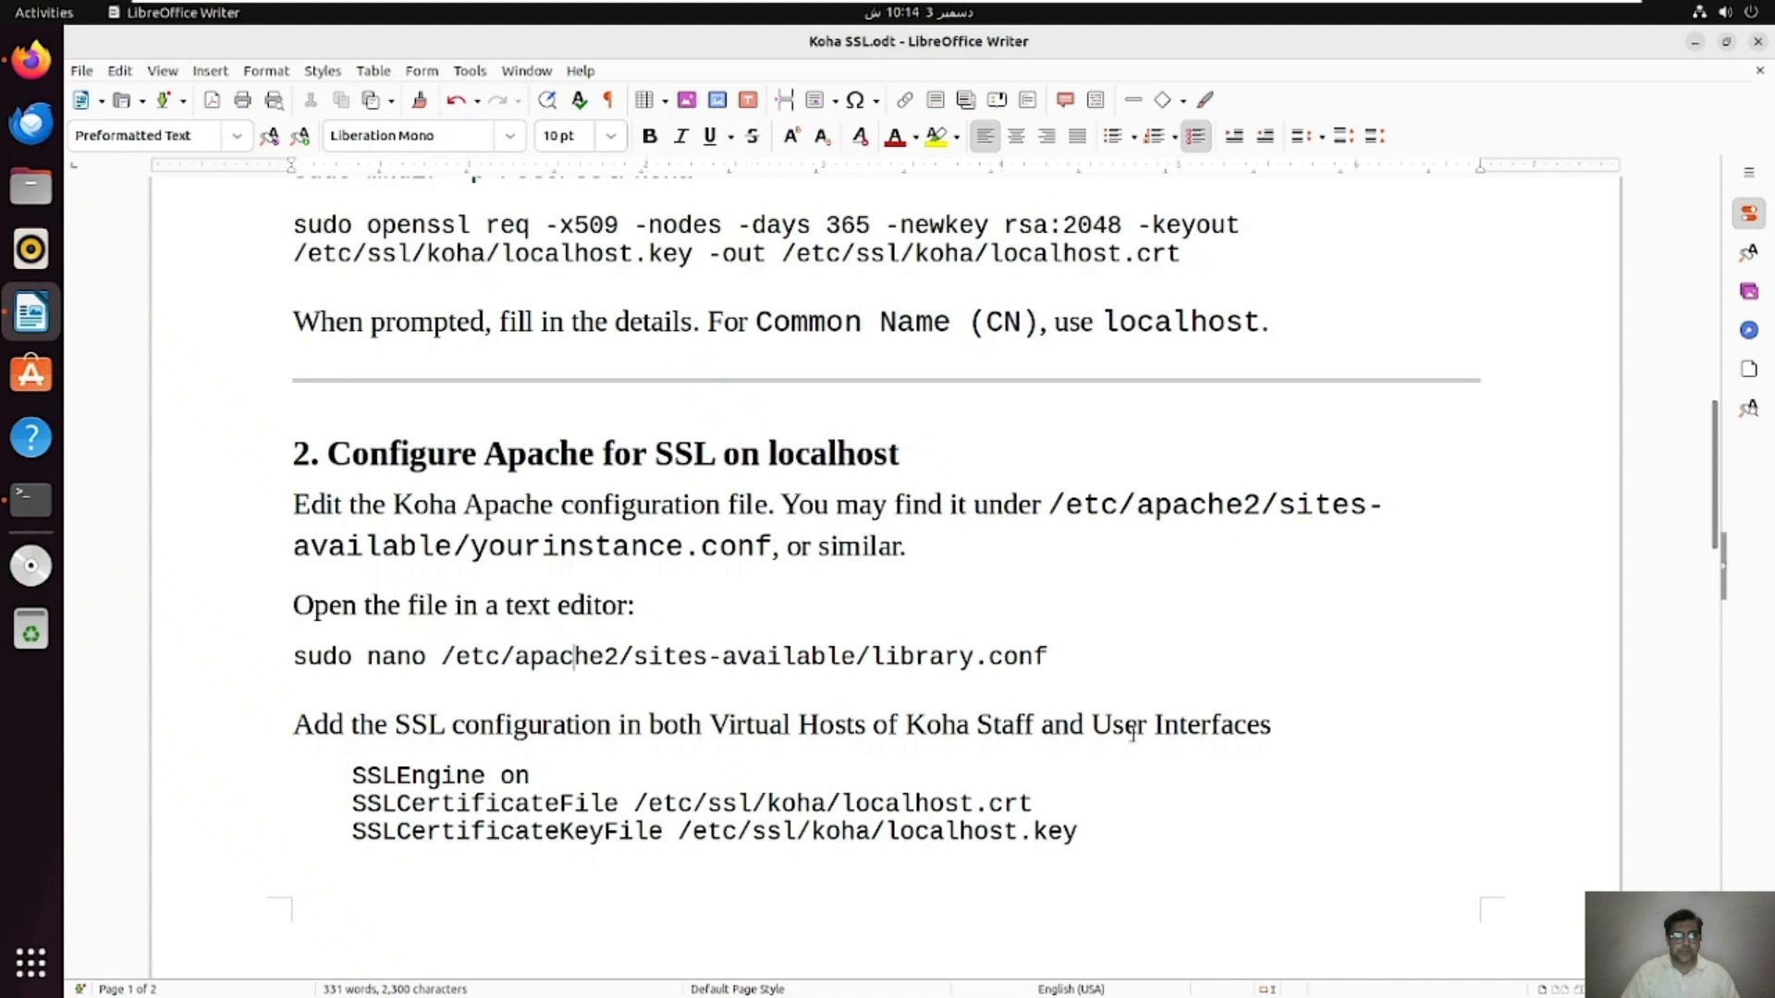
{"action": "left_click", "coordinate": [430, 656]}
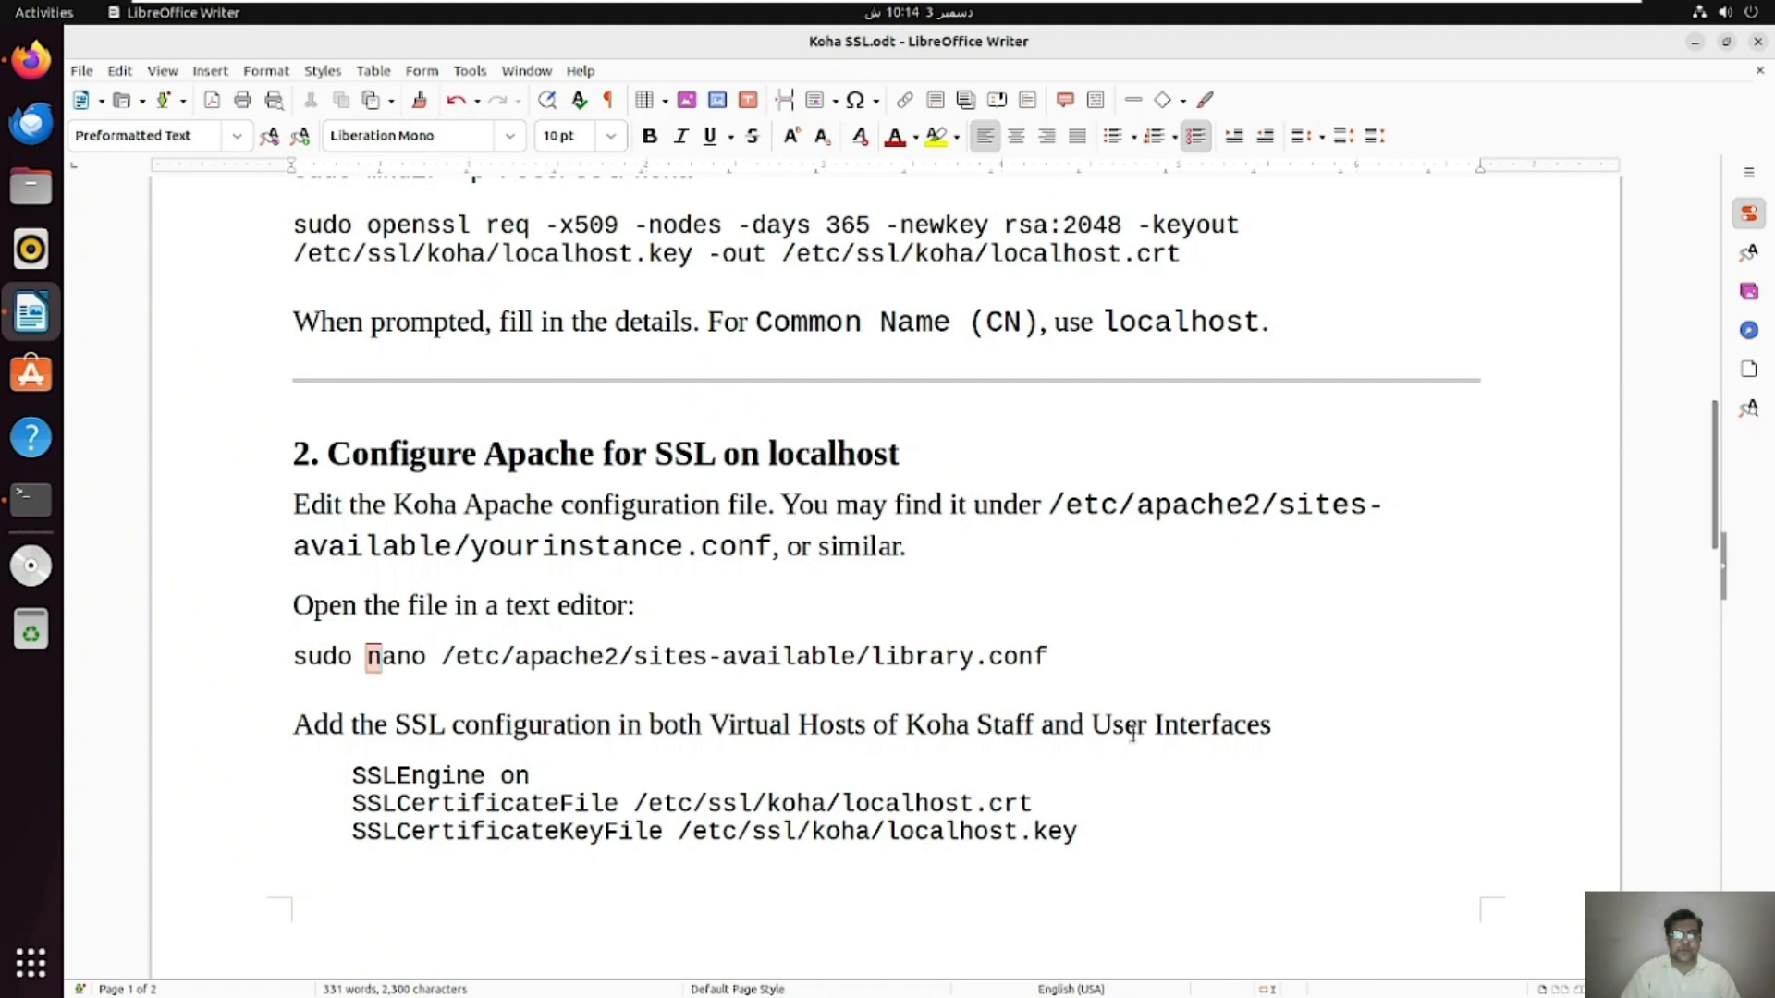
{"action": "double_click", "coordinate": [395, 656]}
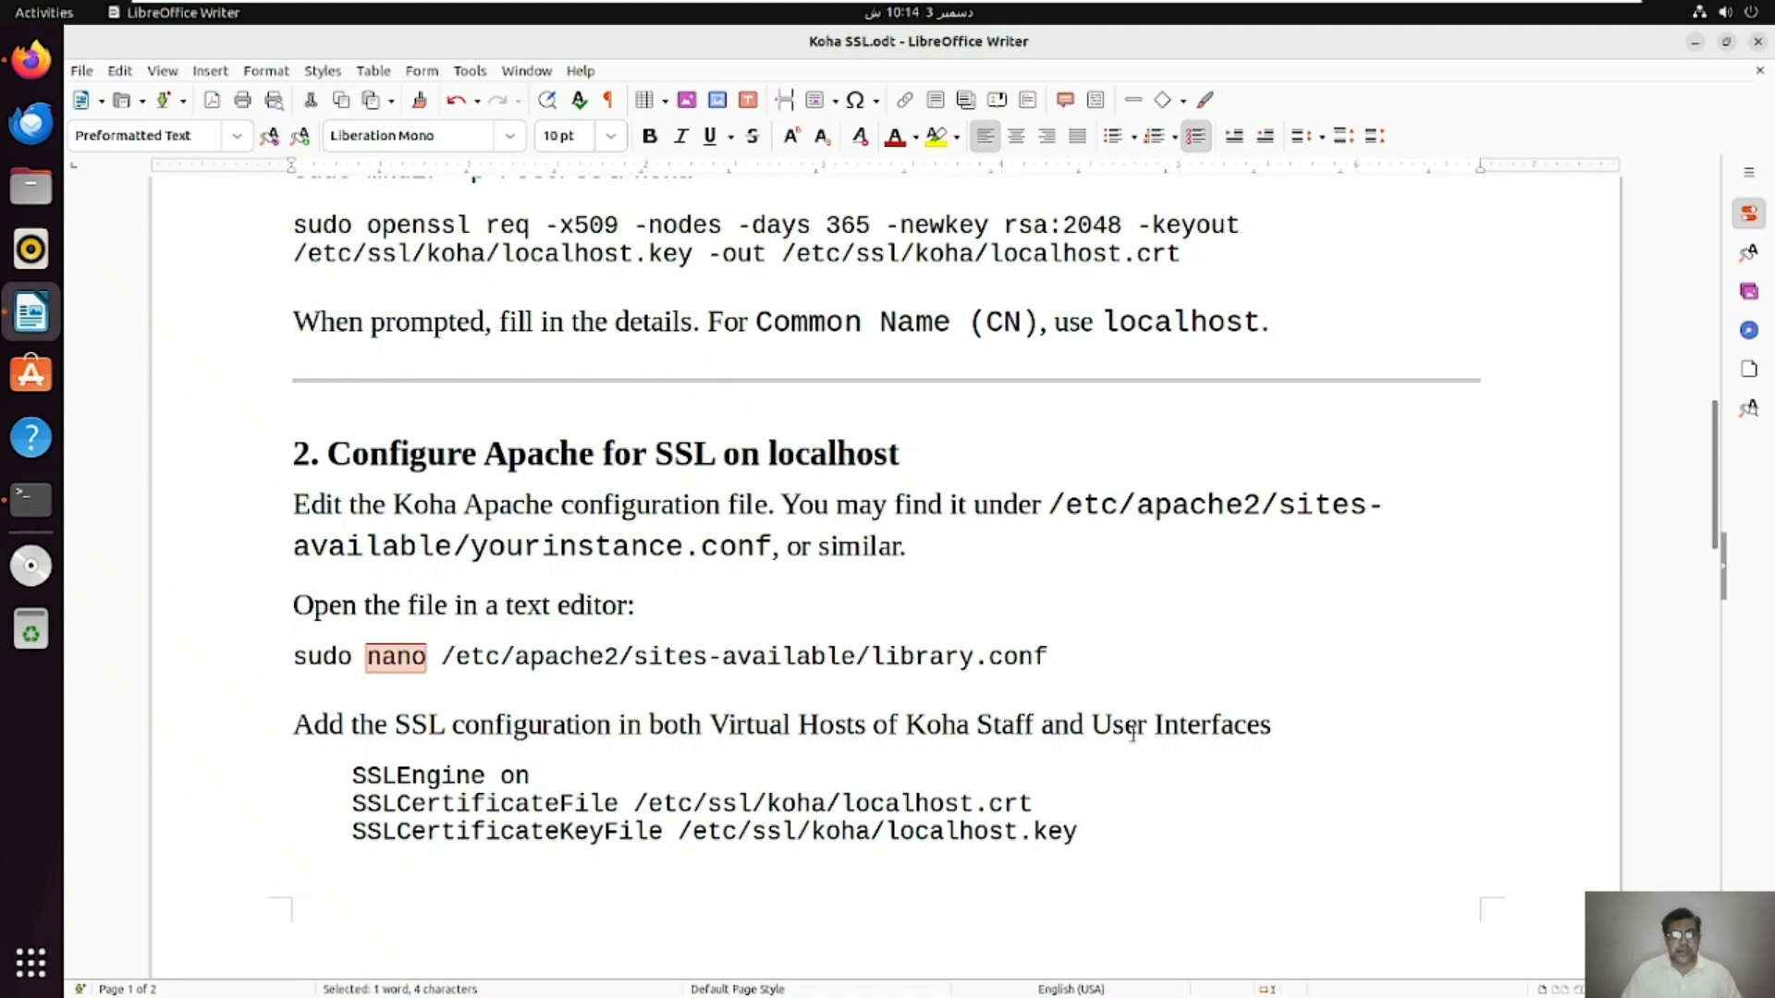
{"action": "type", "text": "gedit"}
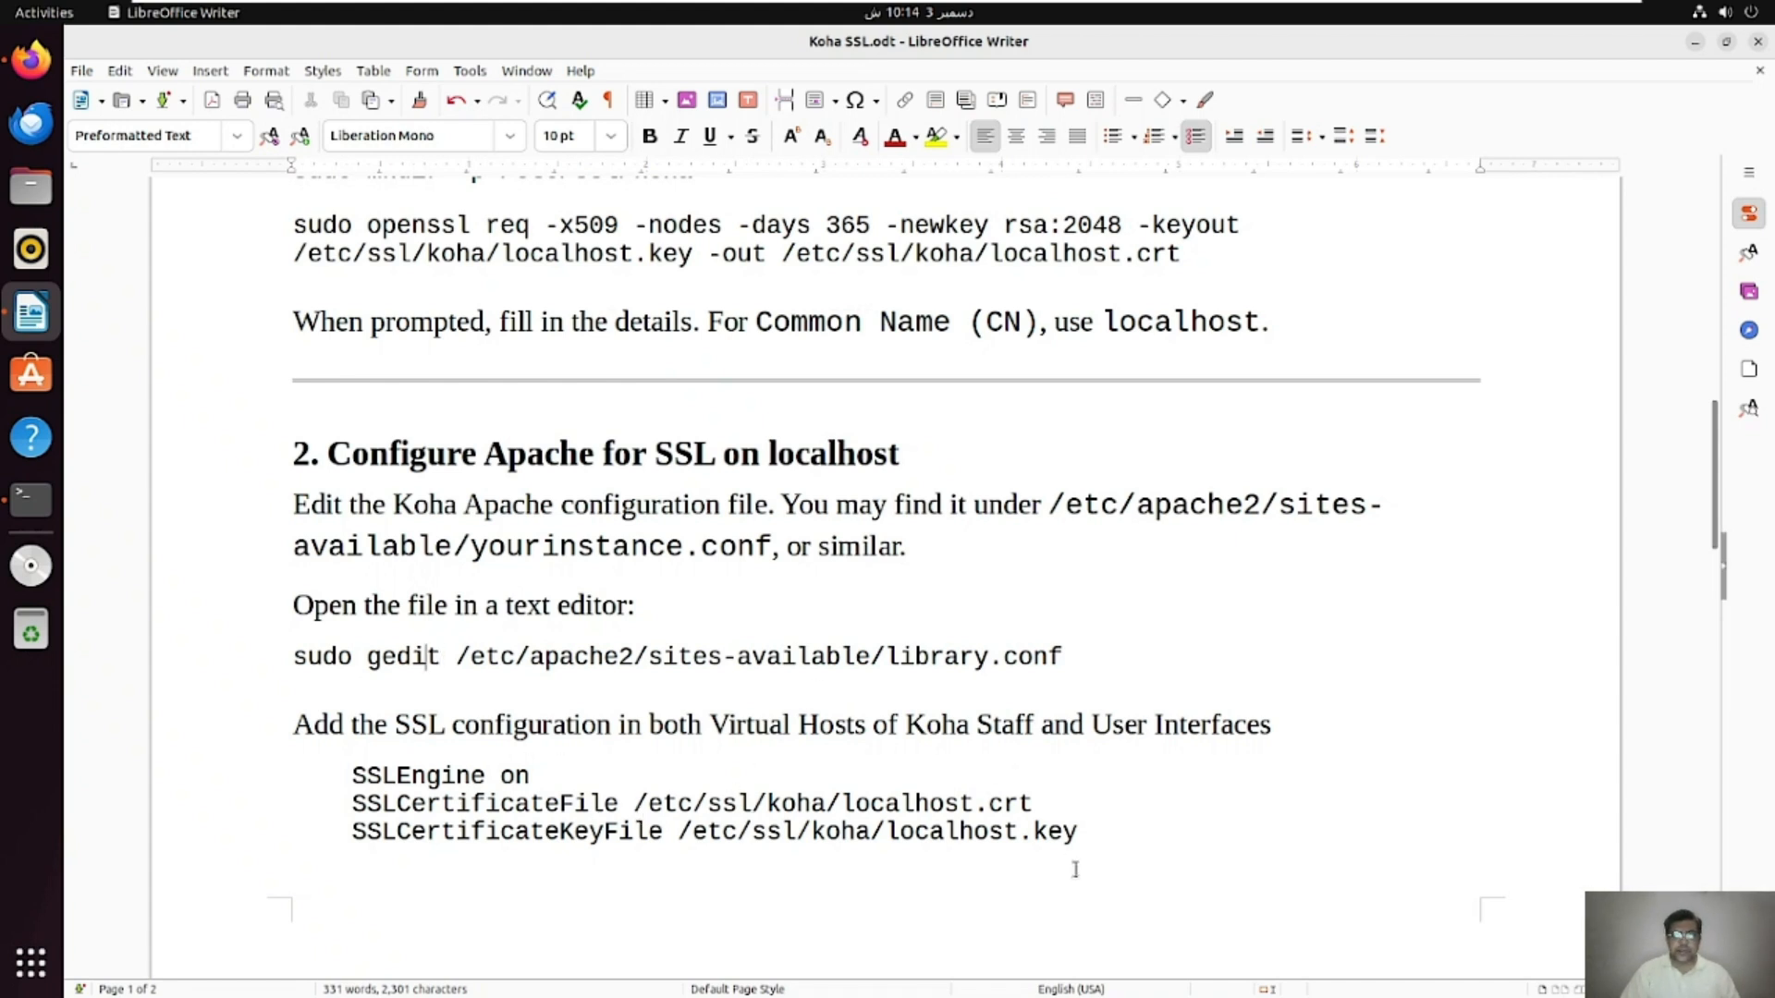
{"action": "left_click_drag", "start_coordinate": [294, 656], "coordinate": [1061, 656]}
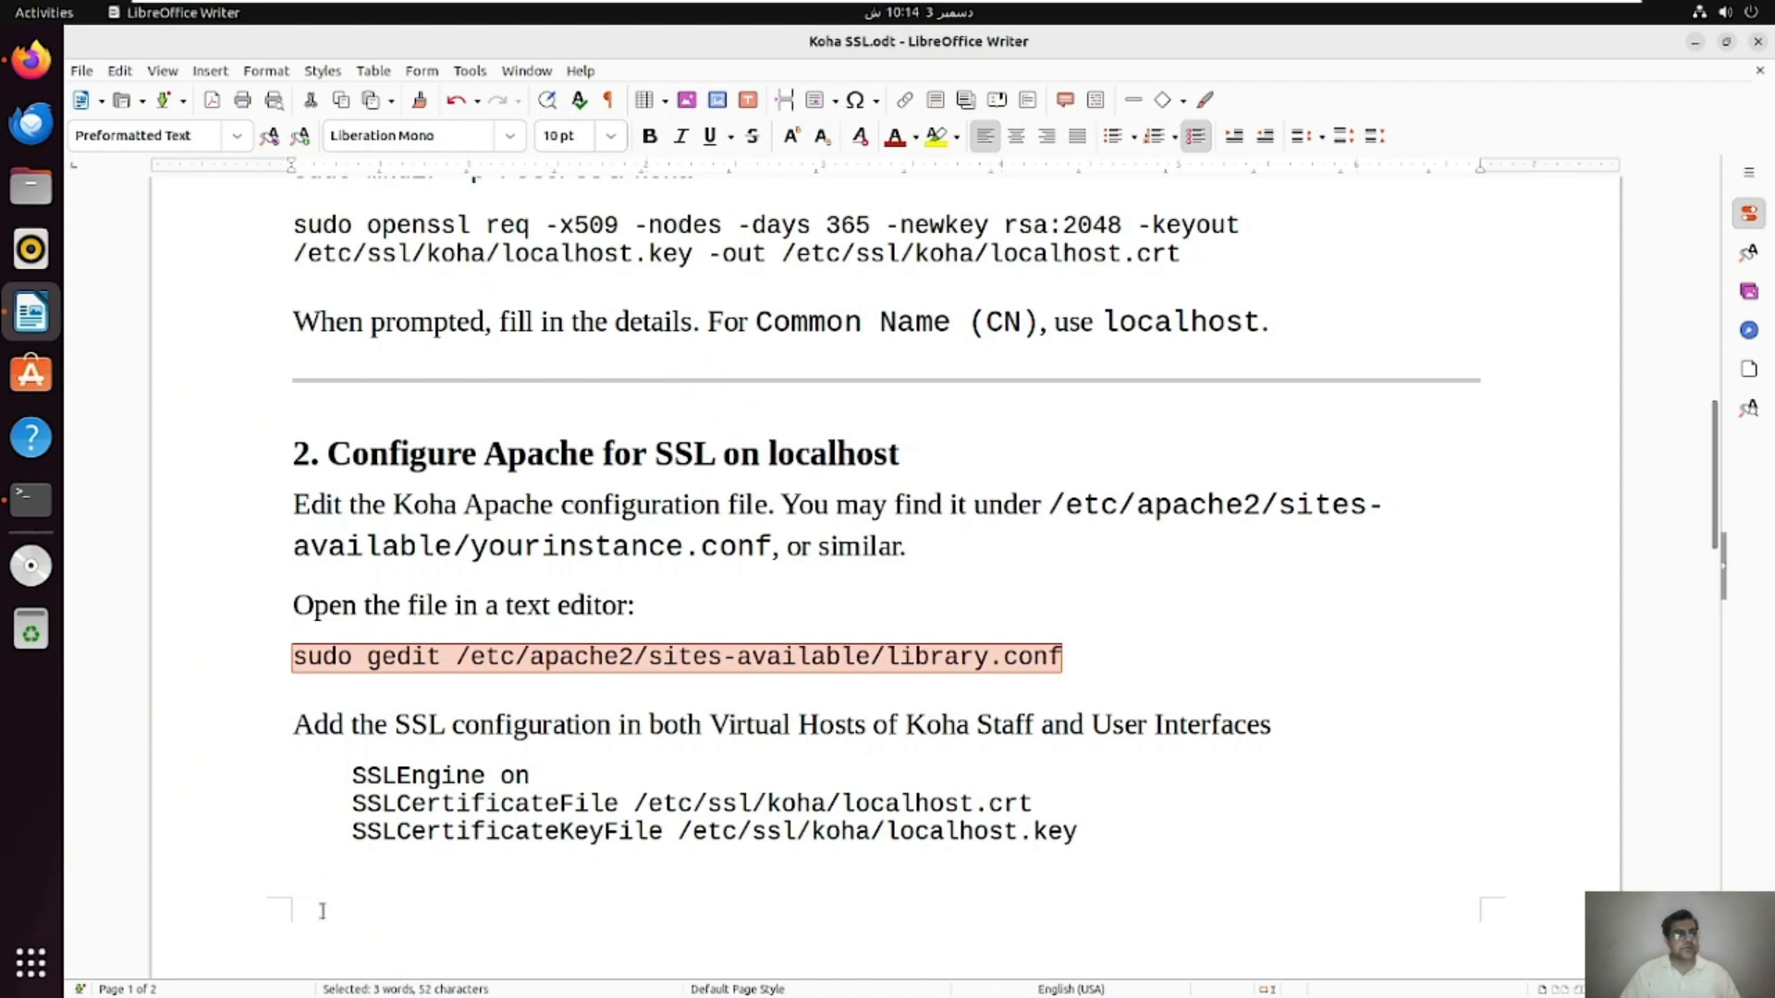
{"action": "left_click", "coordinate": [31, 499]}
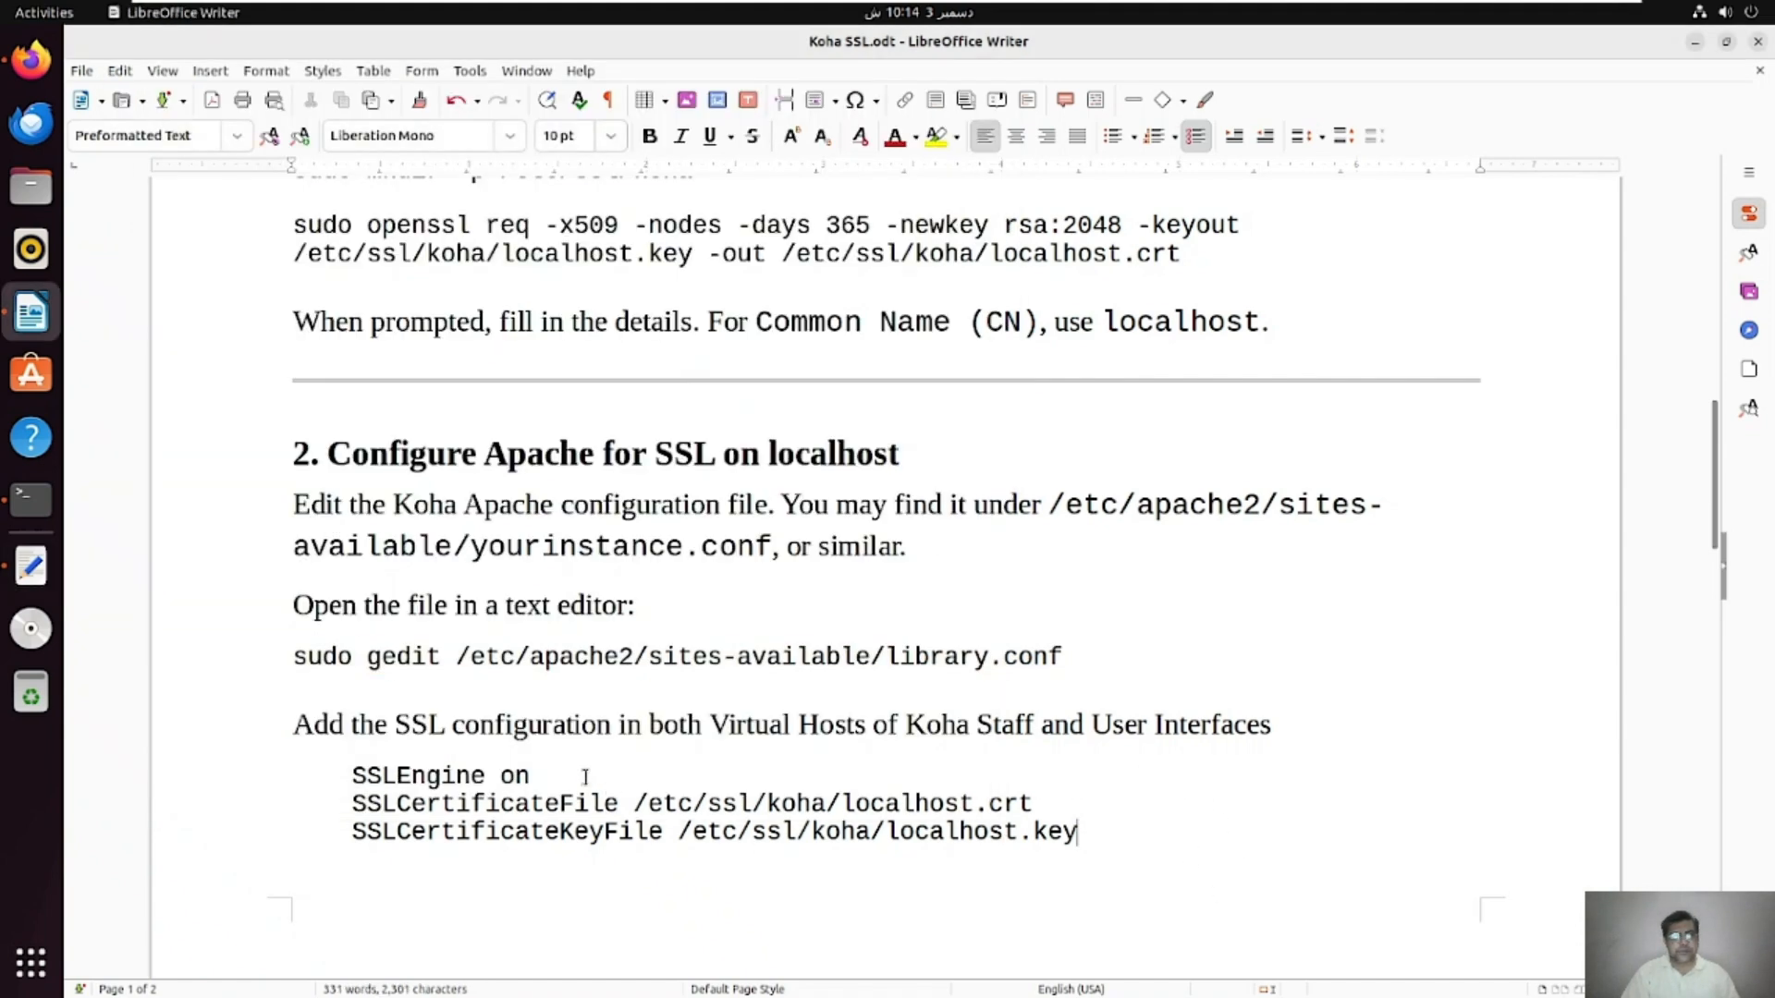
Select the three SSL directive lines under step 2 for copying.
{"action": "left_click", "coordinate": [353, 774]}
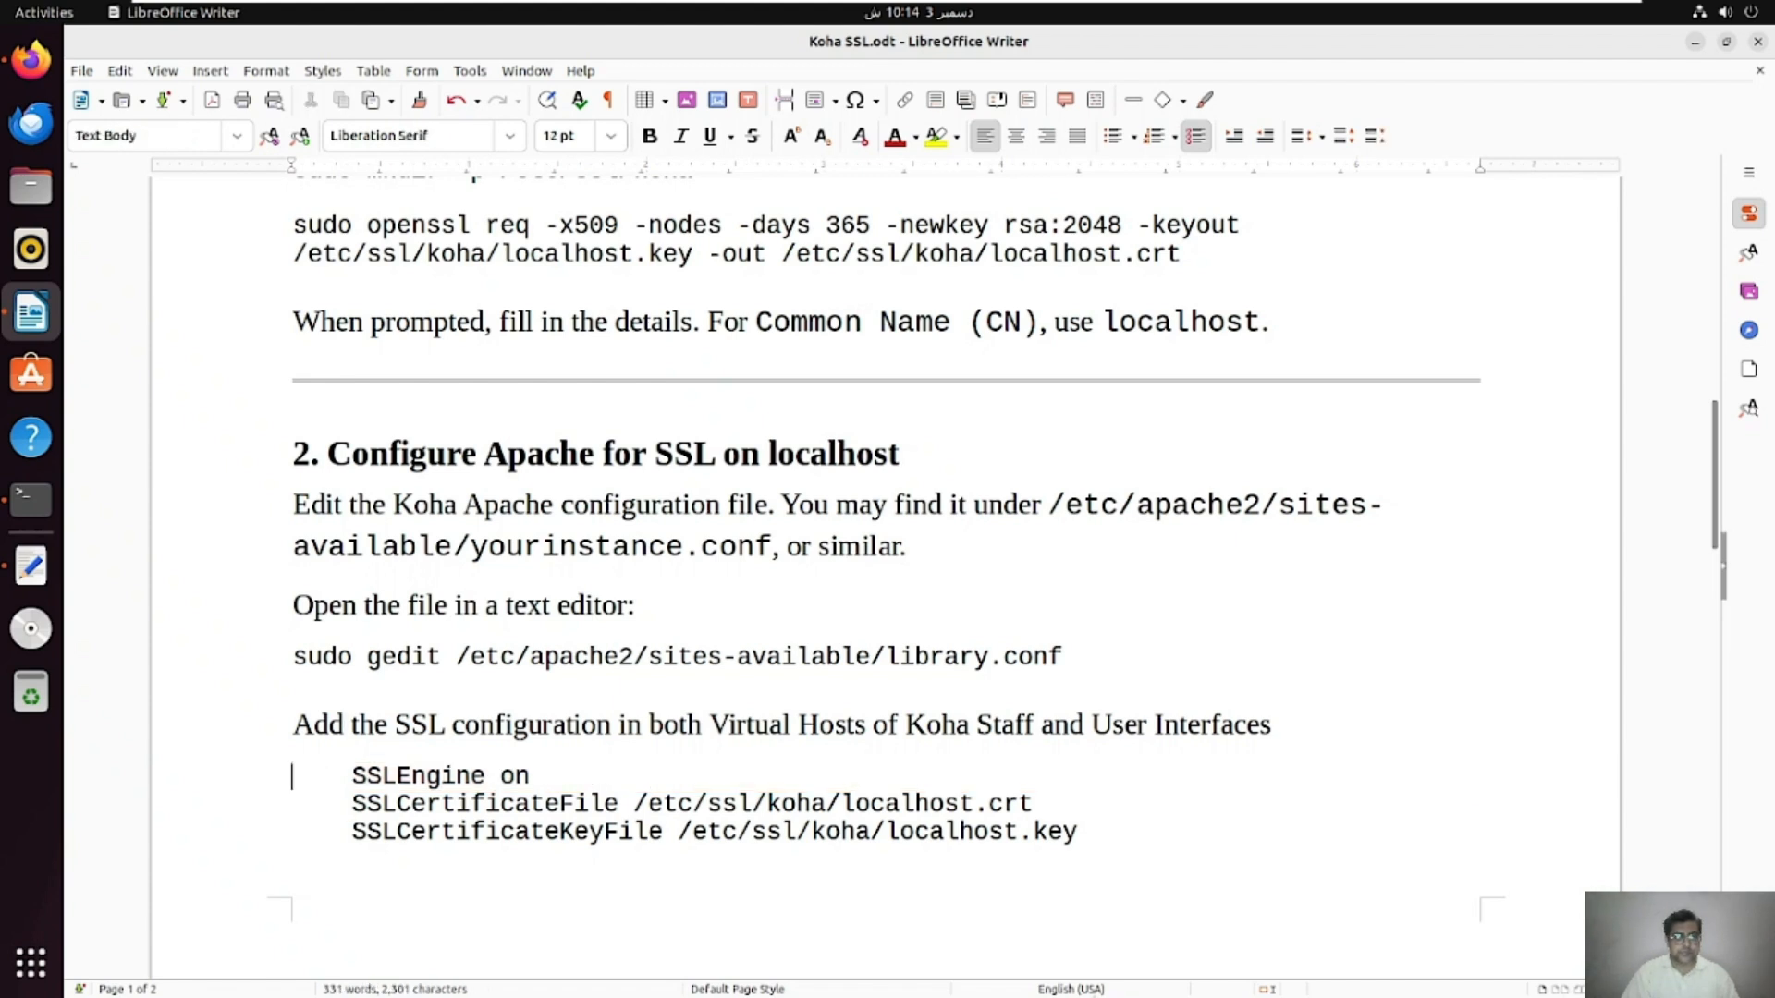
{"action": "left_click_drag", "start_coordinate": [351, 774], "coordinate": [1076, 830]}
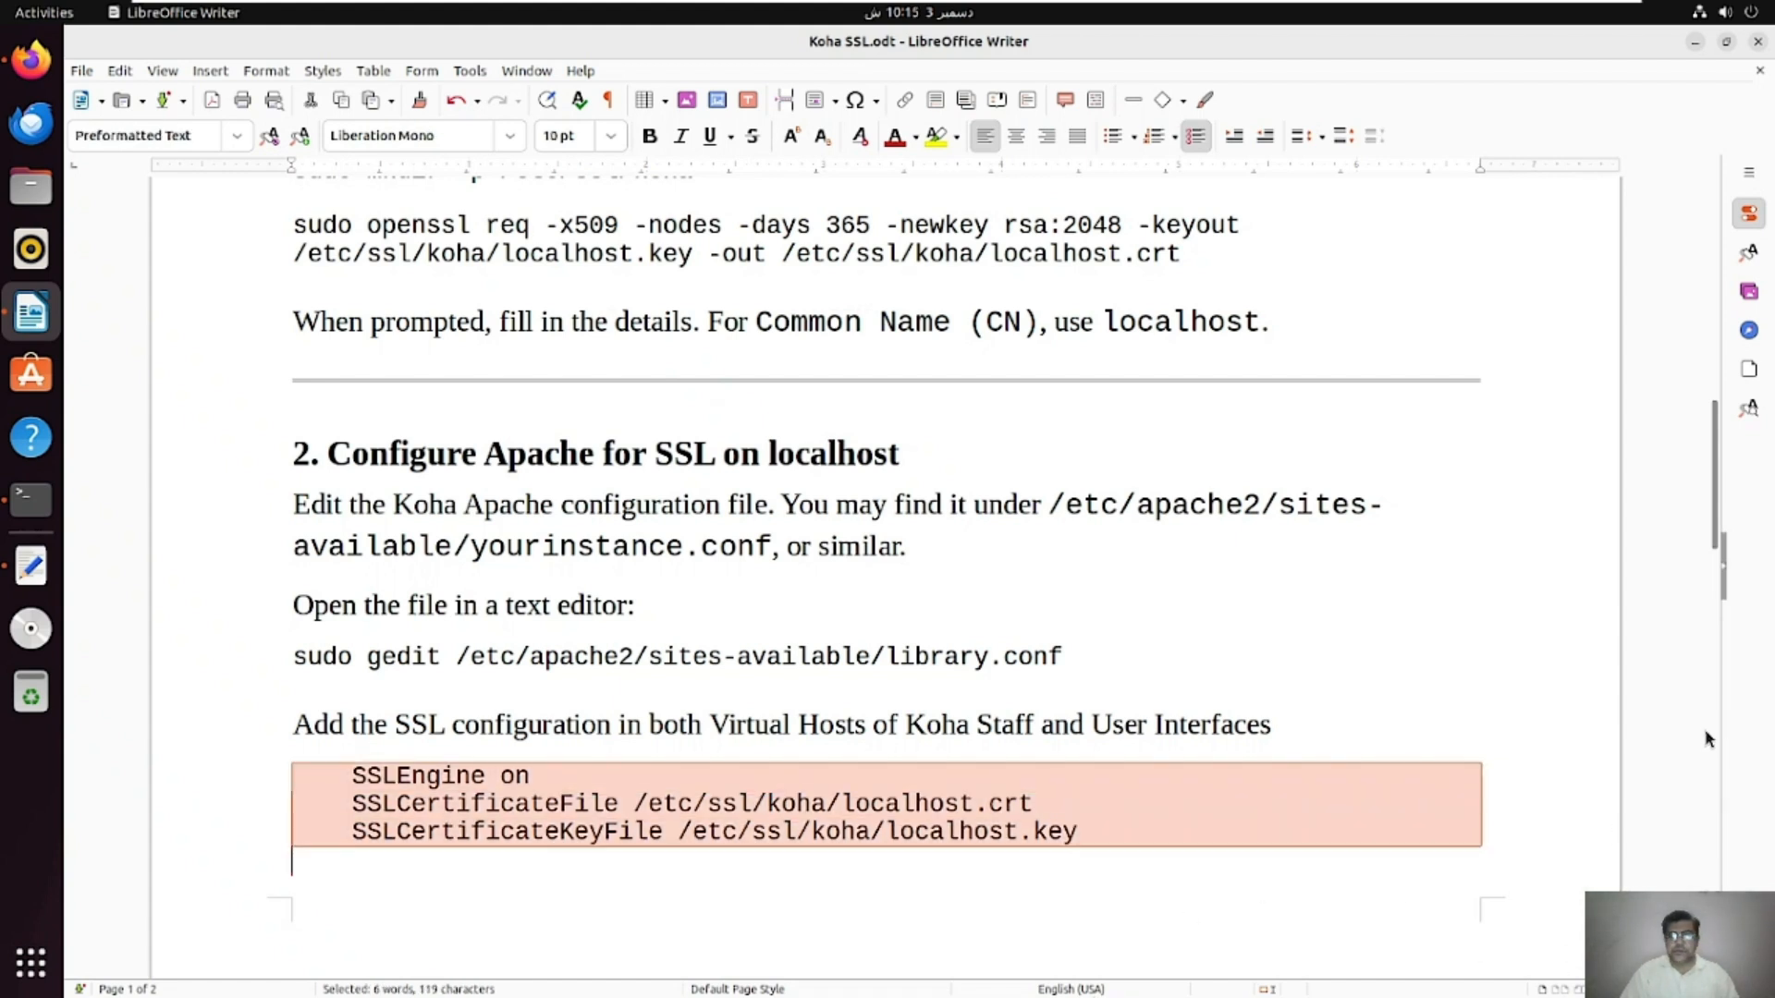
{"action": "scroll", "scroll_direction": "down", "scroll_amount": 3}
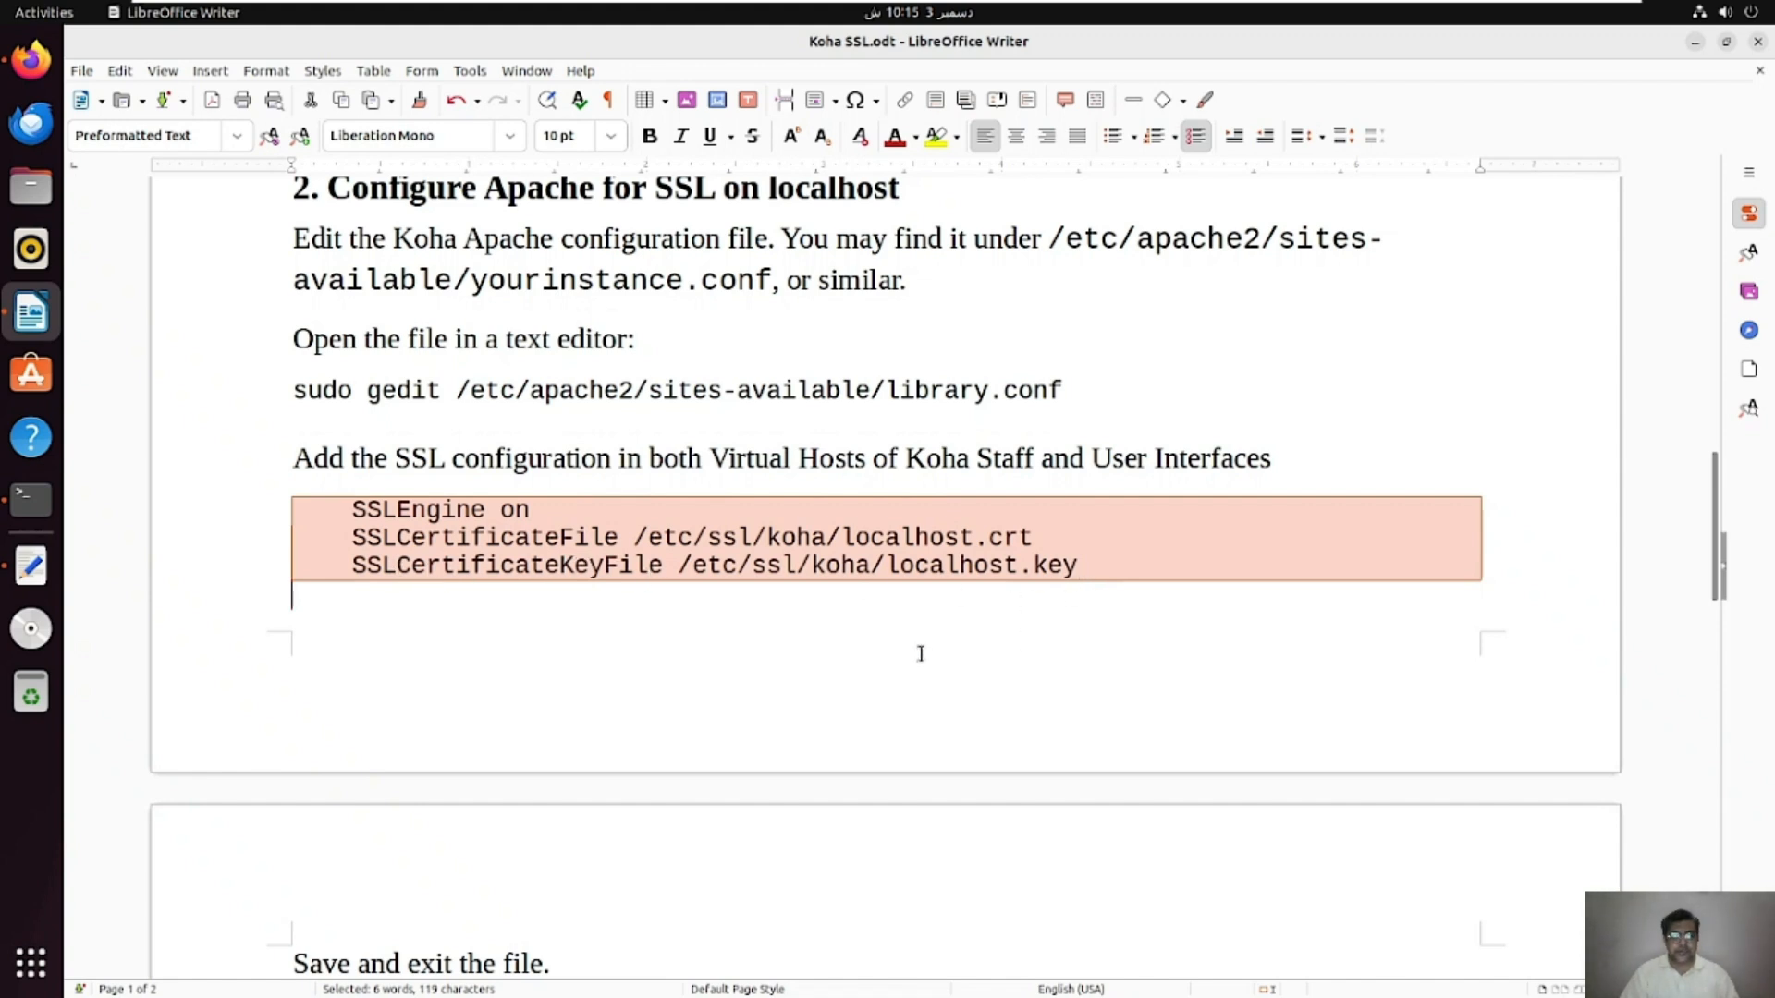
{"action": "mouse_move", "coordinate": [34, 340]}
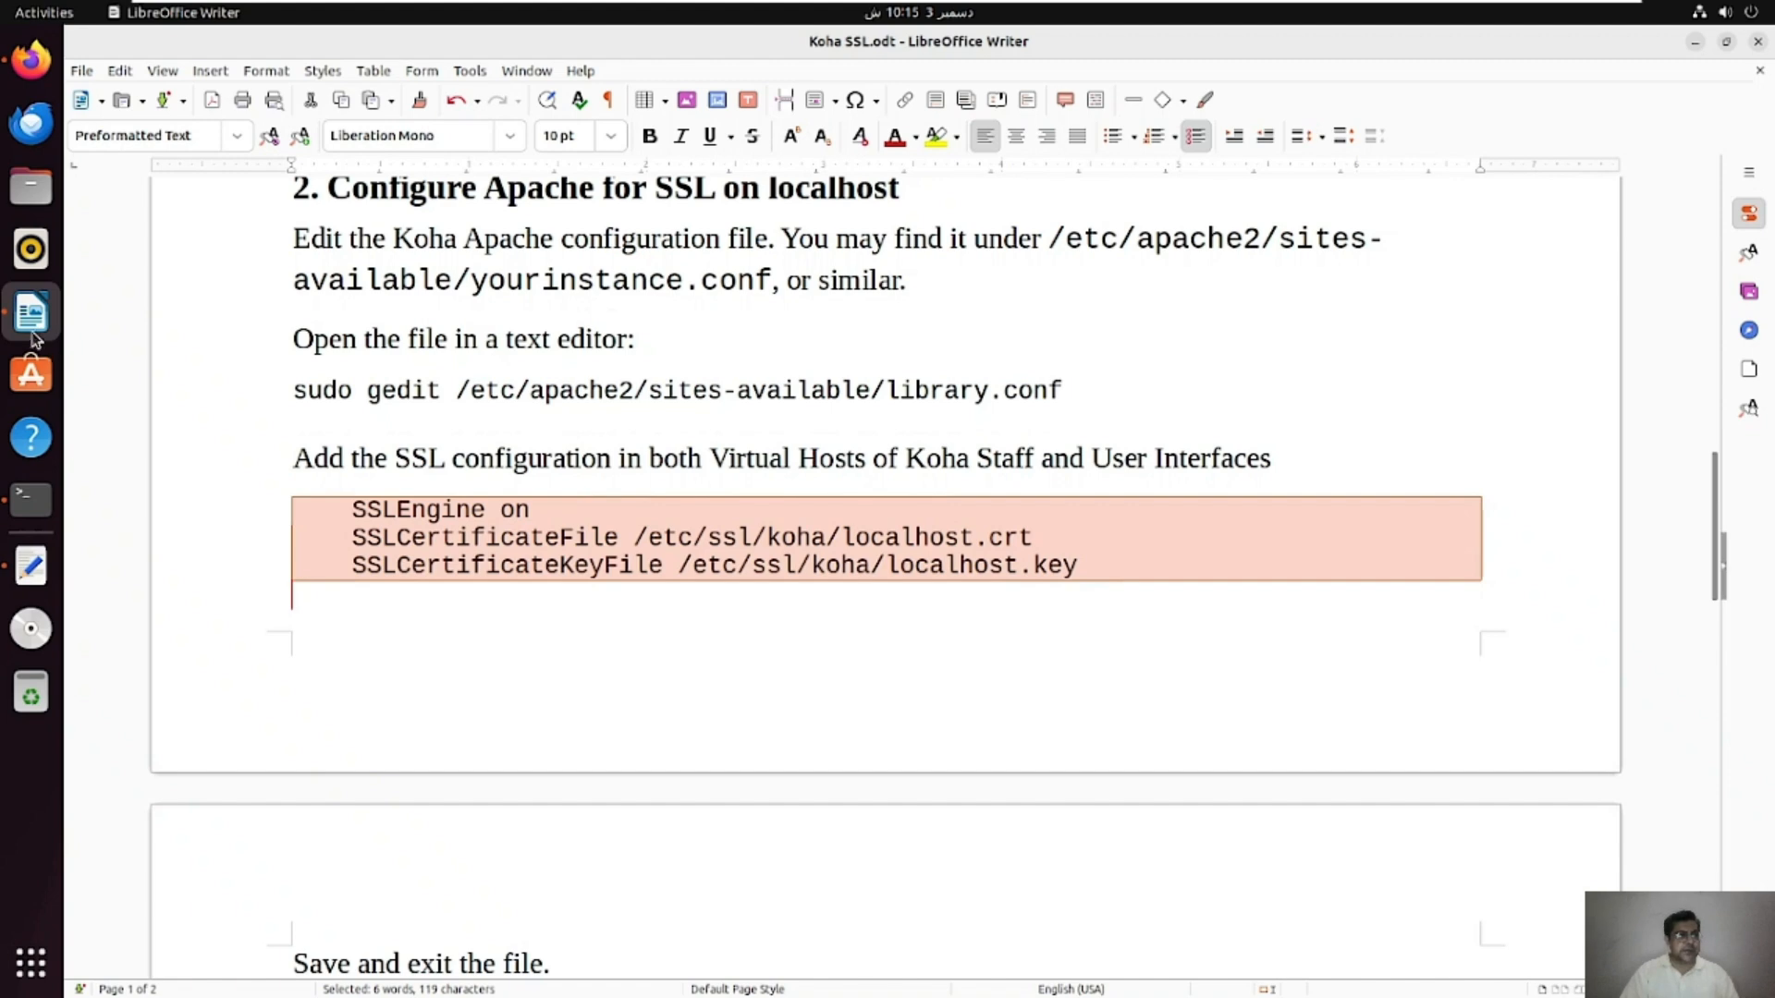
{"action": "mouse_move", "coordinate": [32, 629]}
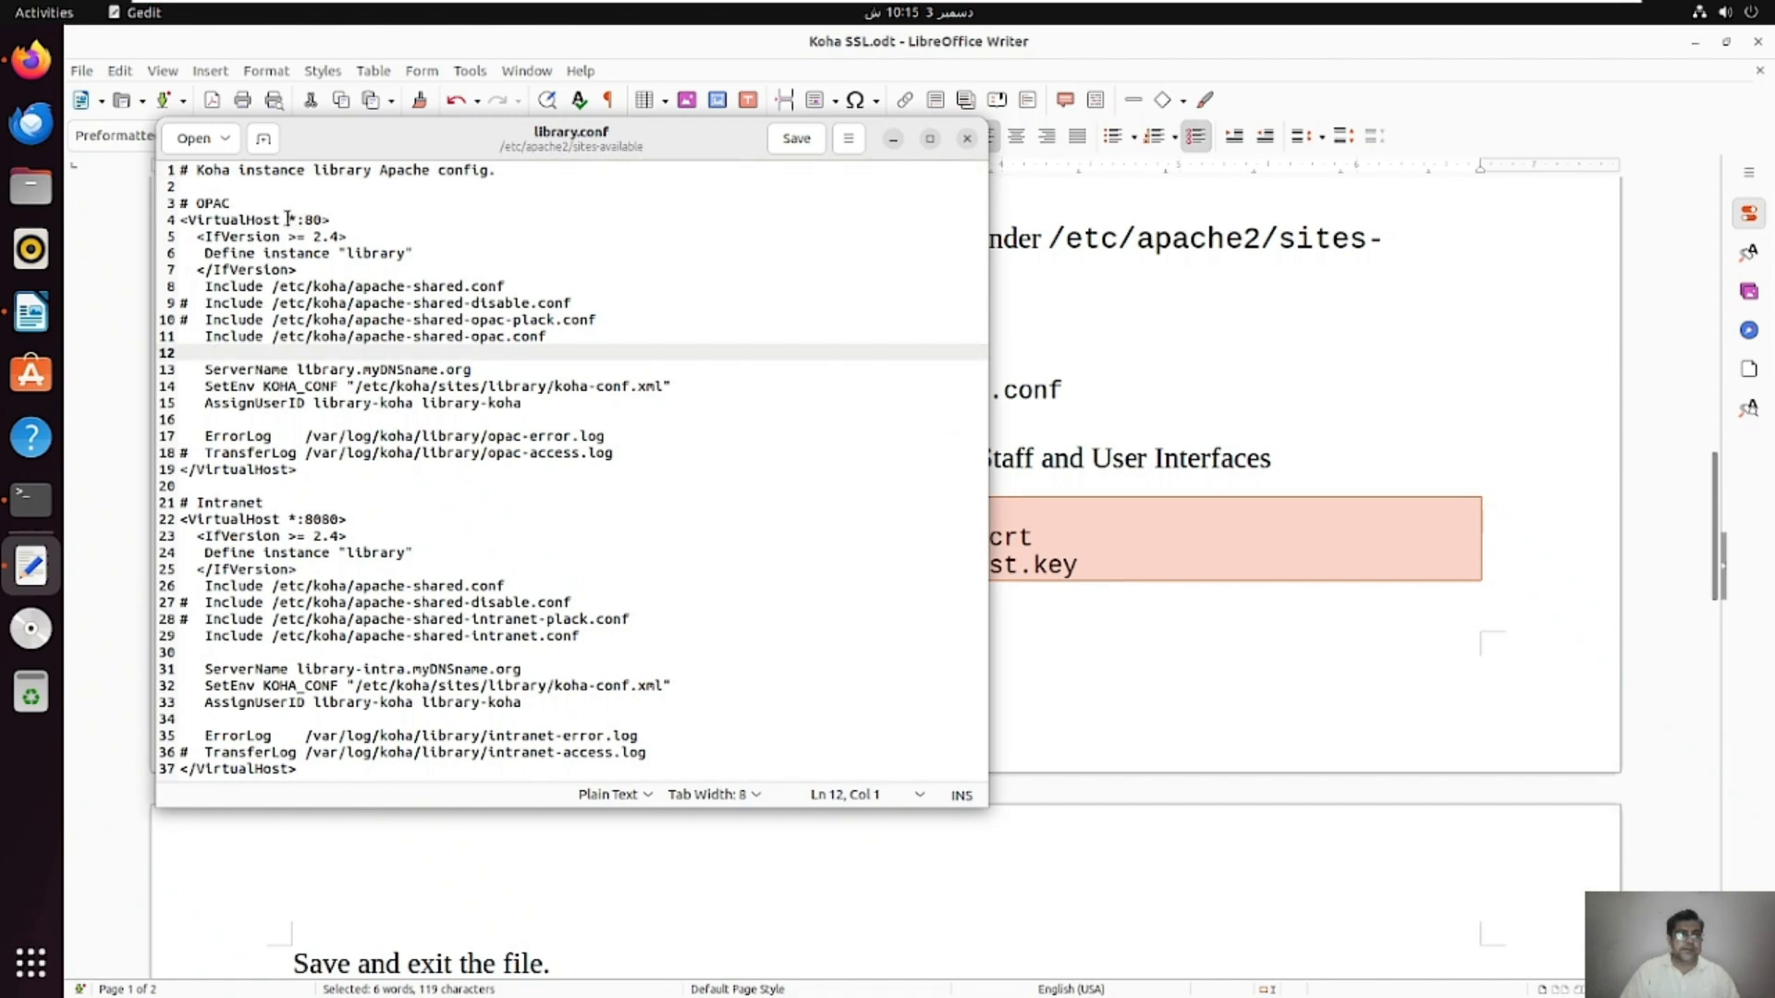
Paste the SSLEngine, certificate and key lines into both virtual hosts of library.conf and save it.
{"action": "left_click", "coordinate": [329, 220]}
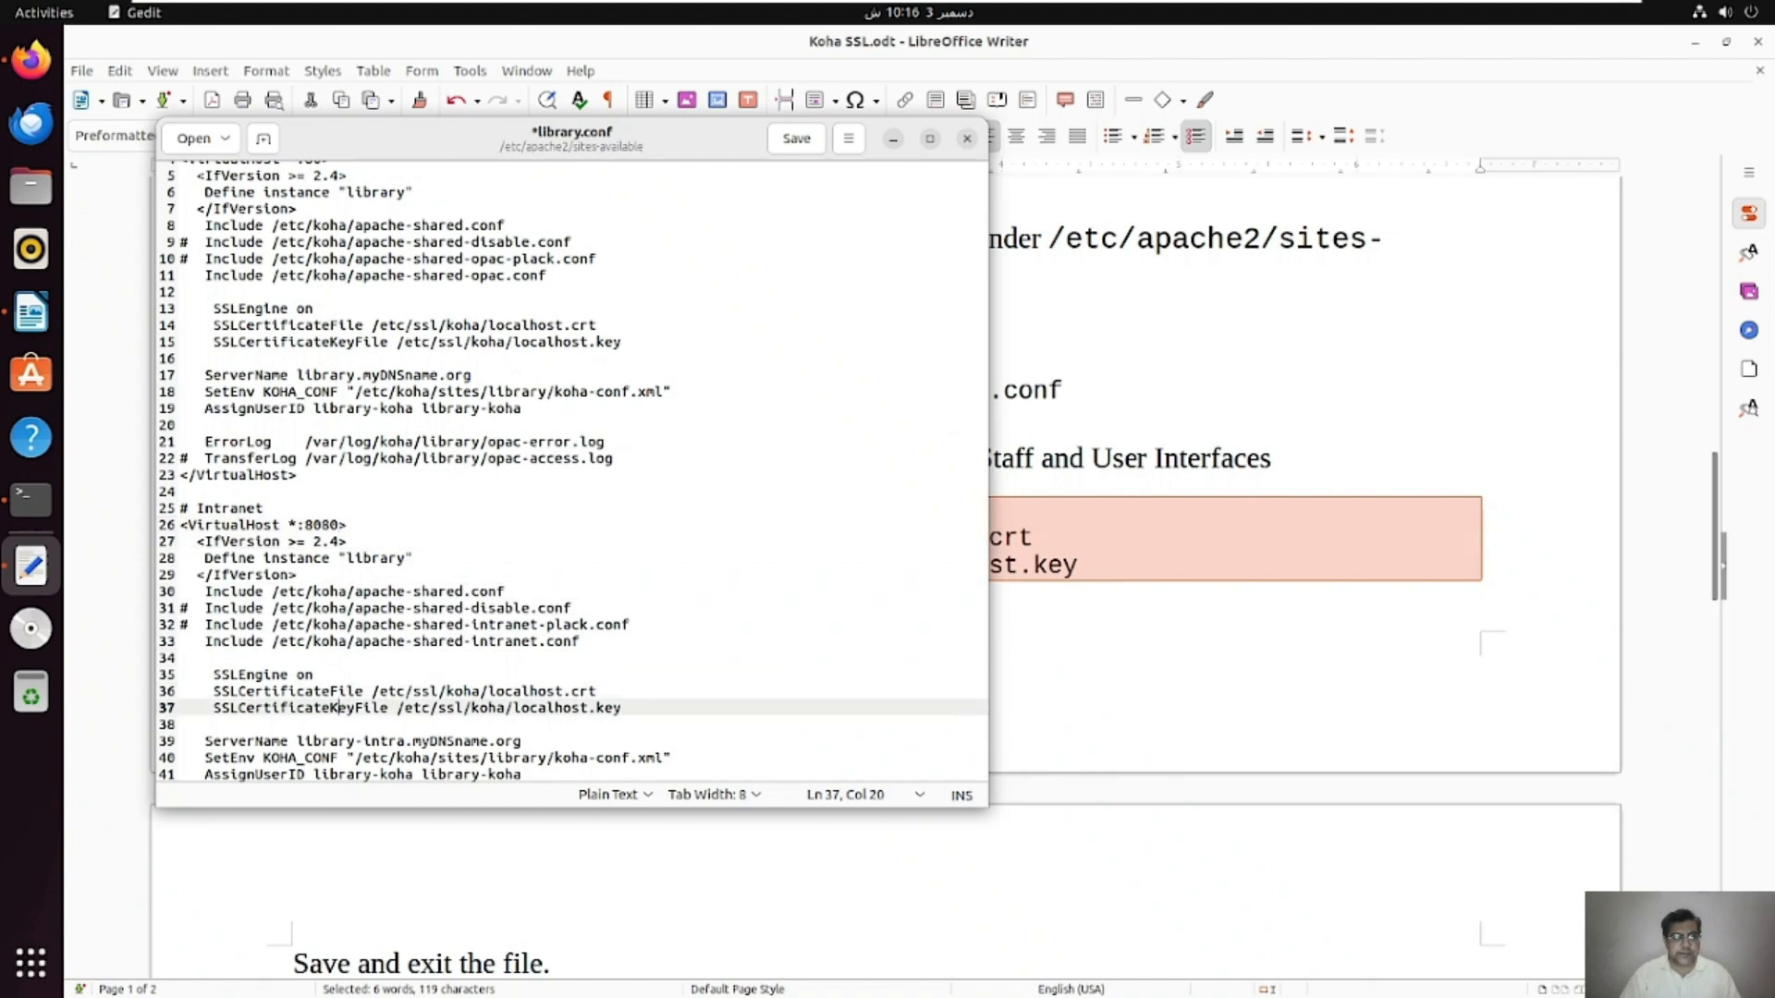
{"action": "scroll", "scroll_direction": "down", "scroll_amount": 3}
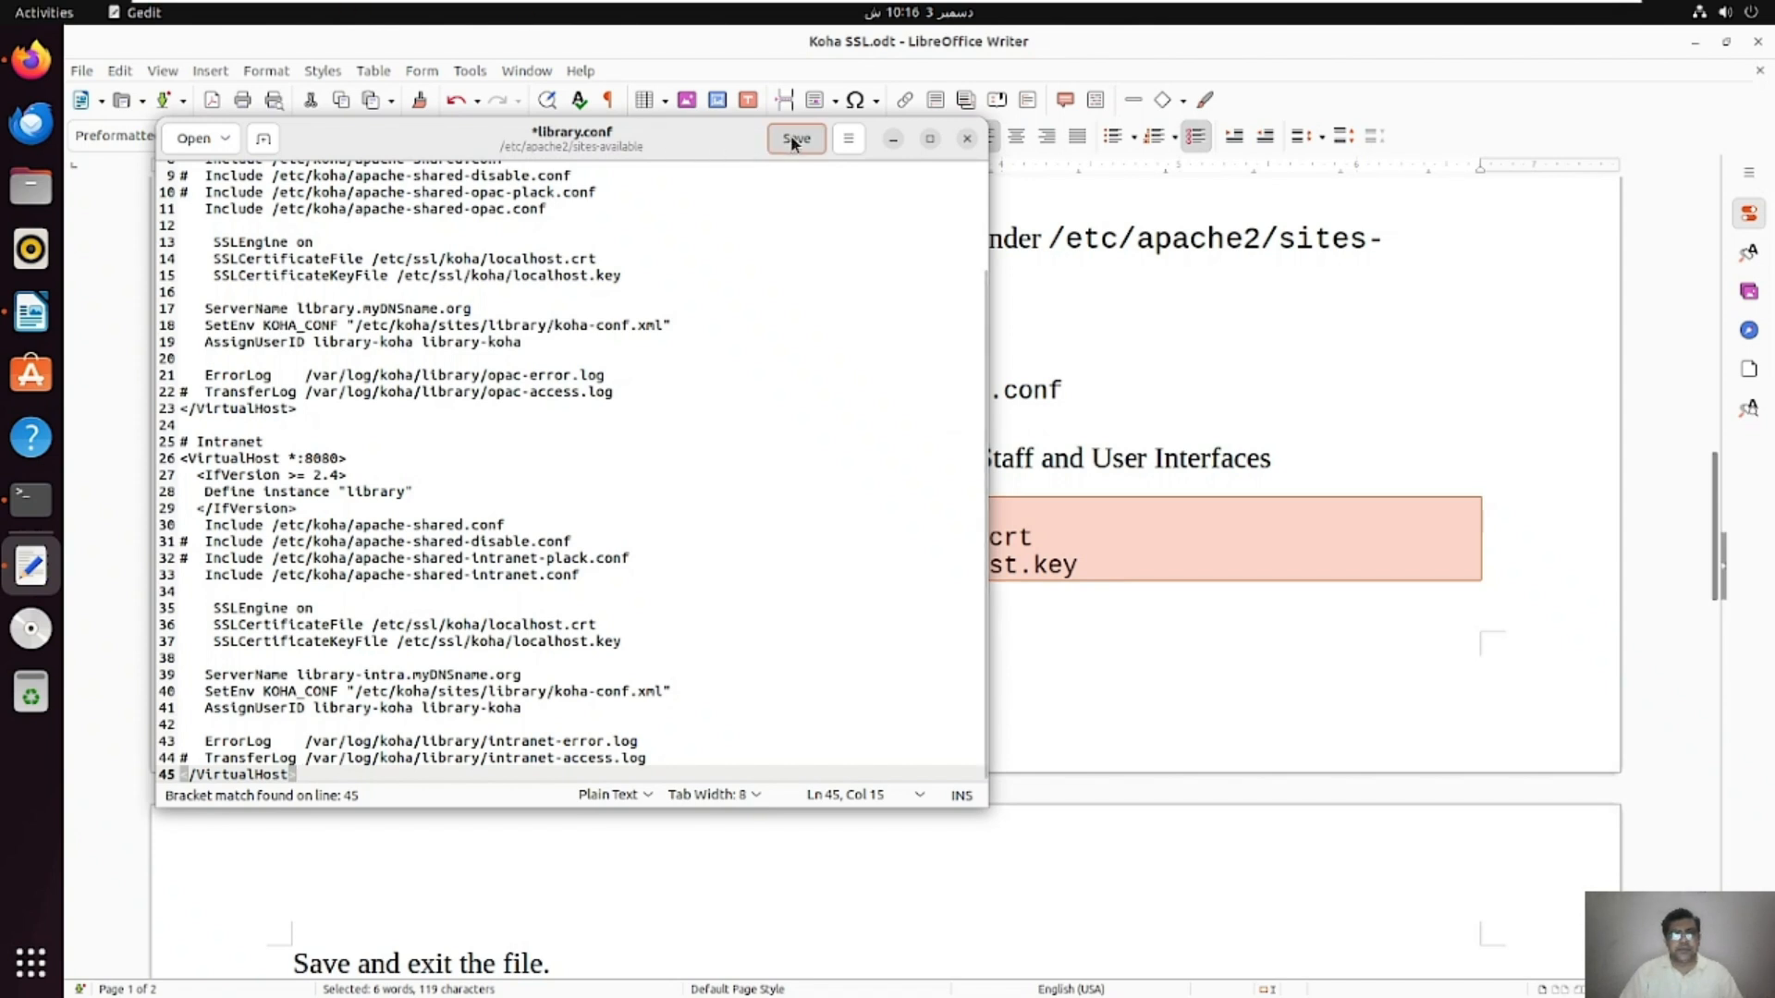
{"action": "left_click", "coordinate": [795, 138]}
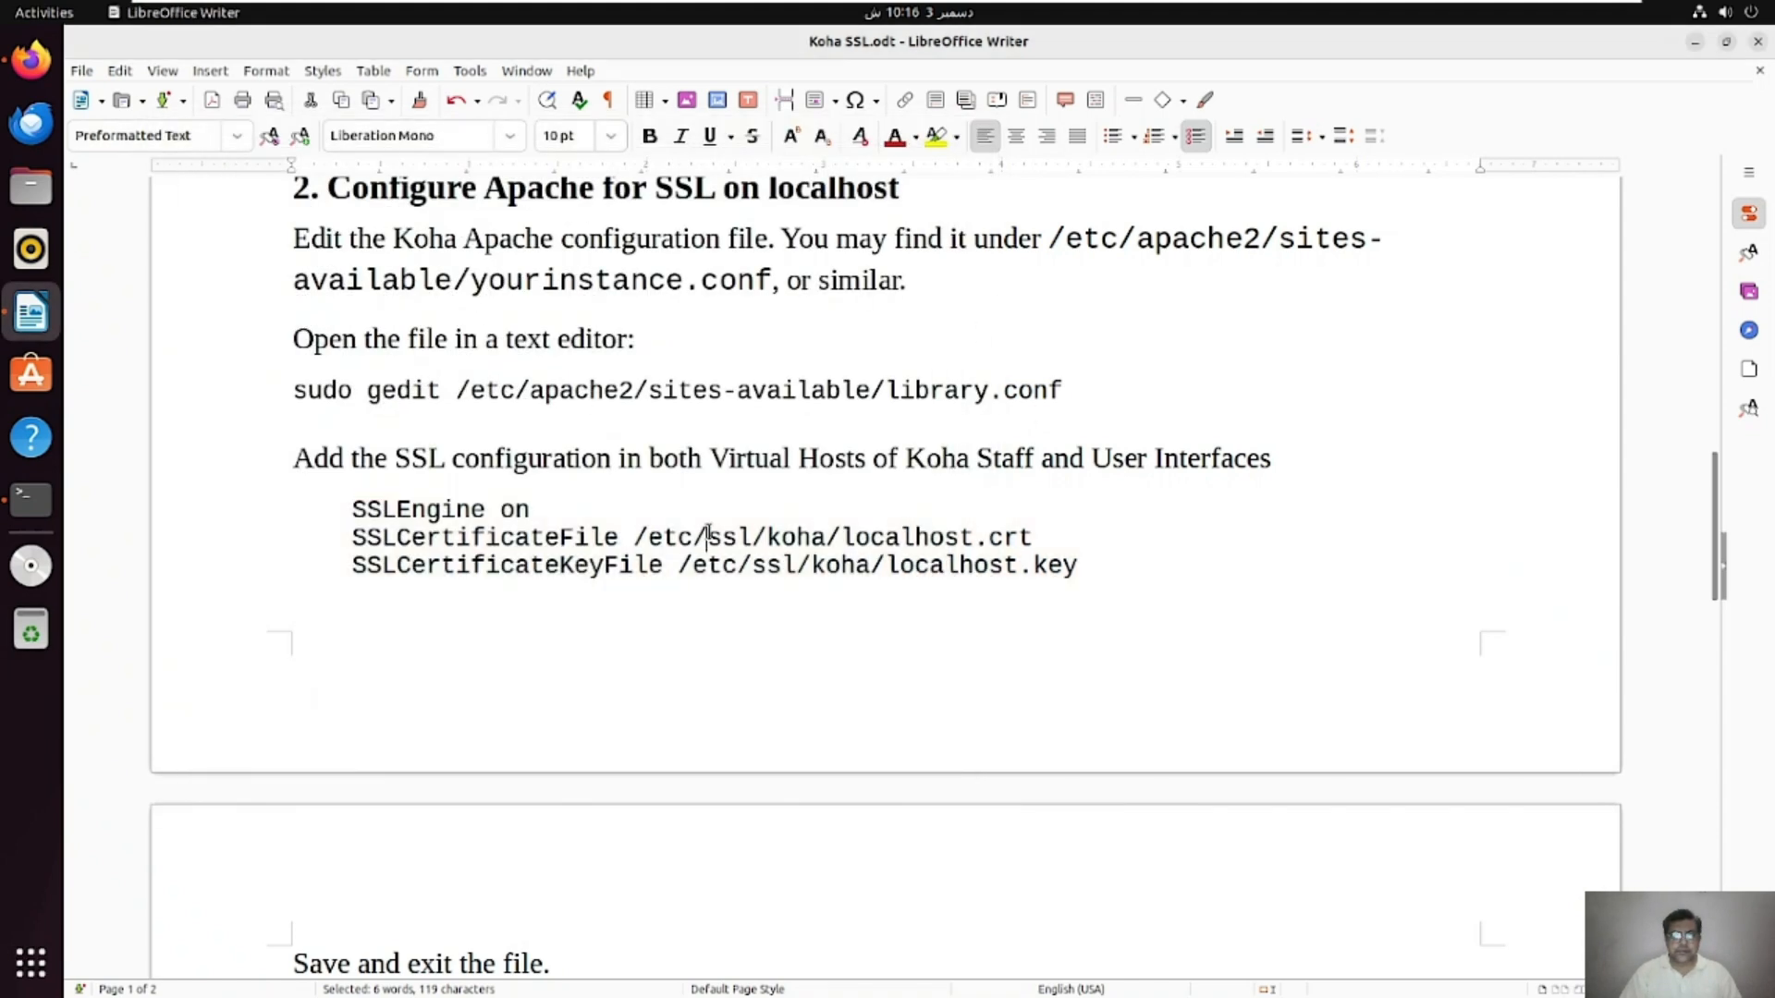
Copy the a2enmod ssl, a2ensite and systemctl restart apache2 commands from step 3 for the terminal.
{"action": "scroll", "scroll_direction": "down", "scroll_amount": 3}
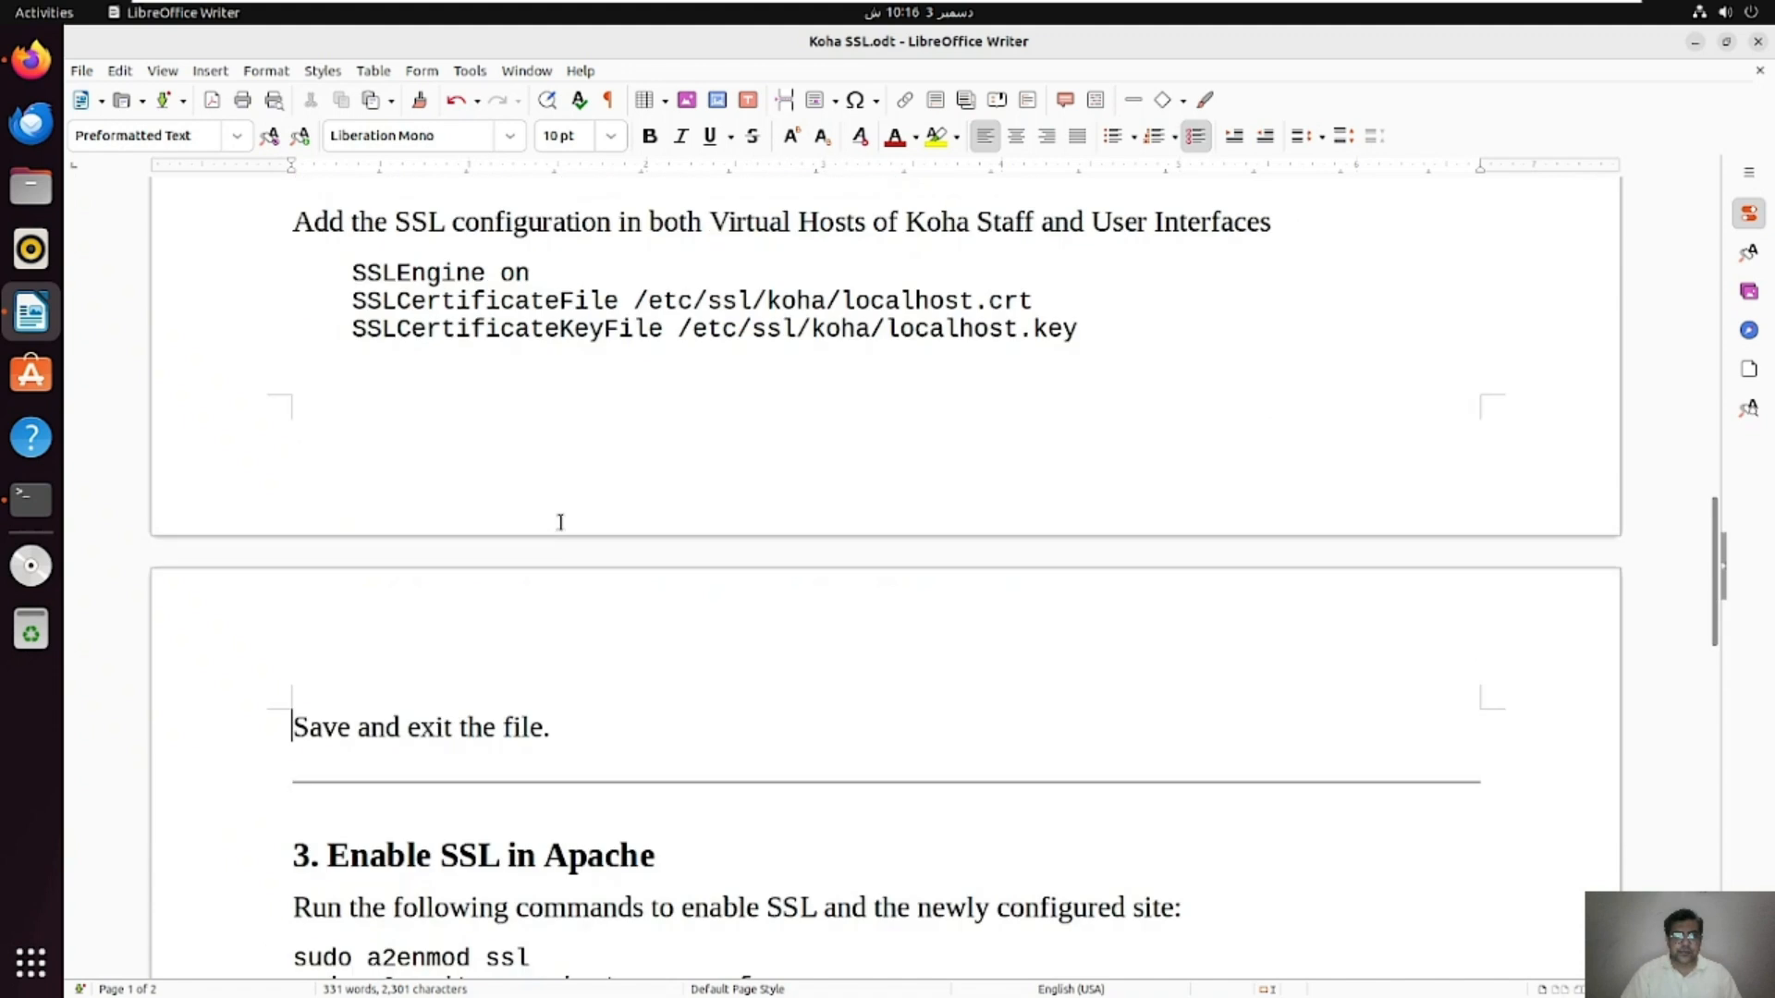
{"action": "scroll", "scroll_direction": "down", "scroll_amount": 3}
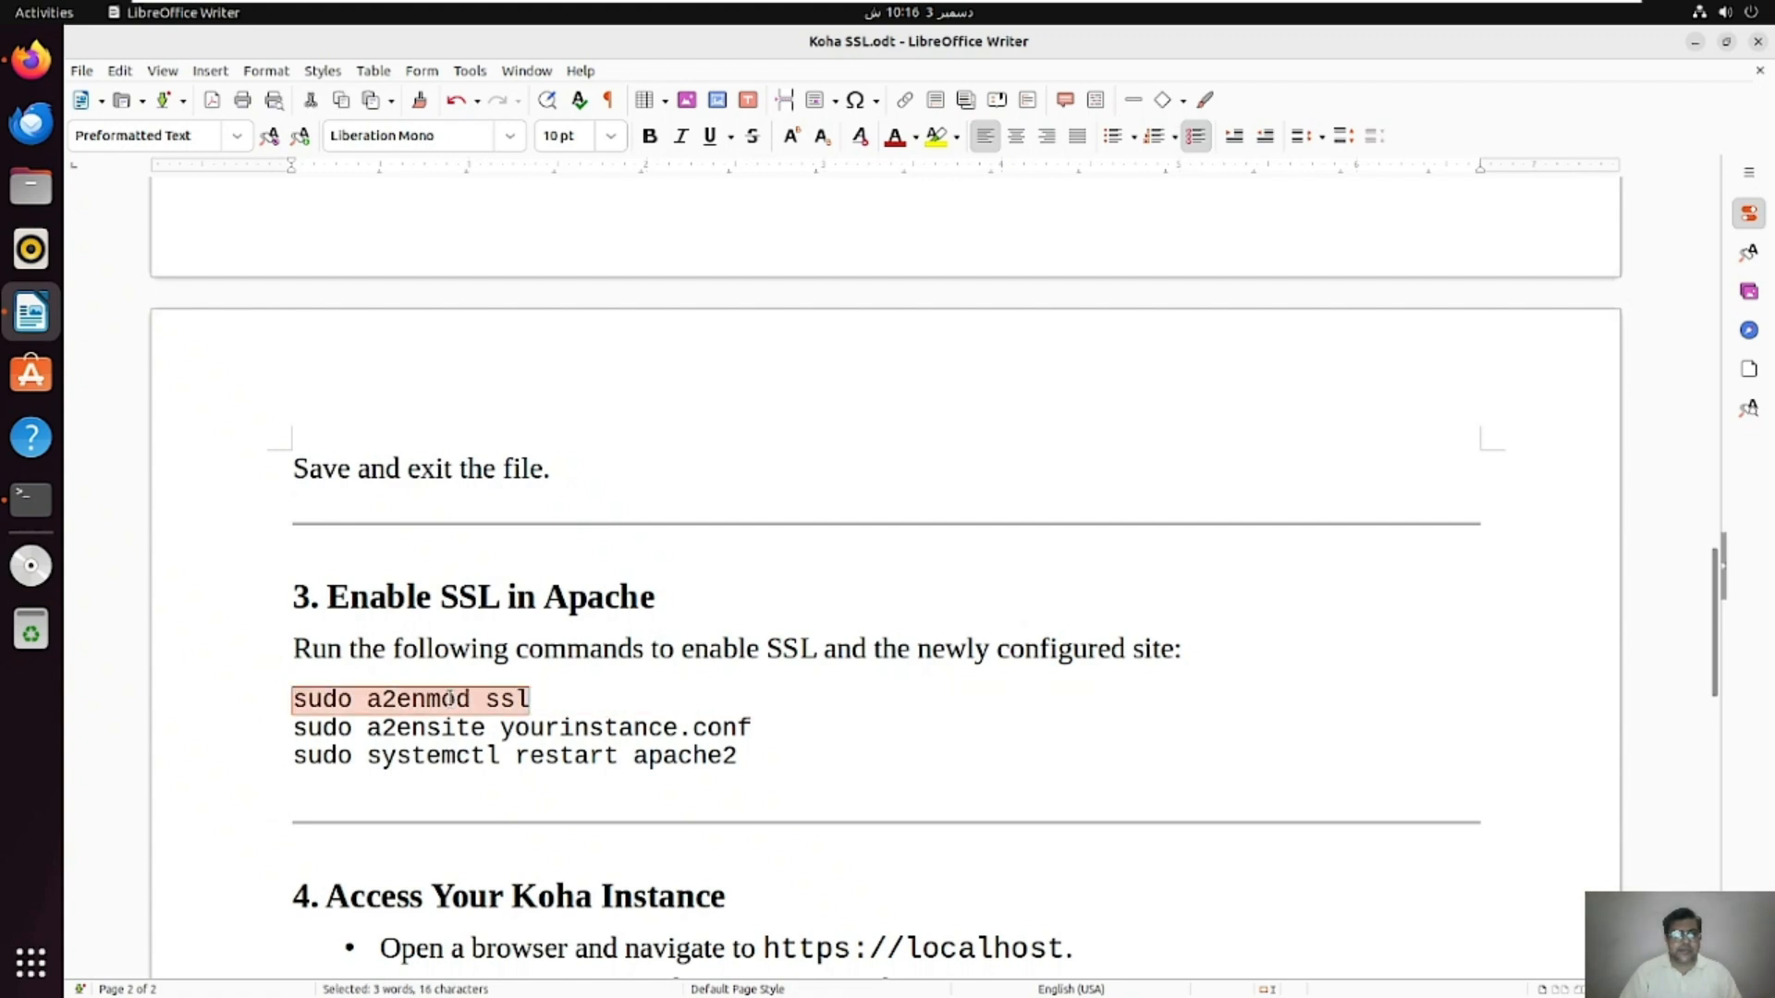
{"action": "left_click_drag", "start_coordinate": [527, 699], "coordinate": [527, 729]}
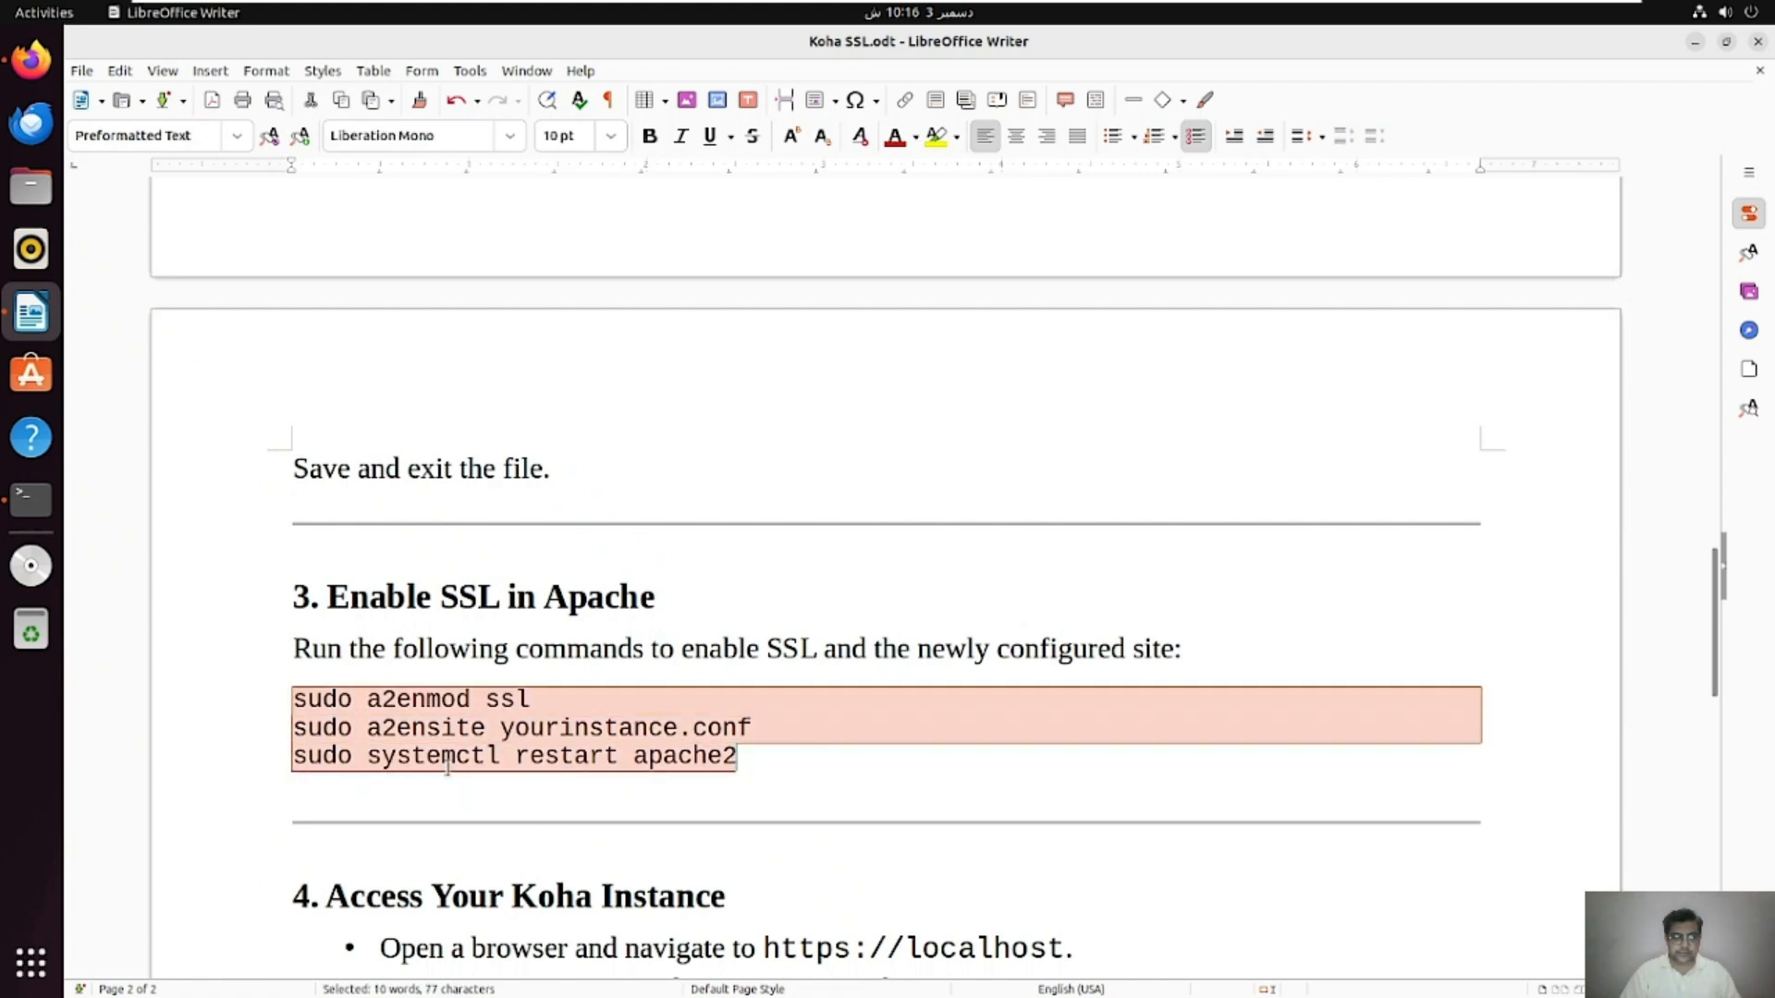
{"action": "left_click", "coordinate": [31, 501]}
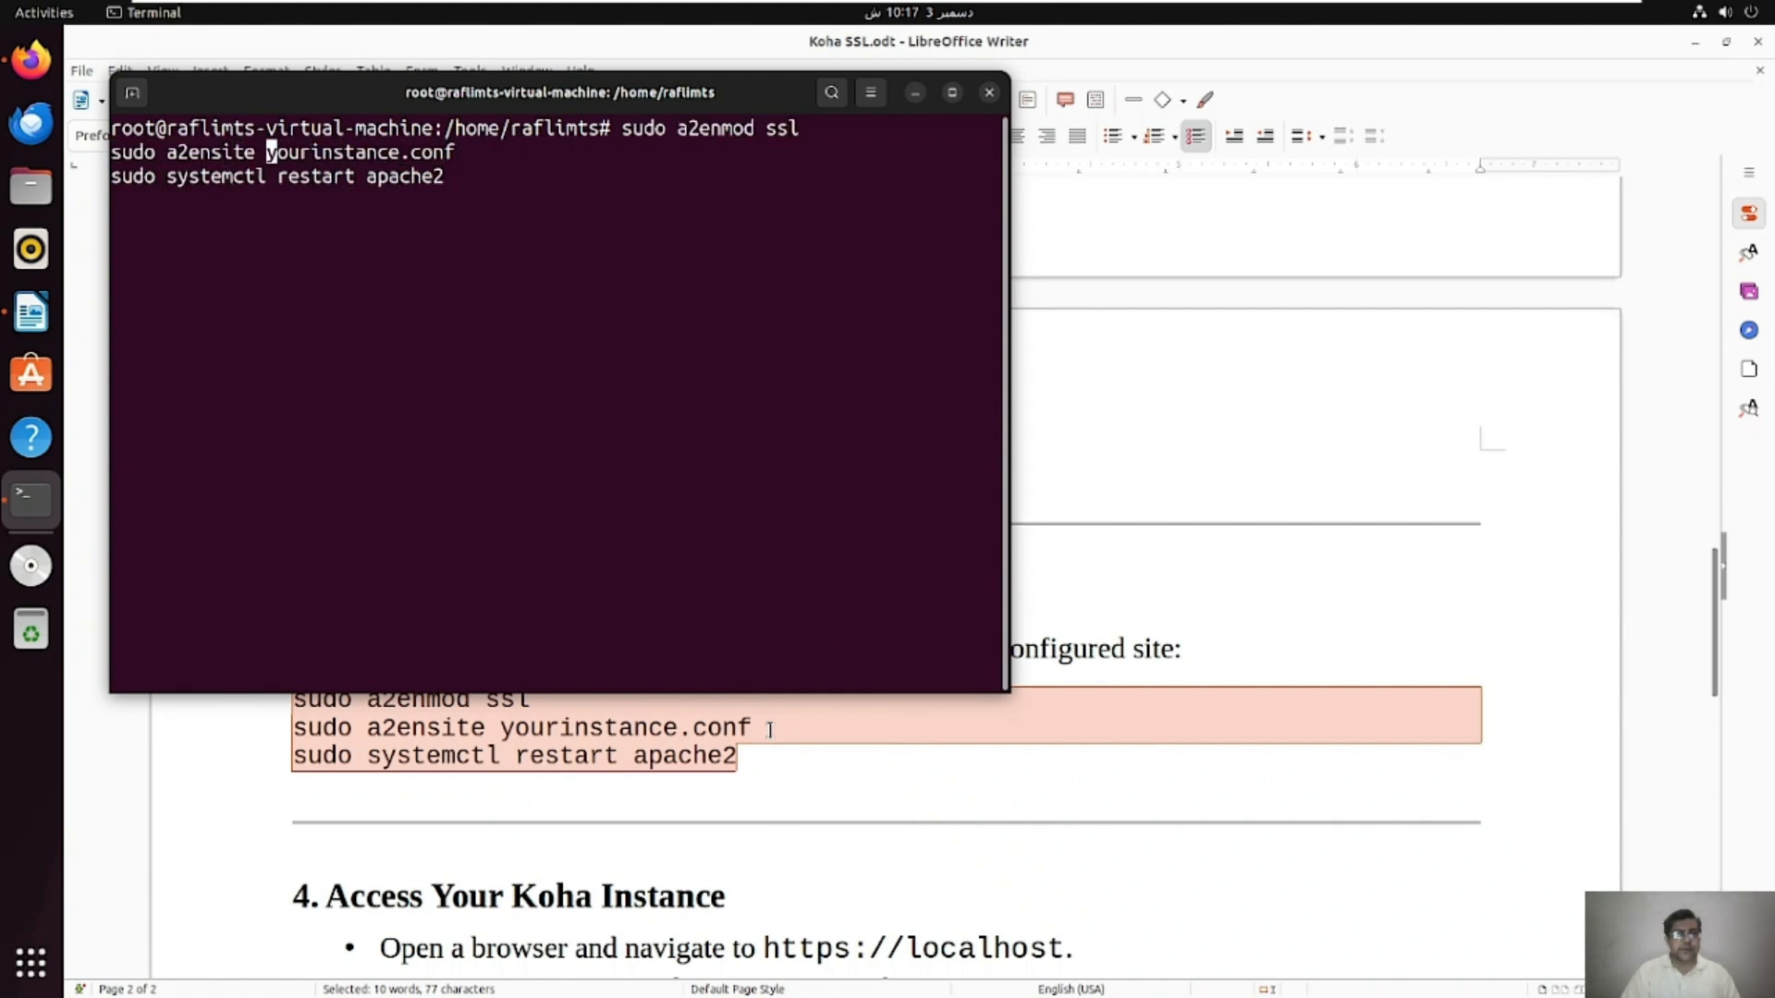
Run the a2enmod ssl and a2ensite commands for library.conf, then exit the terminal.
{"action": "type", "text": "library"}
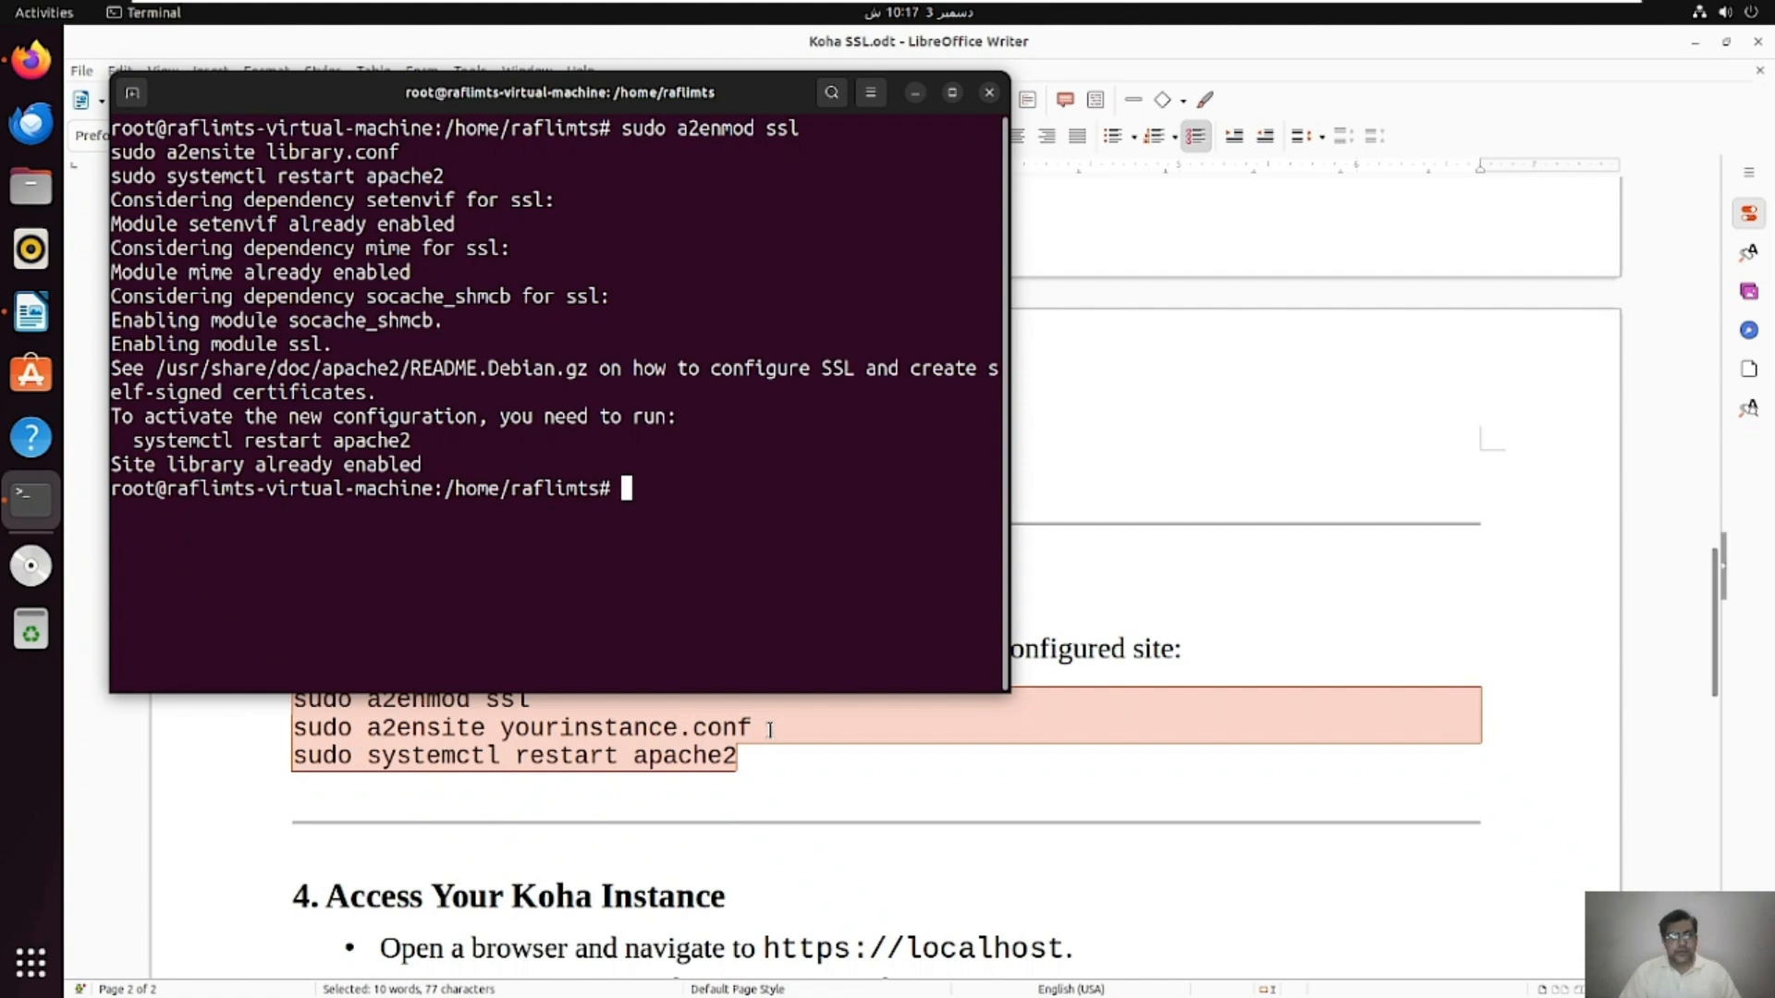
{"action": "type", "text": "exit"}
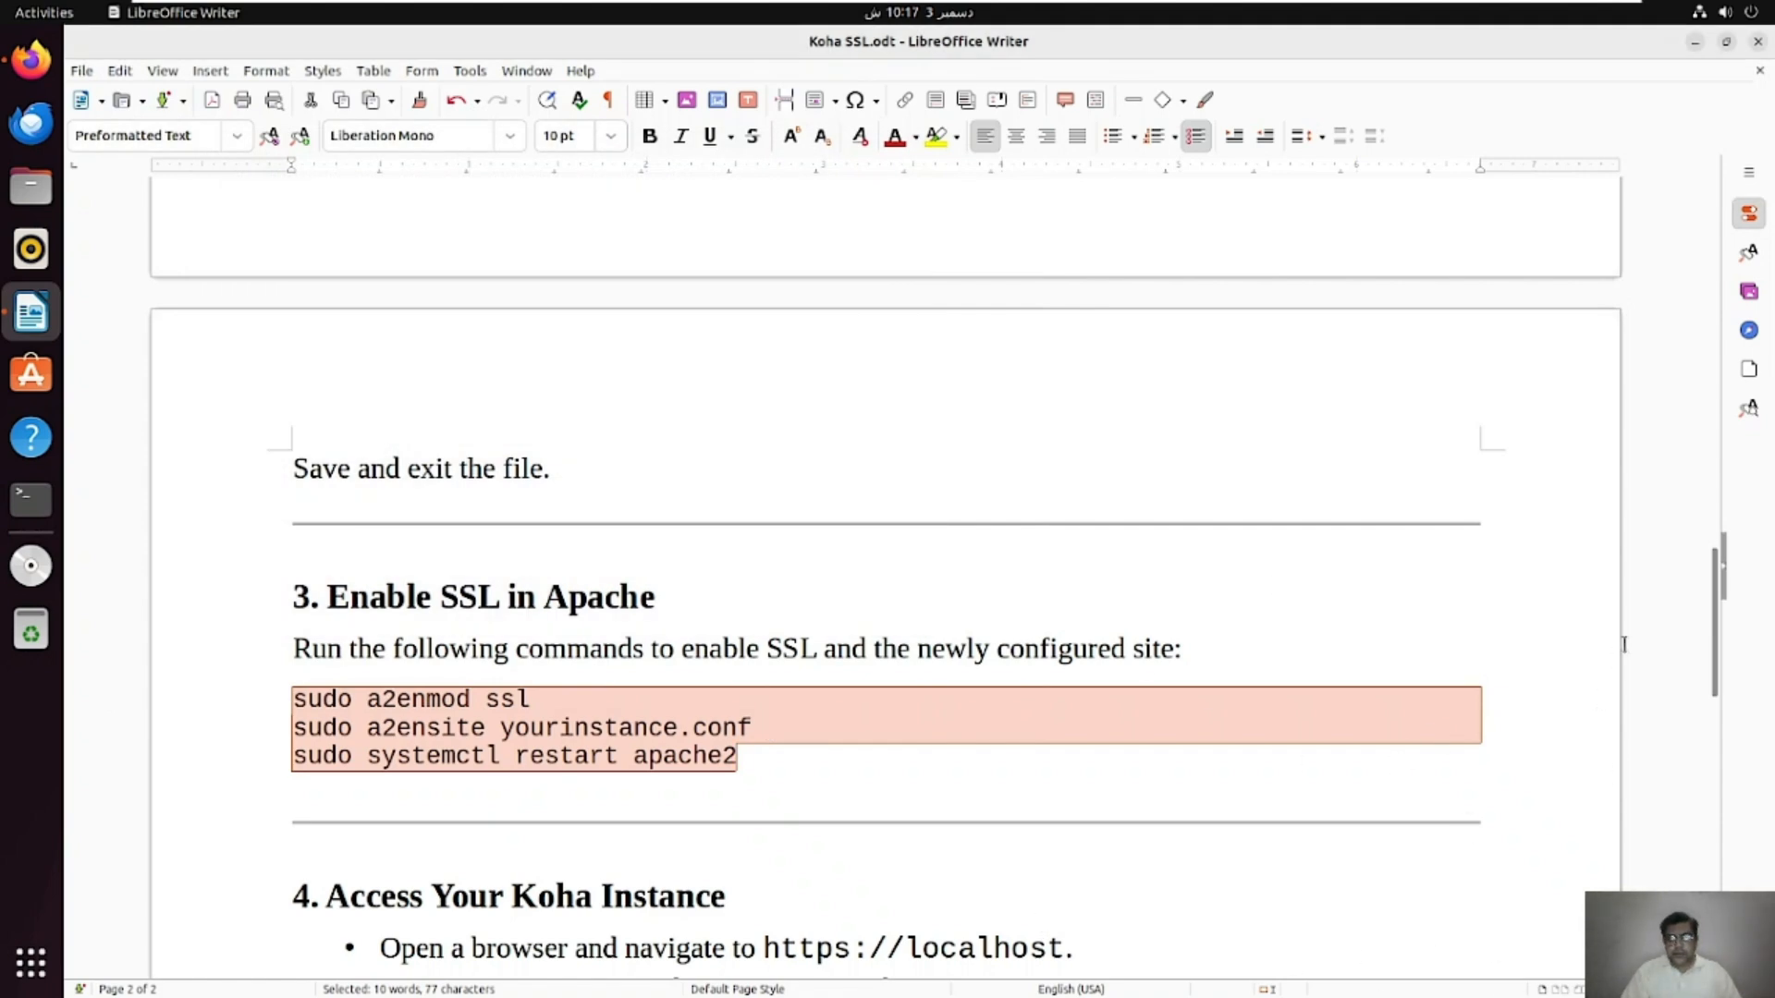
Scroll through the guide's access and troubleshooting sections 4 and 5 in Writer.
{"action": "scroll", "scroll_direction": "down", "scroll_amount": 3}
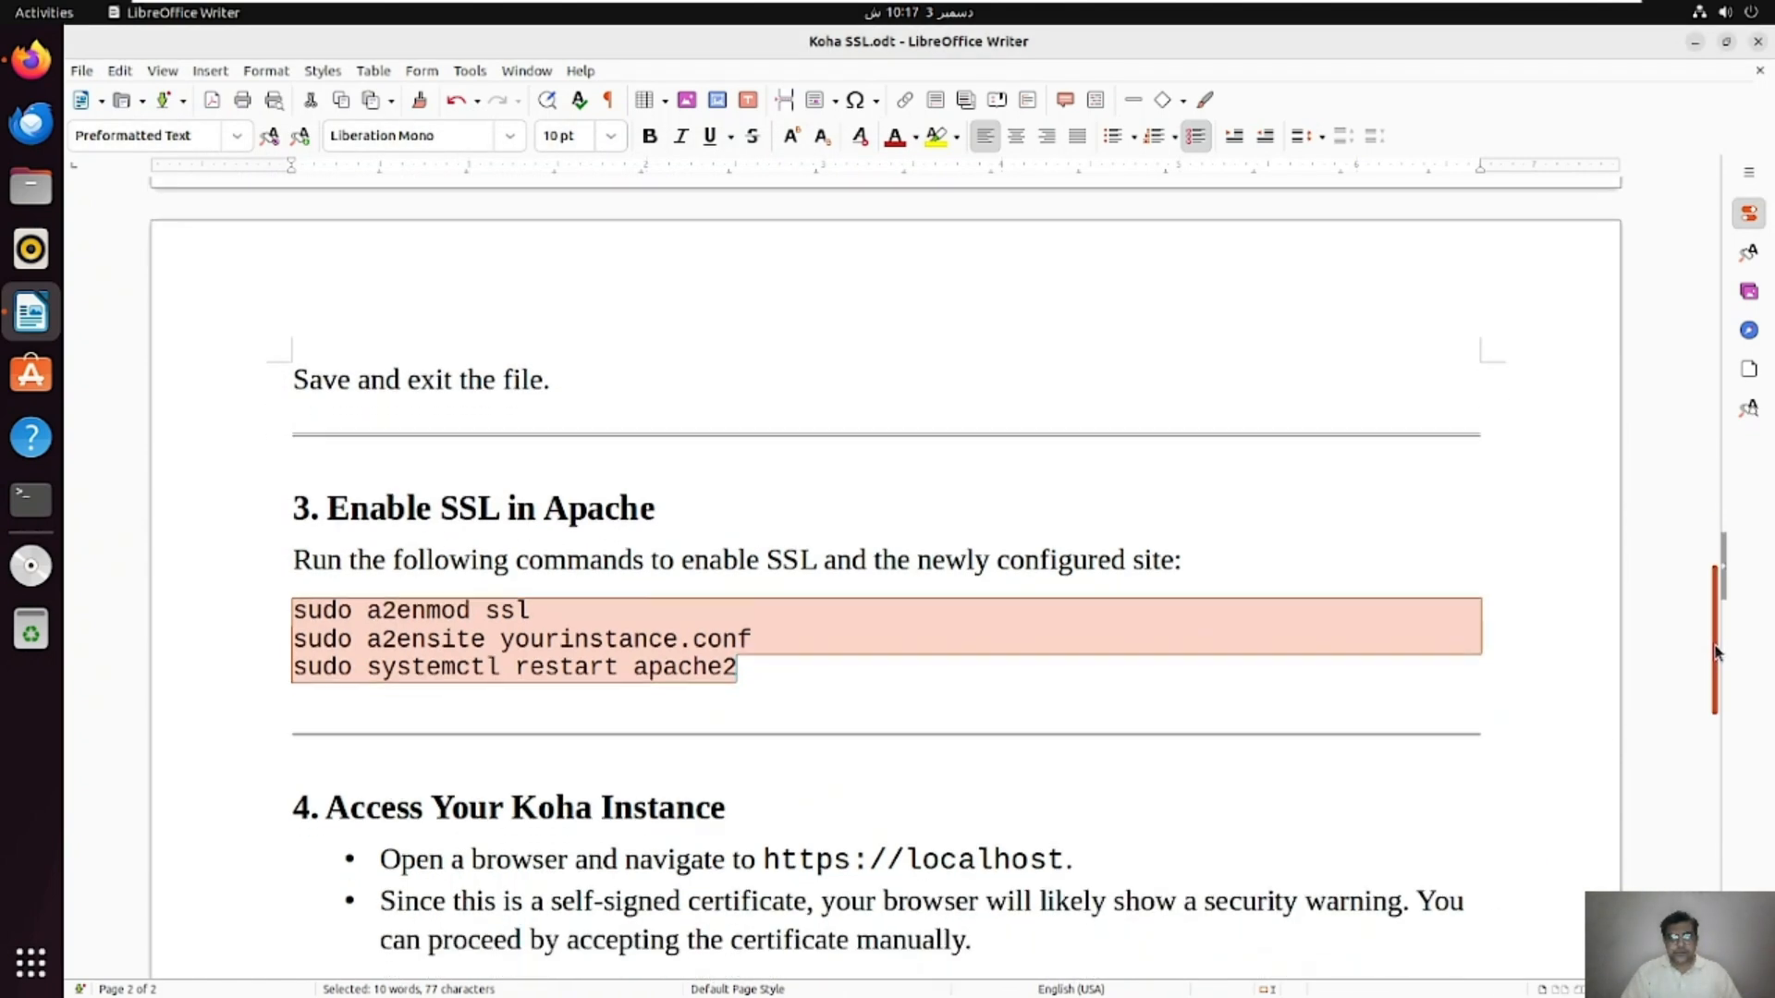
{"action": "scroll", "scroll_direction": "down", "scroll_amount": 3}
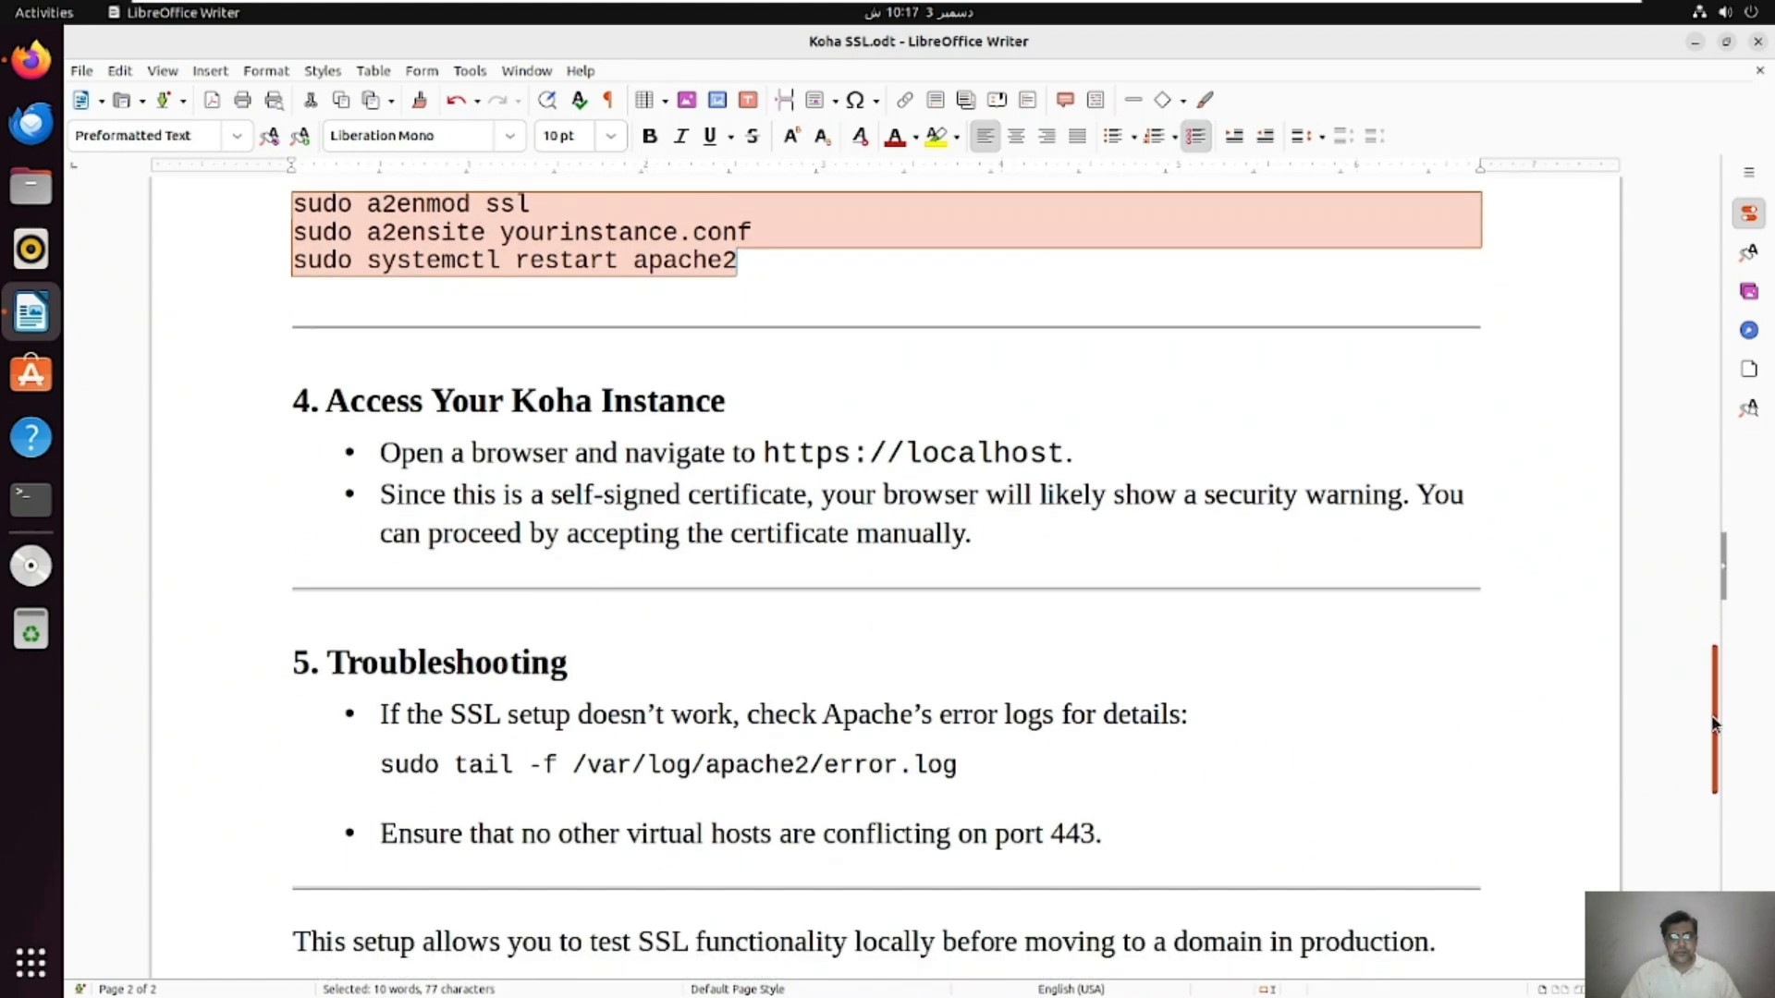
{"action": "scroll", "scroll_direction": "down", "scroll_amount": 3}
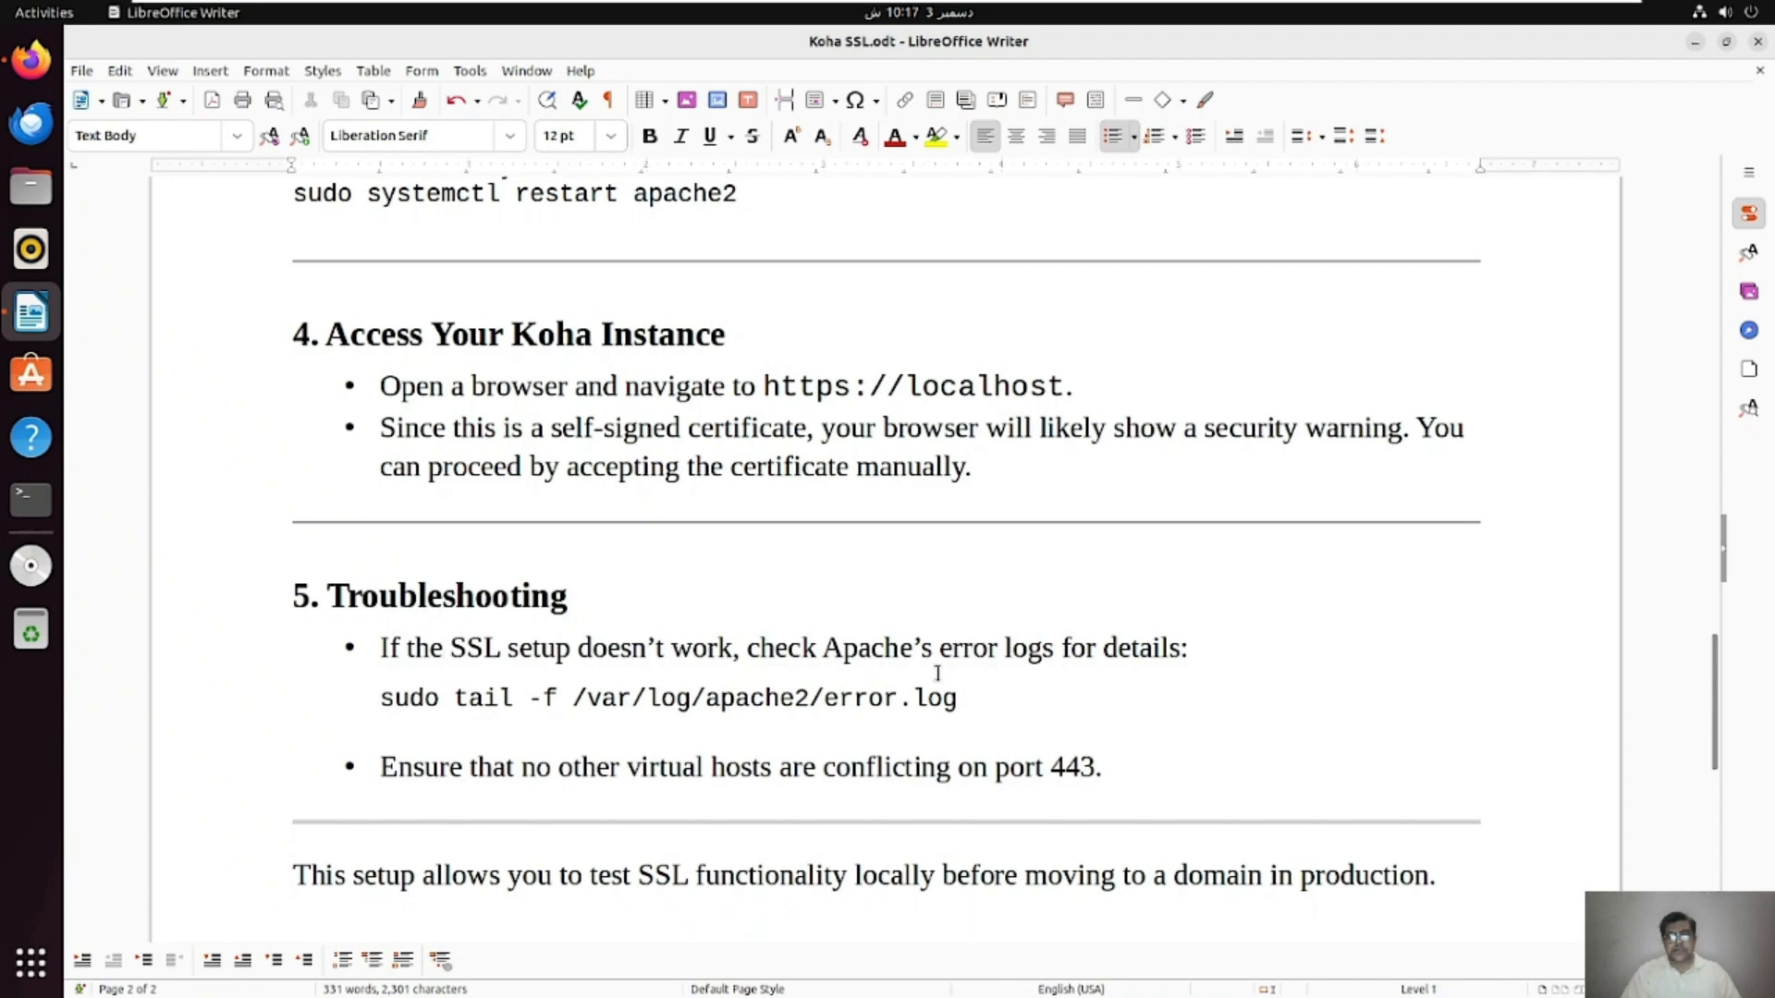
{"action": "left_click", "coordinate": [444, 647]}
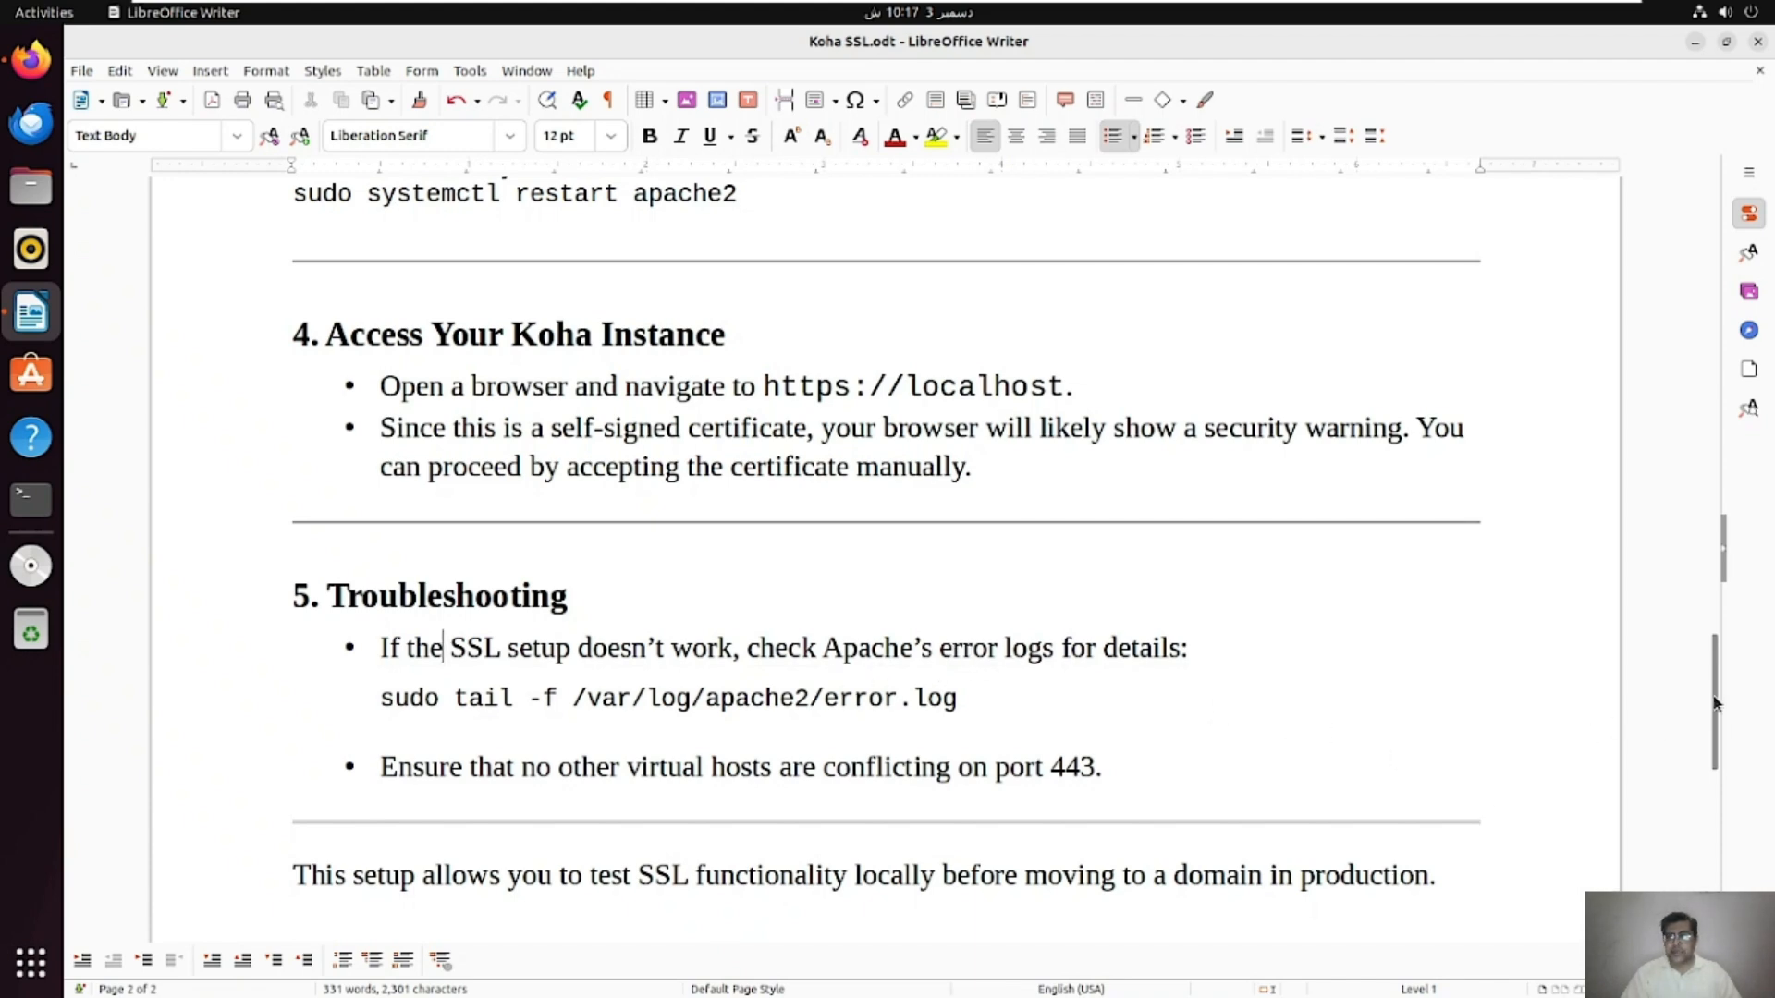
{"action": "scroll", "scroll_direction": "down", "scroll_amount": 3}
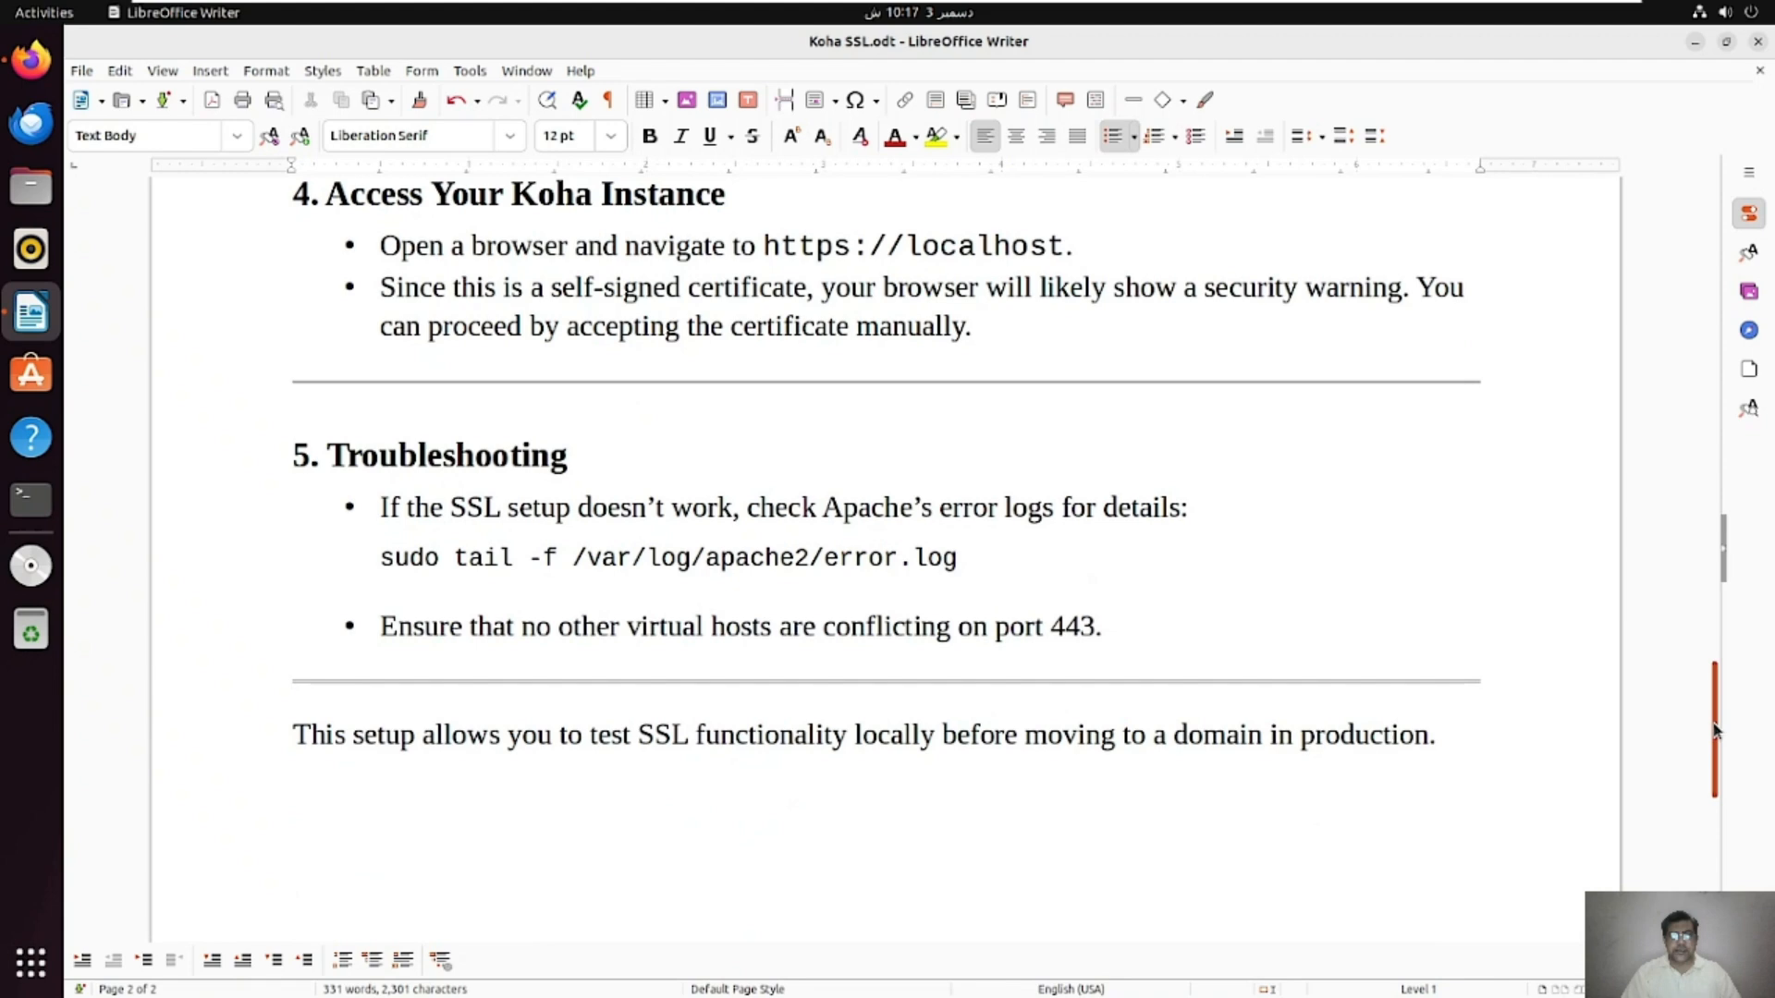
{"action": "scroll", "scroll_direction": "down", "scroll_amount": 3}
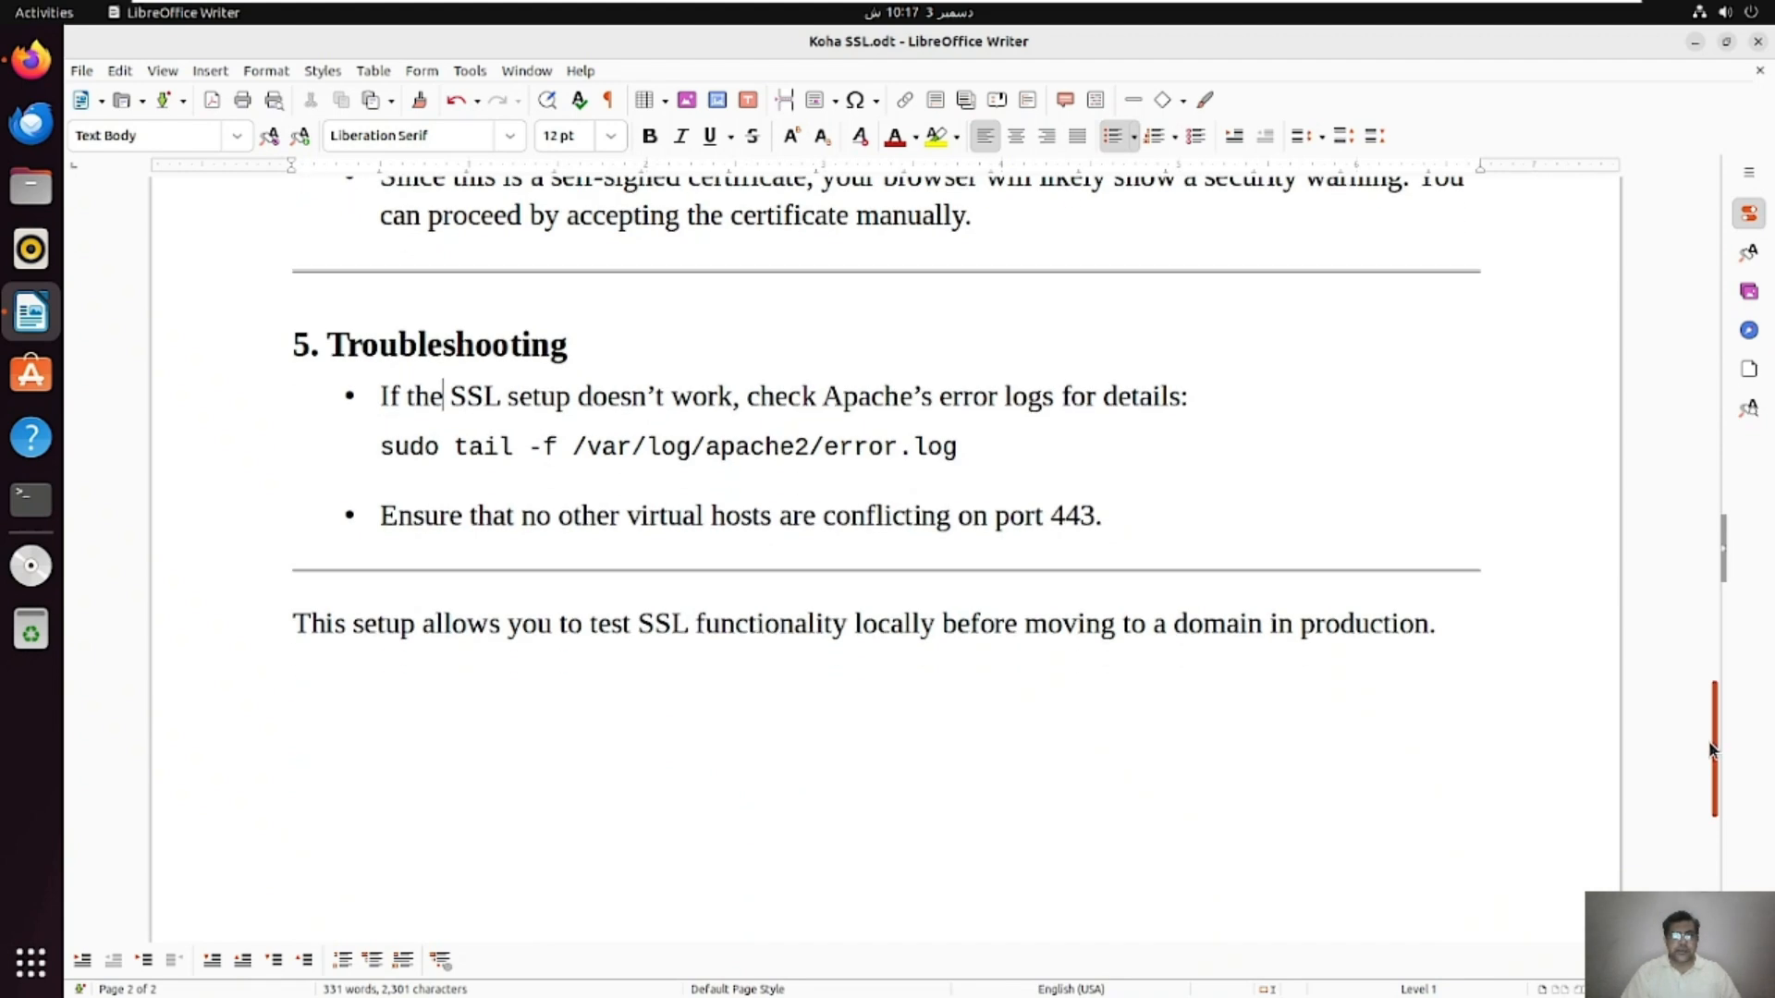
{"action": "scroll", "scroll_direction": "down", "scroll_amount": 3}
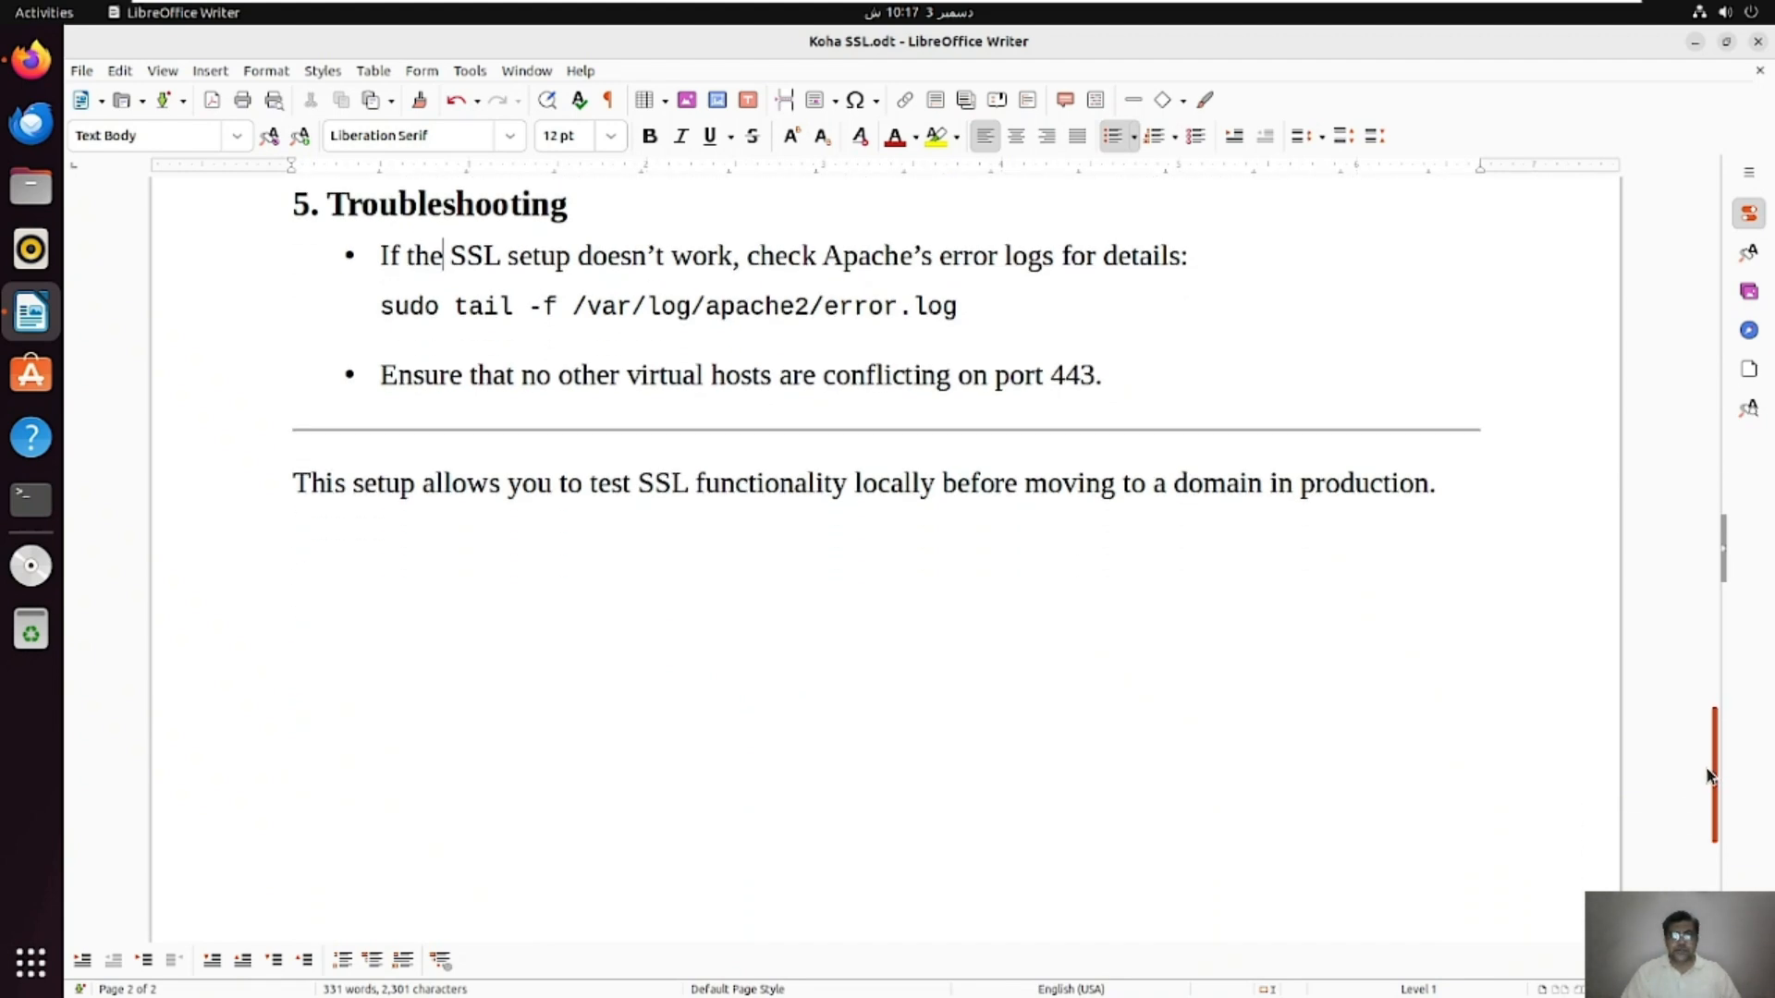
{"action": "scroll", "scroll_direction": "down", "scroll_amount": 3}
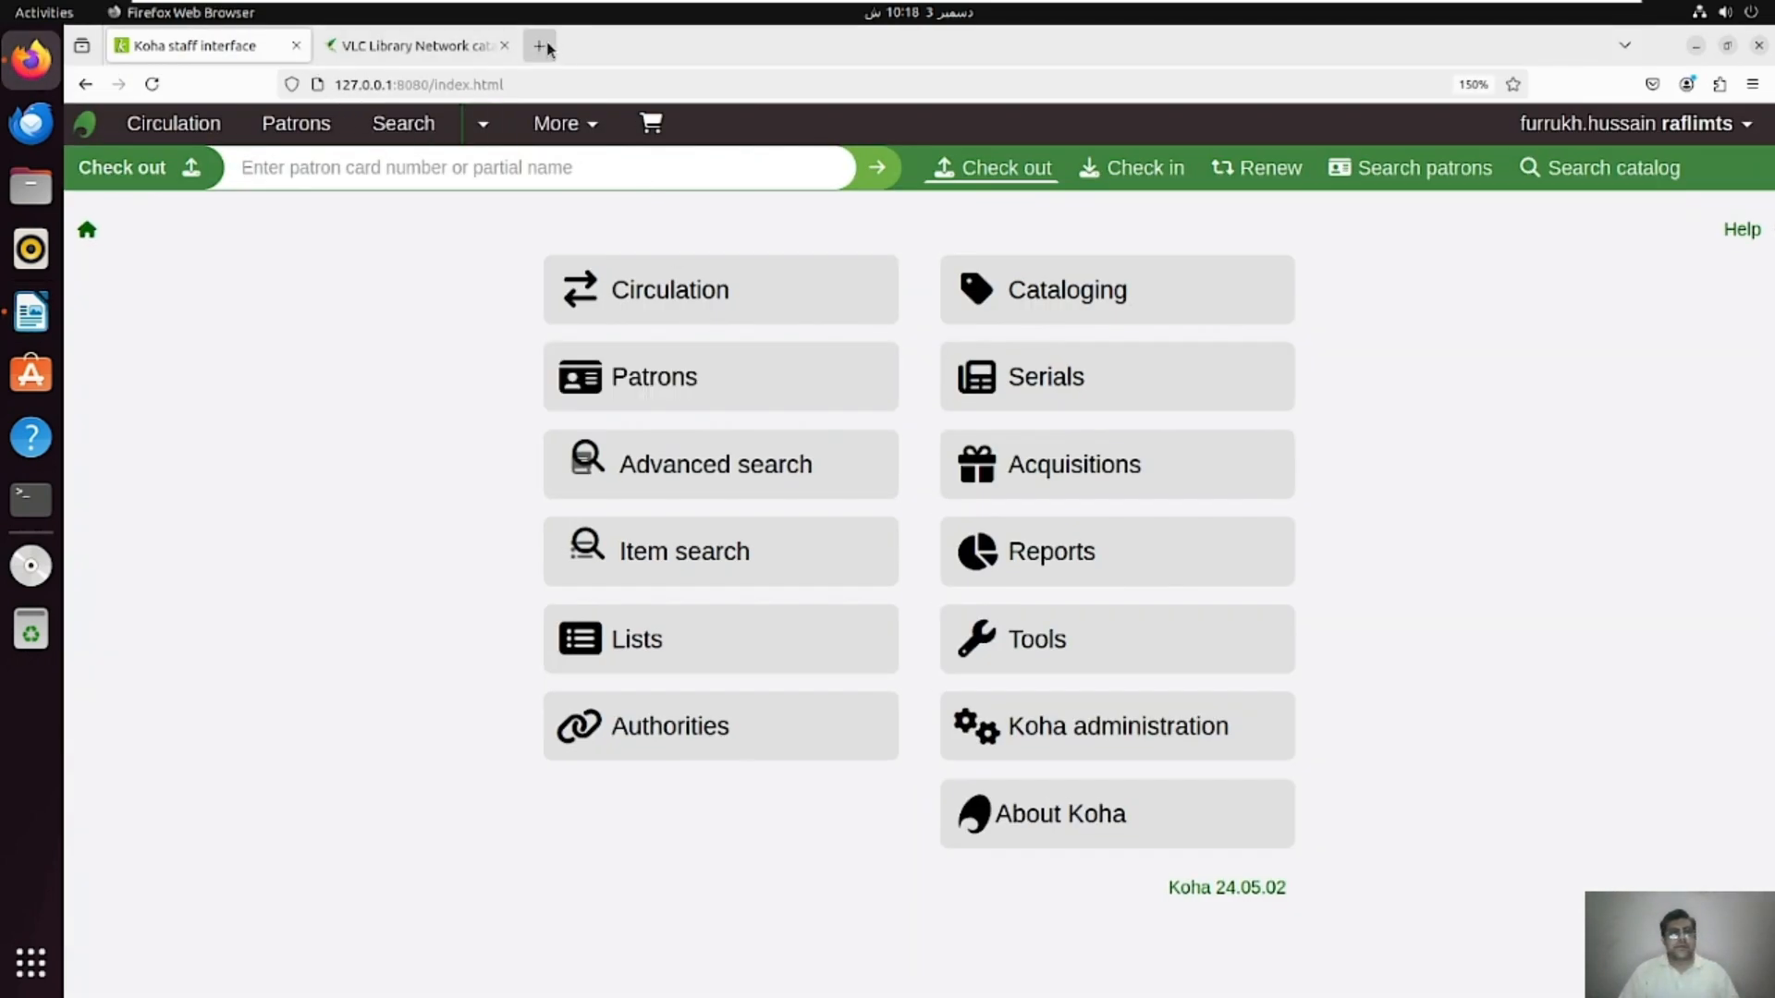
{"action": "left_click", "coordinate": [541, 44]}
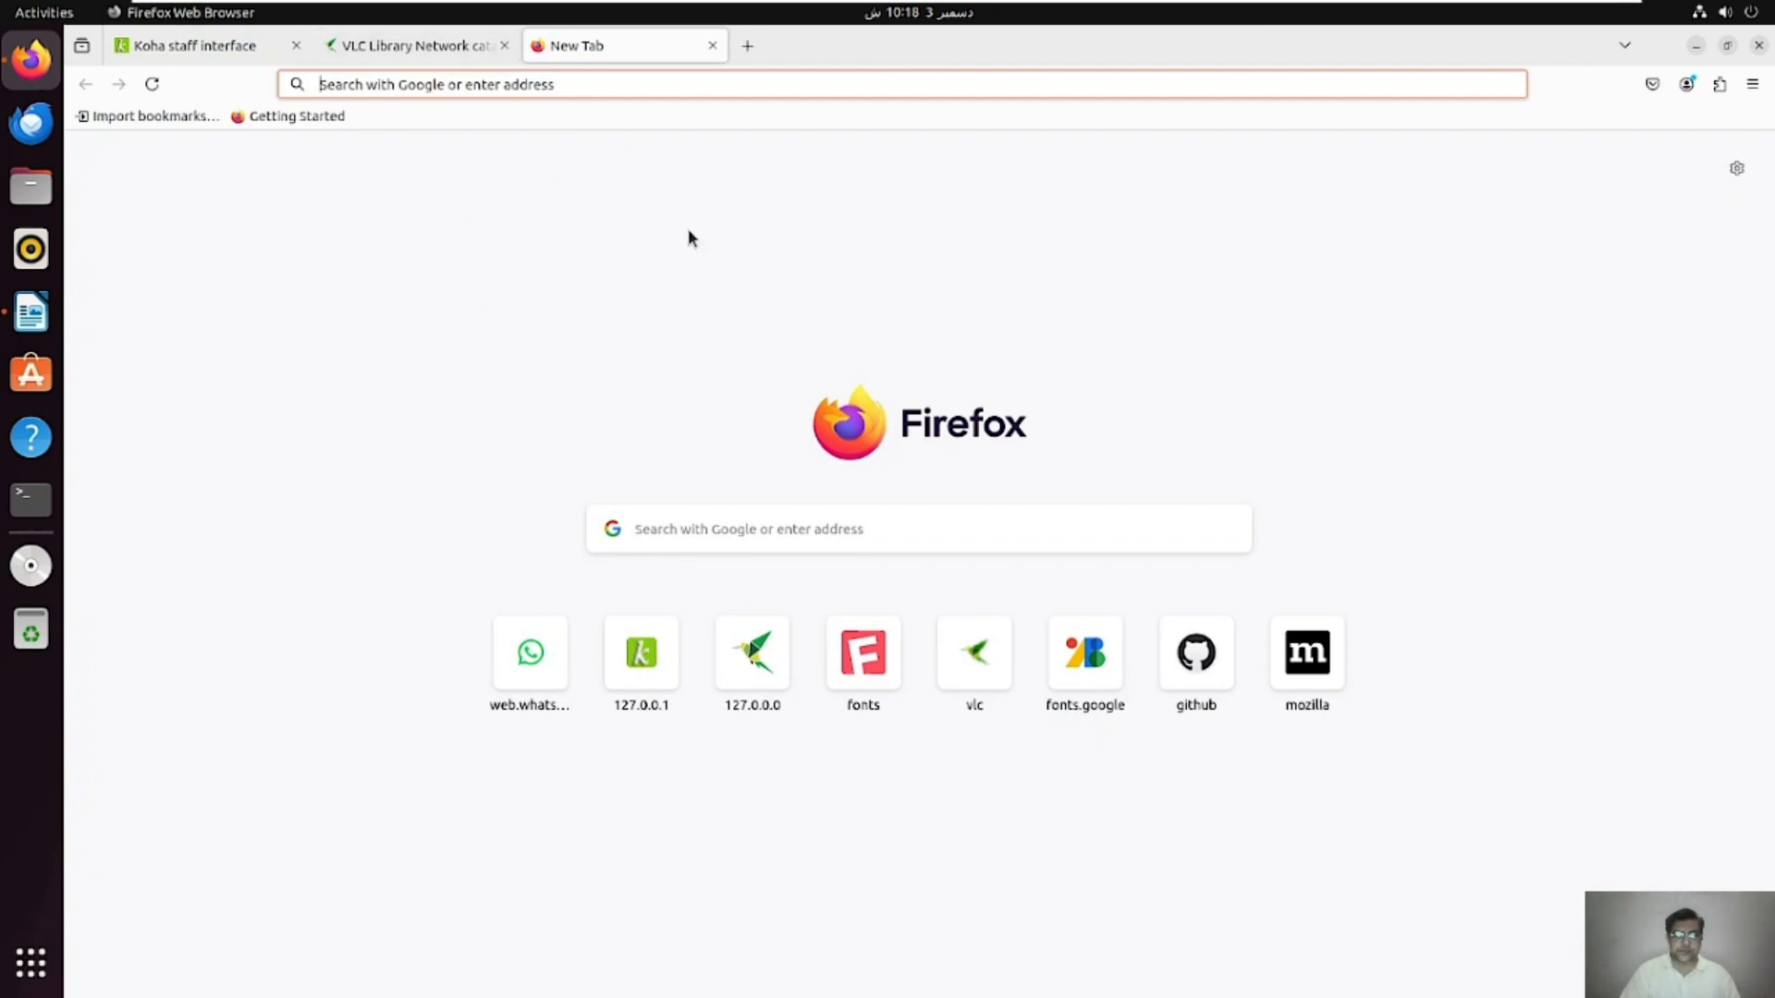
{"action": "type", "text": "https://"}
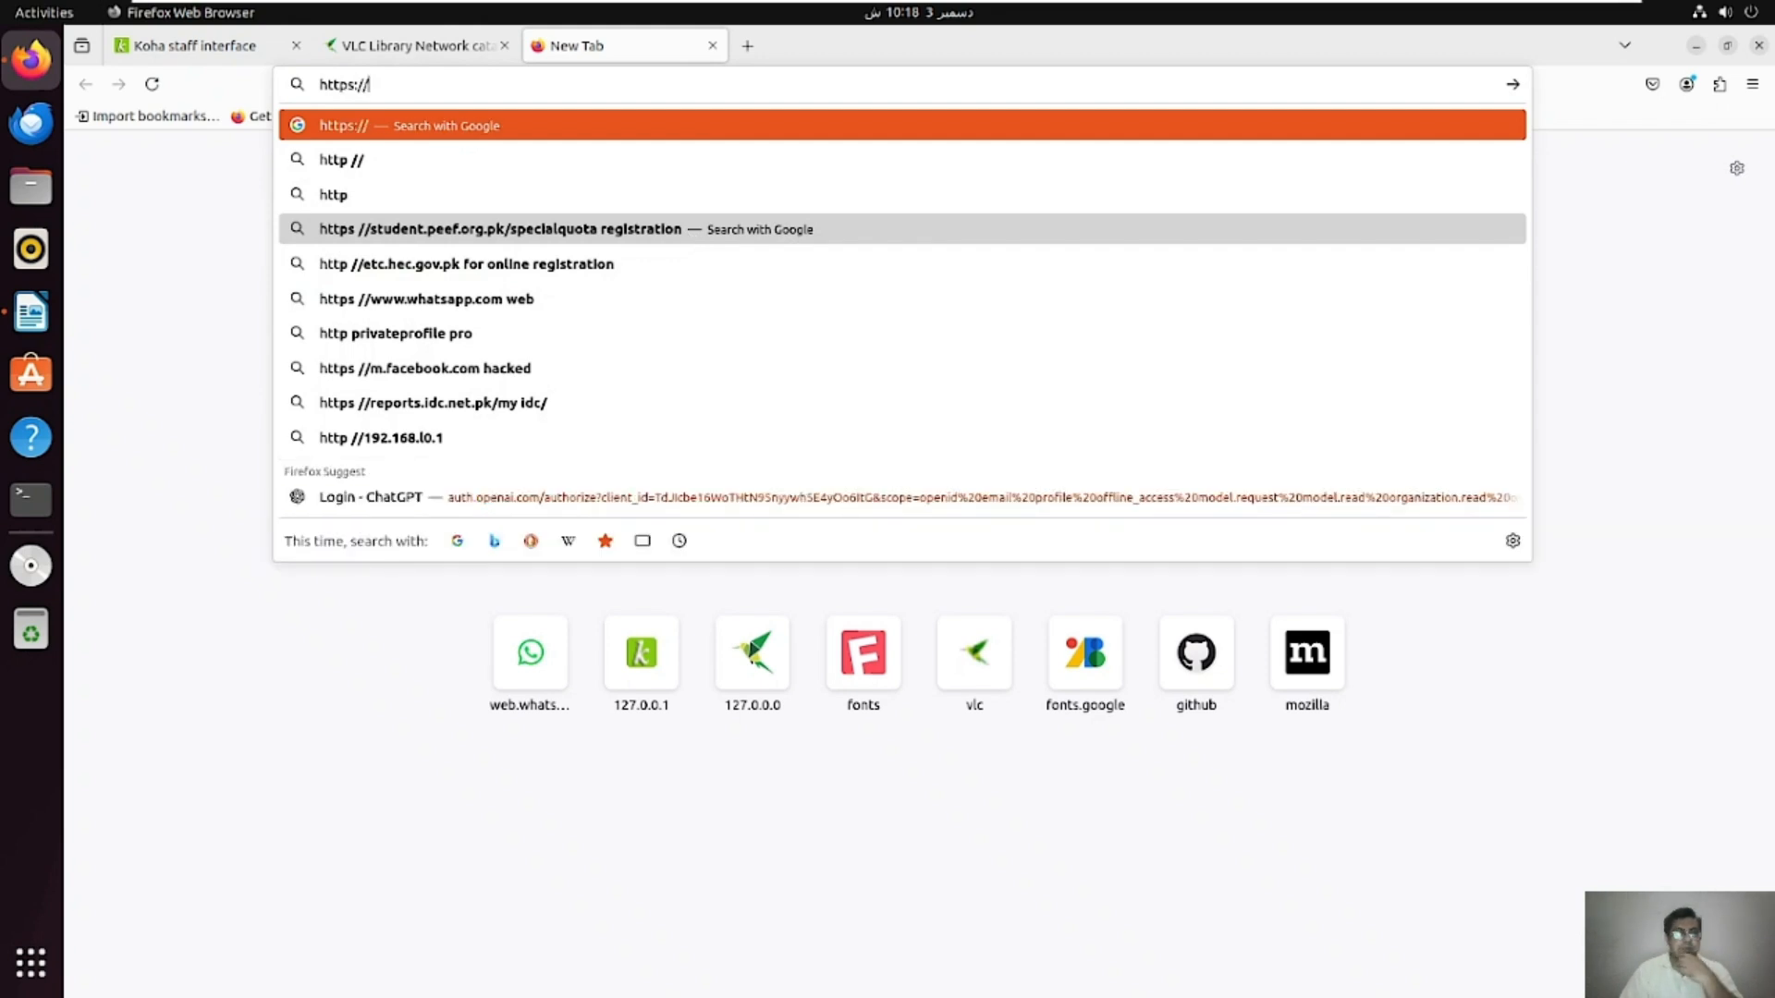
{"action": "type", "text": "localh"}
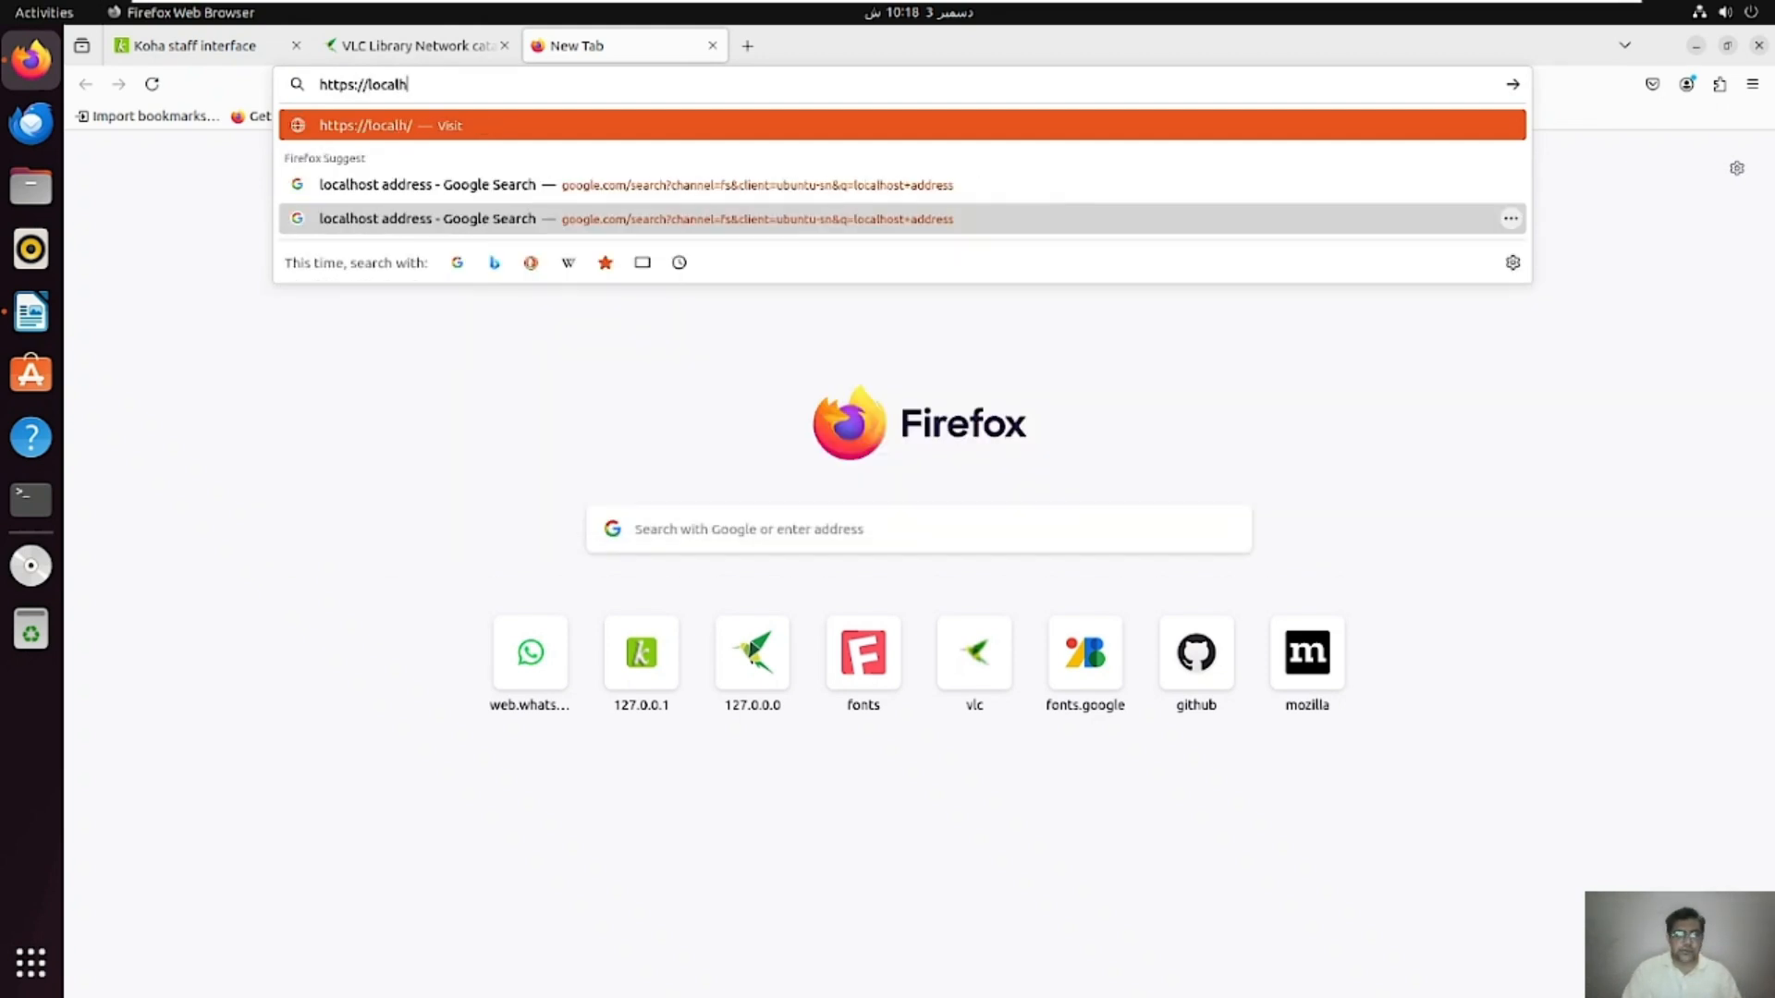
{"action": "type", "text": "ost:"}
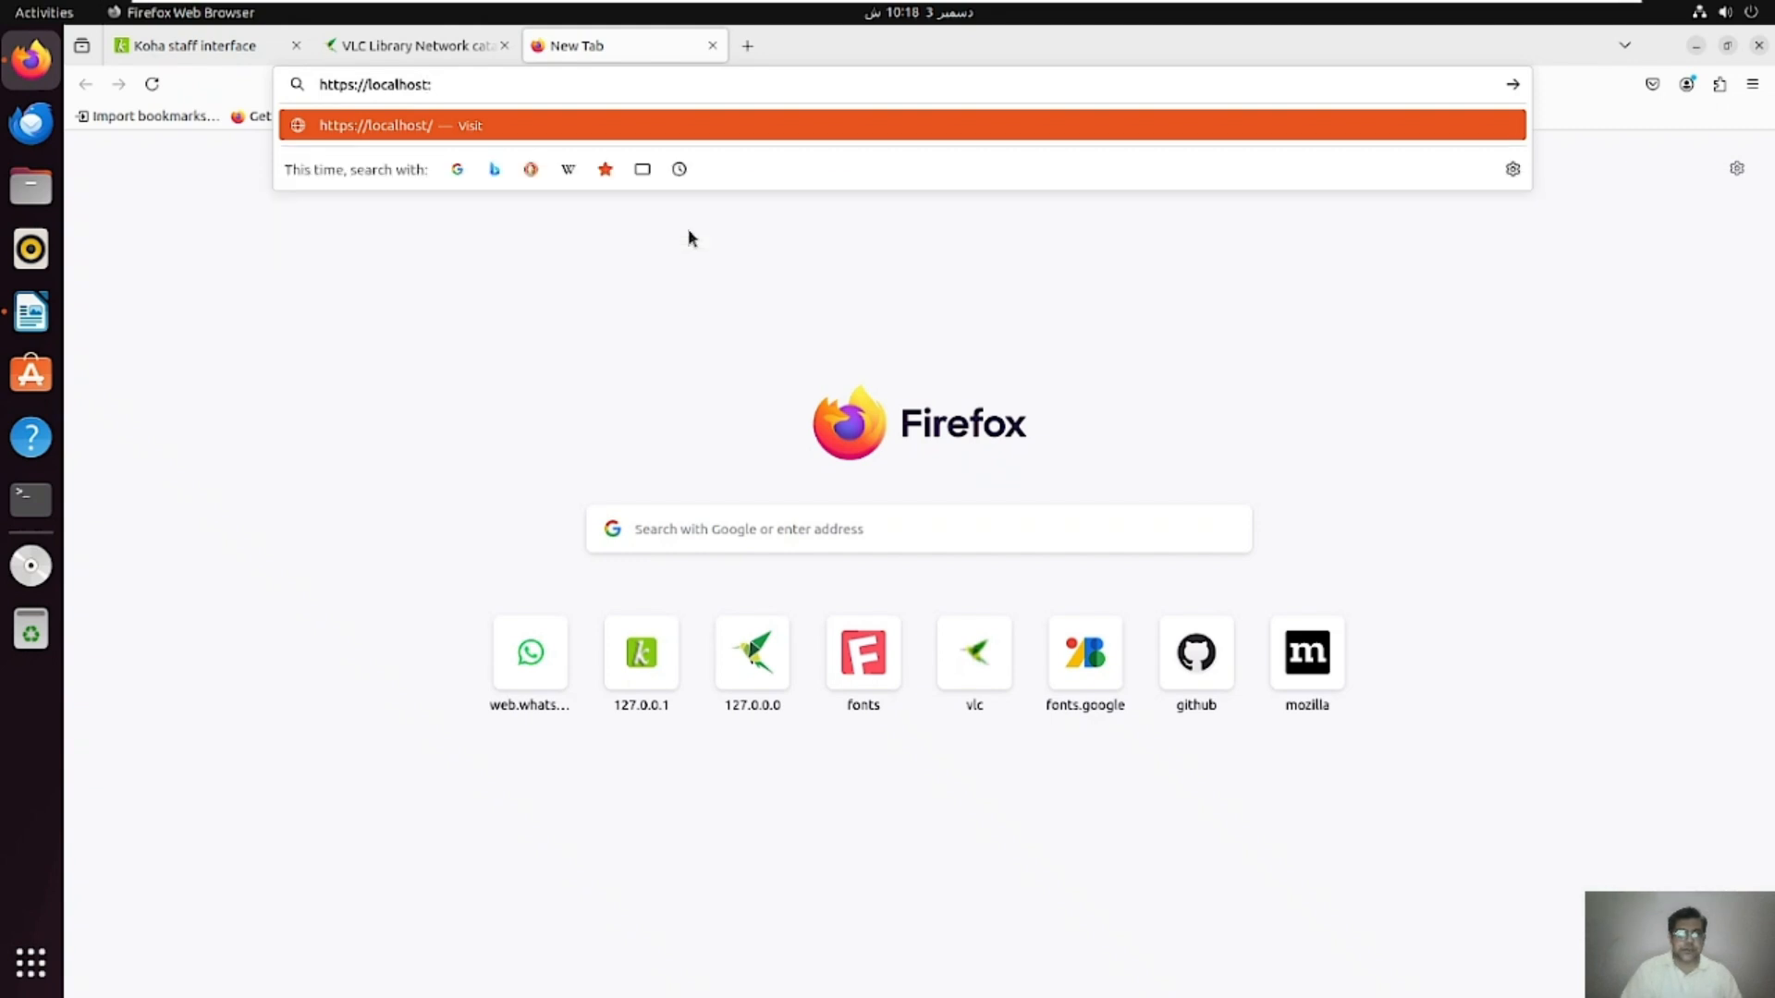
{"action": "type", "text": "80808"}
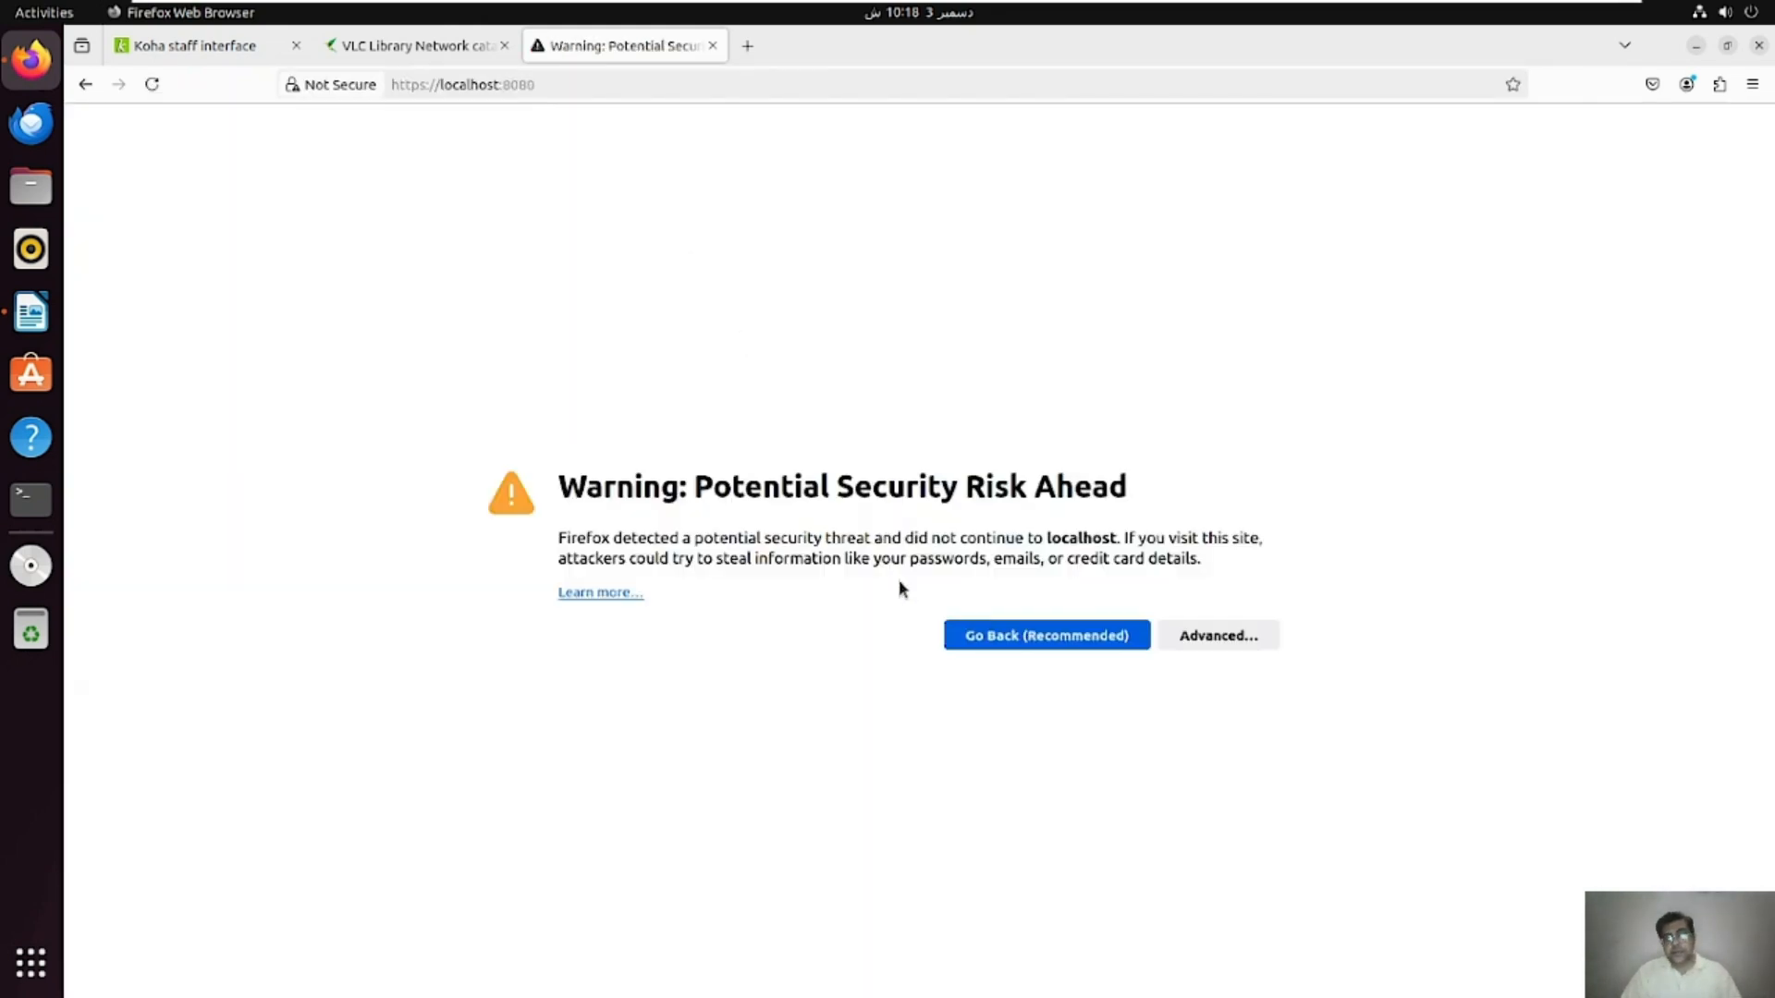
{"action": "mouse_move", "coordinate": [708, 518]}
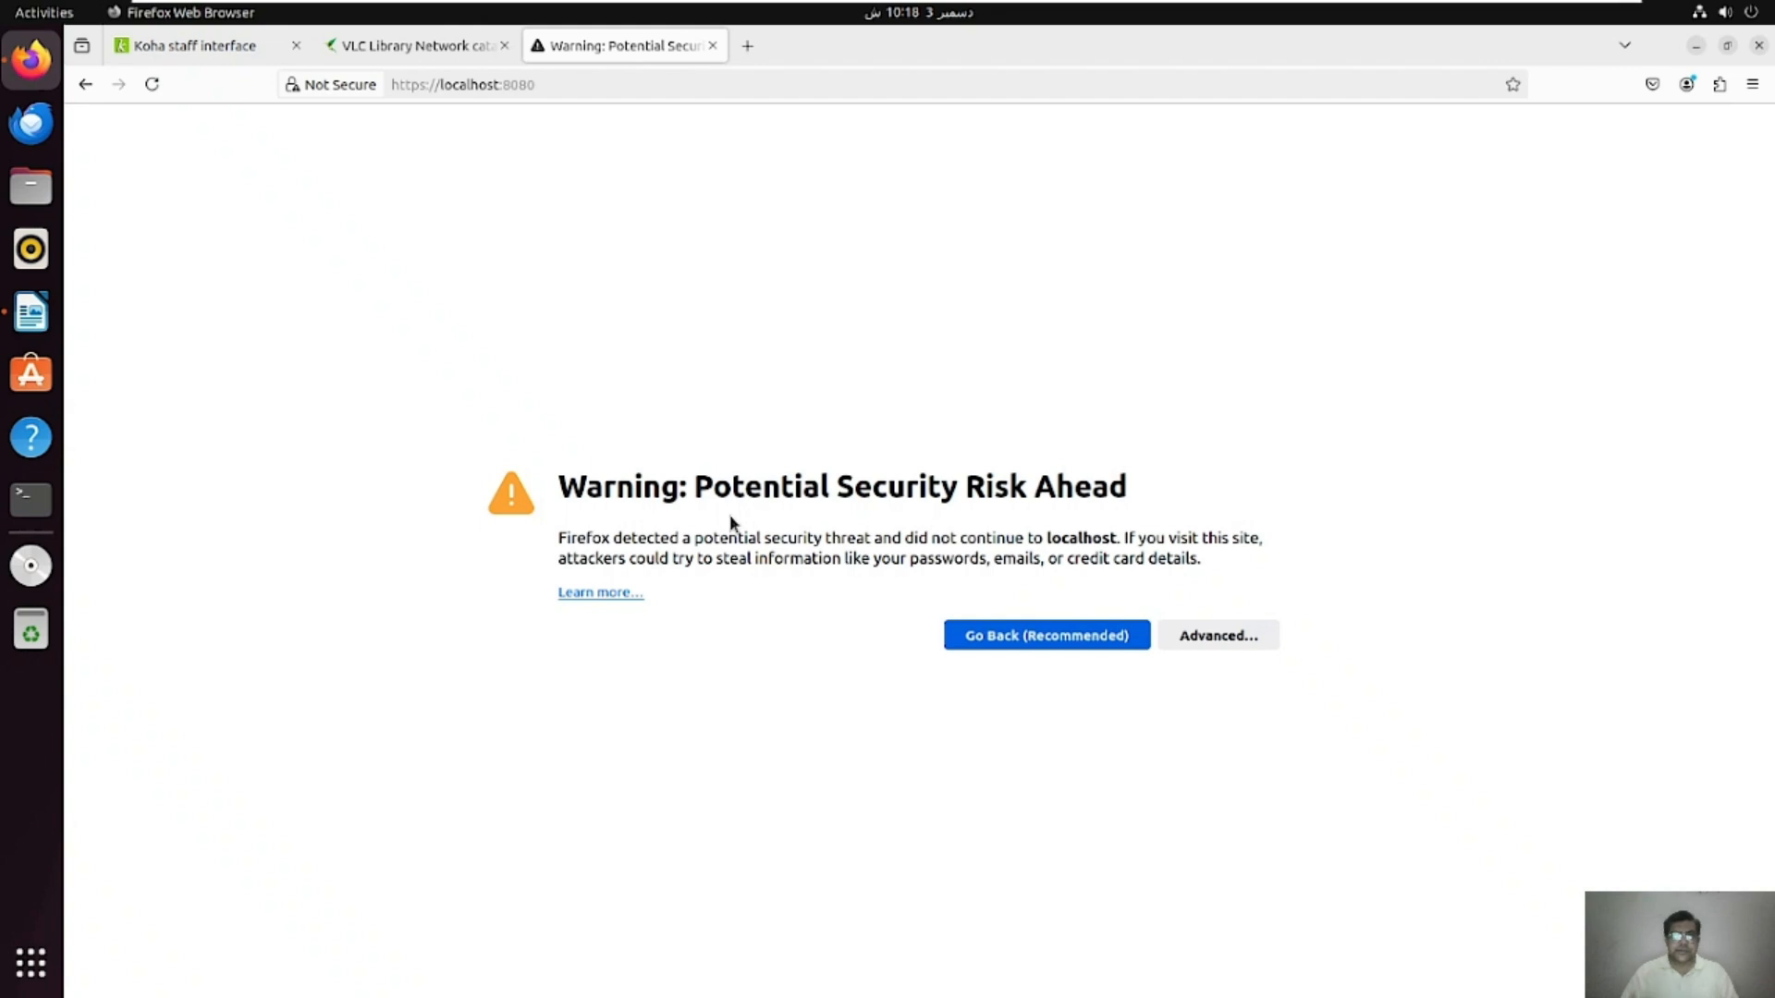
{"action": "mouse_move", "coordinate": [855, 745]}
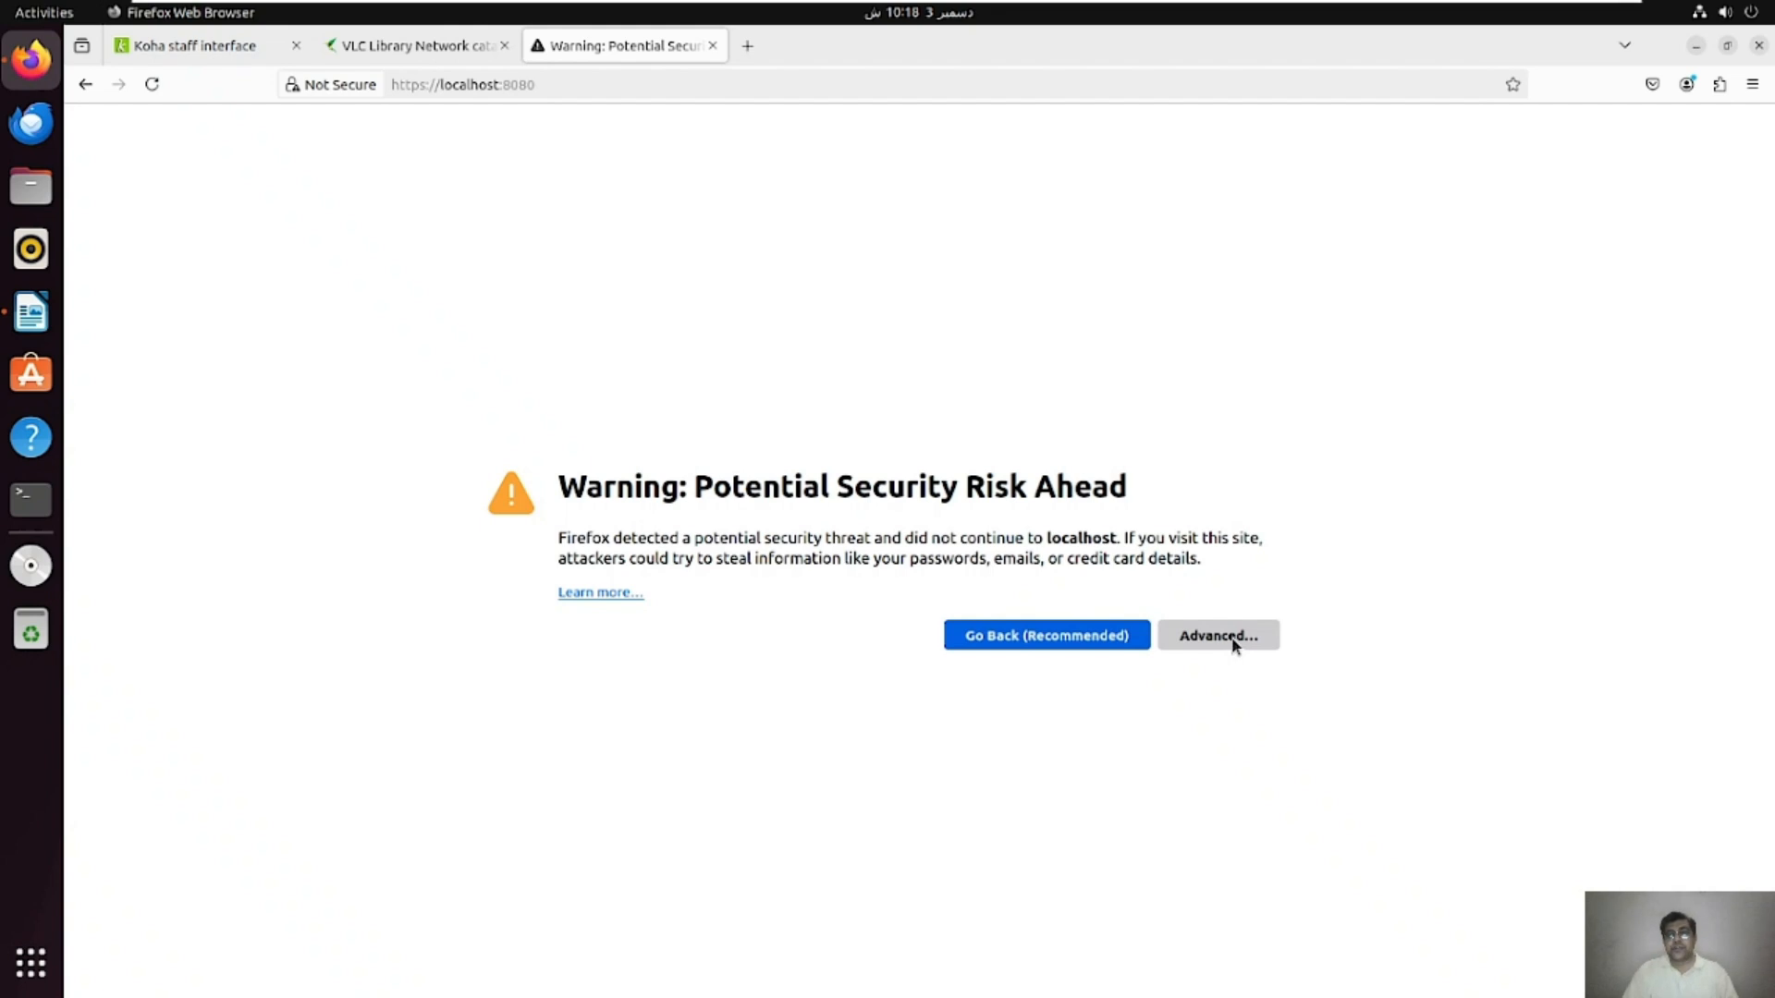
Accept the self-signed certificate risk so the Koha staff login loads over HTTPS.
{"action": "left_click", "coordinate": [1218, 634]}
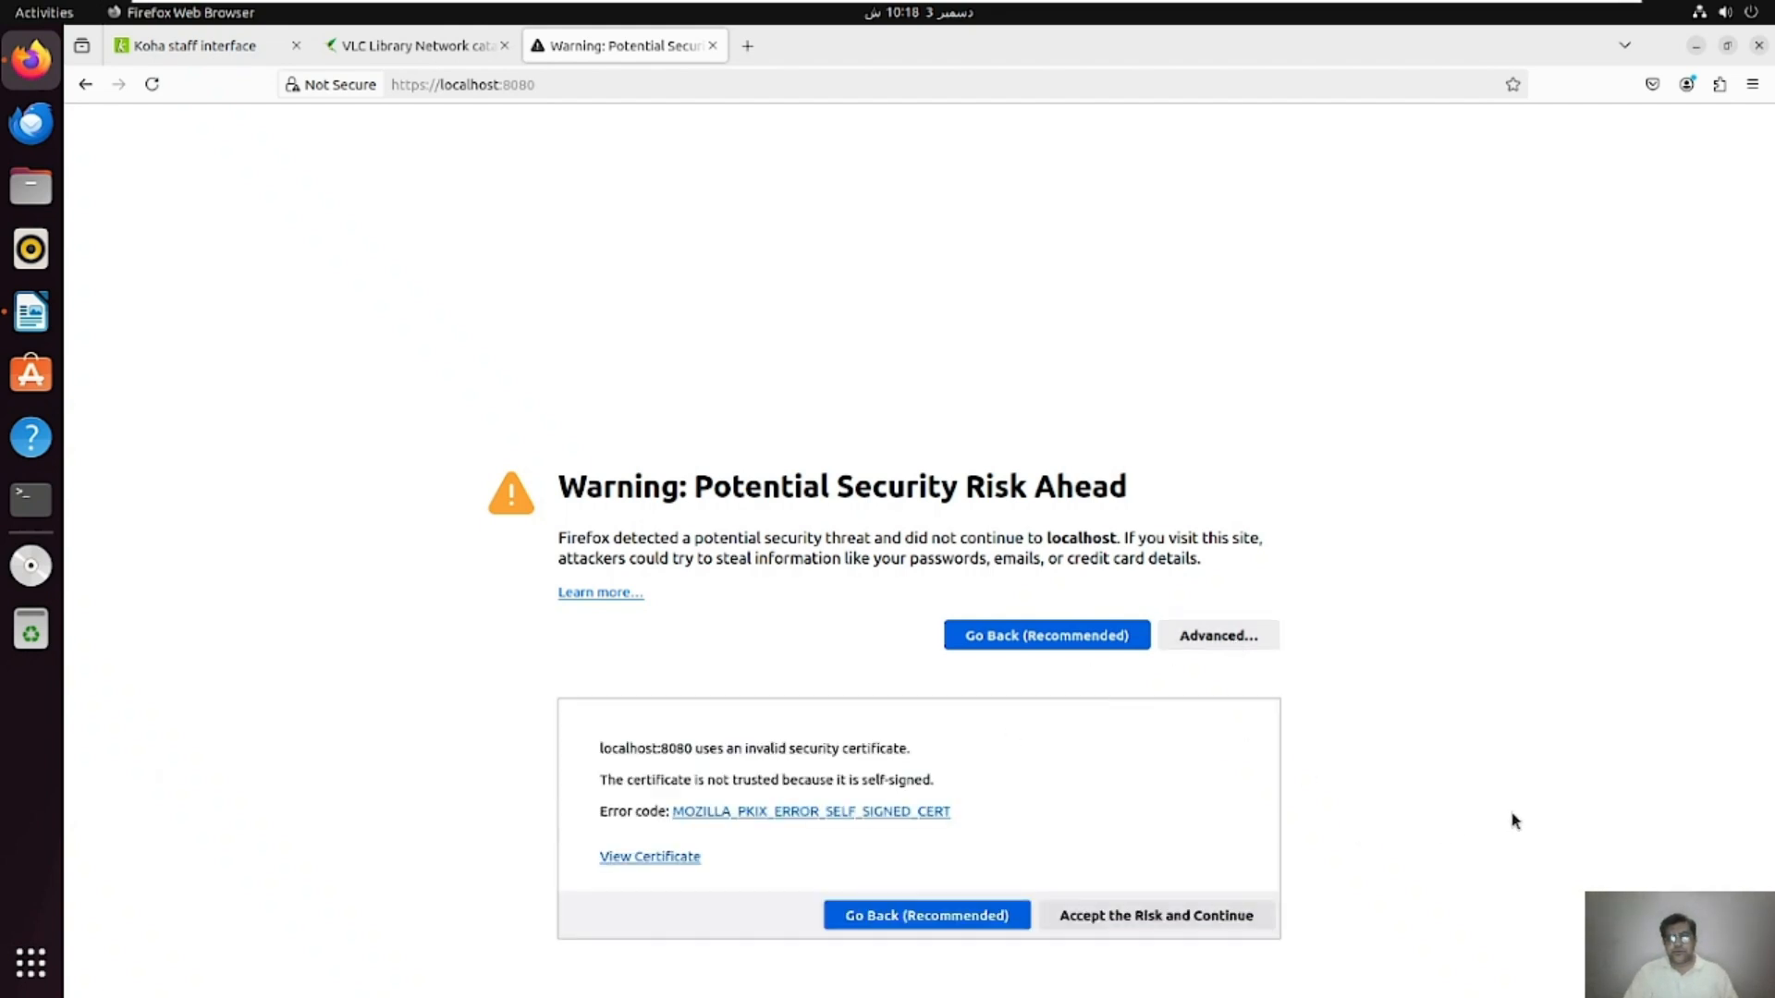
{"action": "left_click", "coordinate": [1153, 915]}
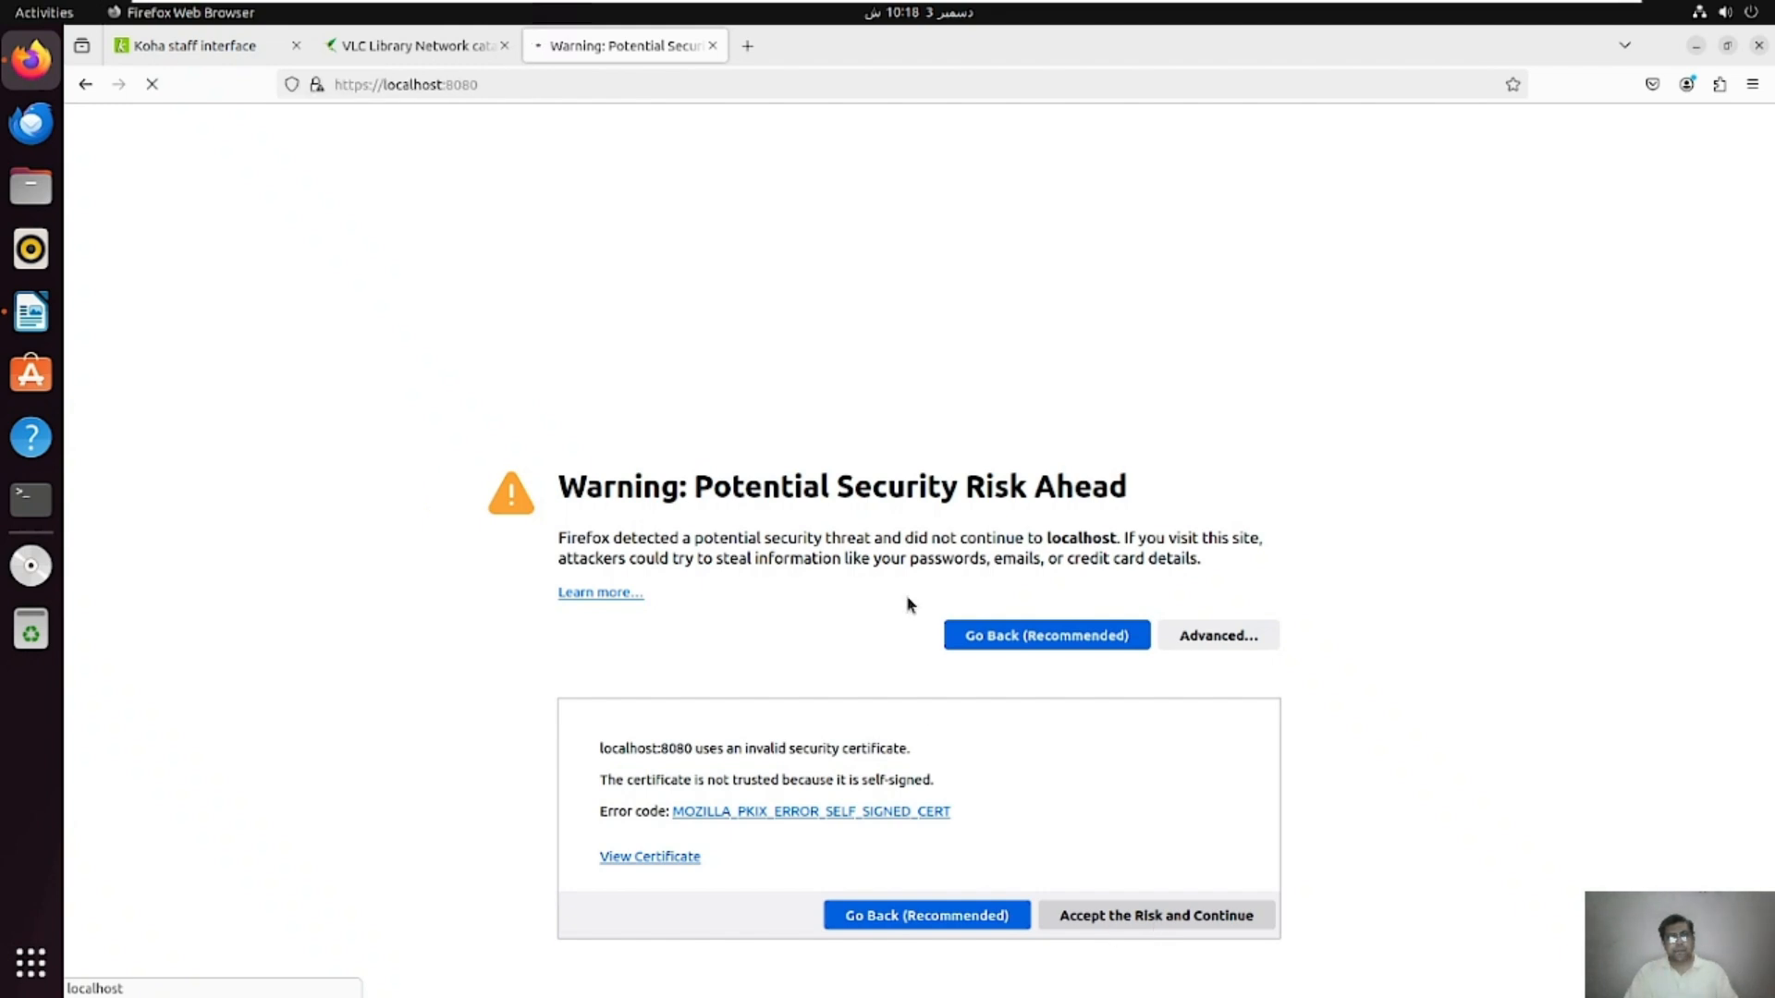
{"action": "left_click", "coordinate": [1154, 915]}
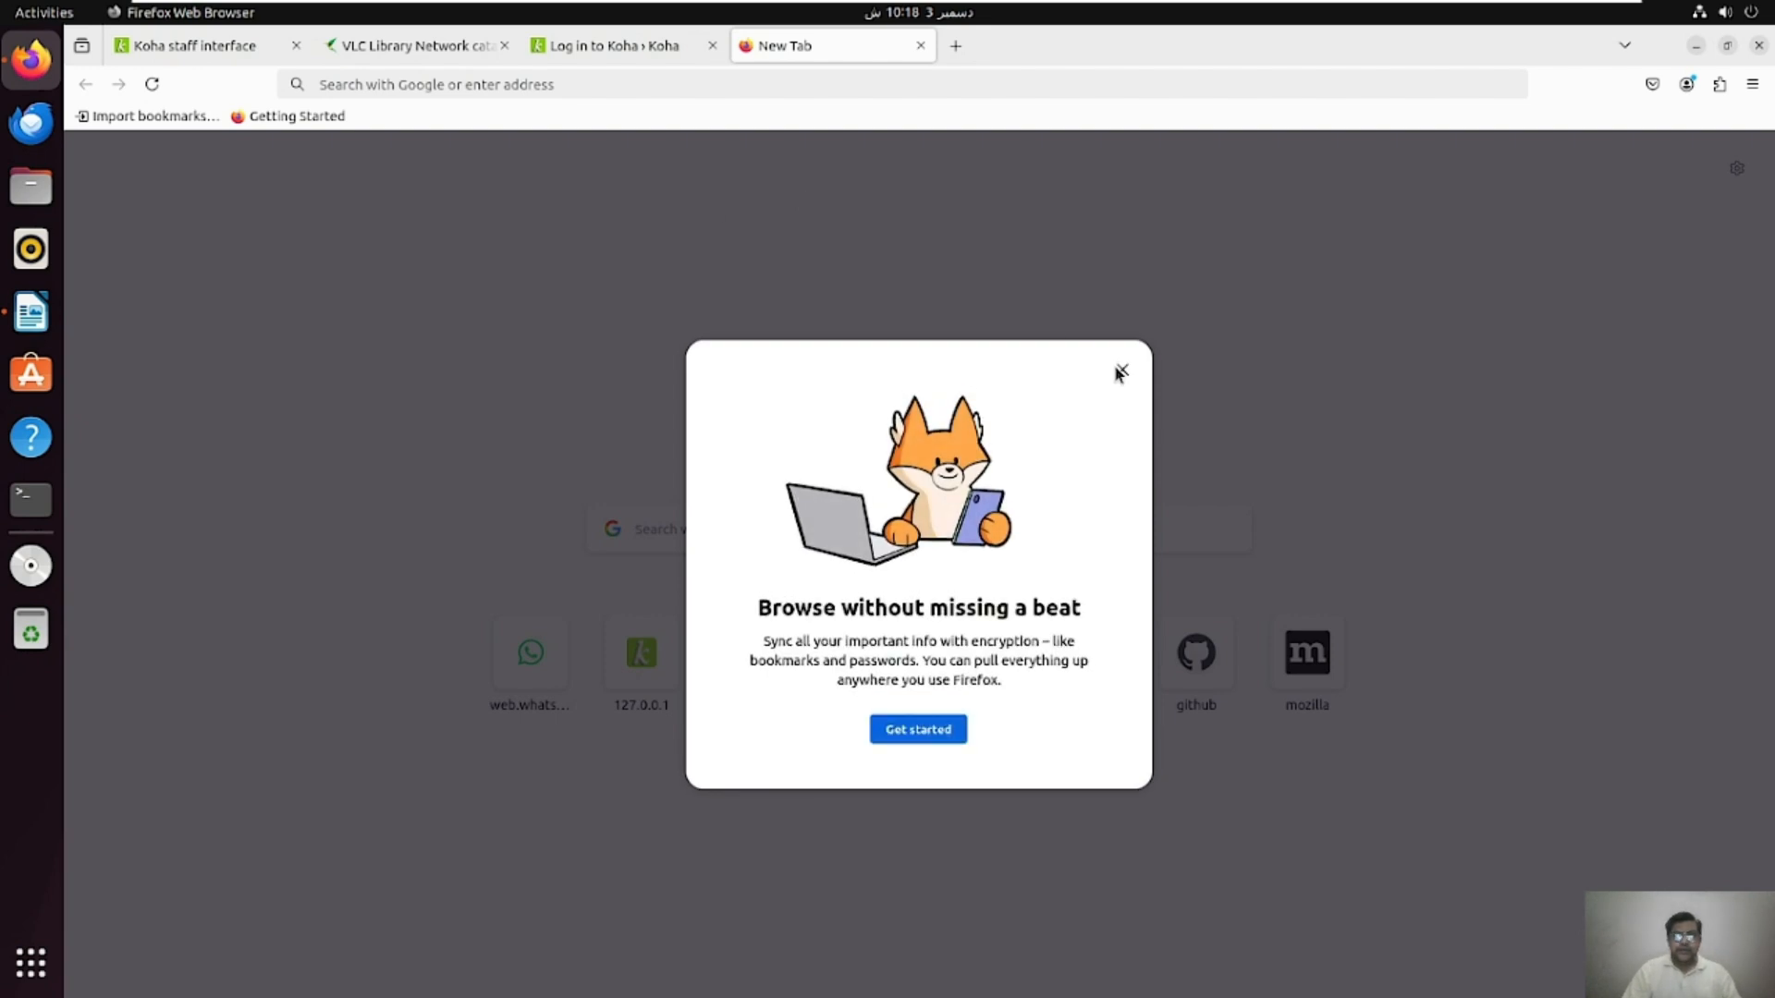
{"action": "left_click", "coordinate": [1120, 371]}
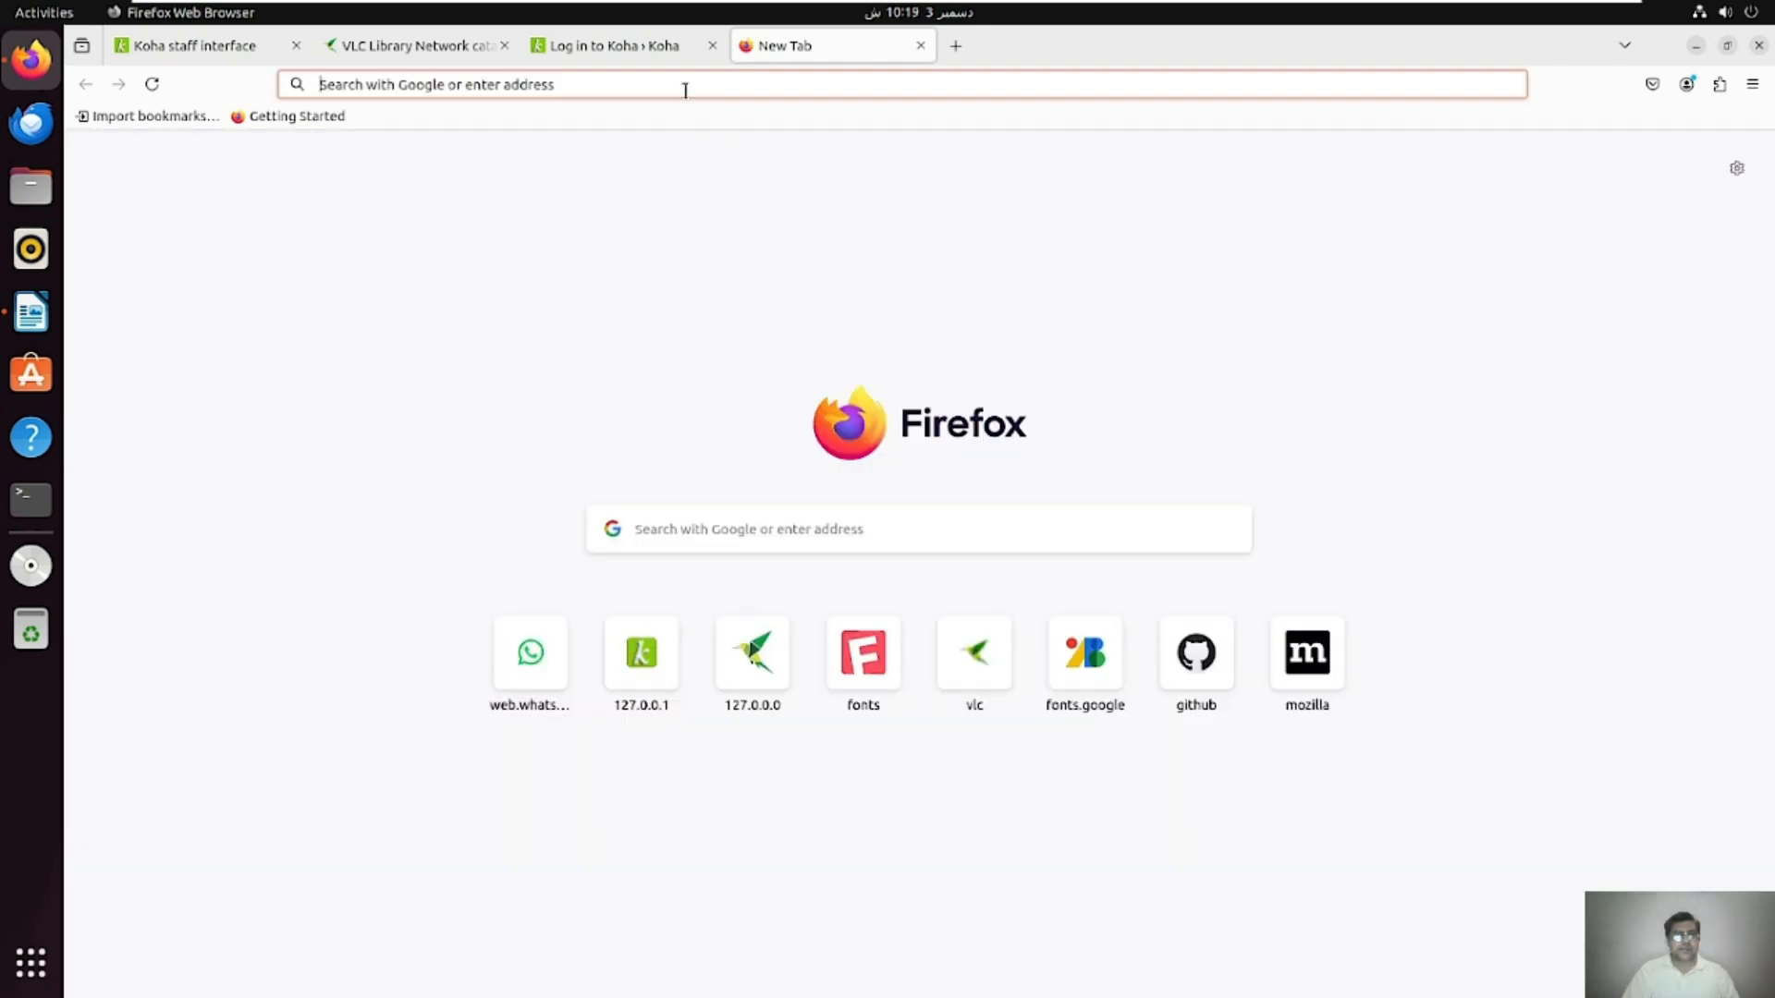
{"action": "type", "text": "l"}
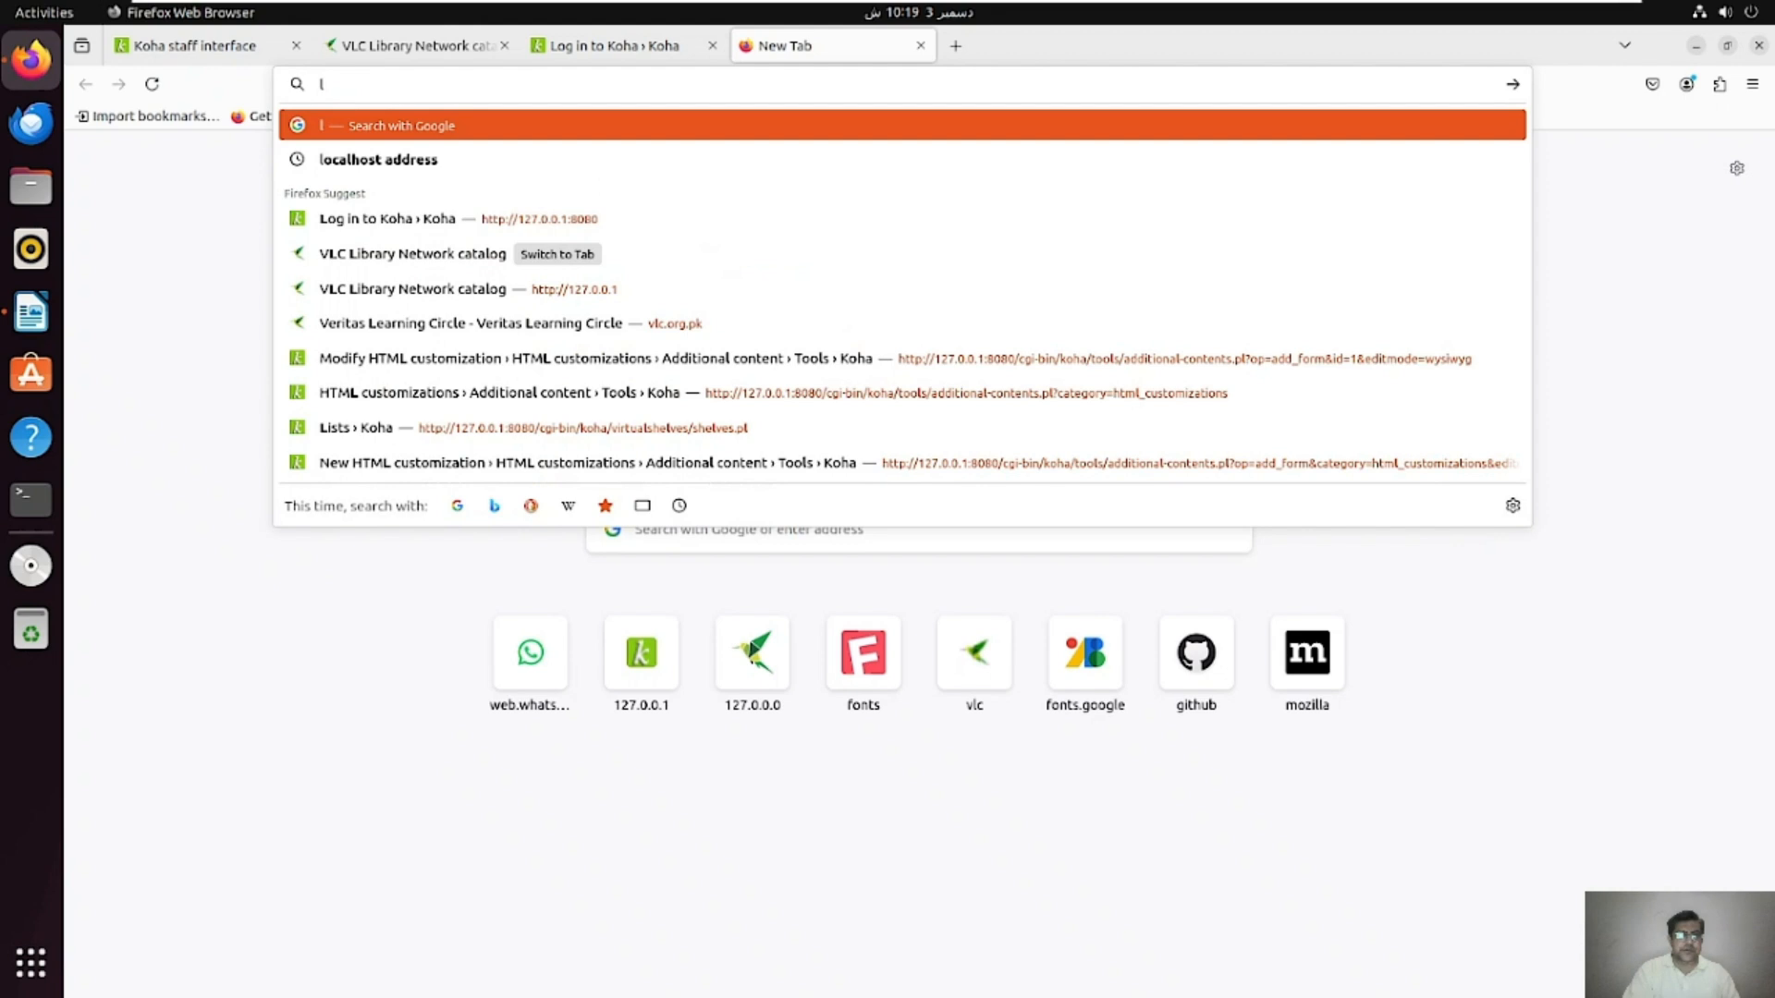
{"action": "type", "text": "https://lo"}
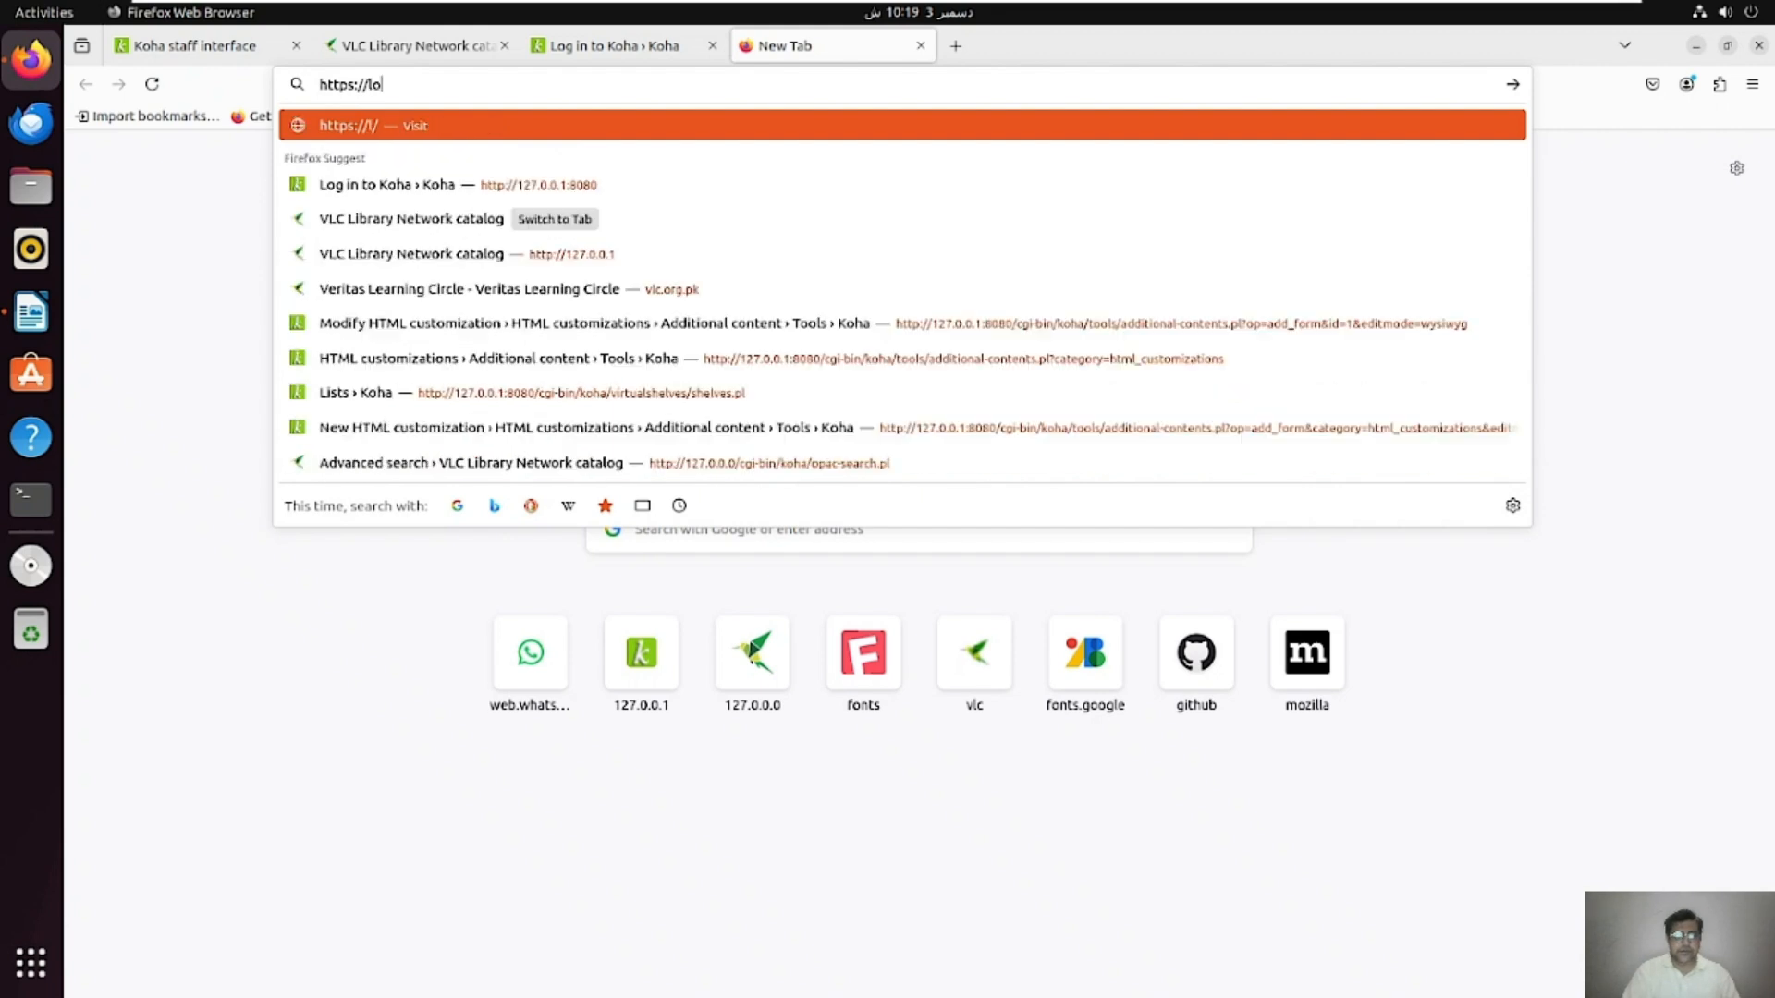
{"action": "type", "text": "calhost"}
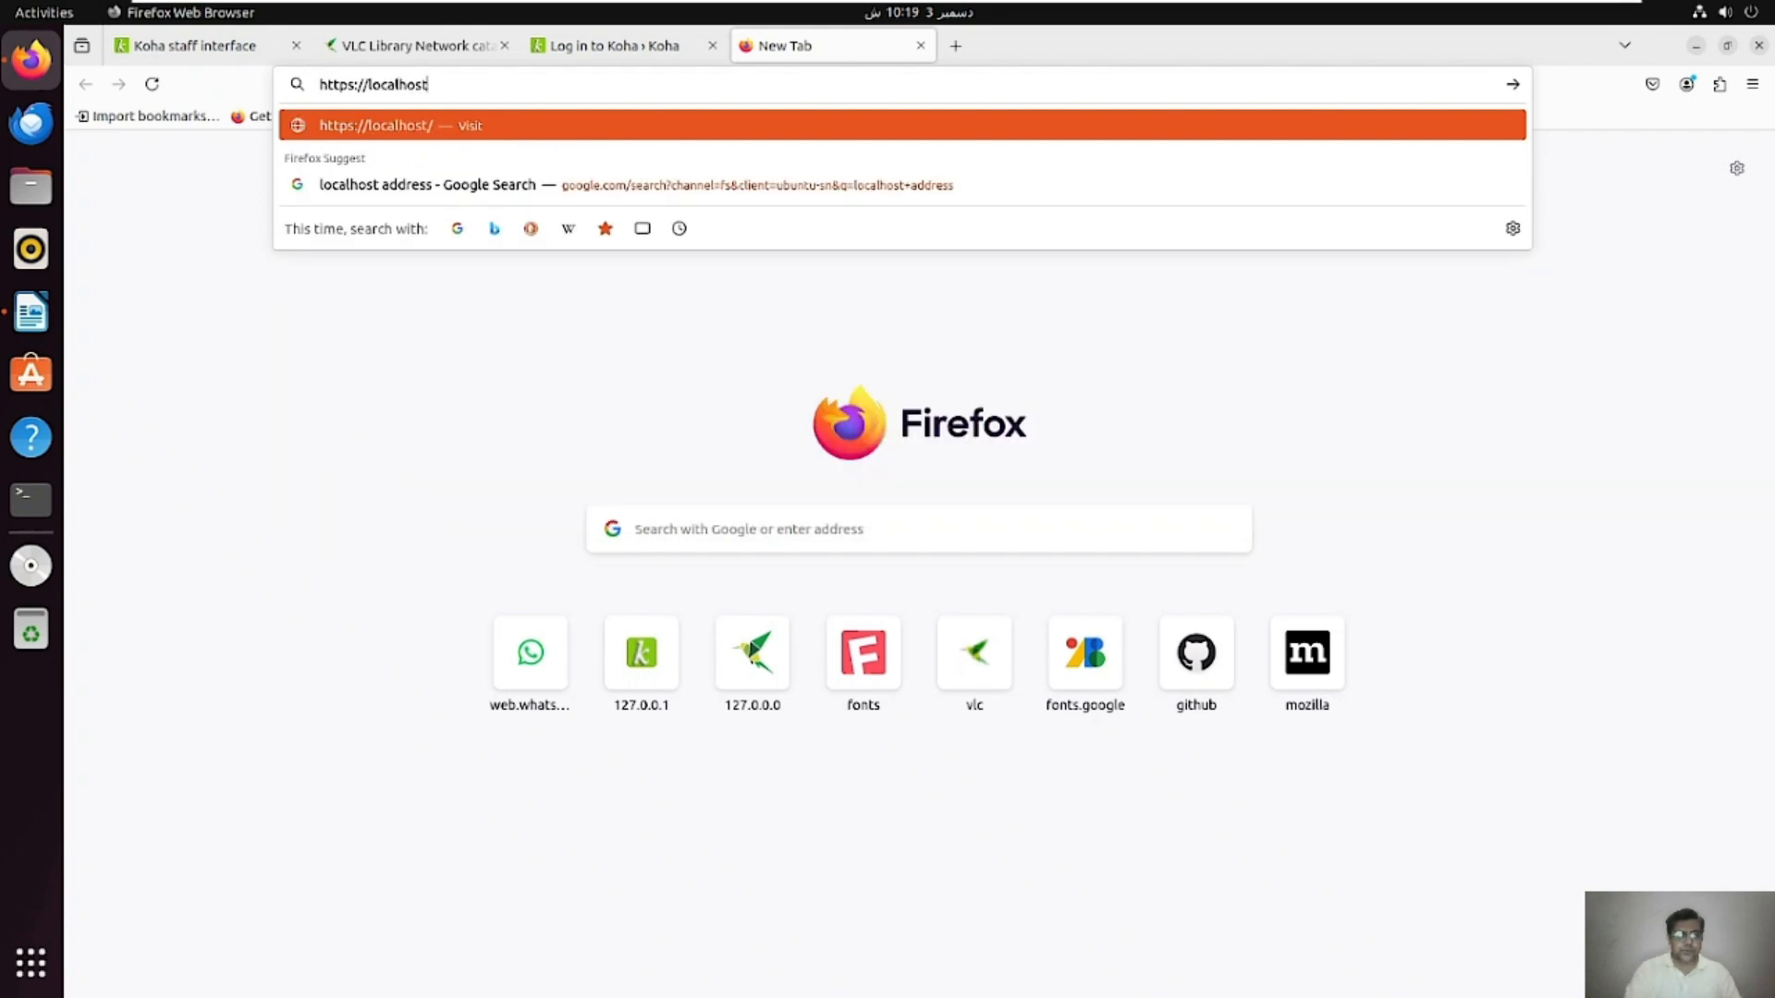
{"action": "type", "text": ":80"}
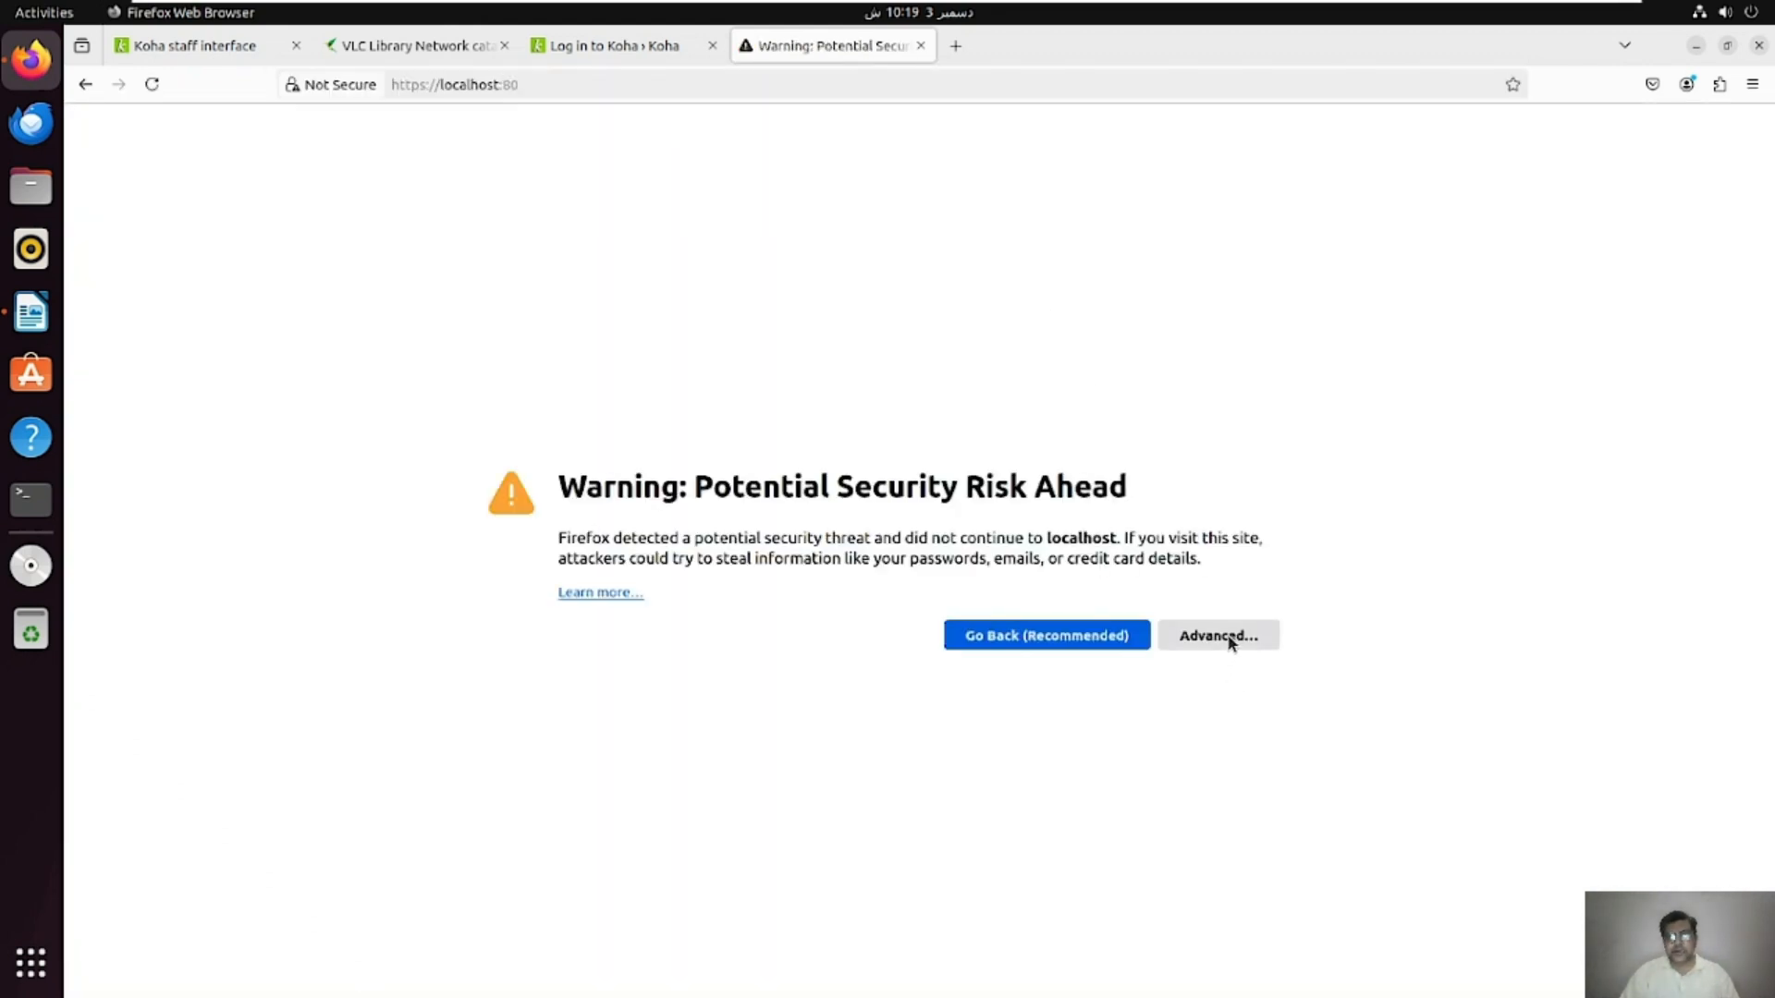
Accept the self-signed certificate for localhost:80 so the public catalogue loads.
{"action": "left_click", "coordinate": [1218, 634]}
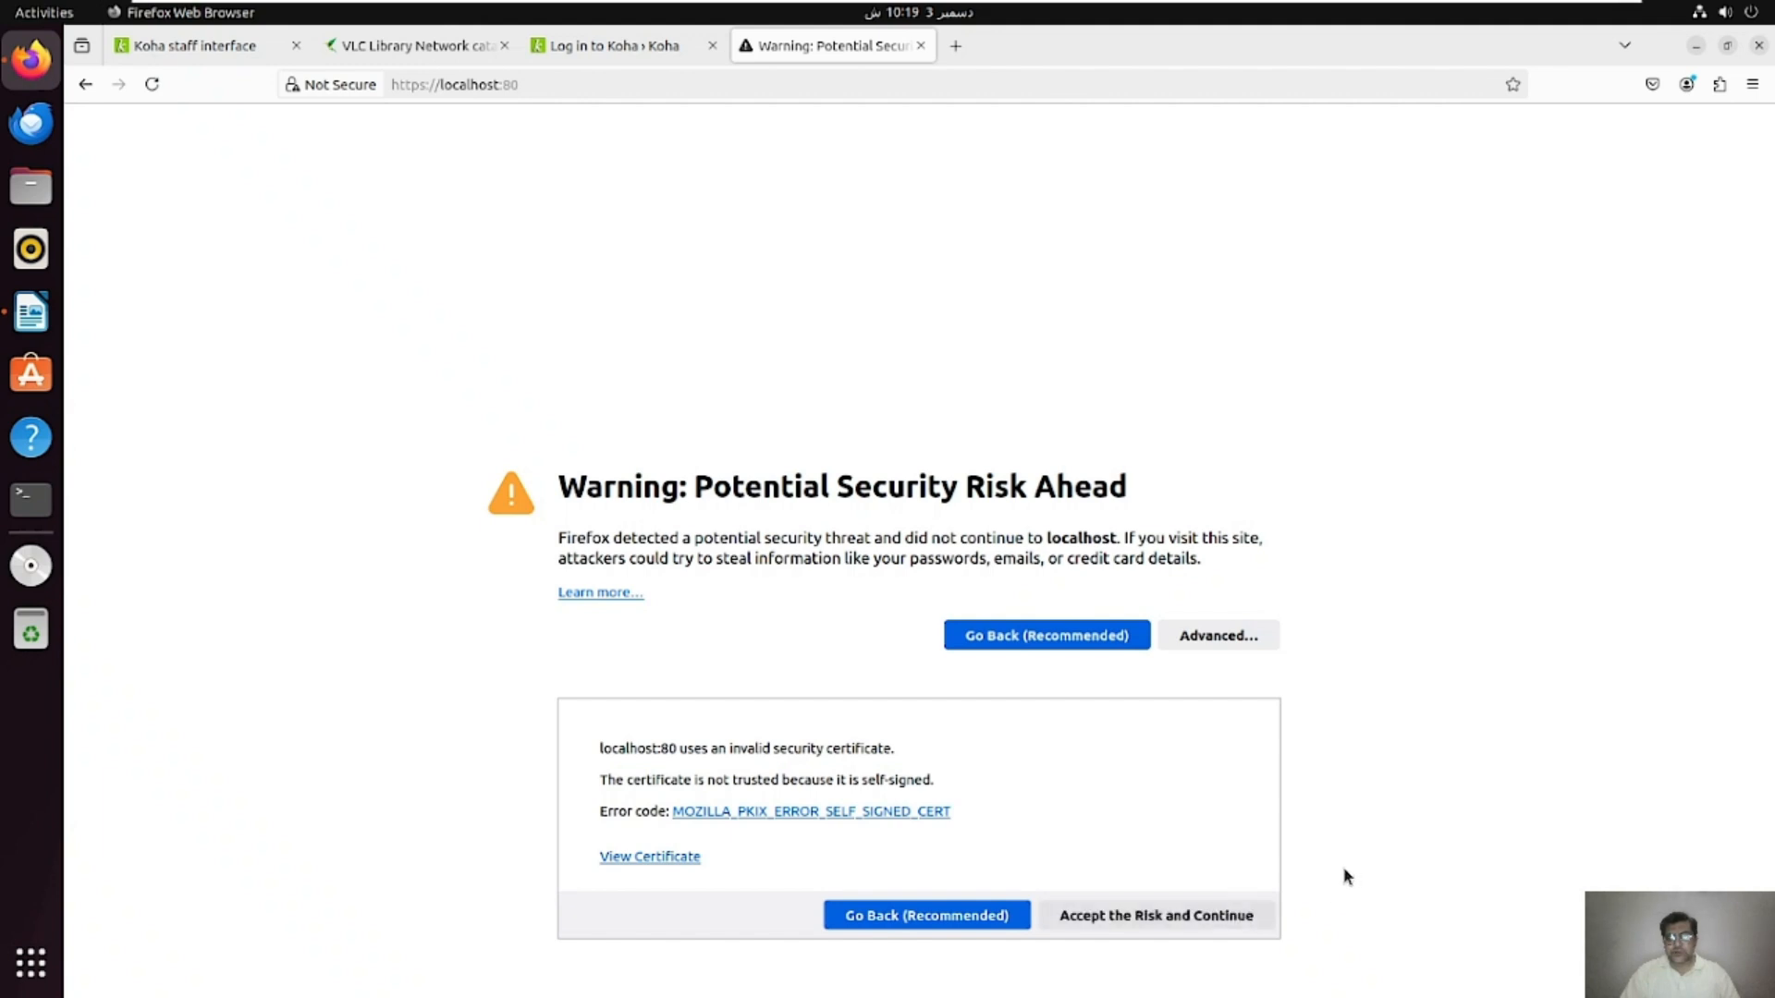
{"action": "left_click", "coordinate": [1153, 915]}
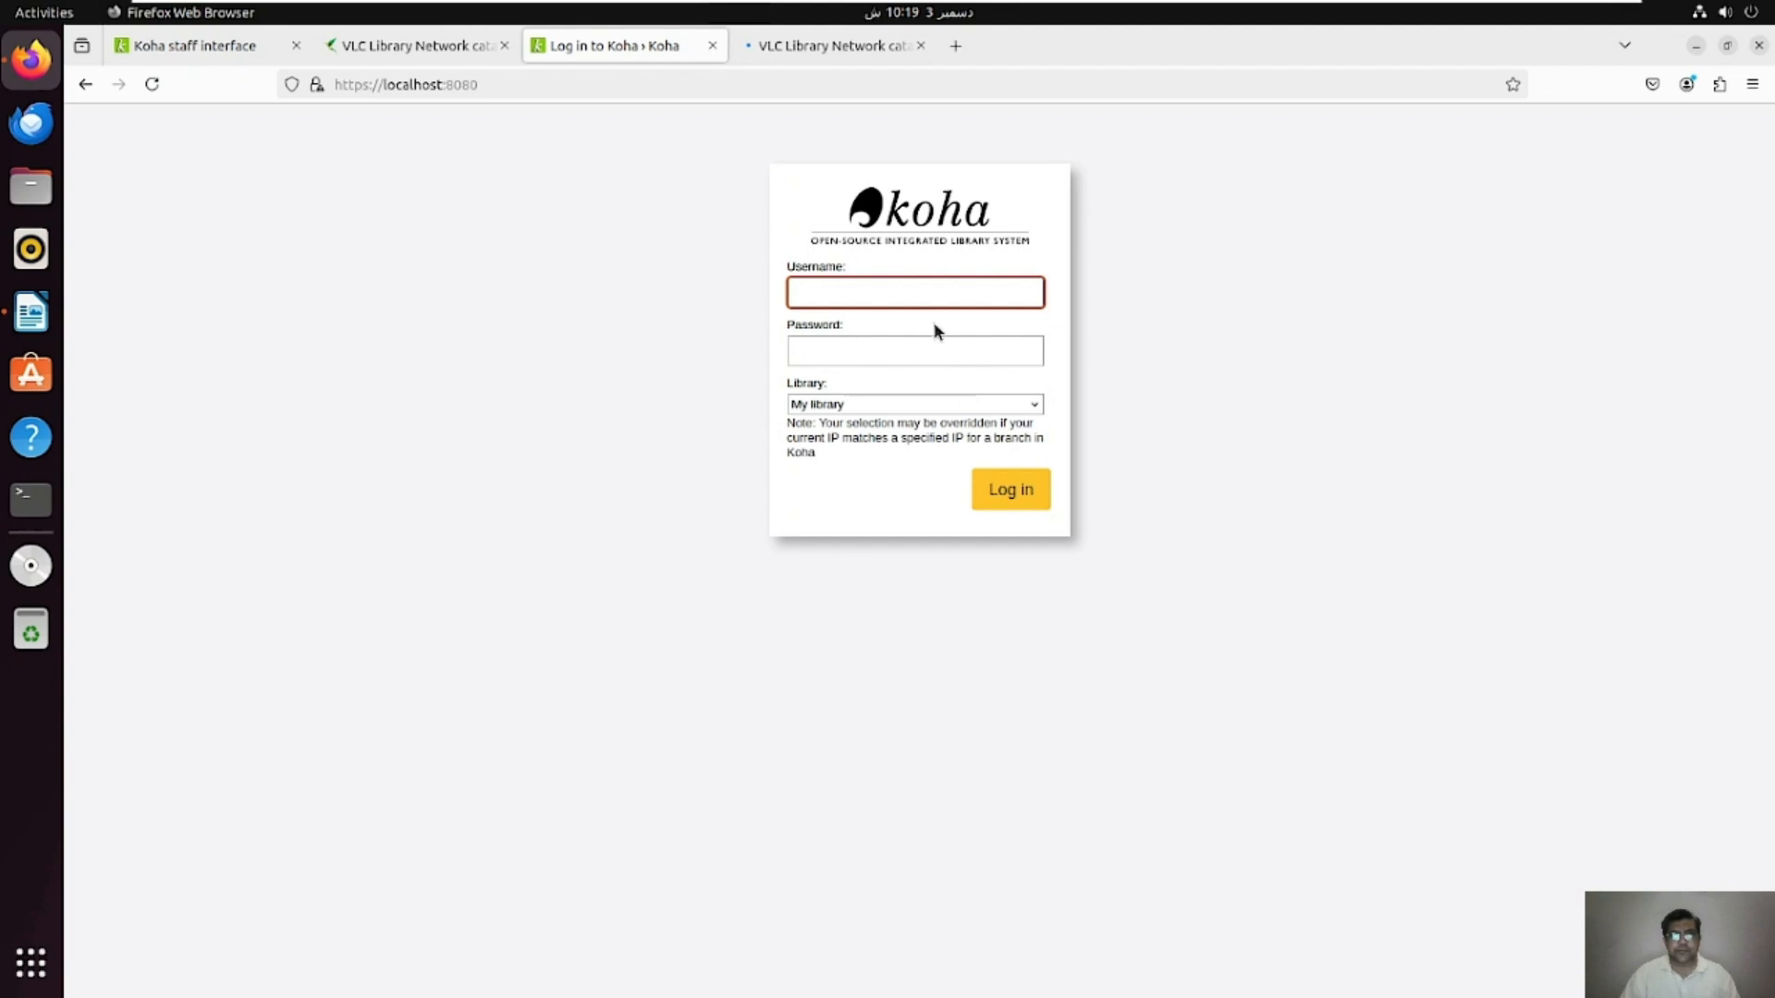
{"action": "type", "text": "furrukh"}
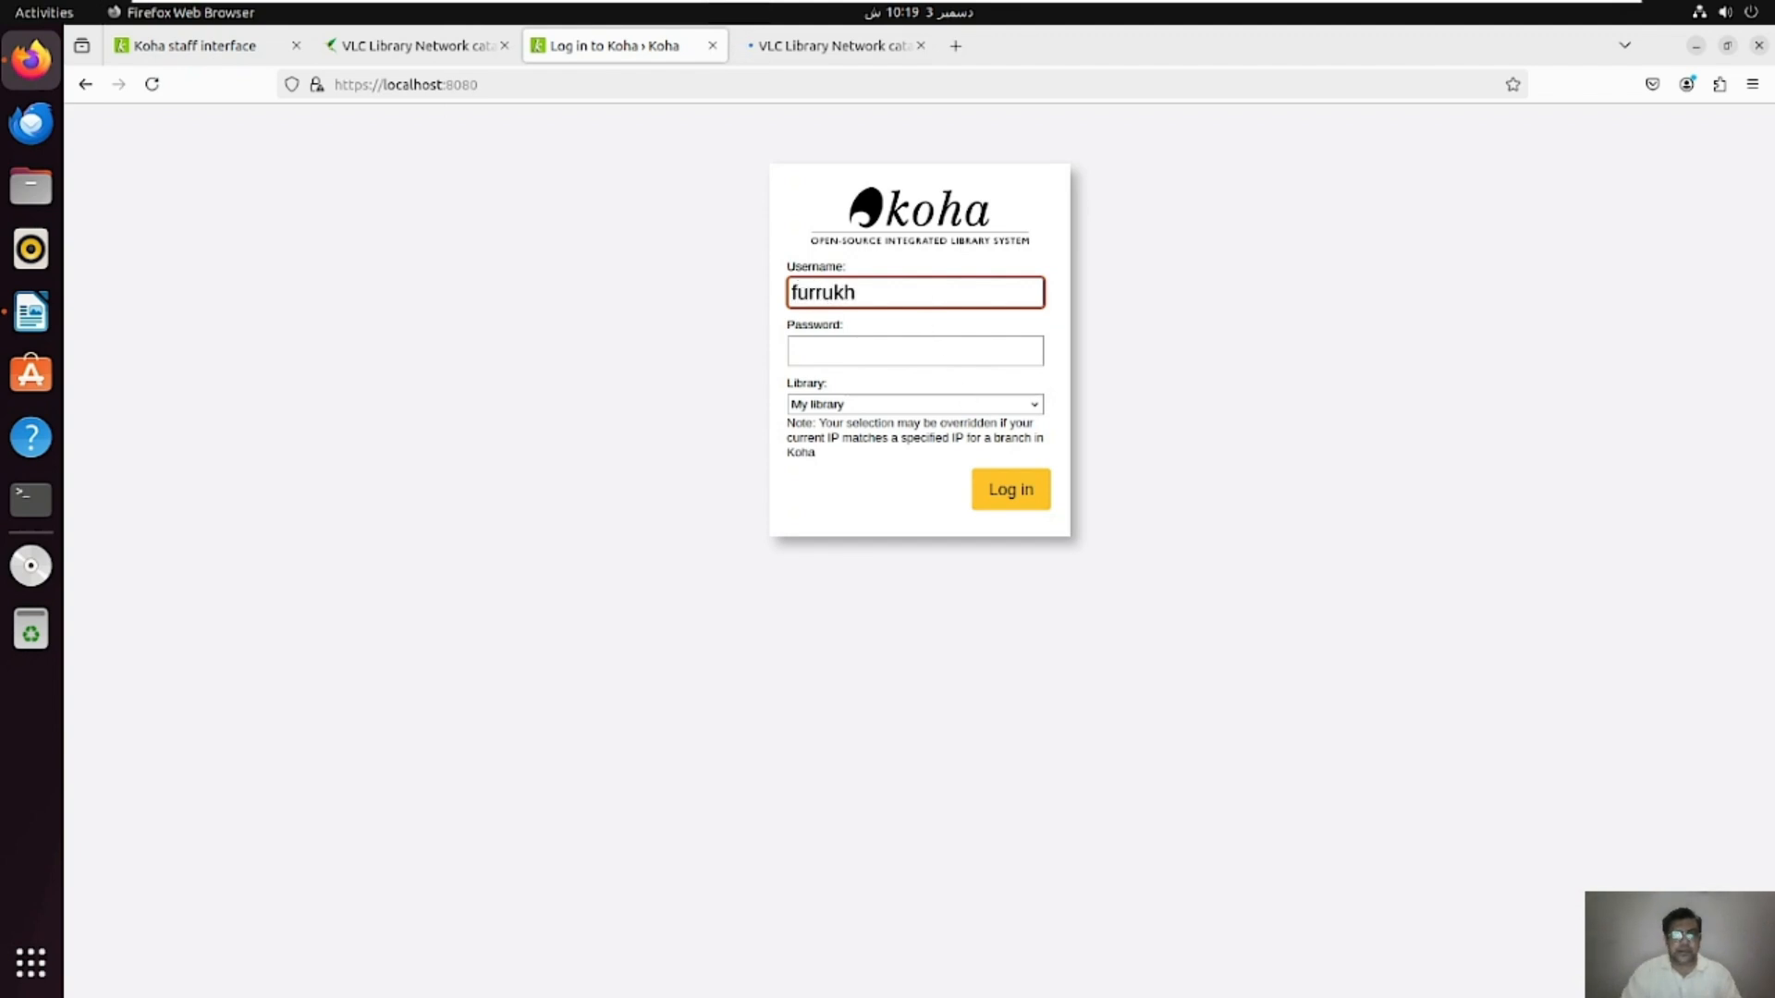
{"action": "type", "text": ".hussain"}
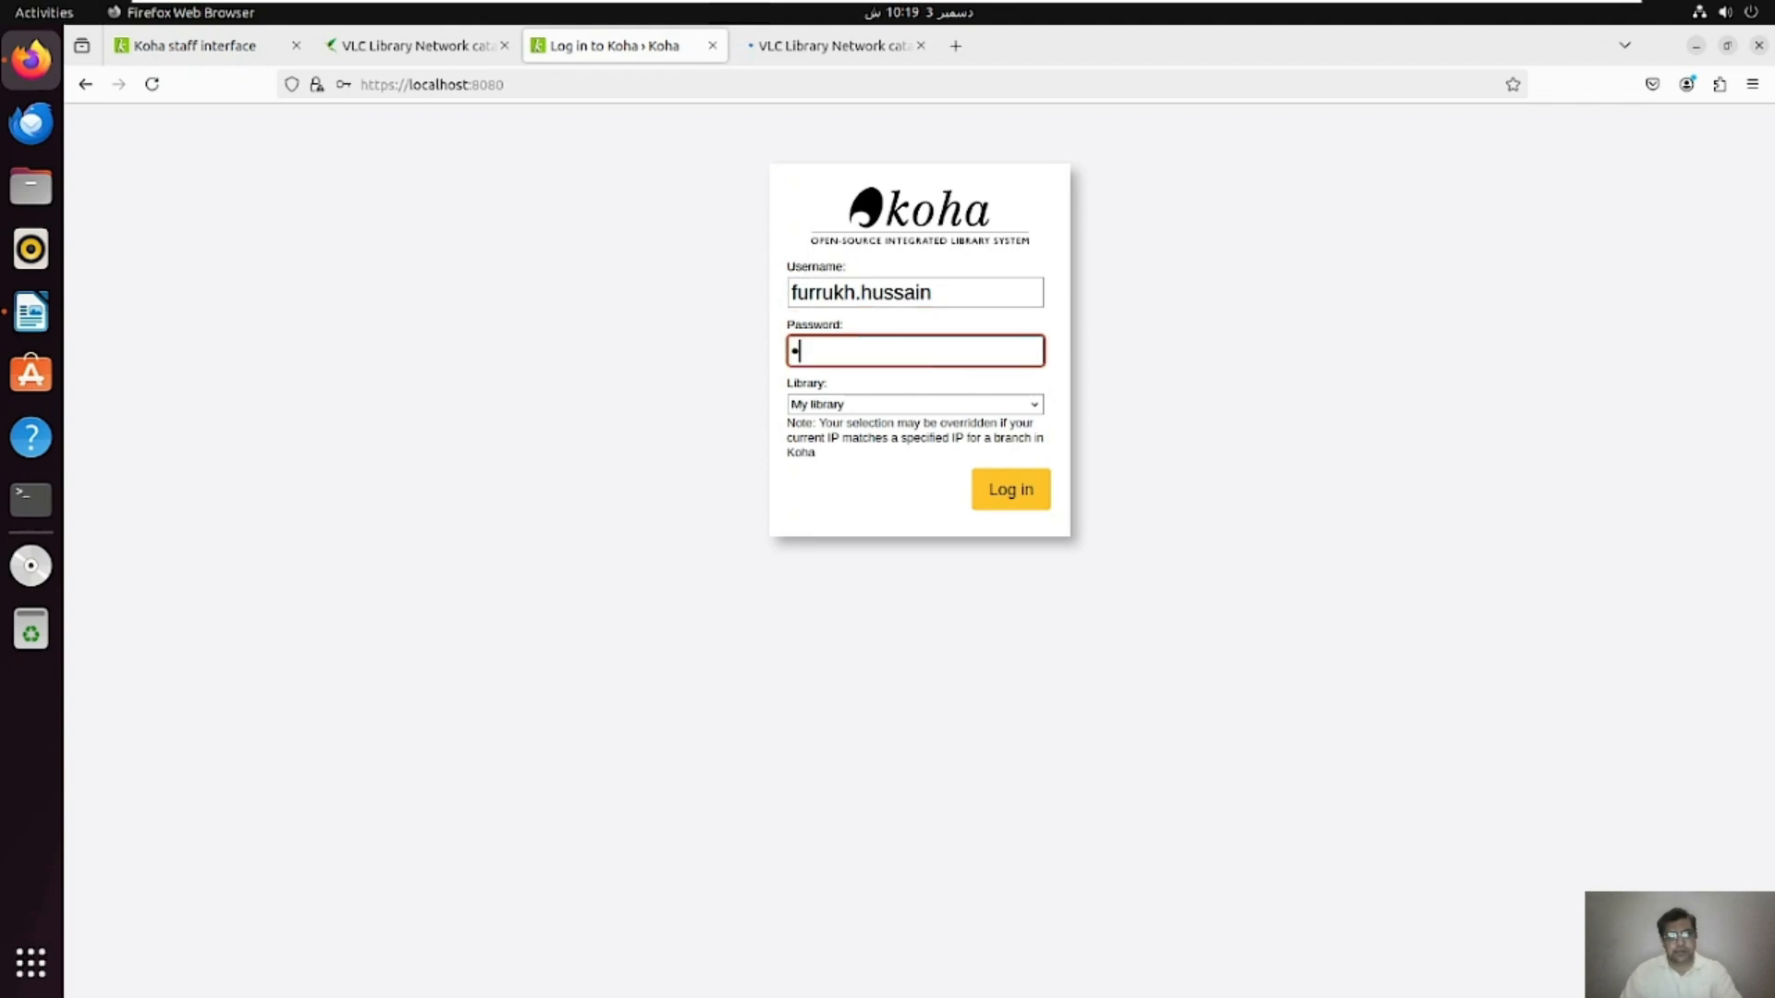
{"action": "type", "text": "password"}
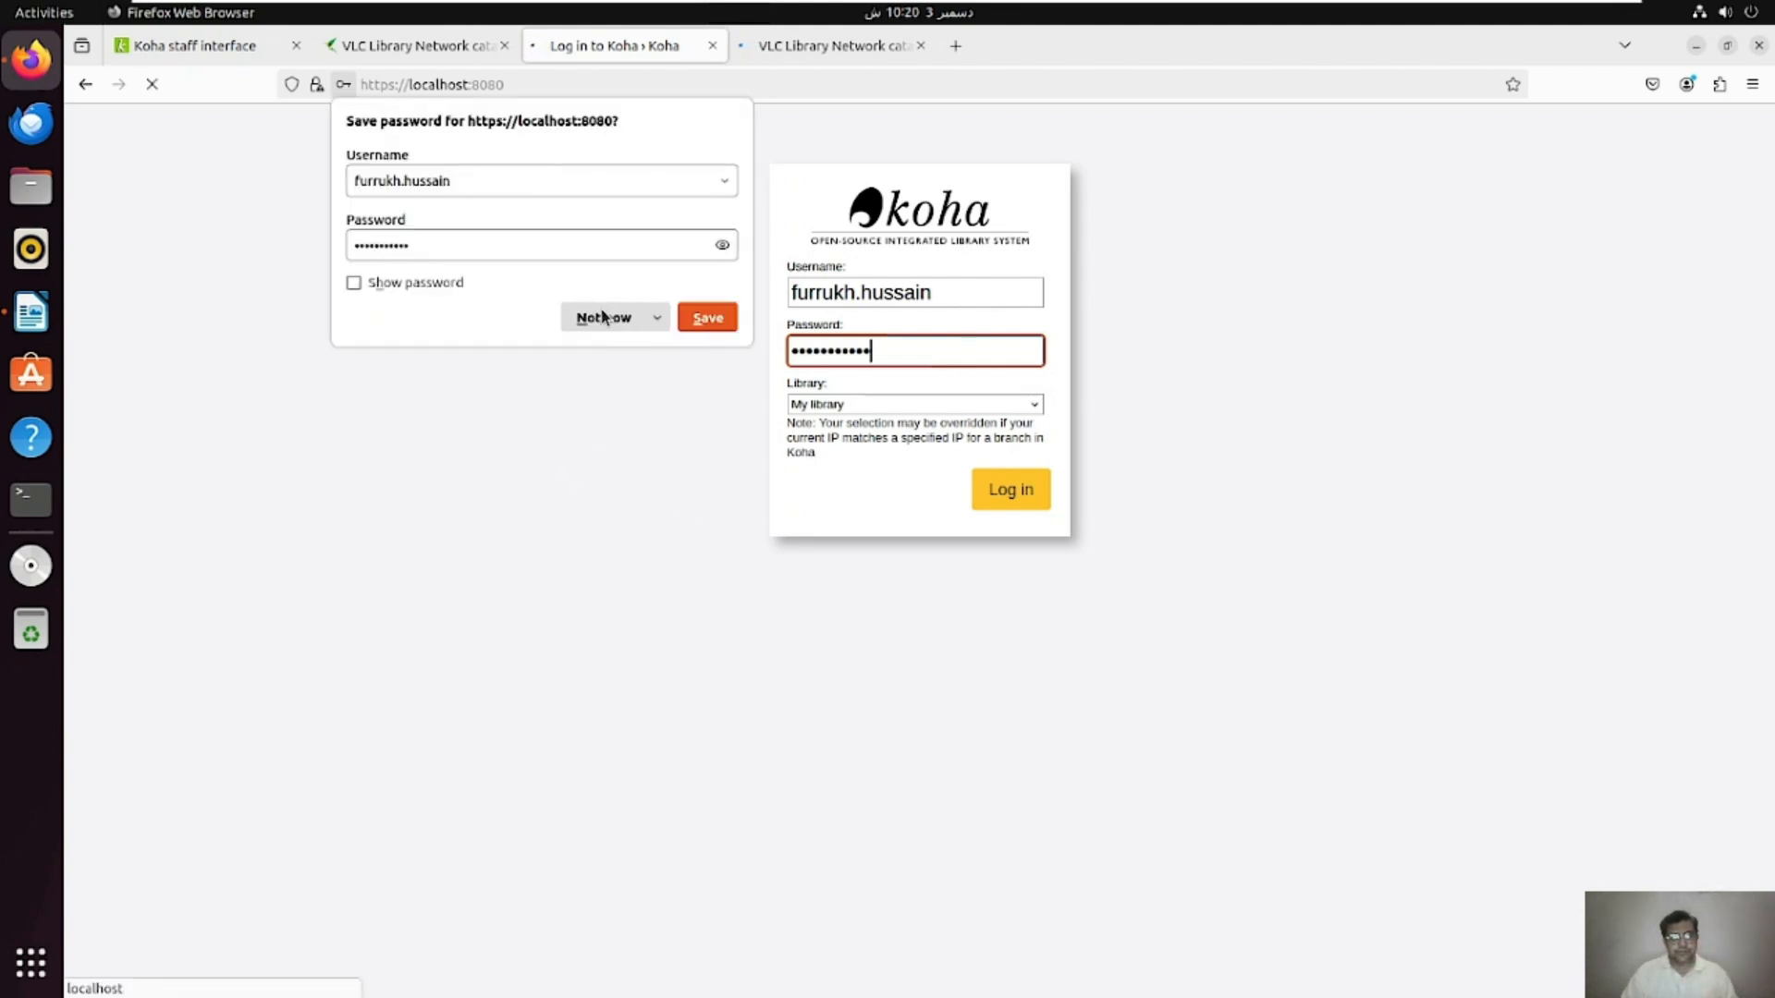
{"action": "left_click", "coordinate": [602, 316]}
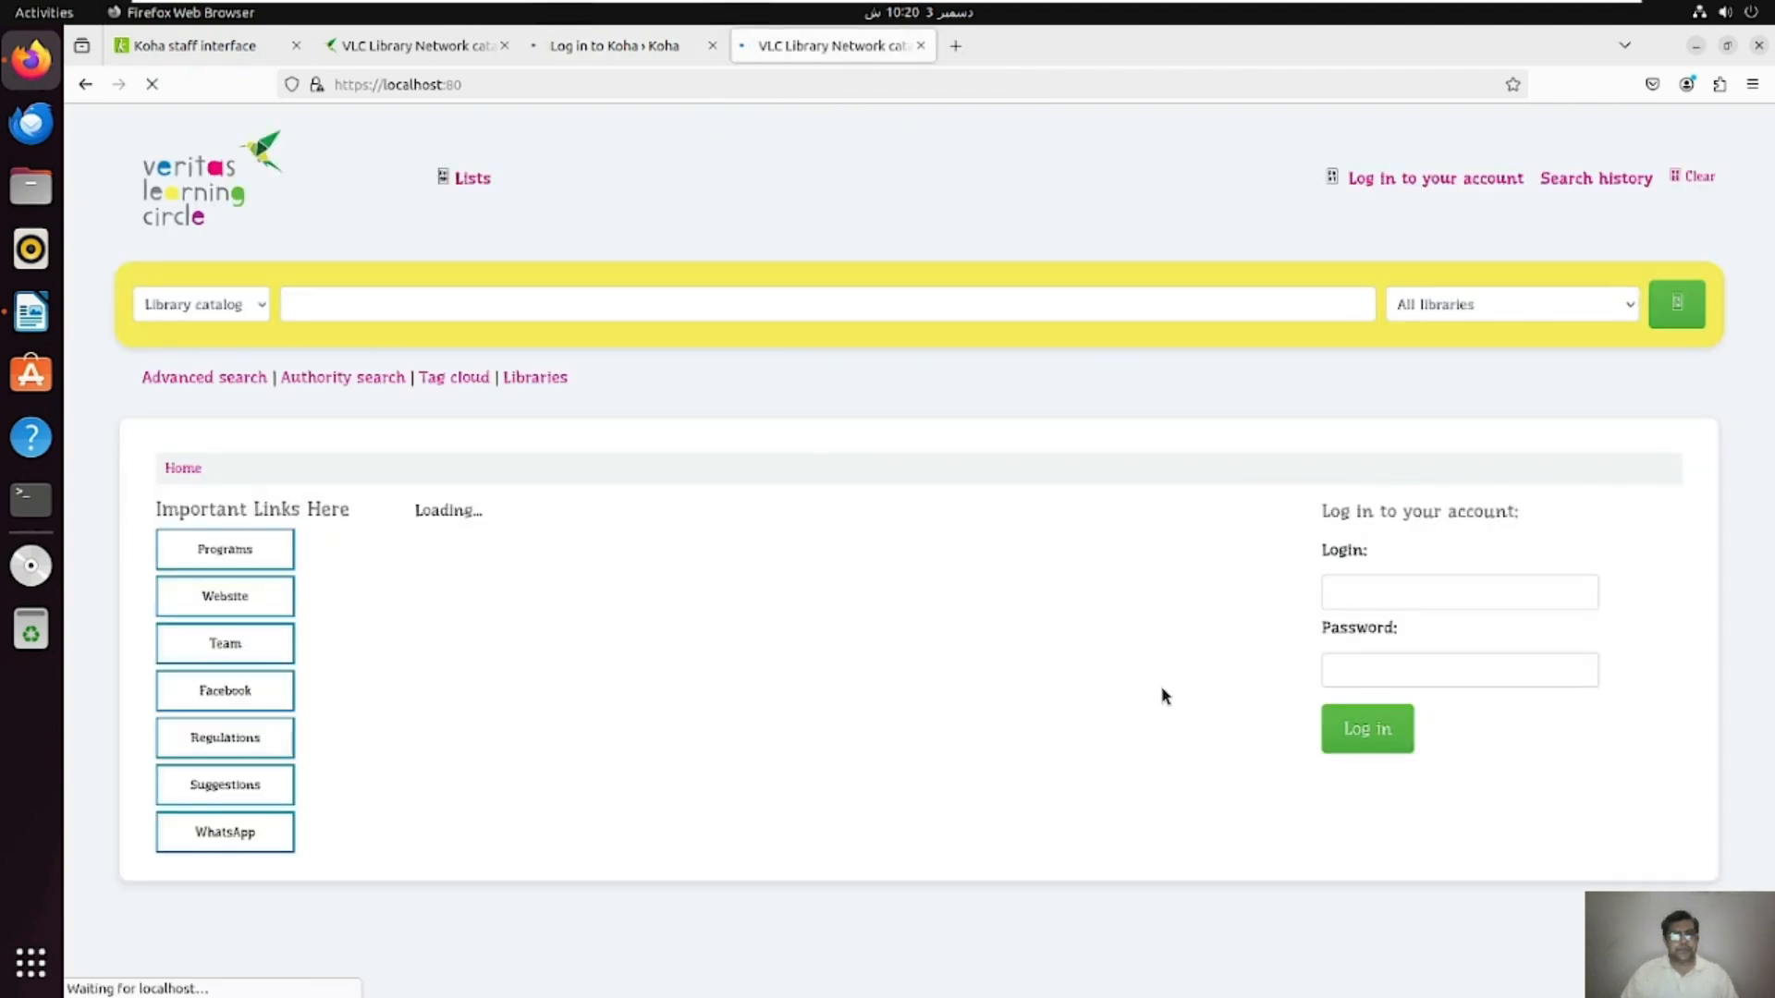
Zoom the public catalogue page in twice to 120%, then return to the staff login tab.
{"action": "left_click", "coordinate": [199, 303]}
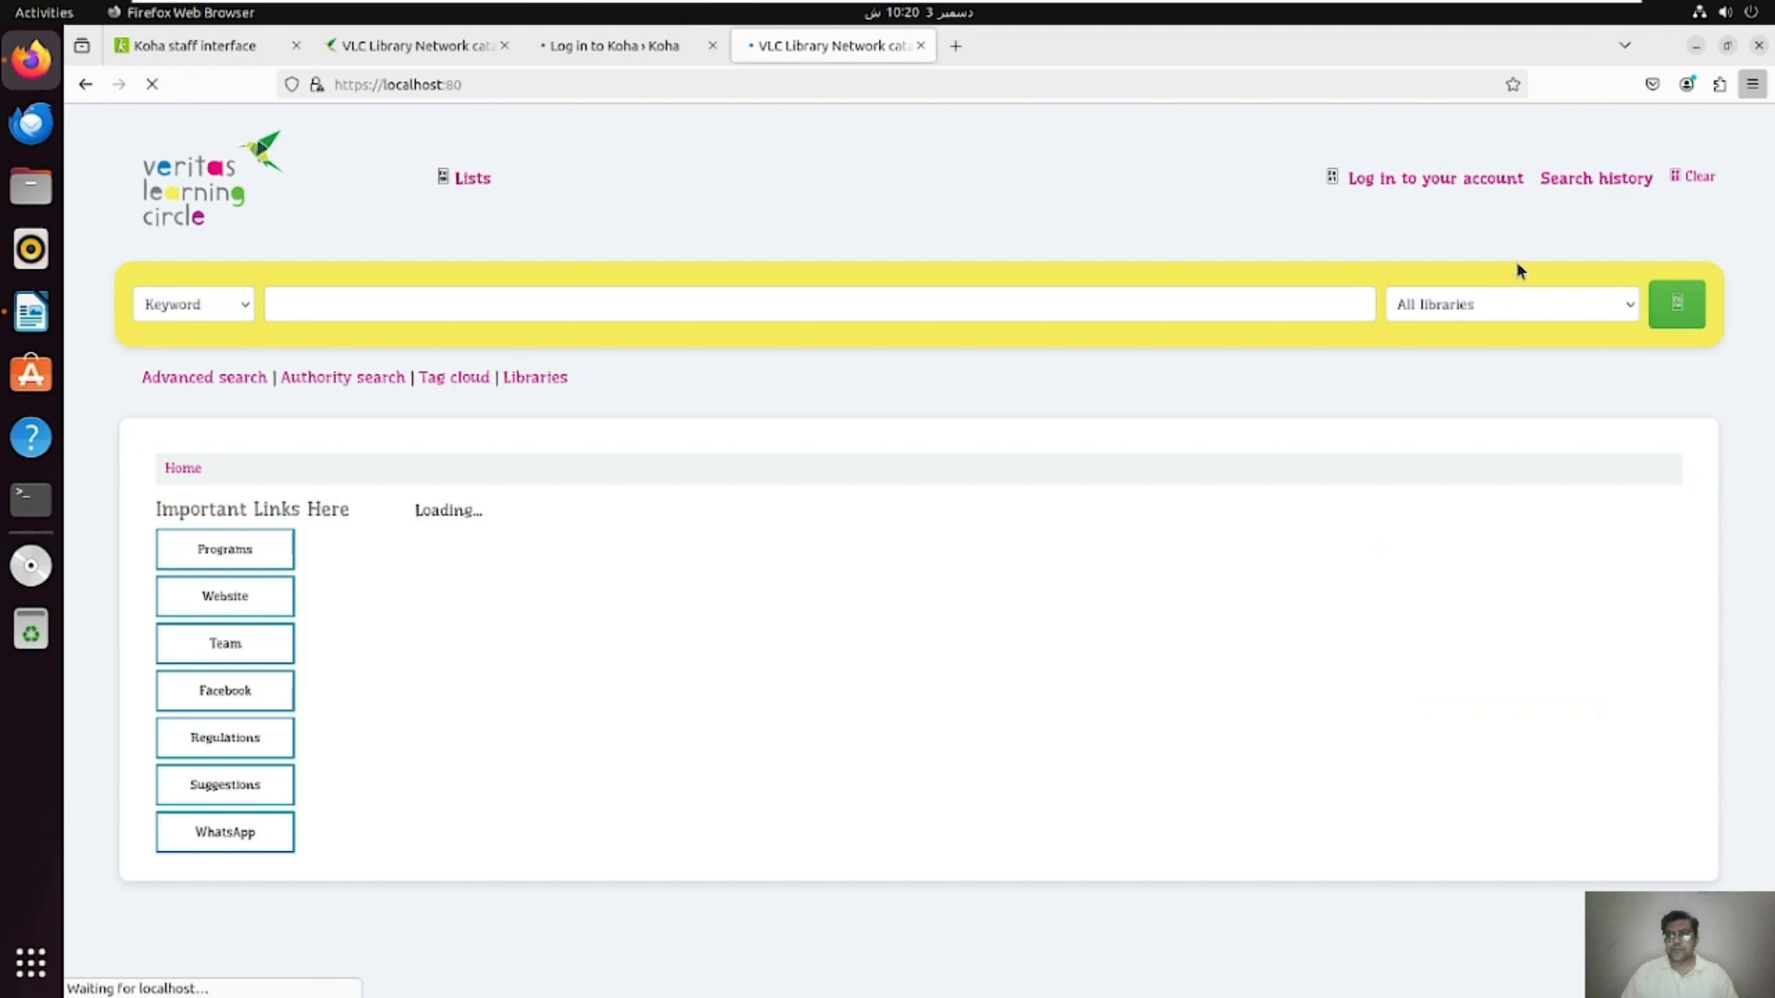
{"action": "left_click", "coordinate": [1751, 83]}
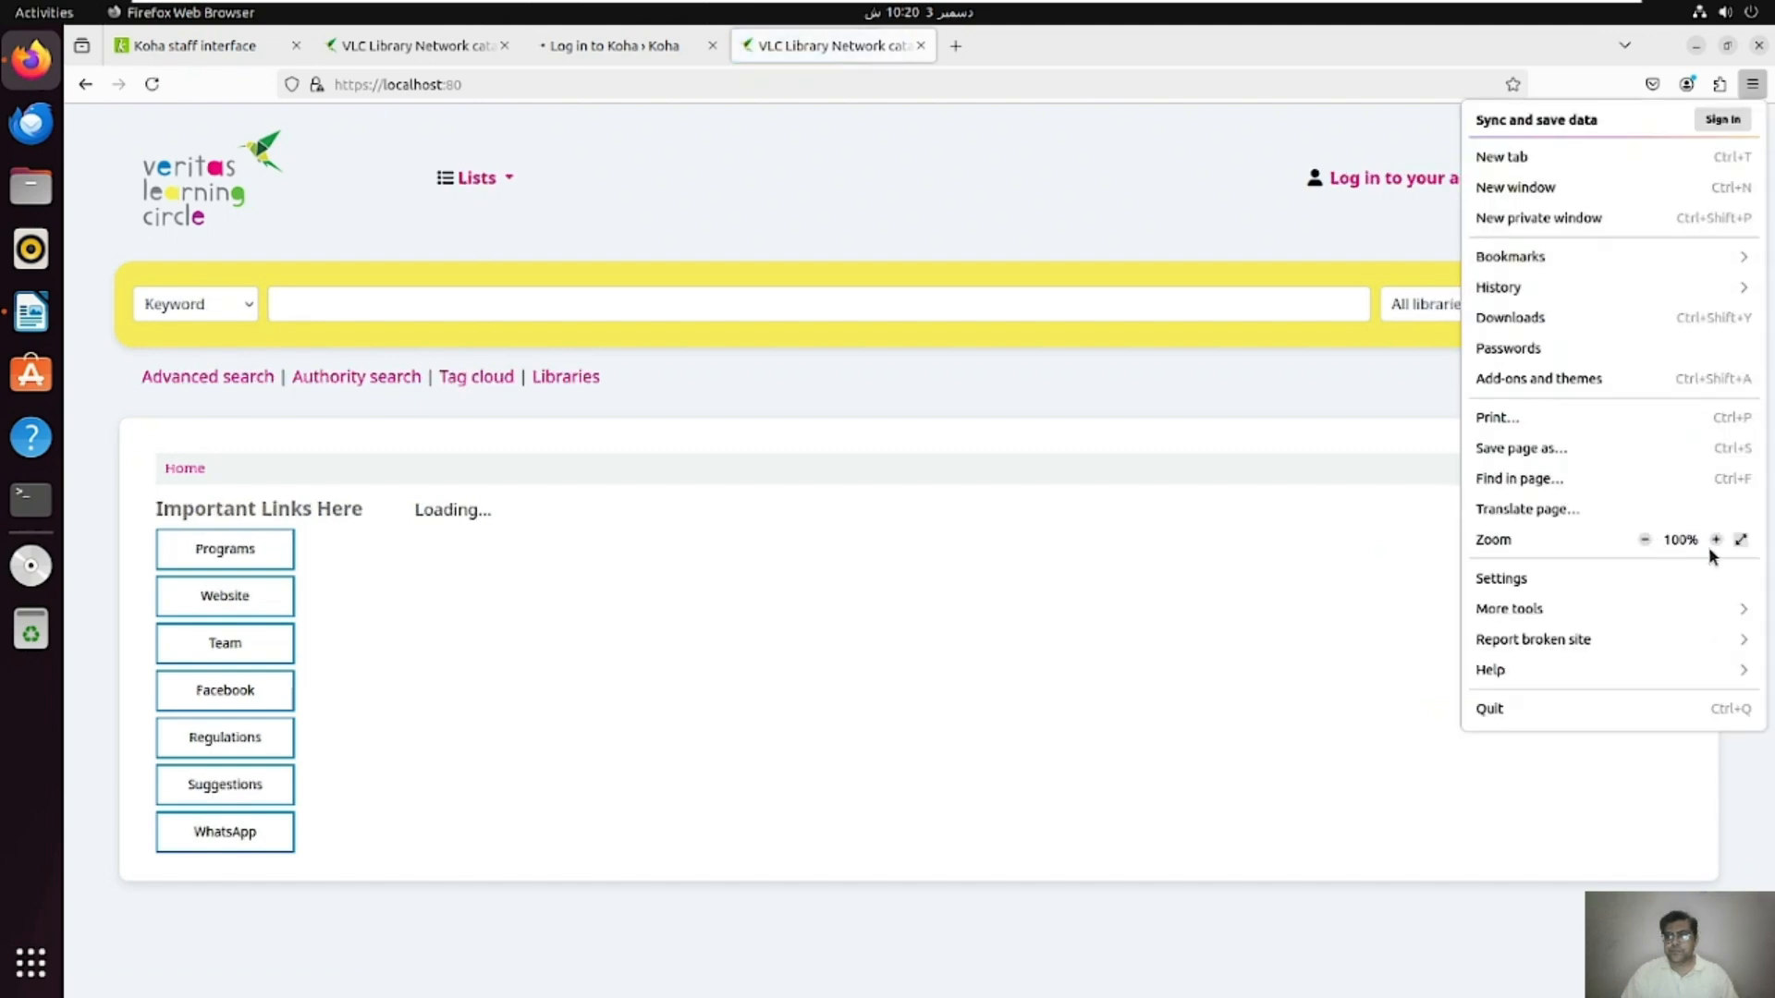
{"action": "left_click", "coordinate": [1716, 539]}
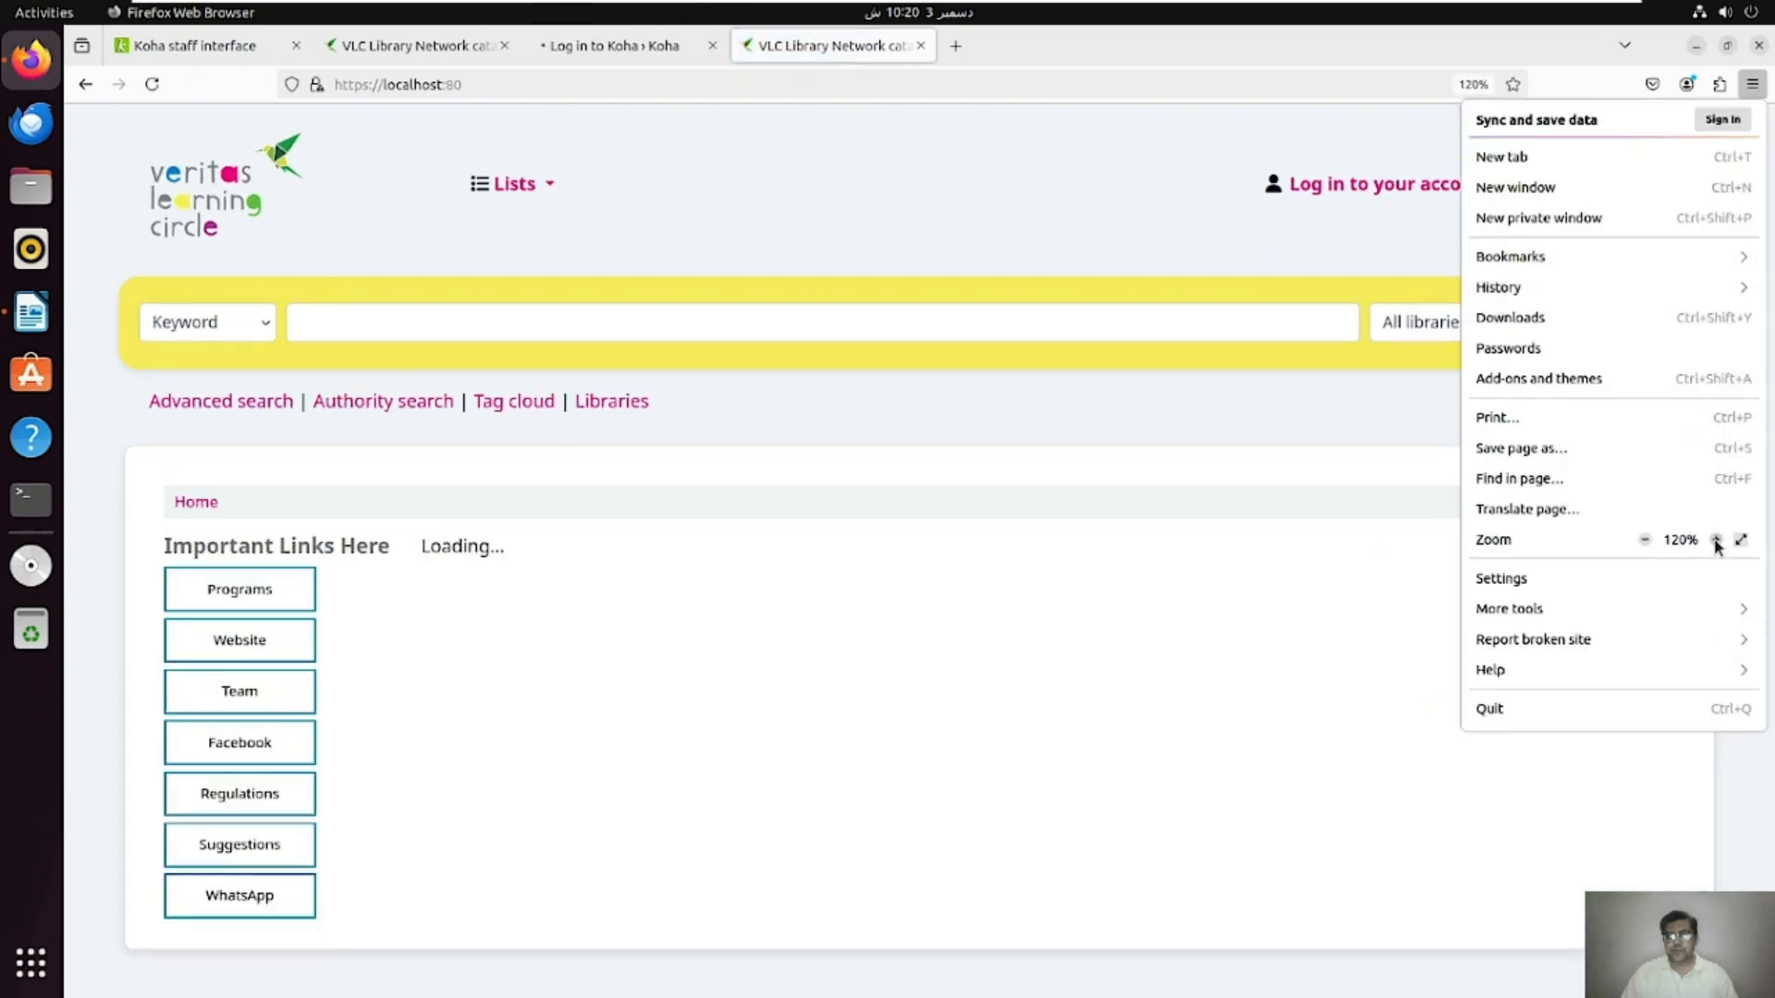
{"action": "left_click", "coordinate": [1716, 539]}
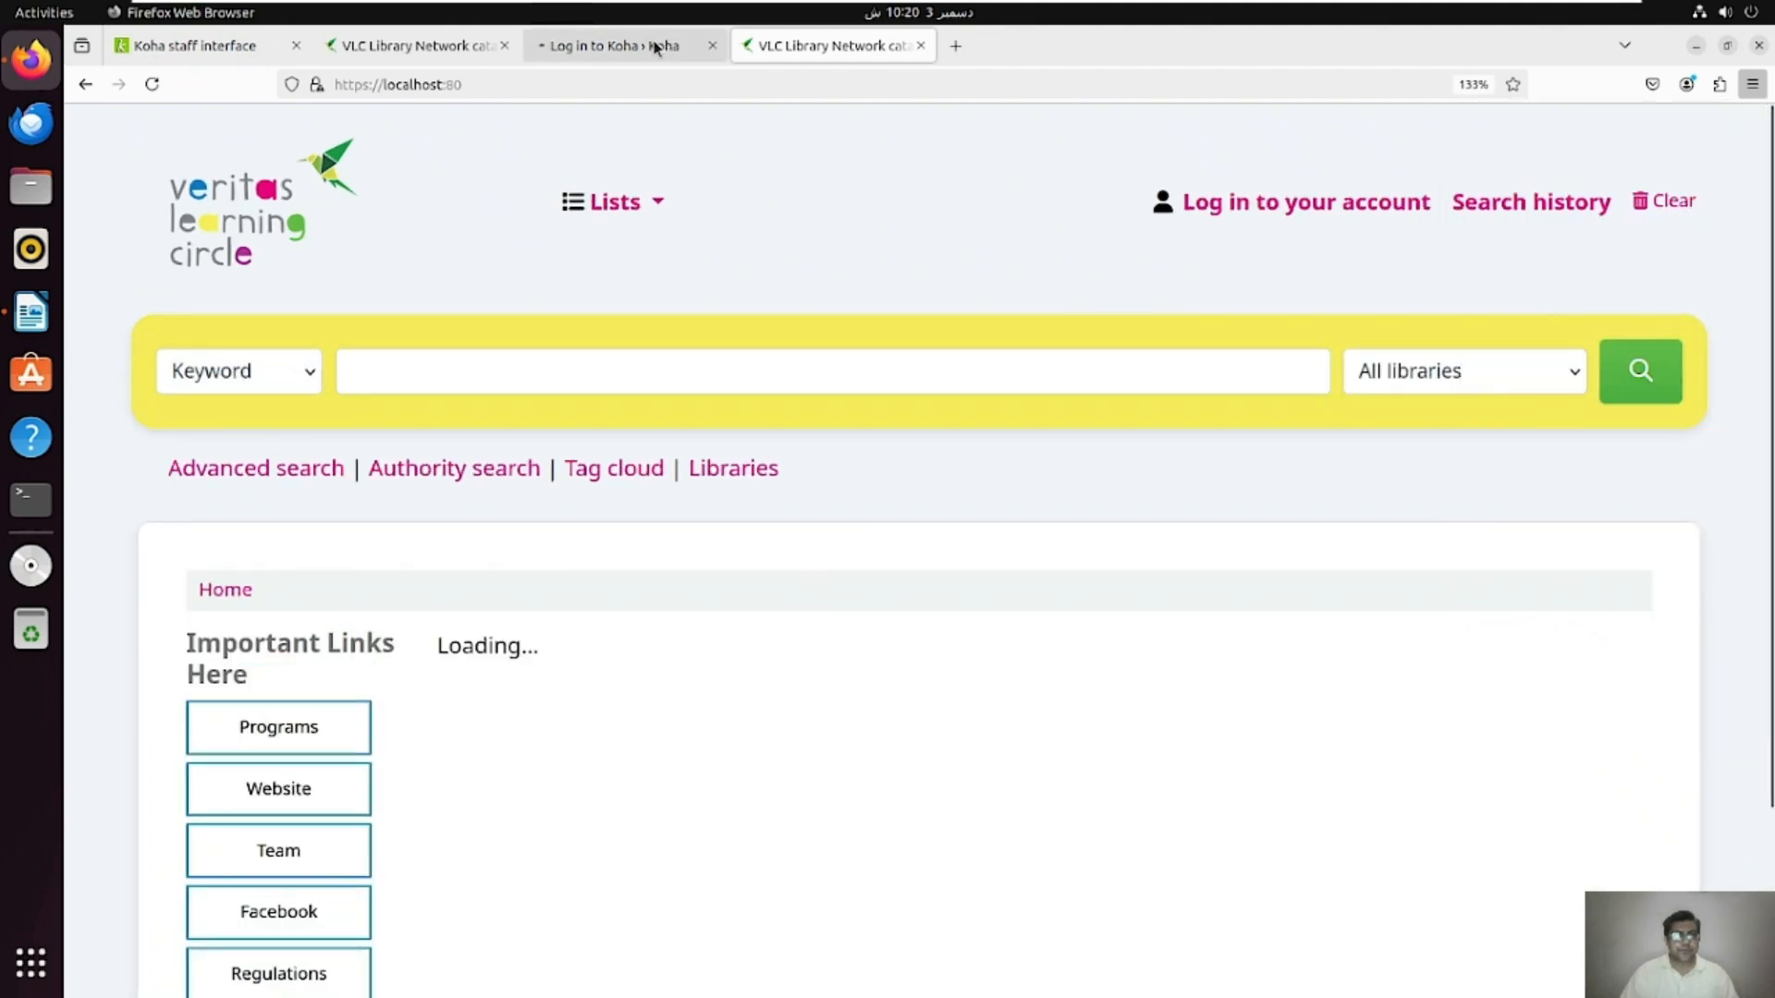
{"action": "left_click", "coordinate": [612, 45]}
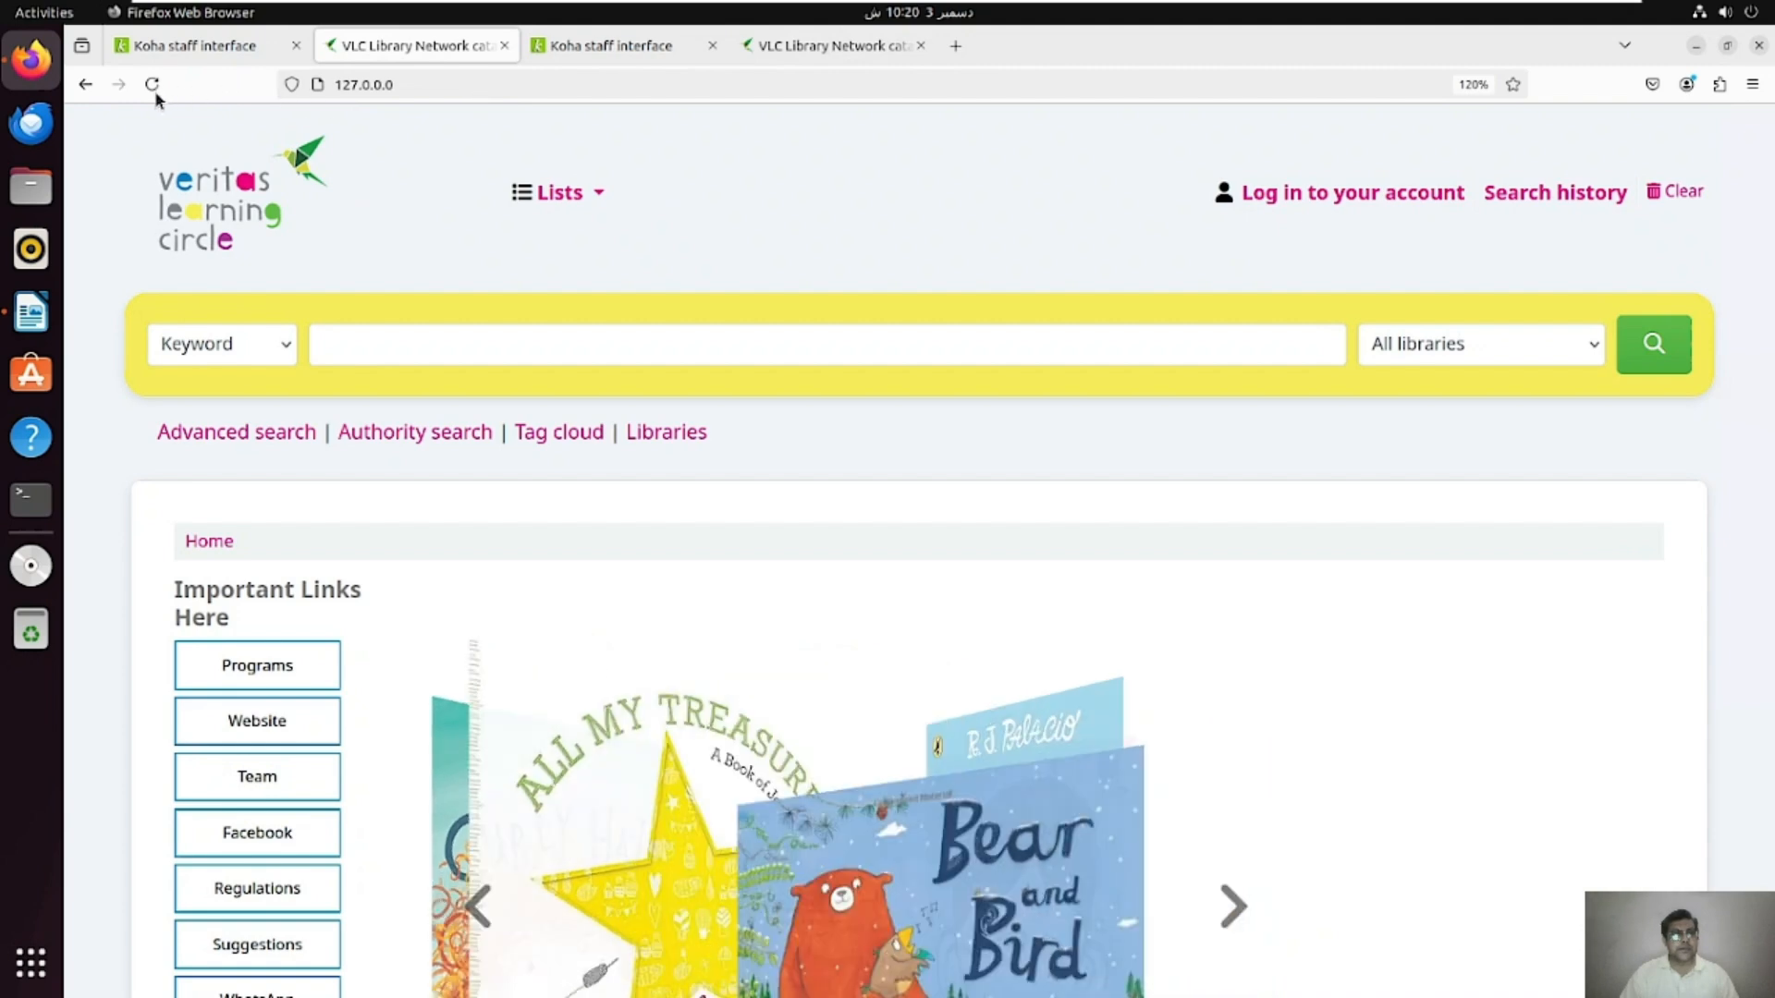
Reload the old HTTP staff page with Resend, view the HTTPS staff dashboard, and return to the guide.
{"action": "left_click", "coordinate": [152, 85]}
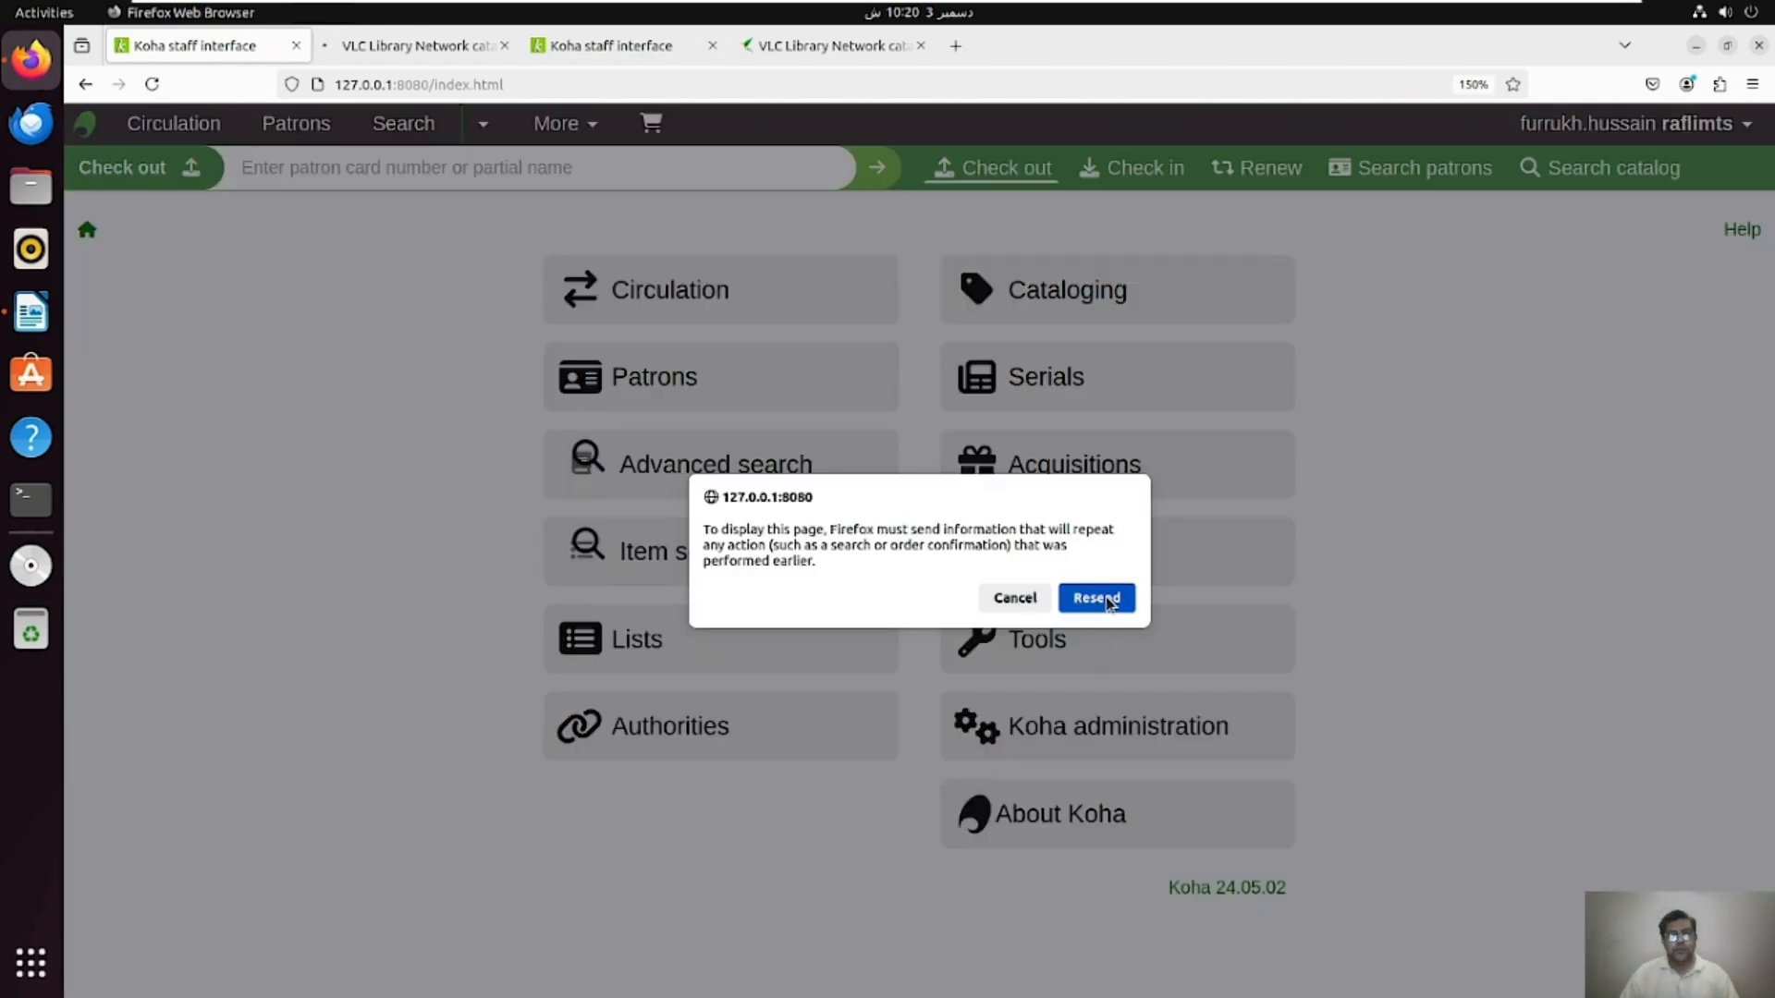
{"action": "left_click", "coordinate": [1093, 597]}
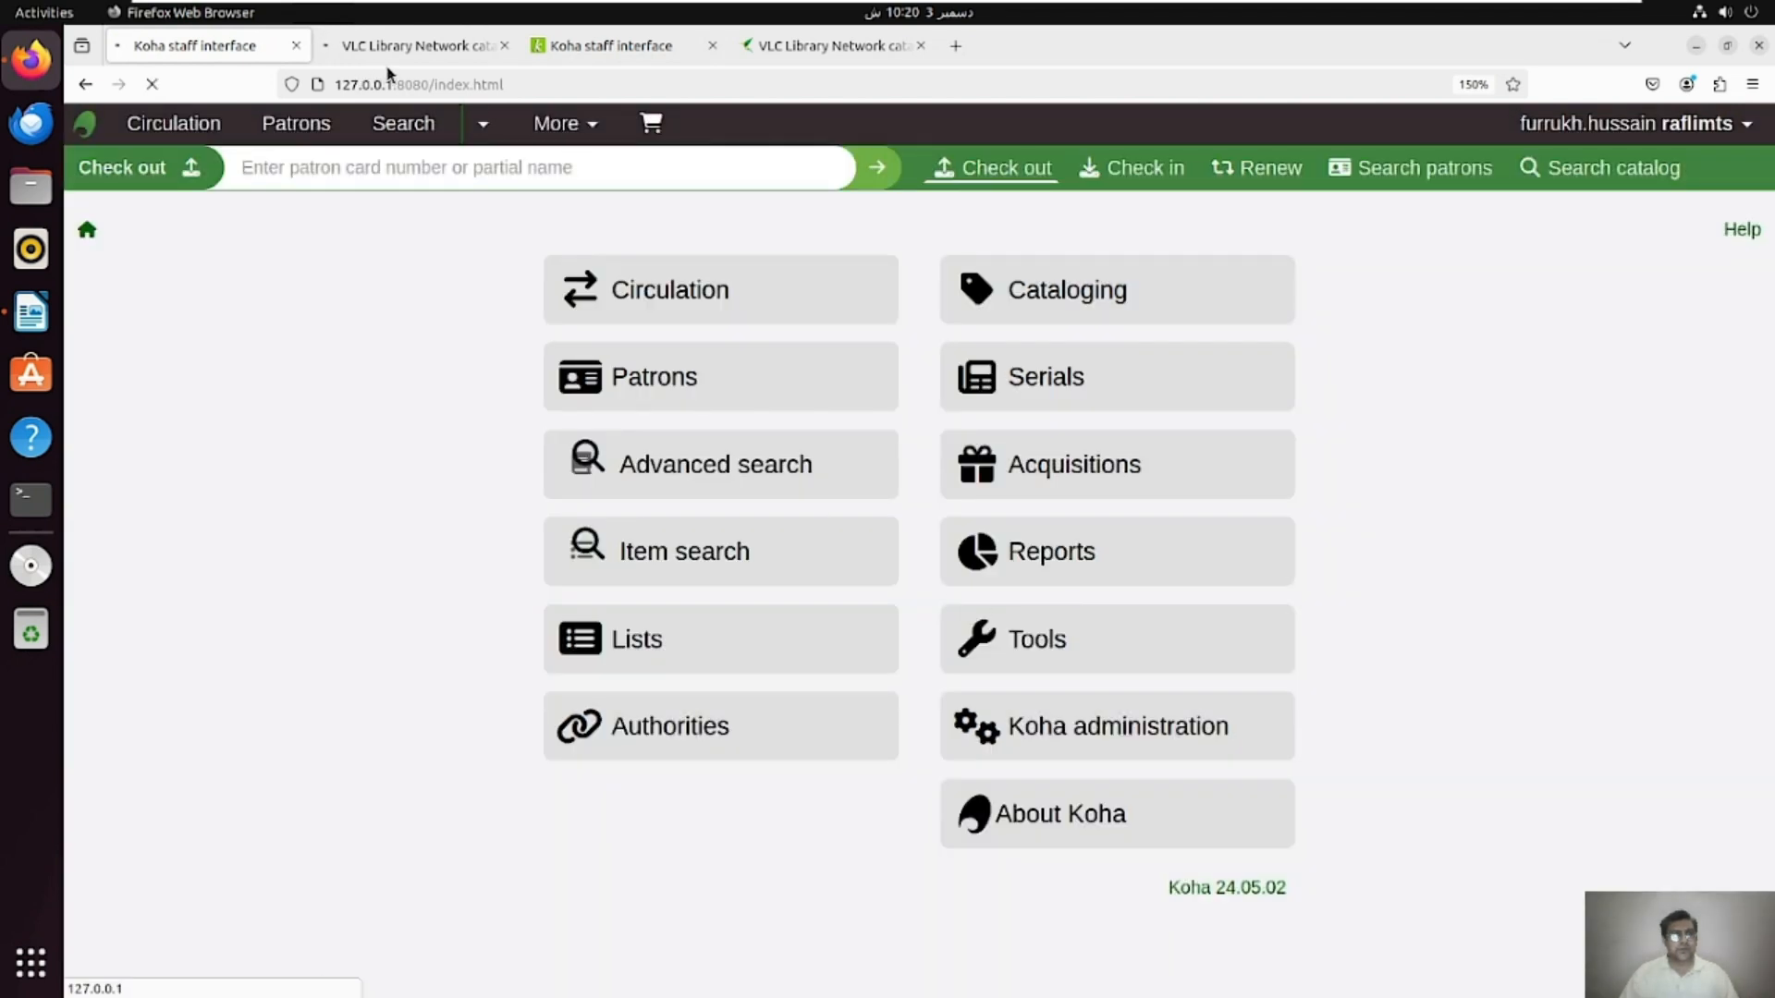
{"action": "left_click", "coordinate": [612, 44]}
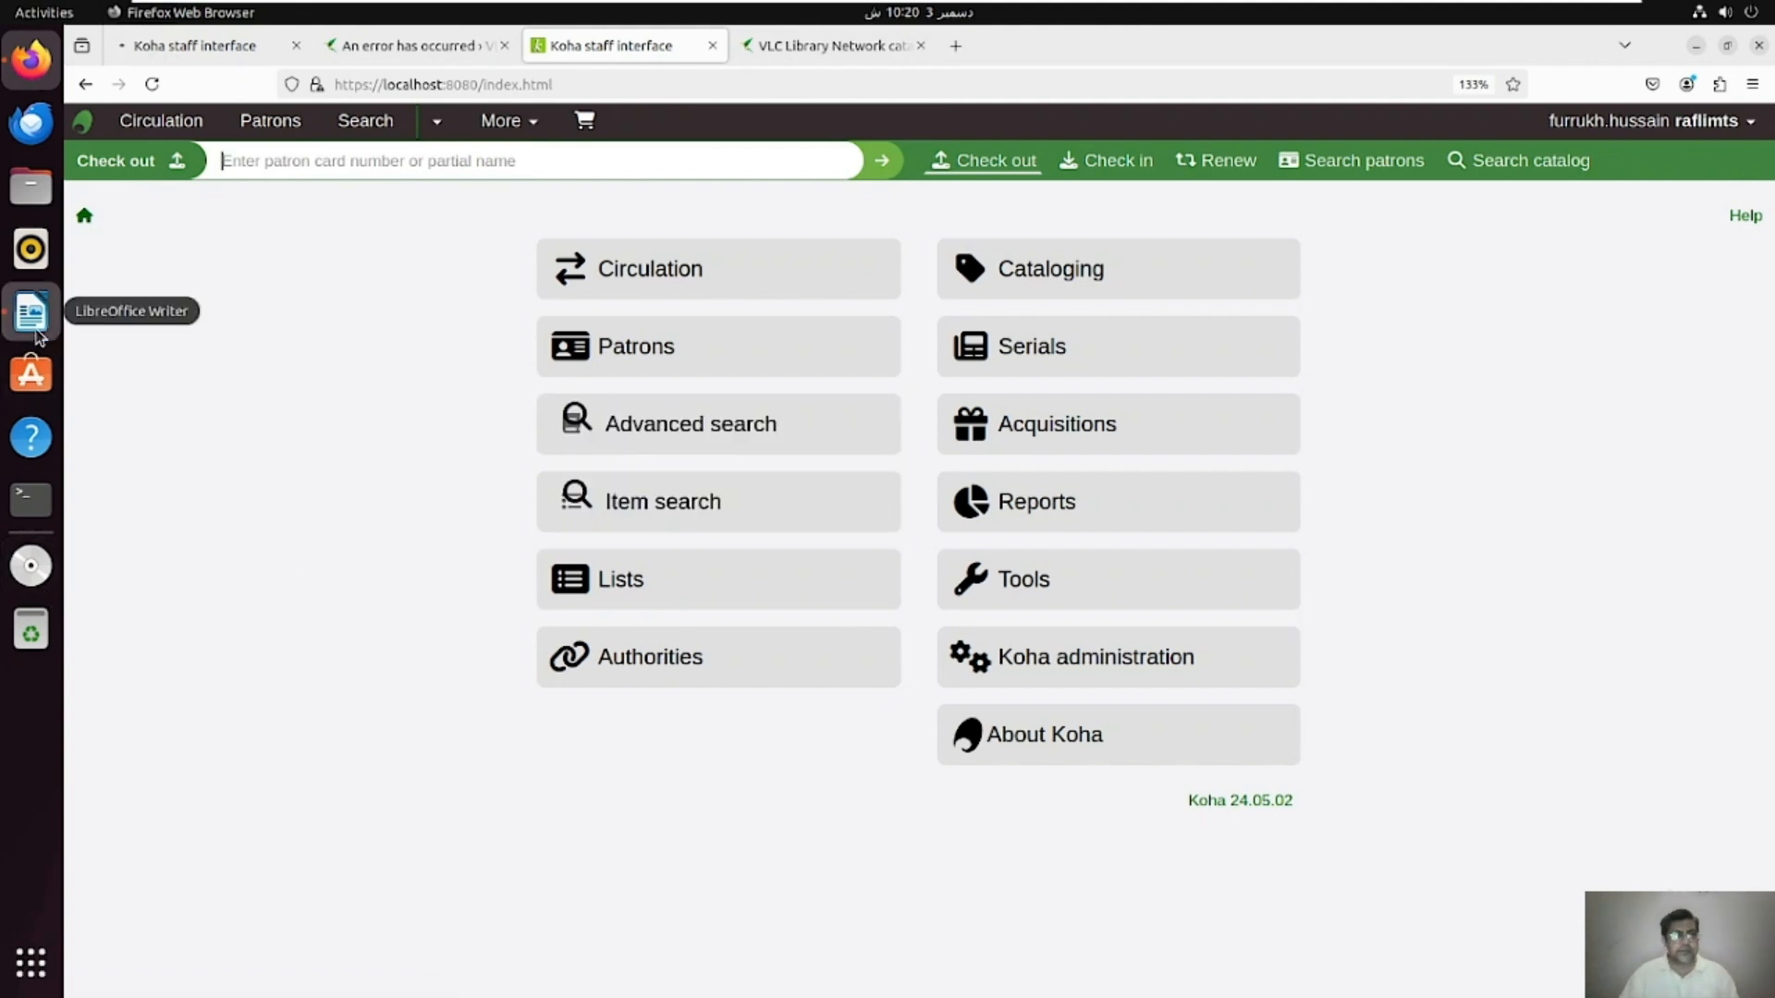
{"action": "left_click", "coordinate": [31, 310]}
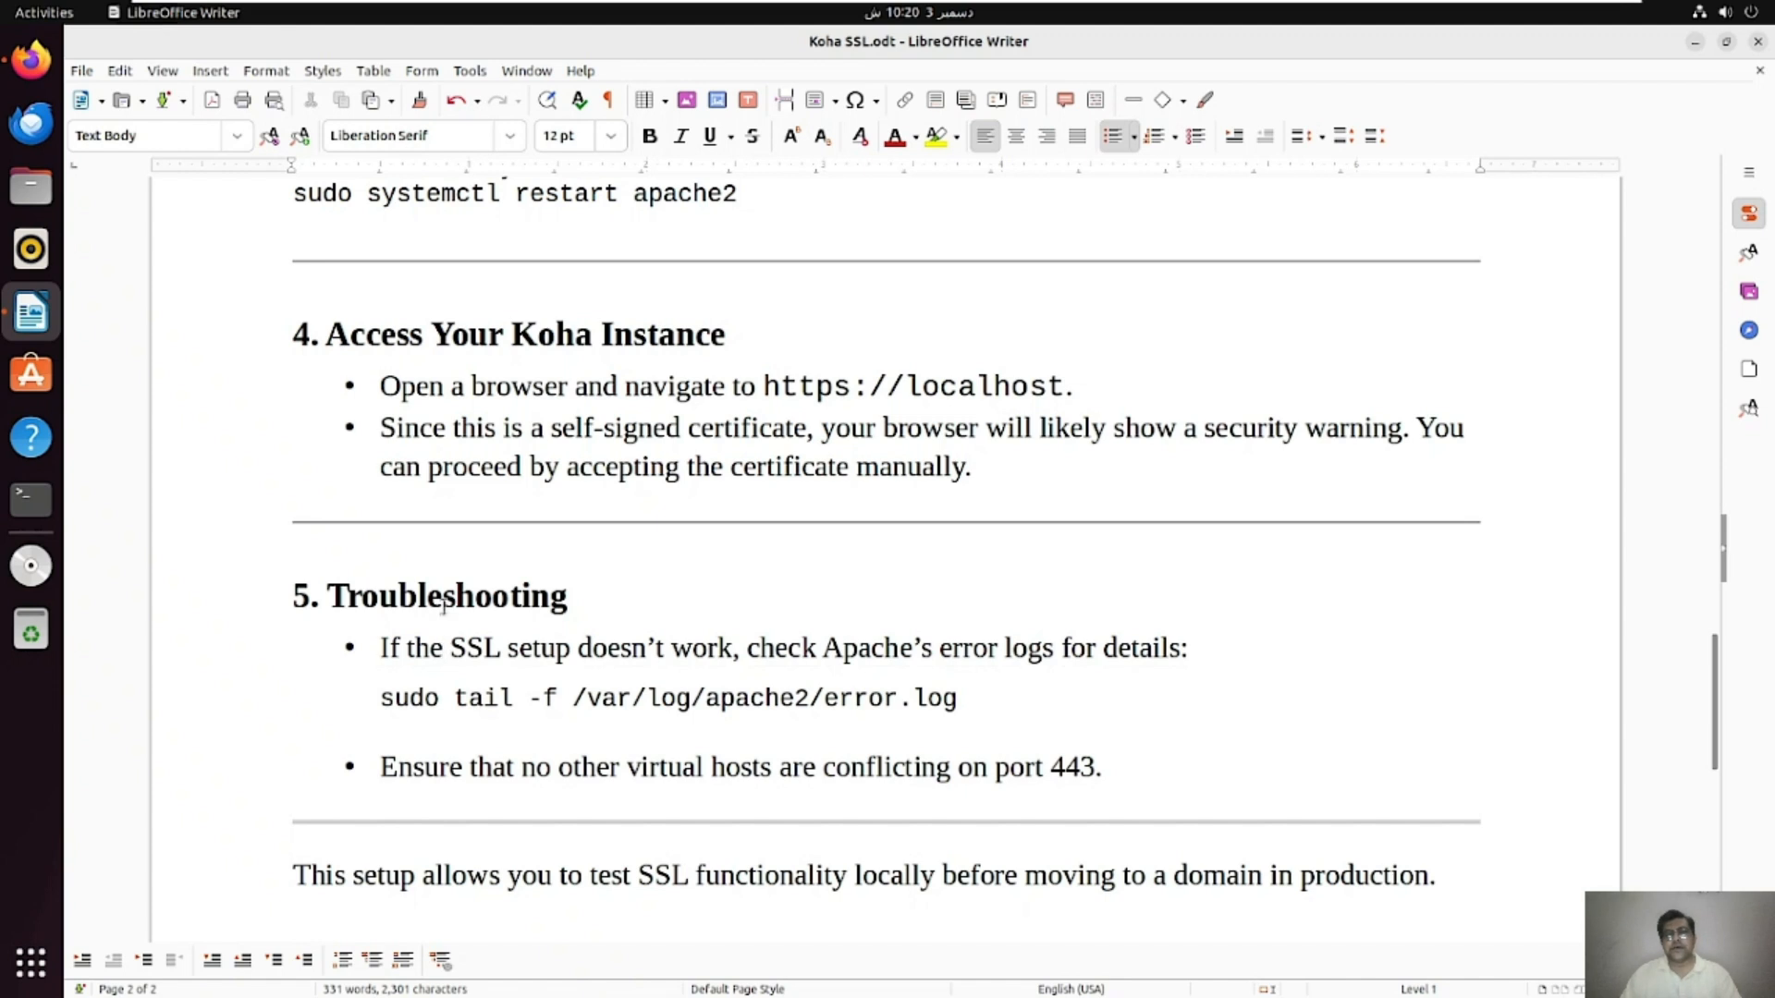
{"action": "left_click", "coordinate": [442, 647]}
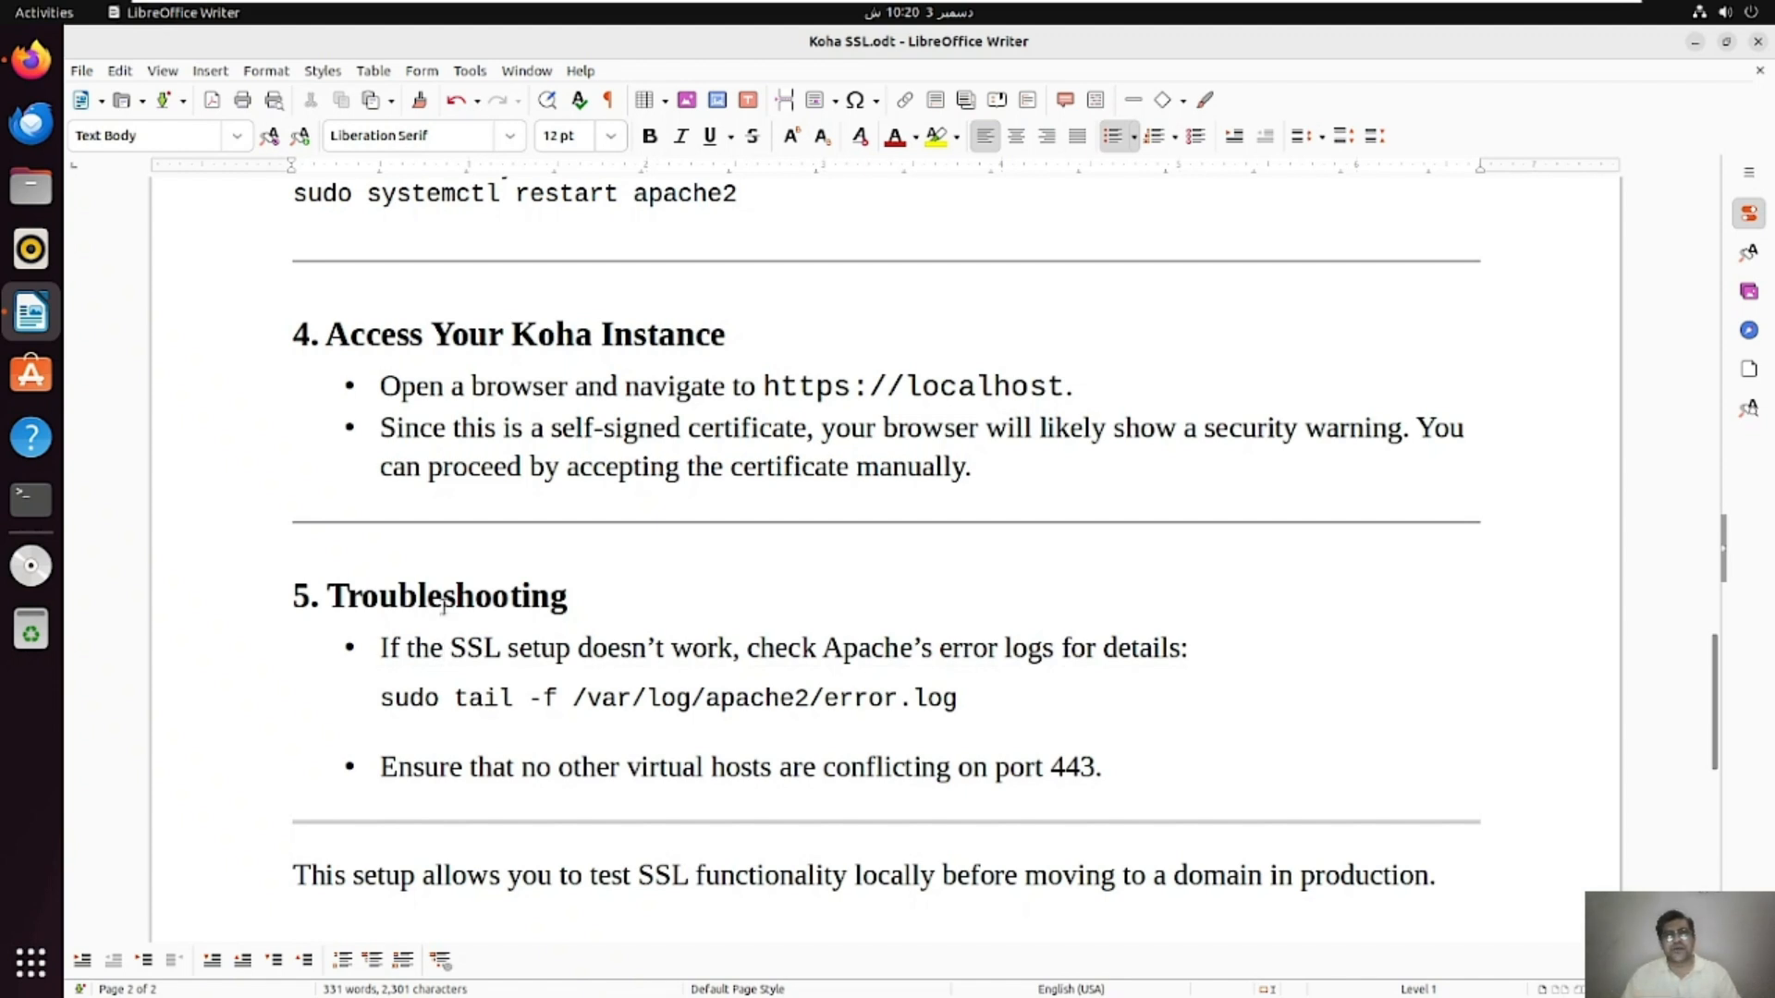
{"action": "left_click", "coordinate": [442, 647]}
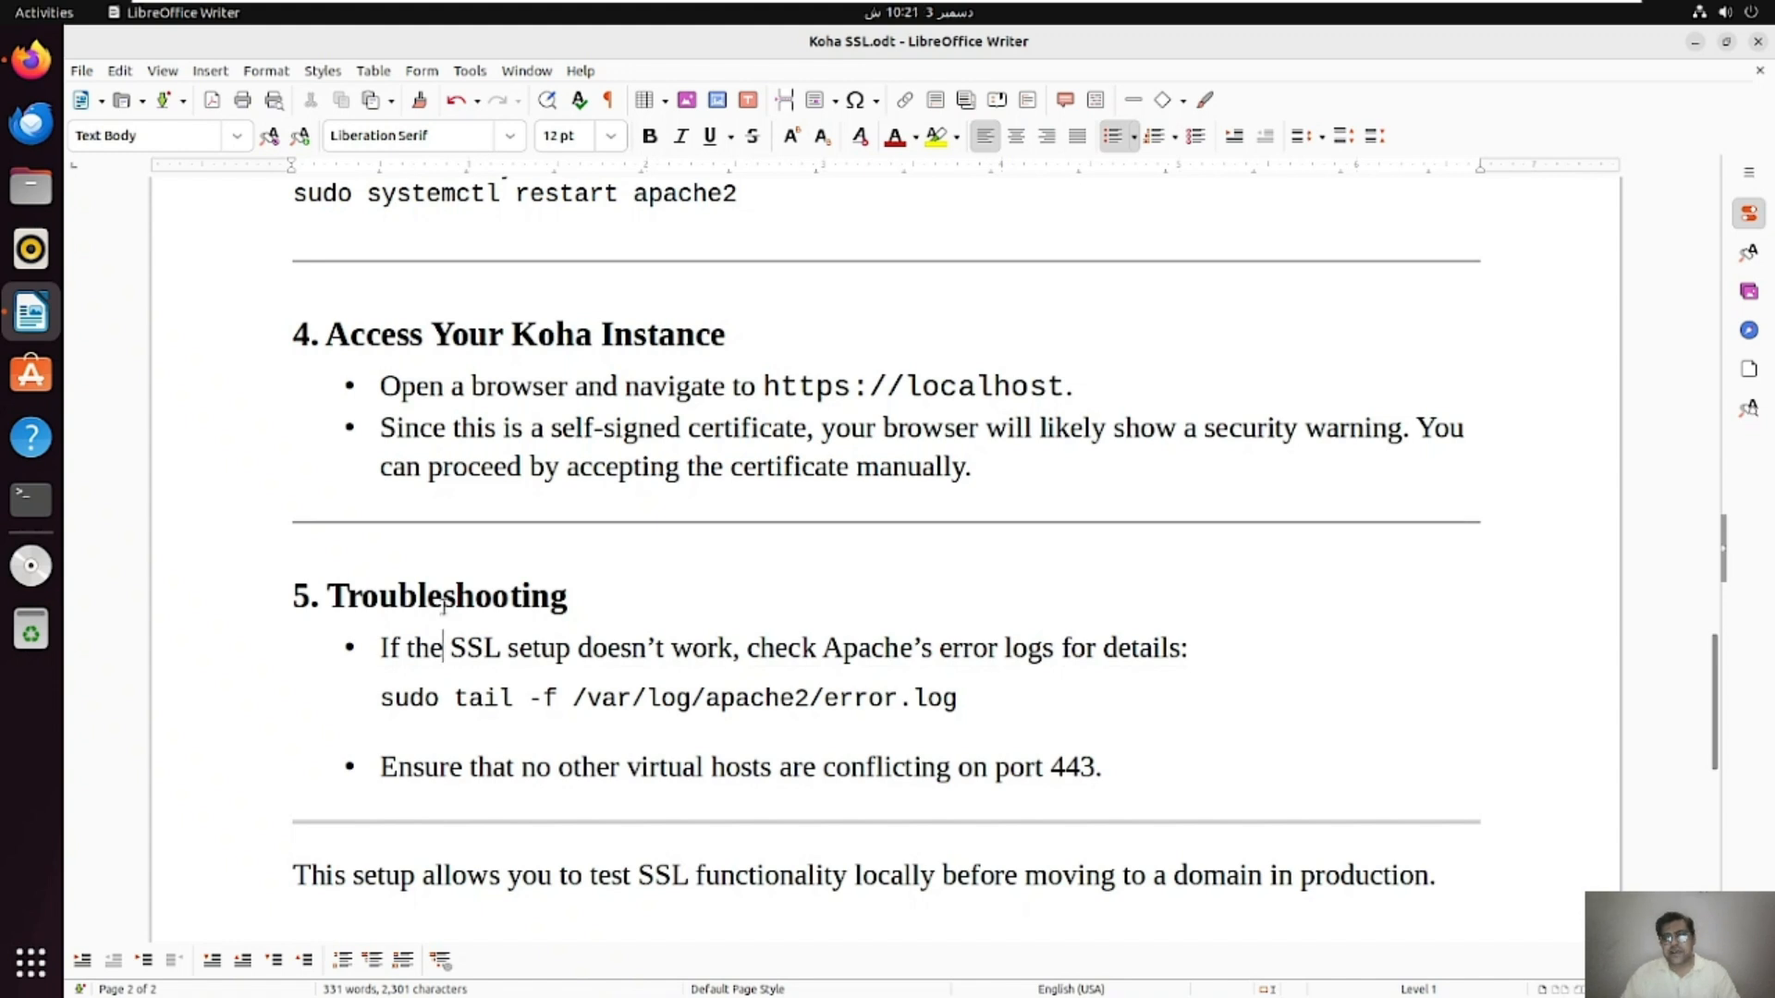